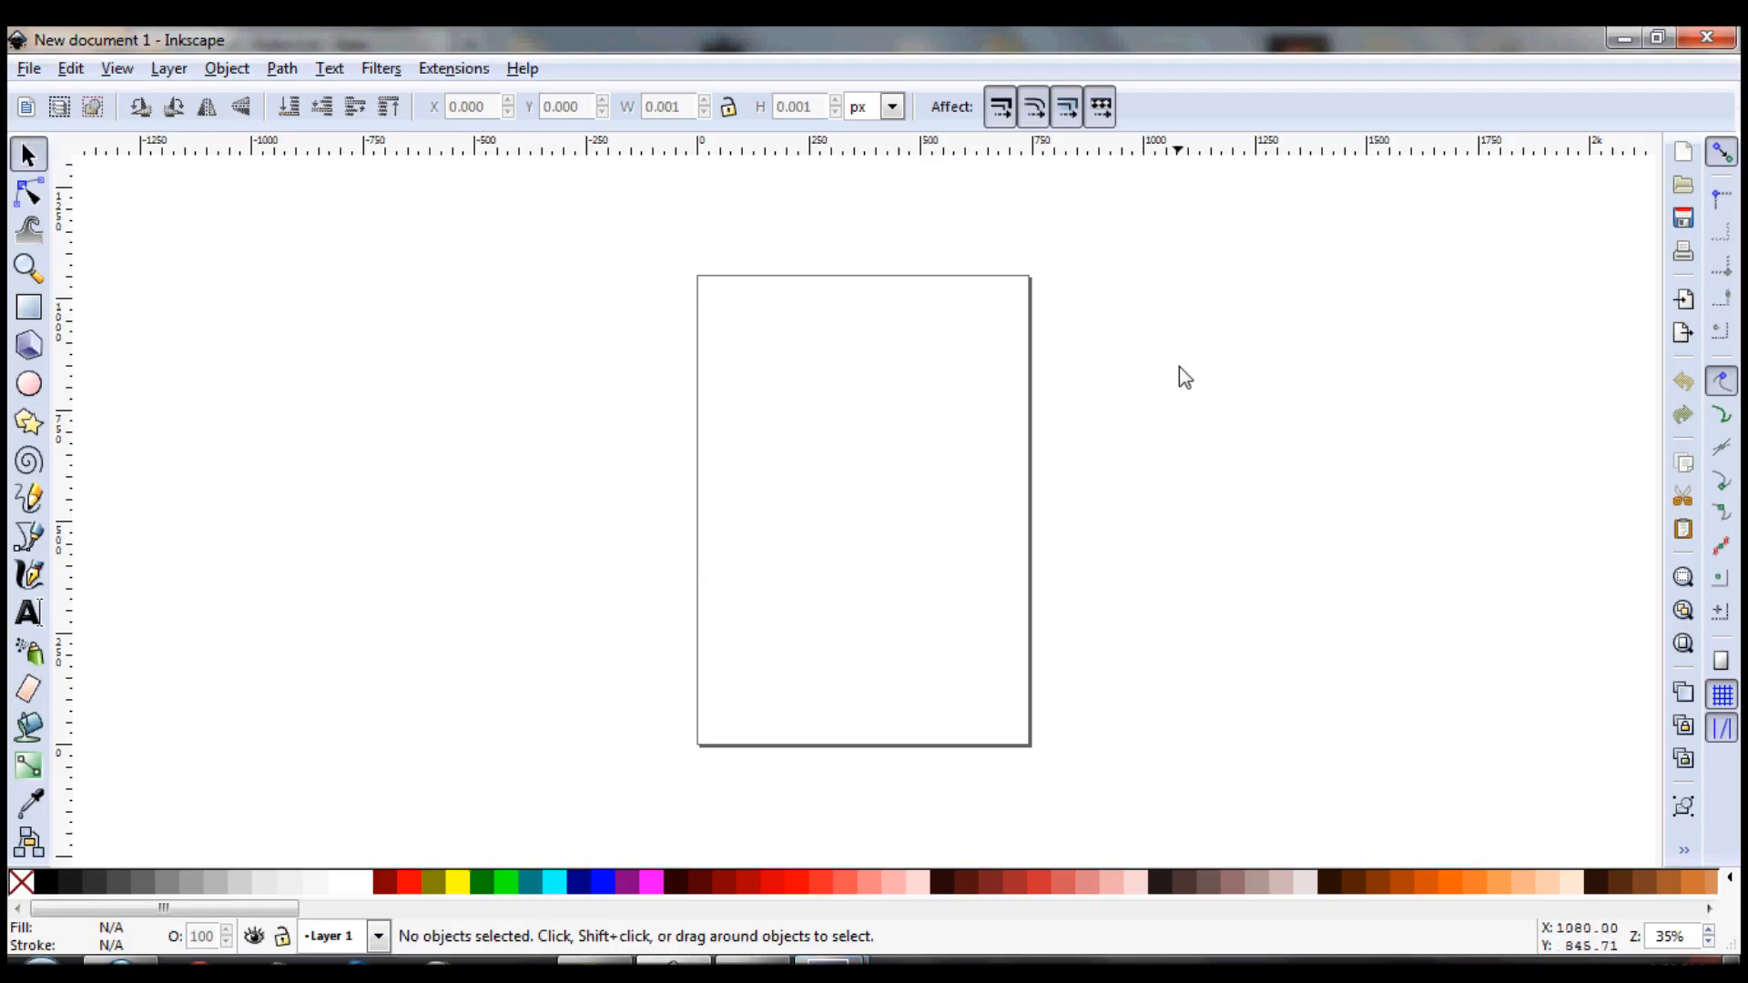
mouse_move(1131, 625)
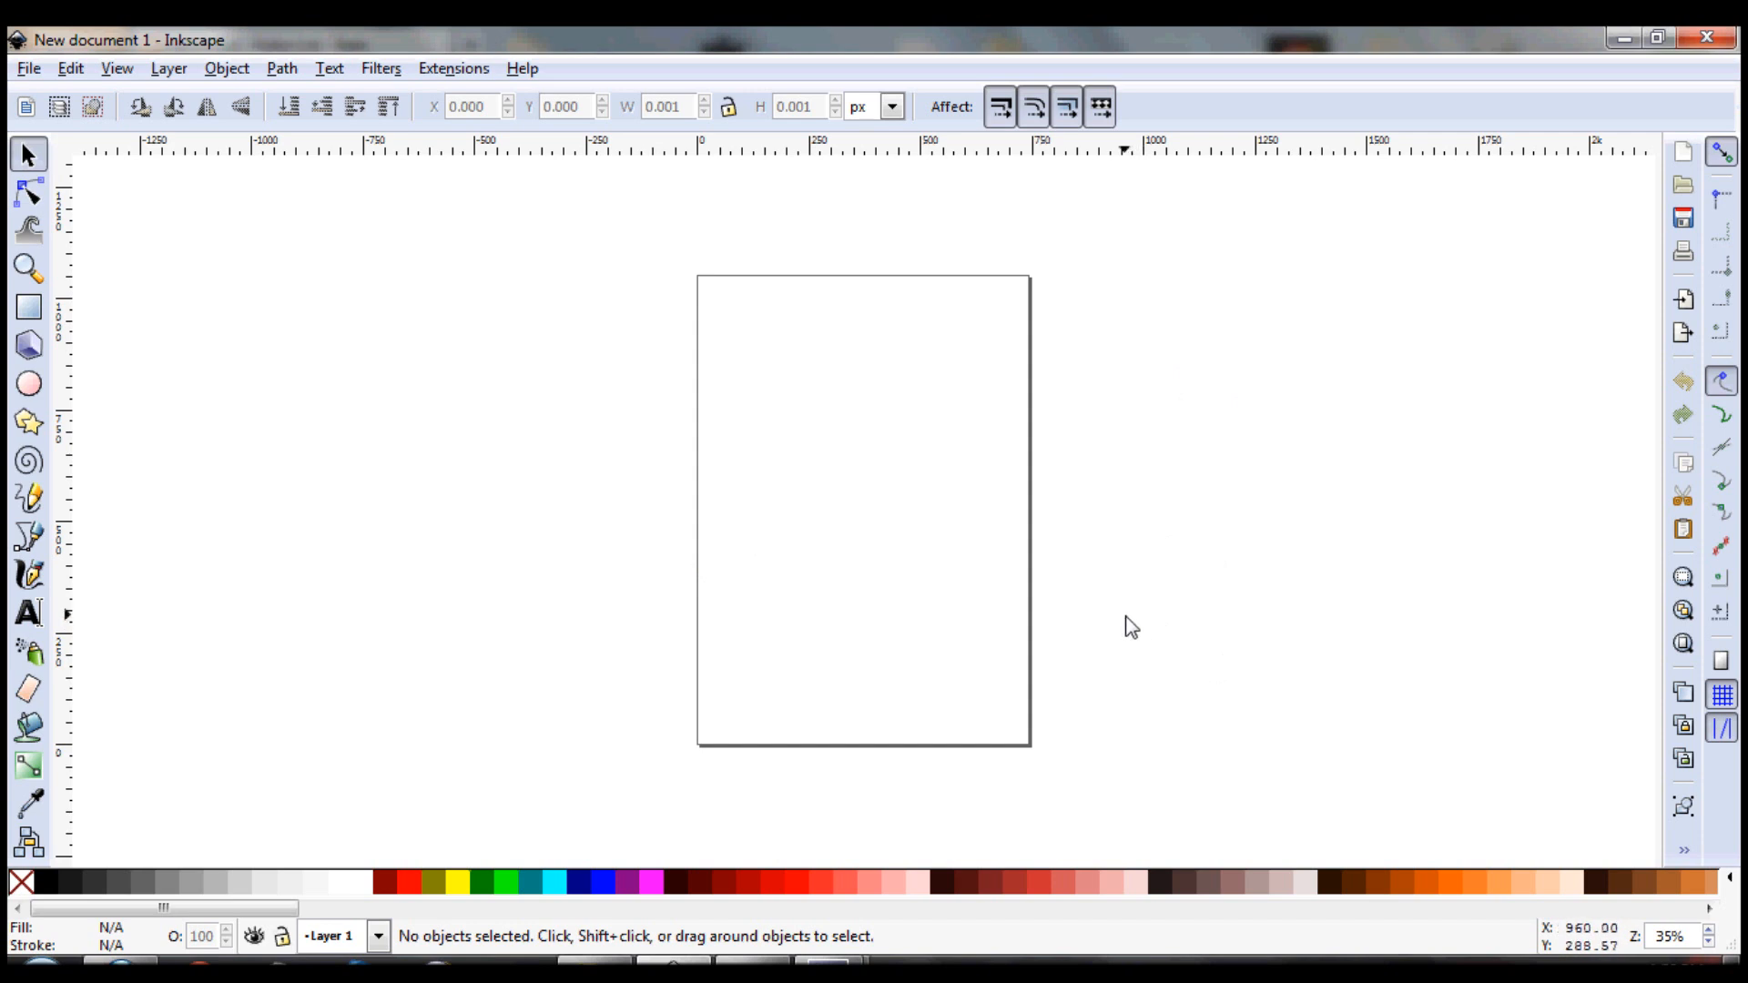
Open the File menu in the new blank Inkscape document
click(29, 68)
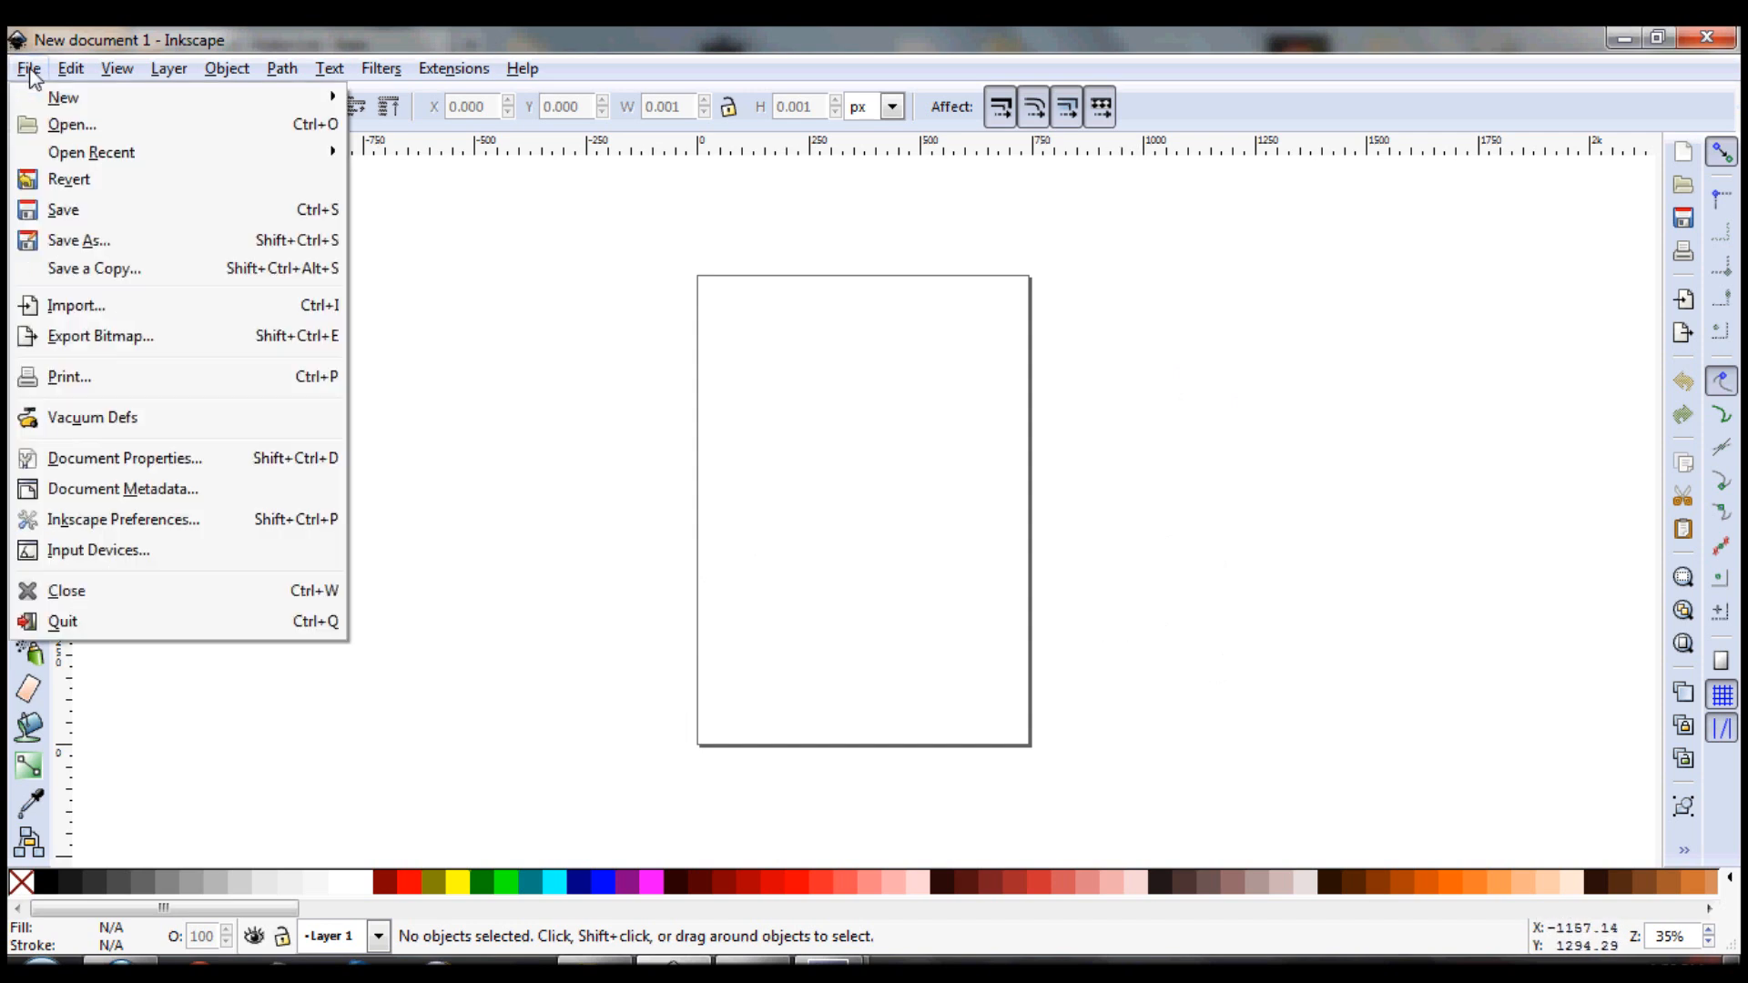
Set the page to a custom 600 × 400 px landscape size in Document Properties
click(123, 457)
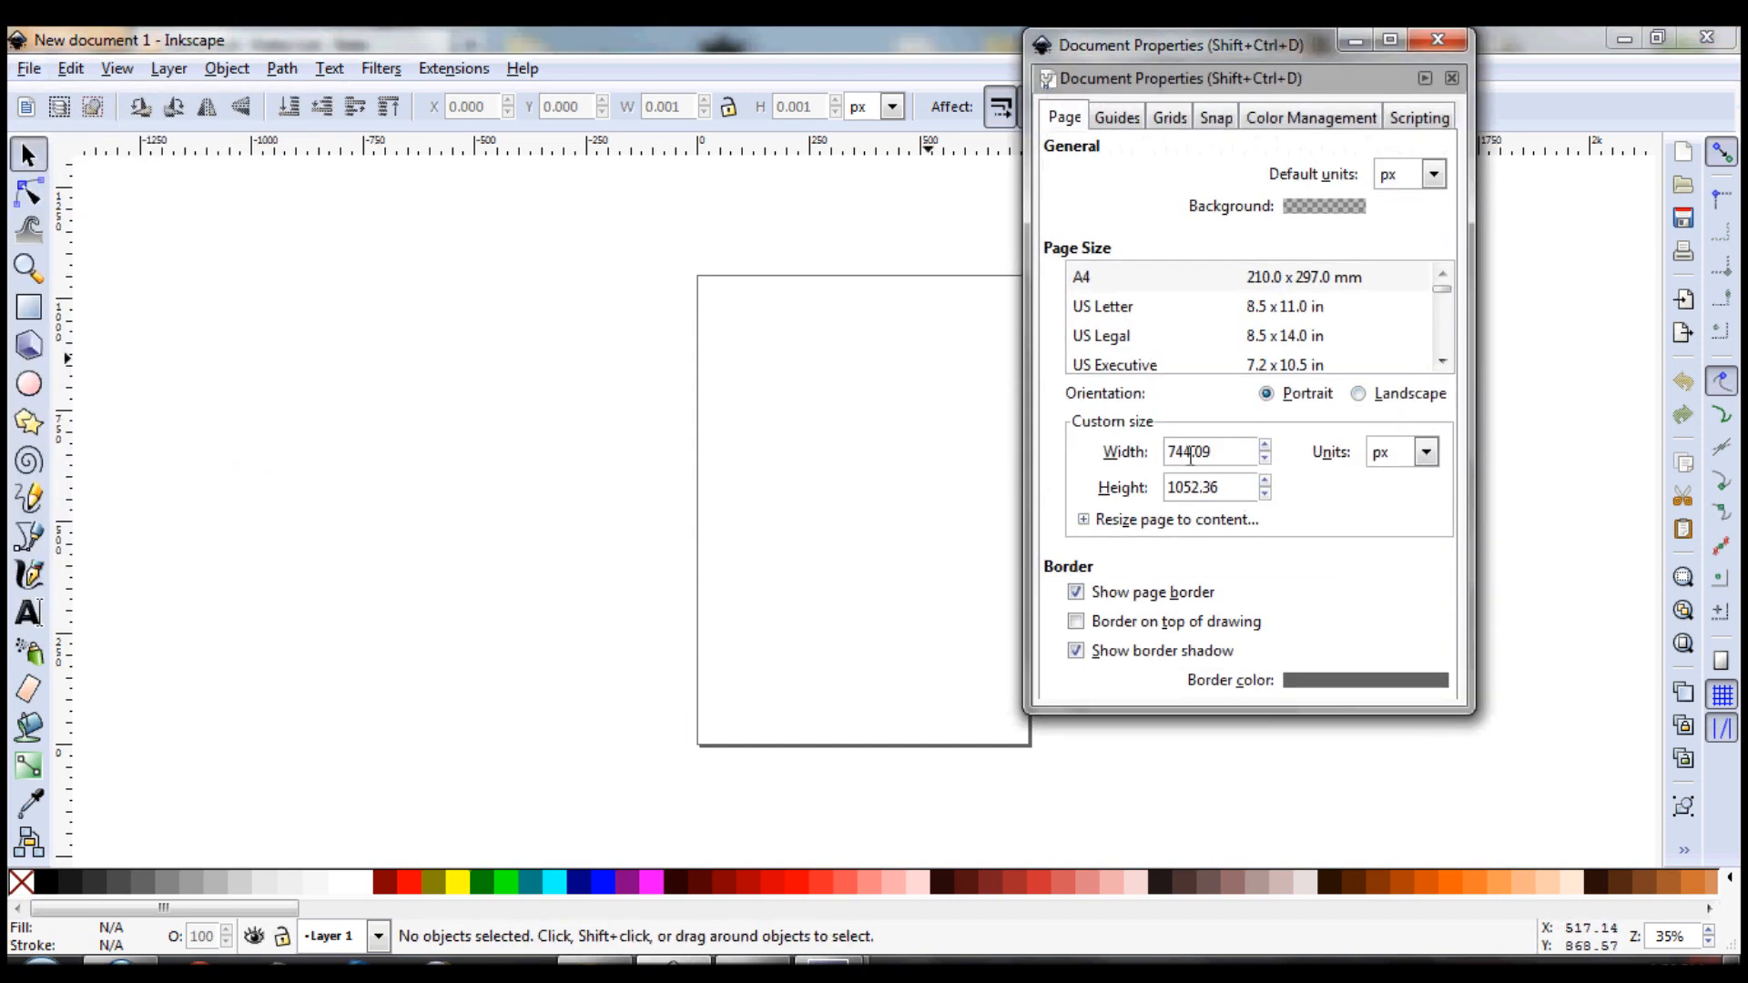
text(60)
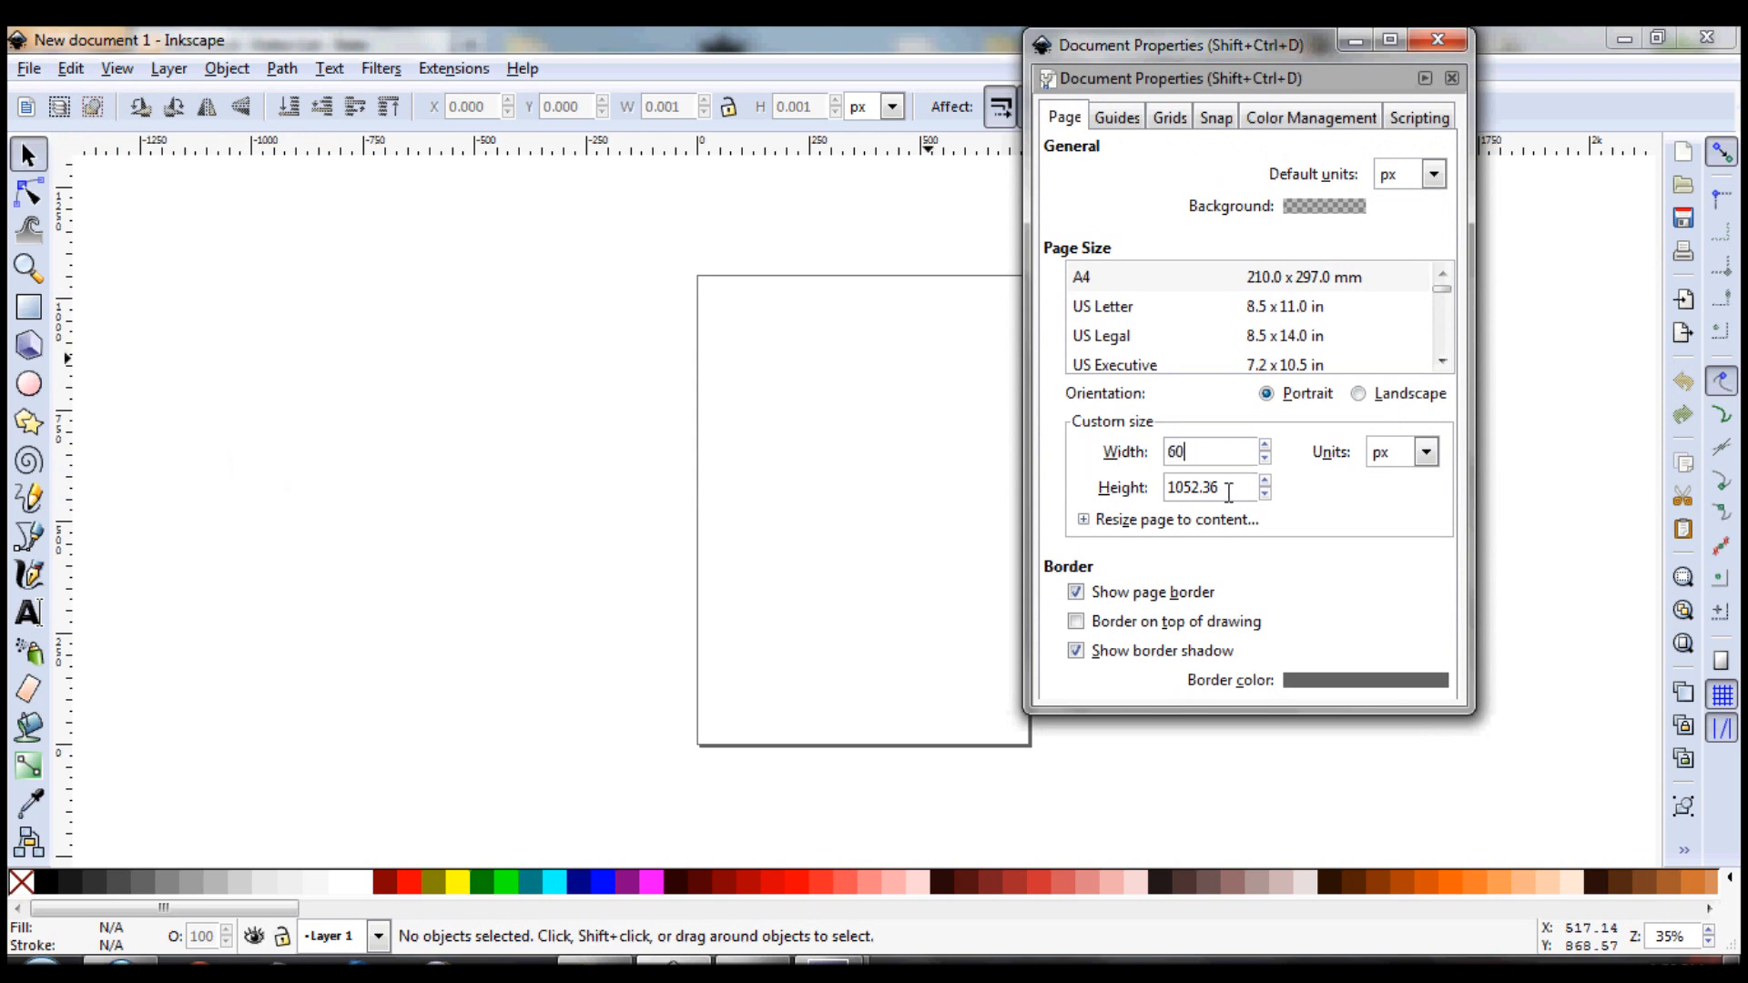
text(400.00)
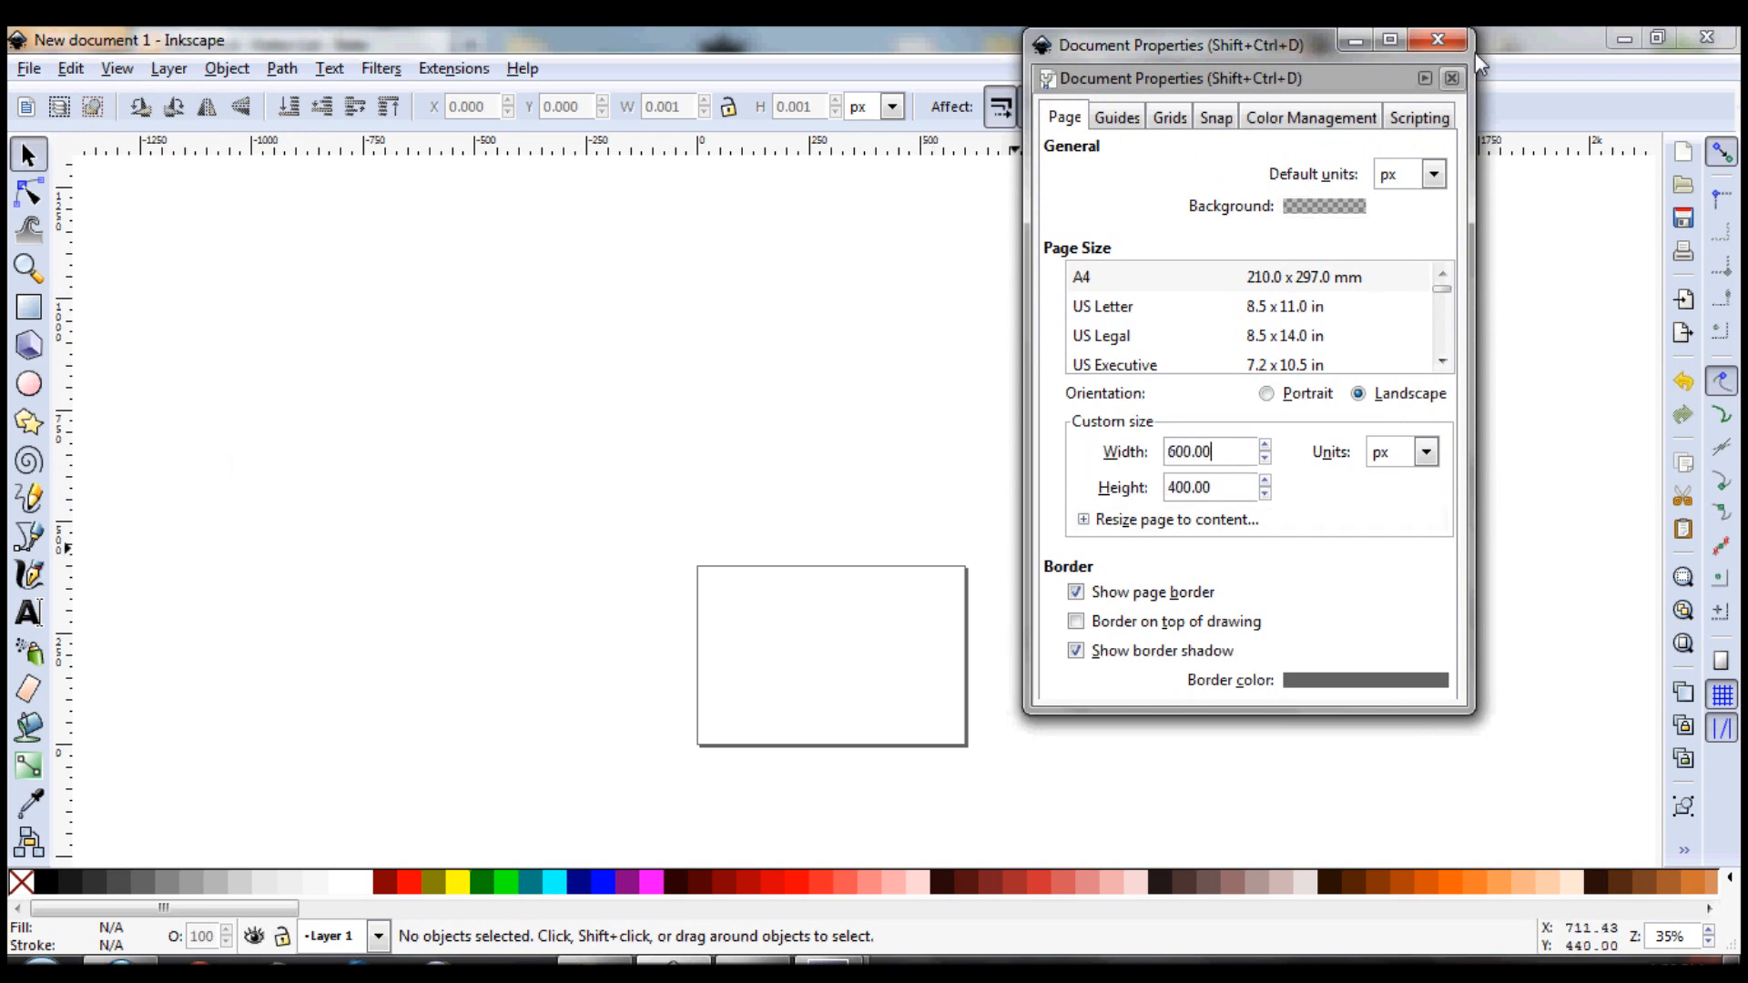
click(1450, 40)
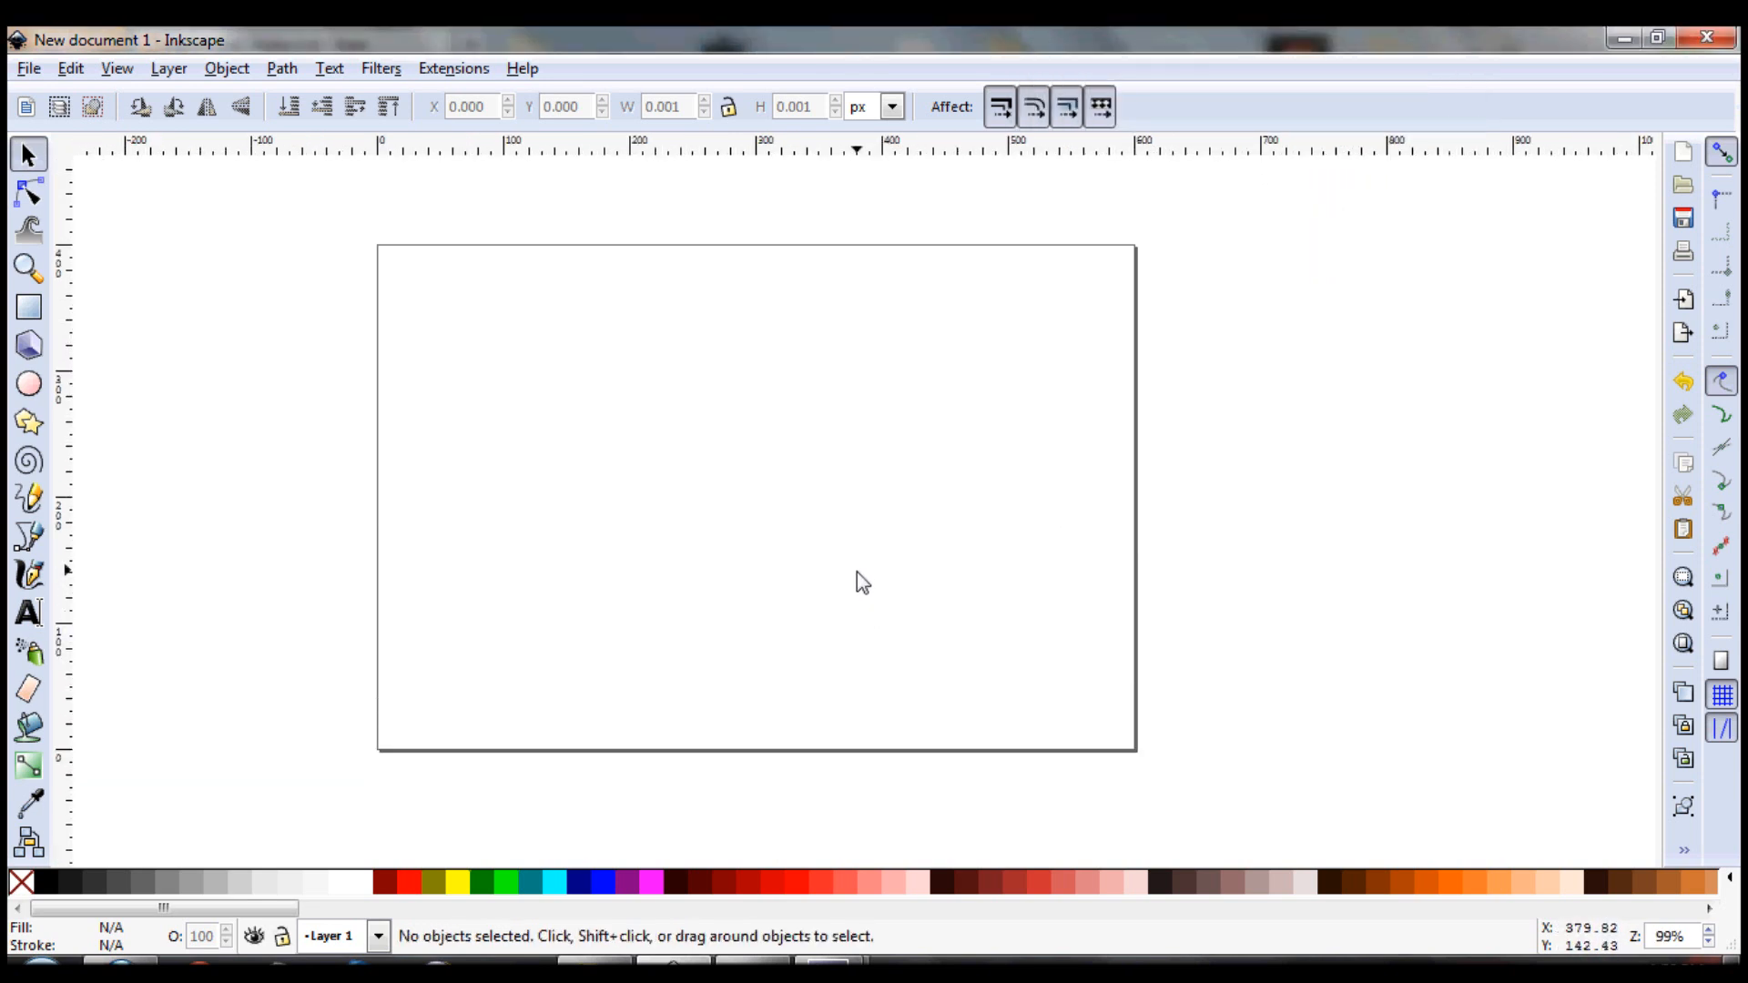
mouse_move(501, 303)
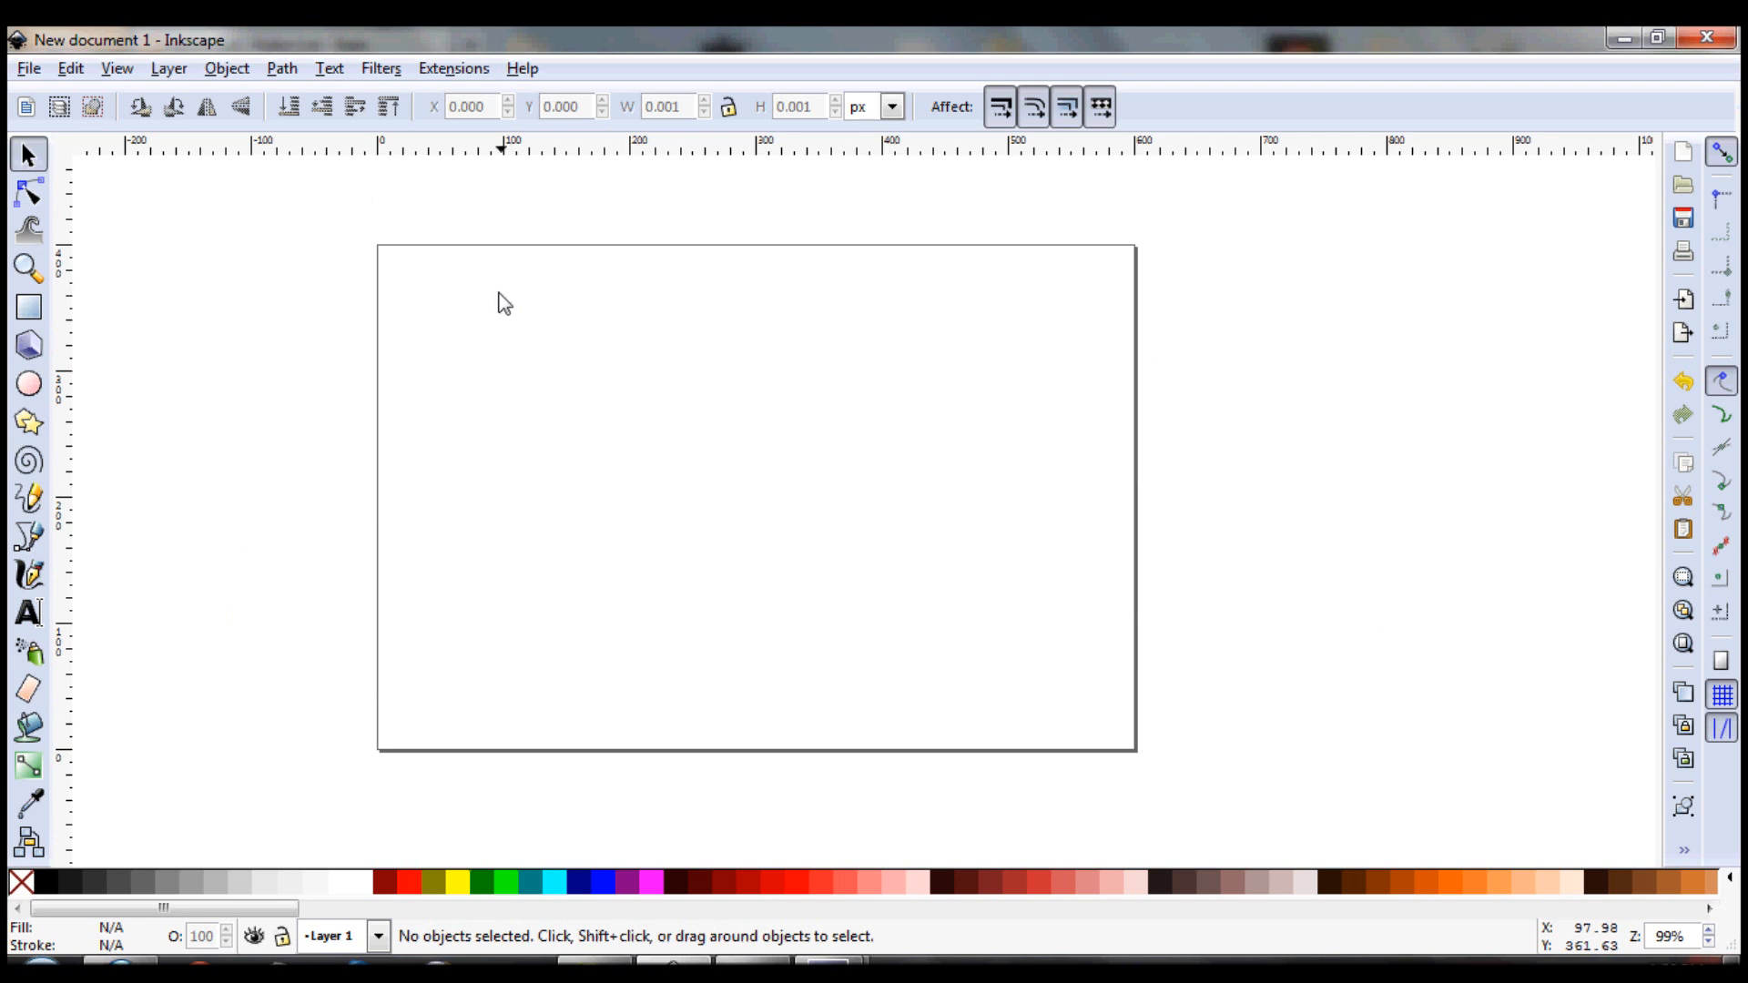
Draw a red circle near the page centre and set its stroke paint to none
click(28, 383)
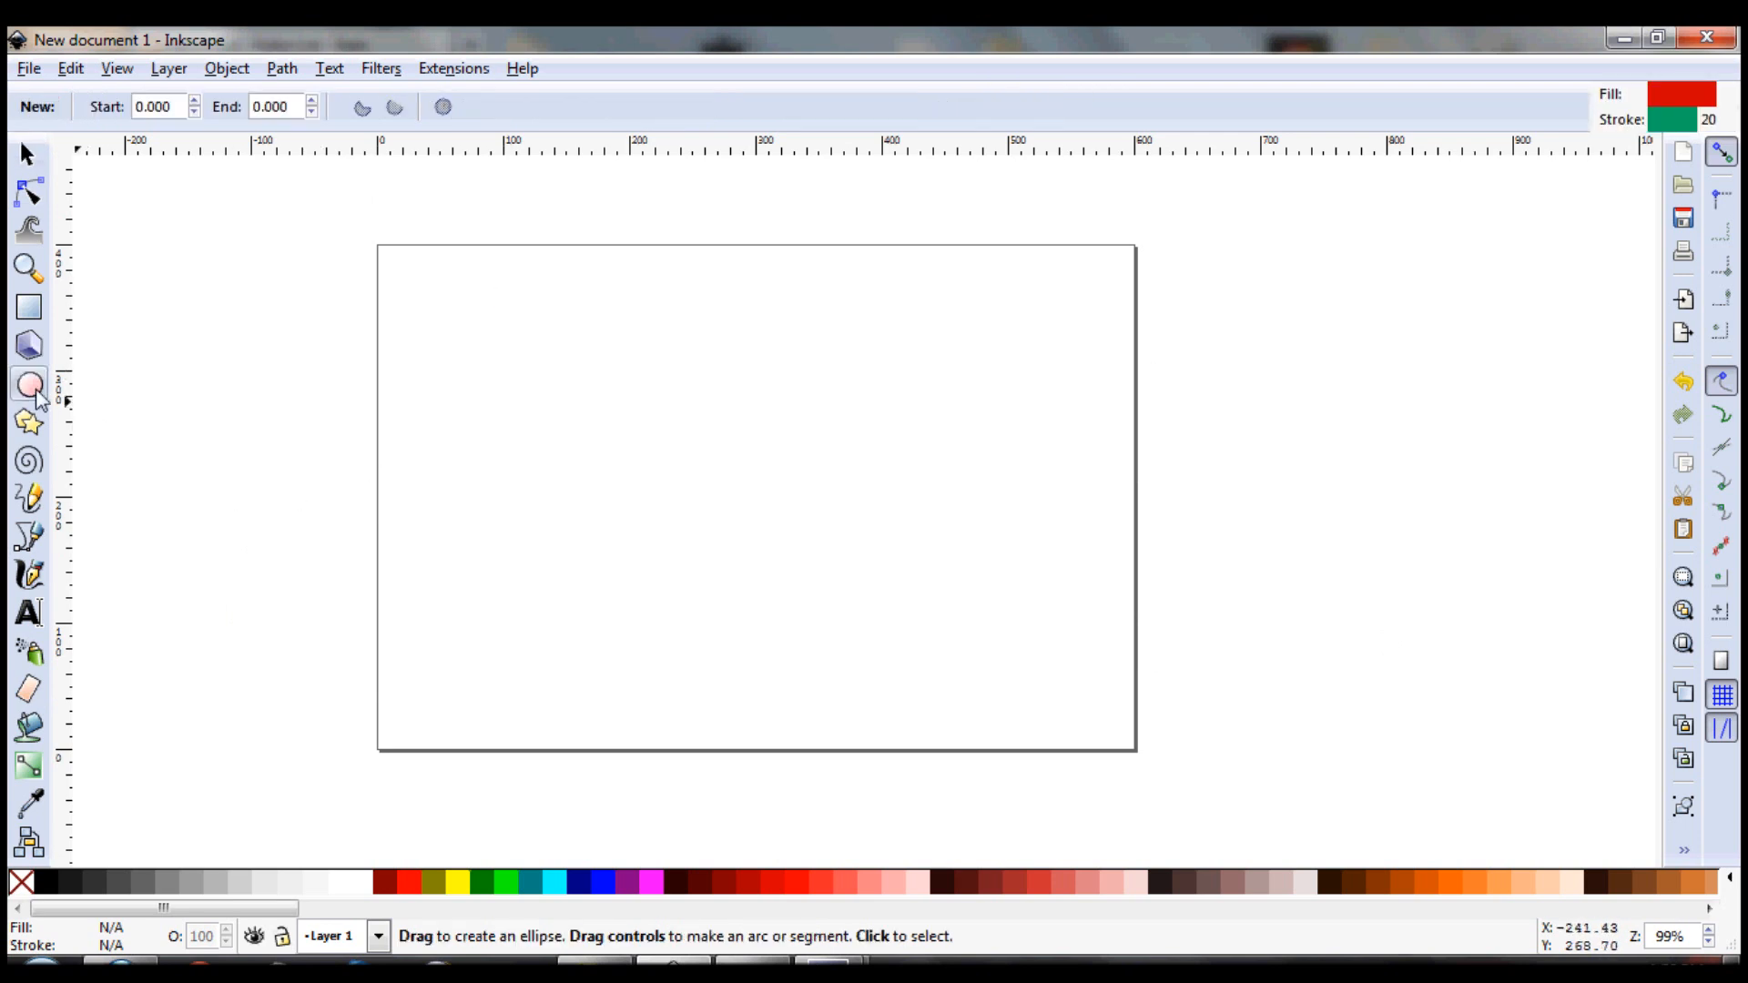
drag(630, 401, 665, 437)
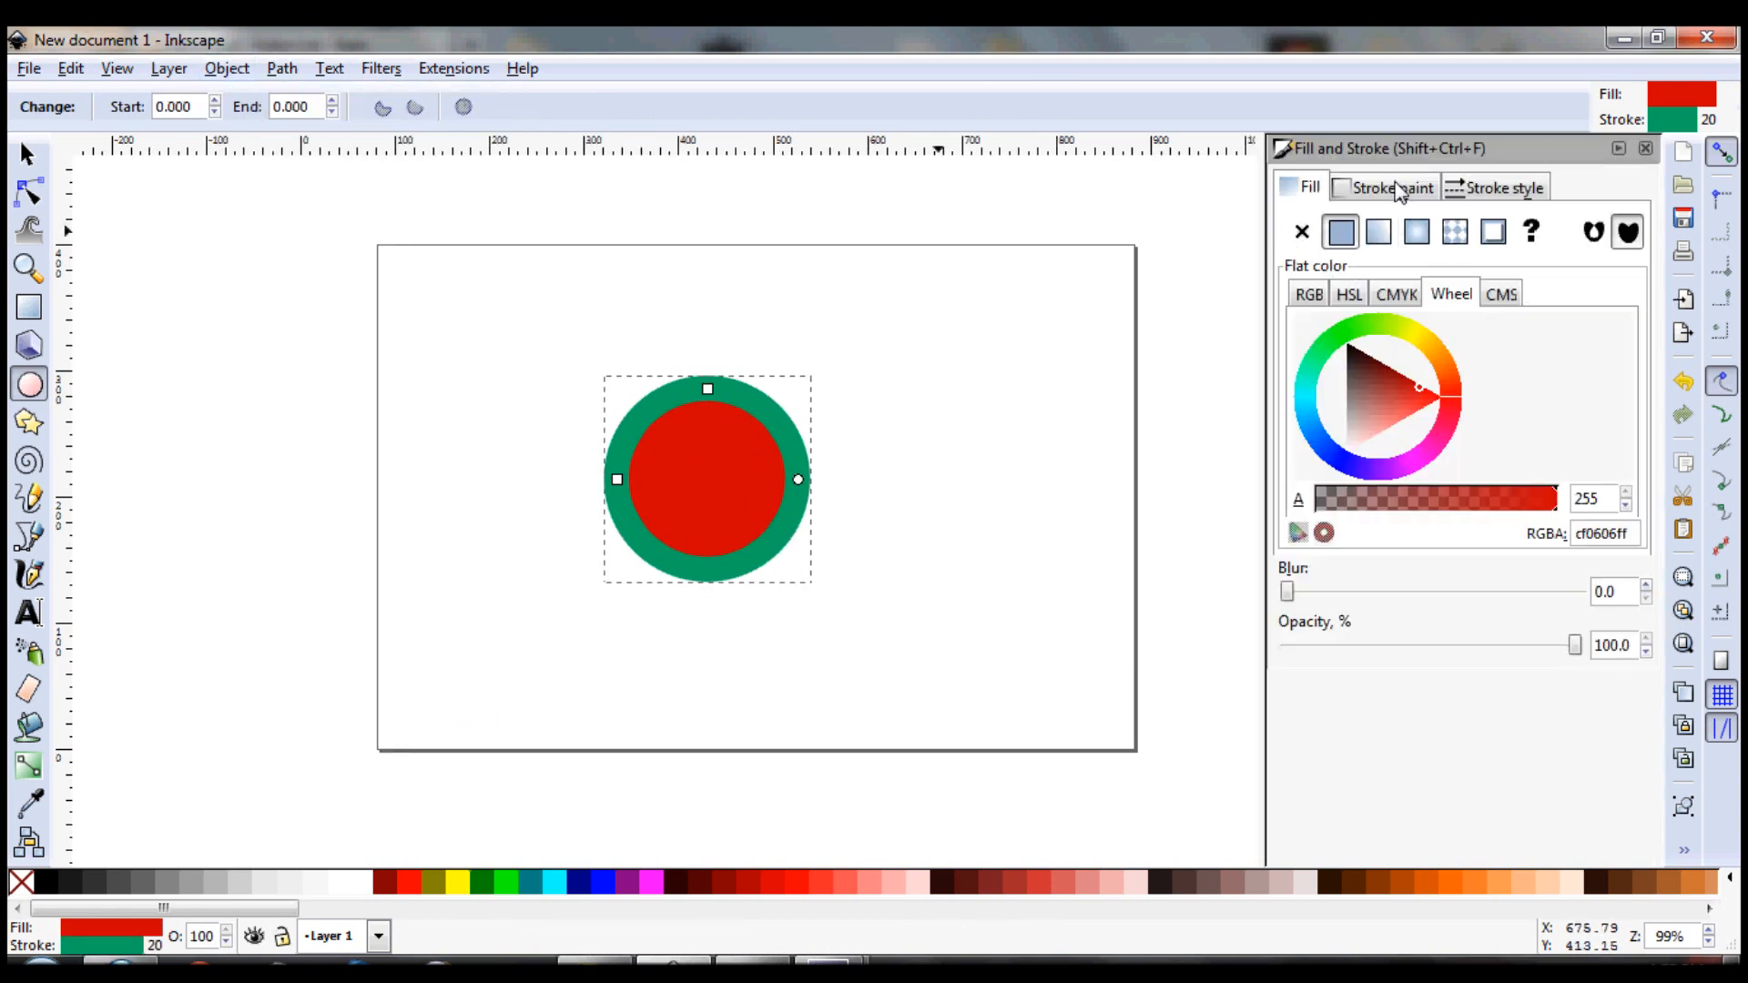
click(1383, 186)
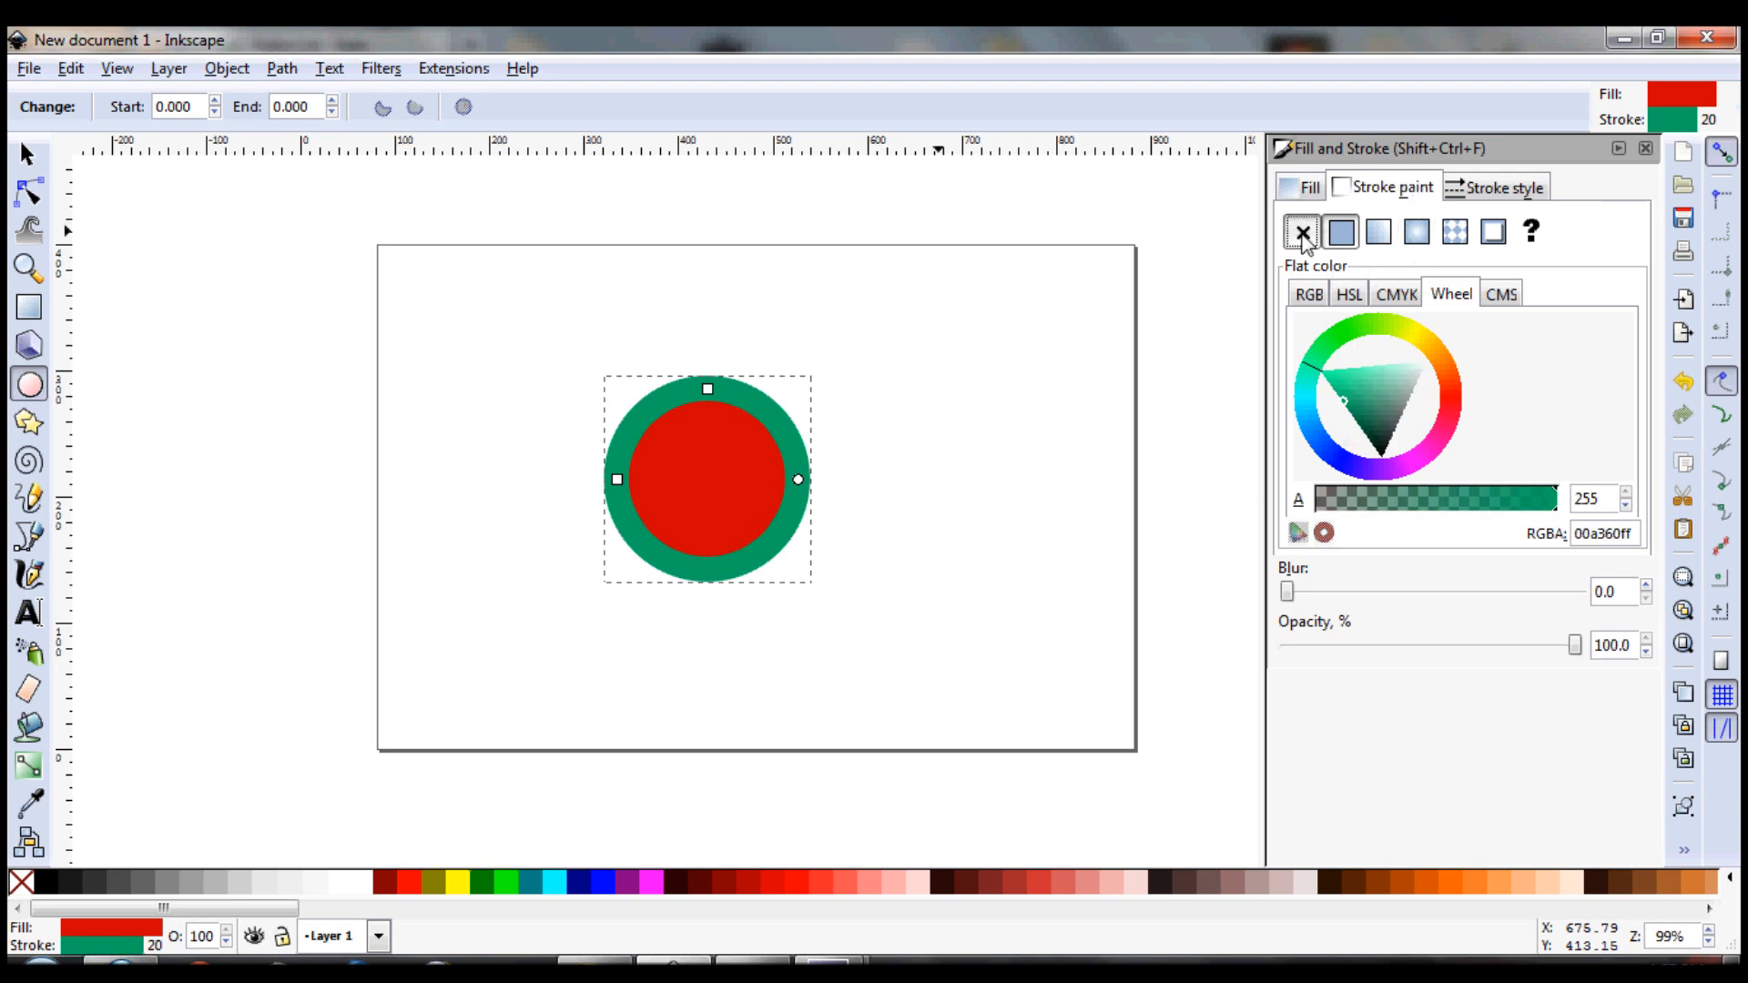
click(1301, 232)
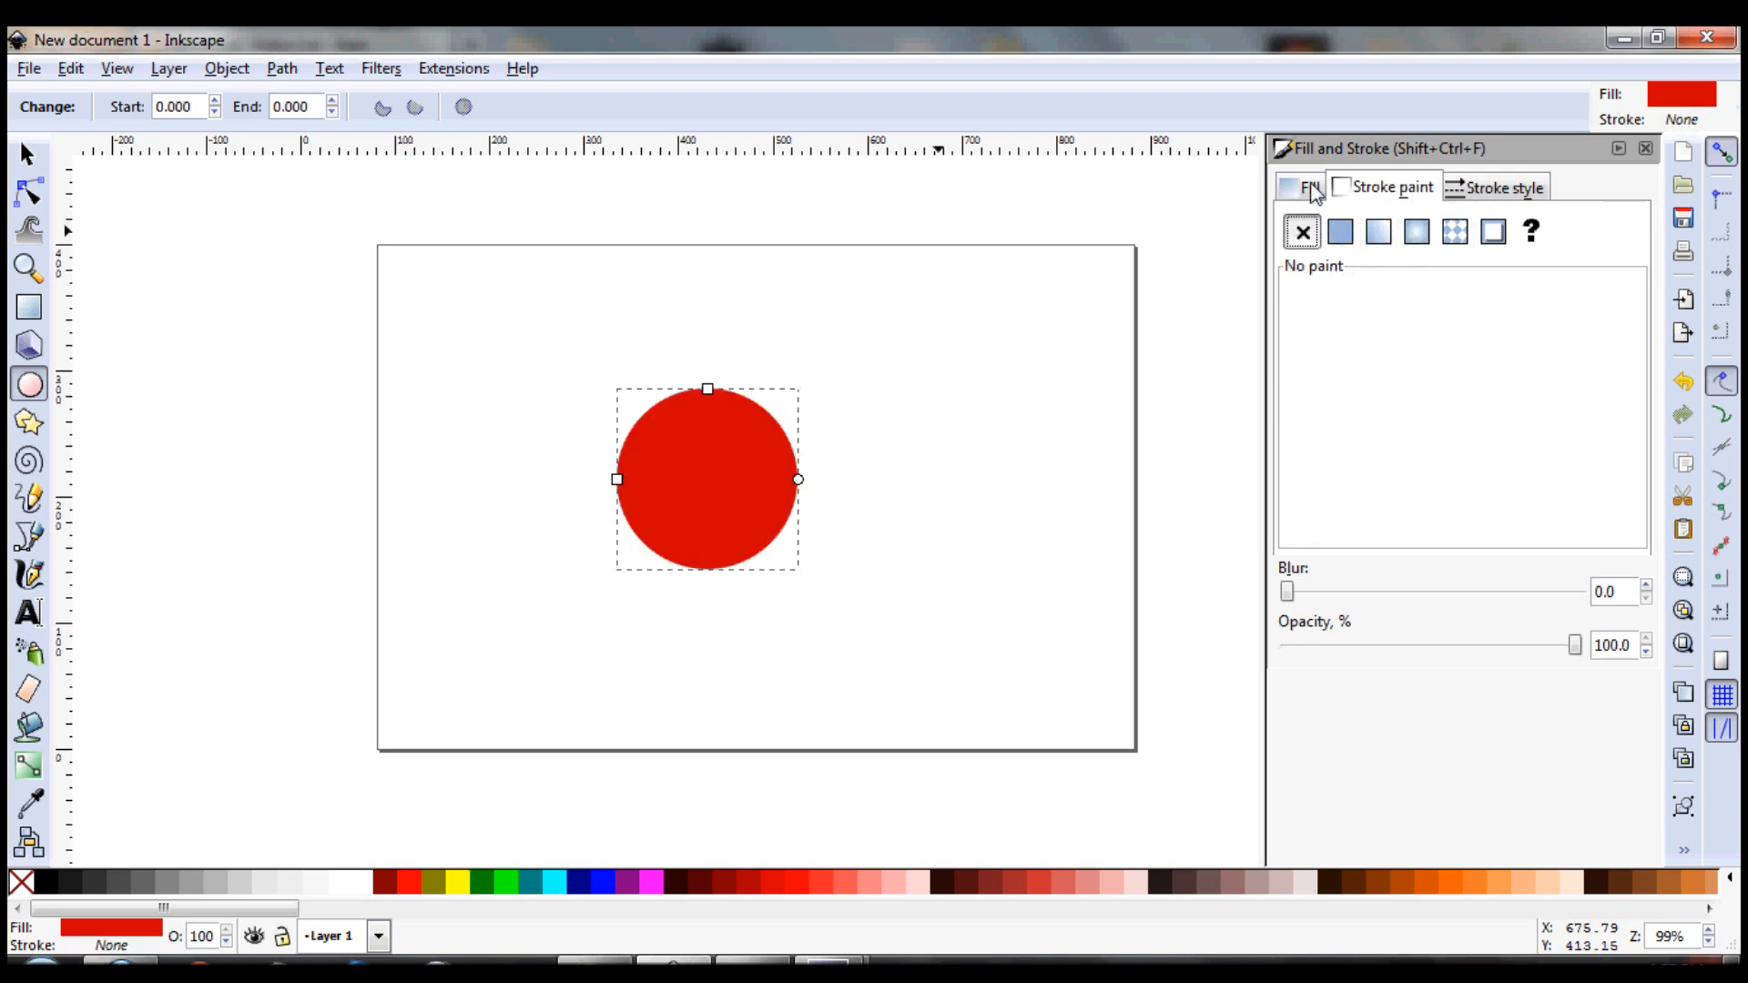
click(1339, 232)
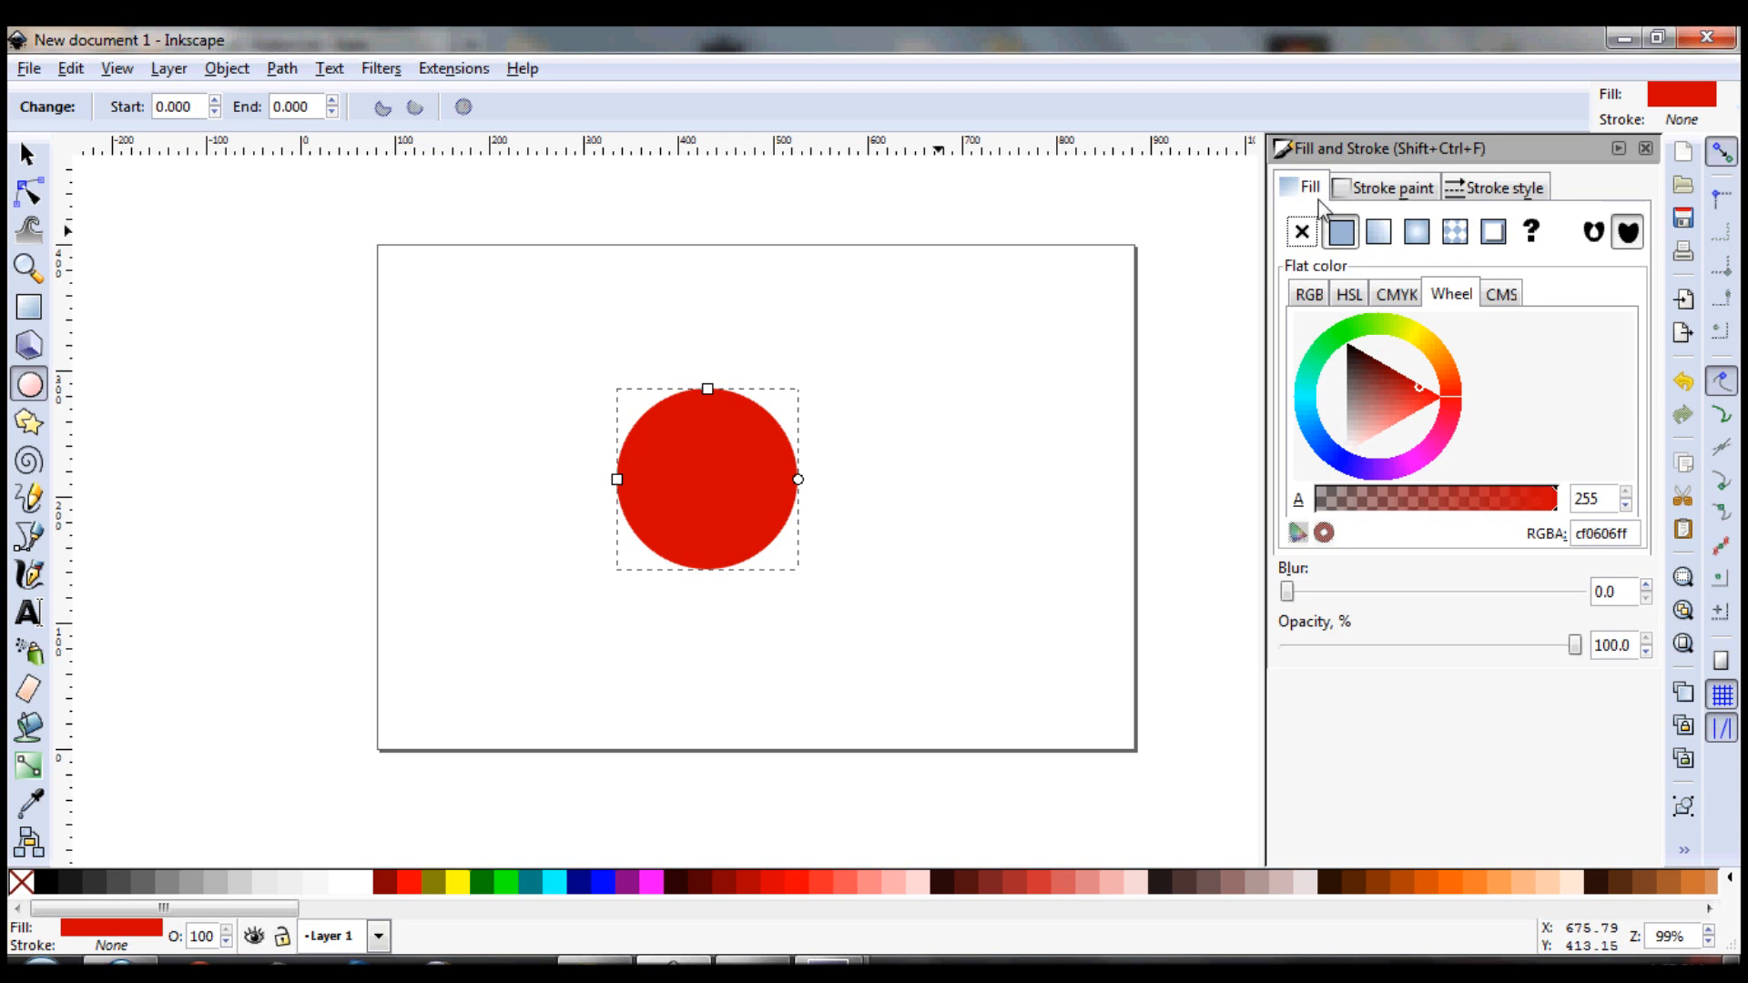
Apply a vertical linear gradient fill to the circle, transparent at top to red at bottom
click(1377, 232)
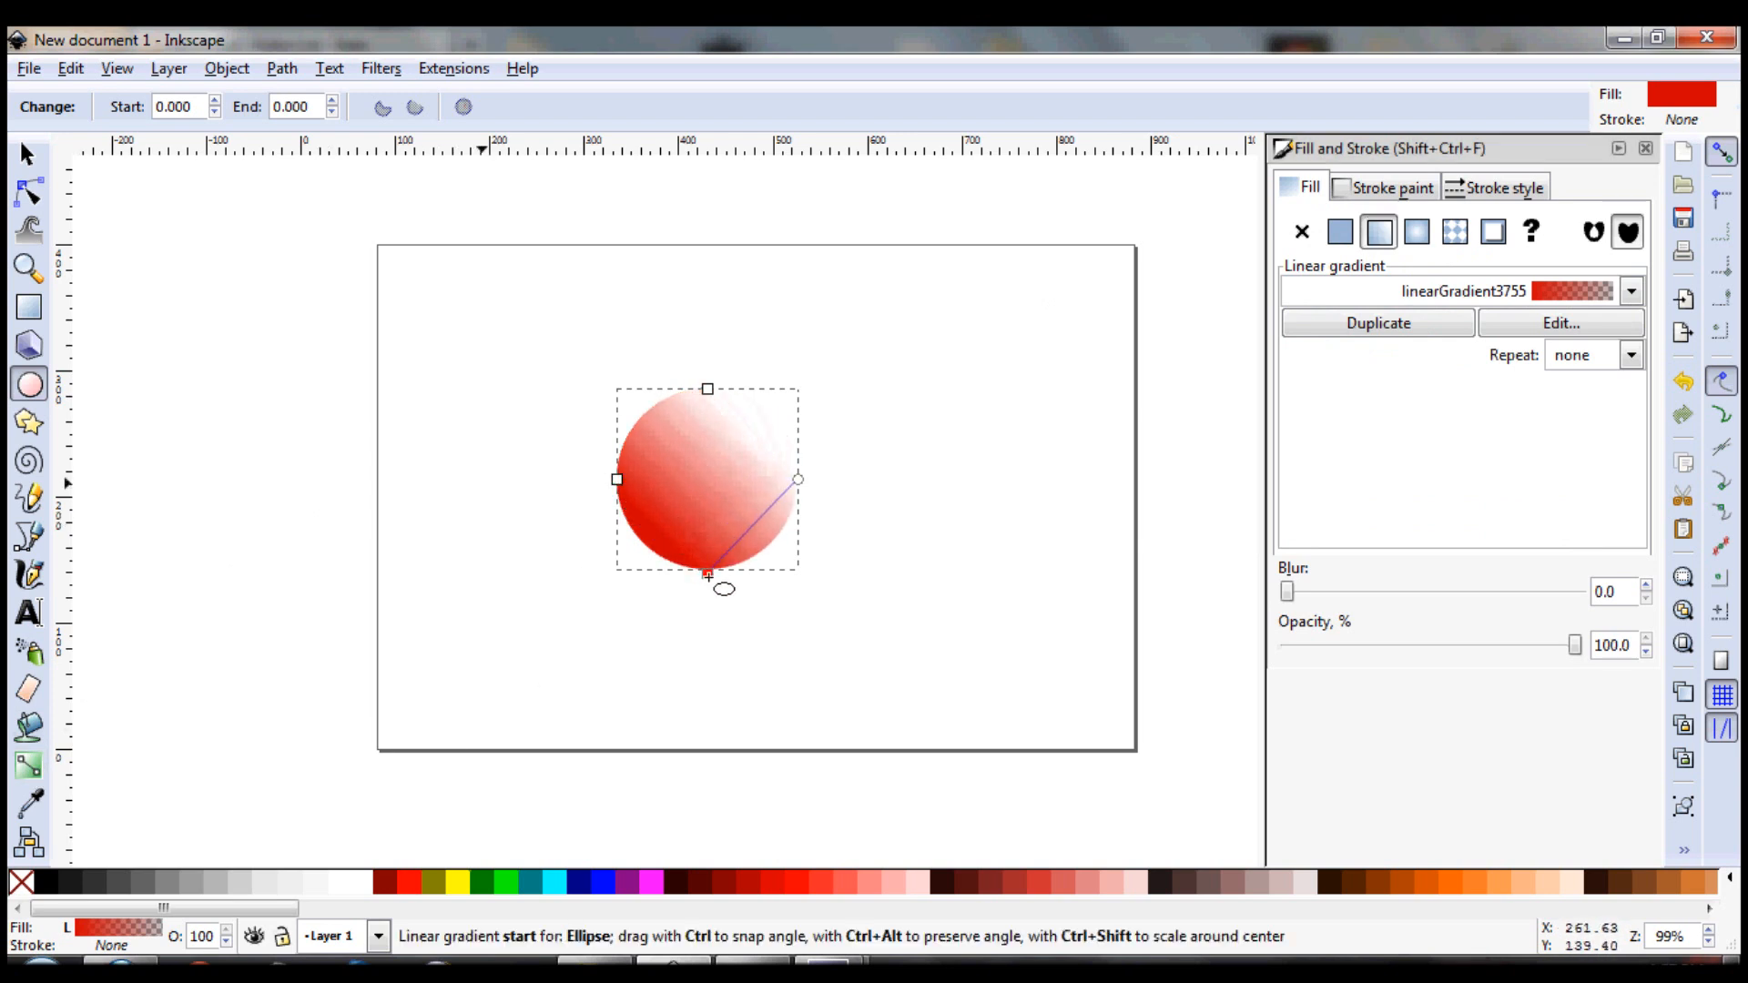
click(1339, 232)
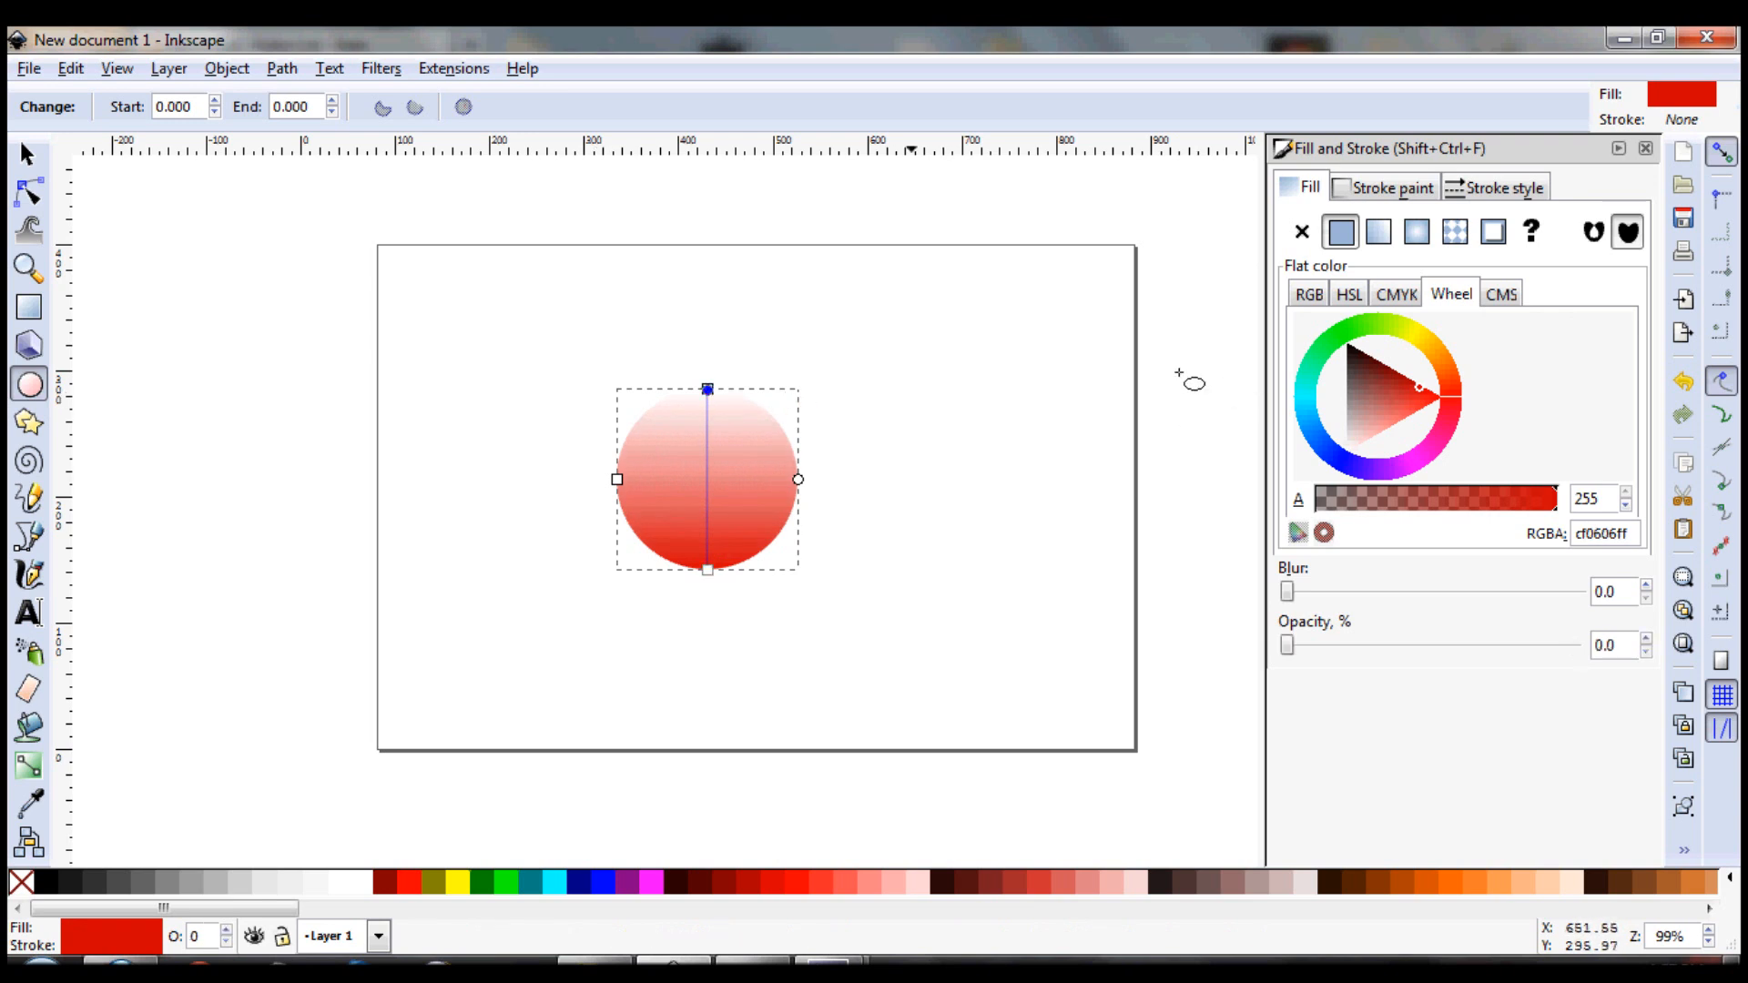
click(1377, 232)
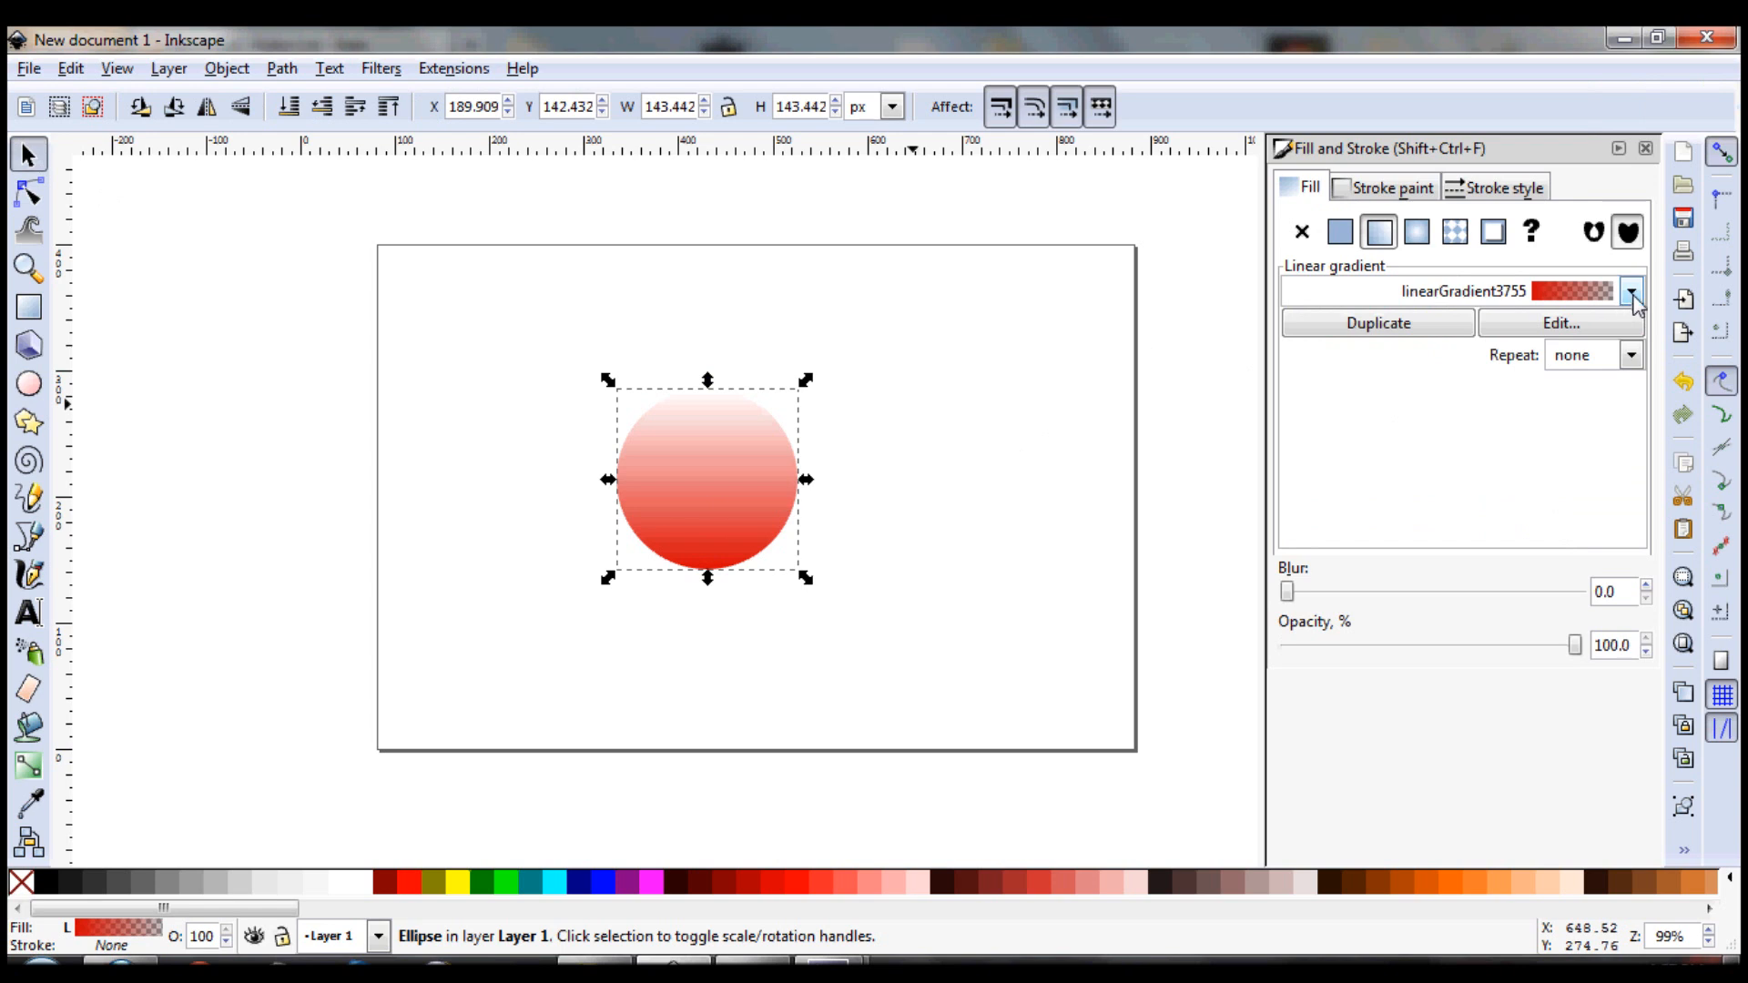
Recolor both gradient stops to opaque bright red and dark red in the gradient editor
click(1559, 322)
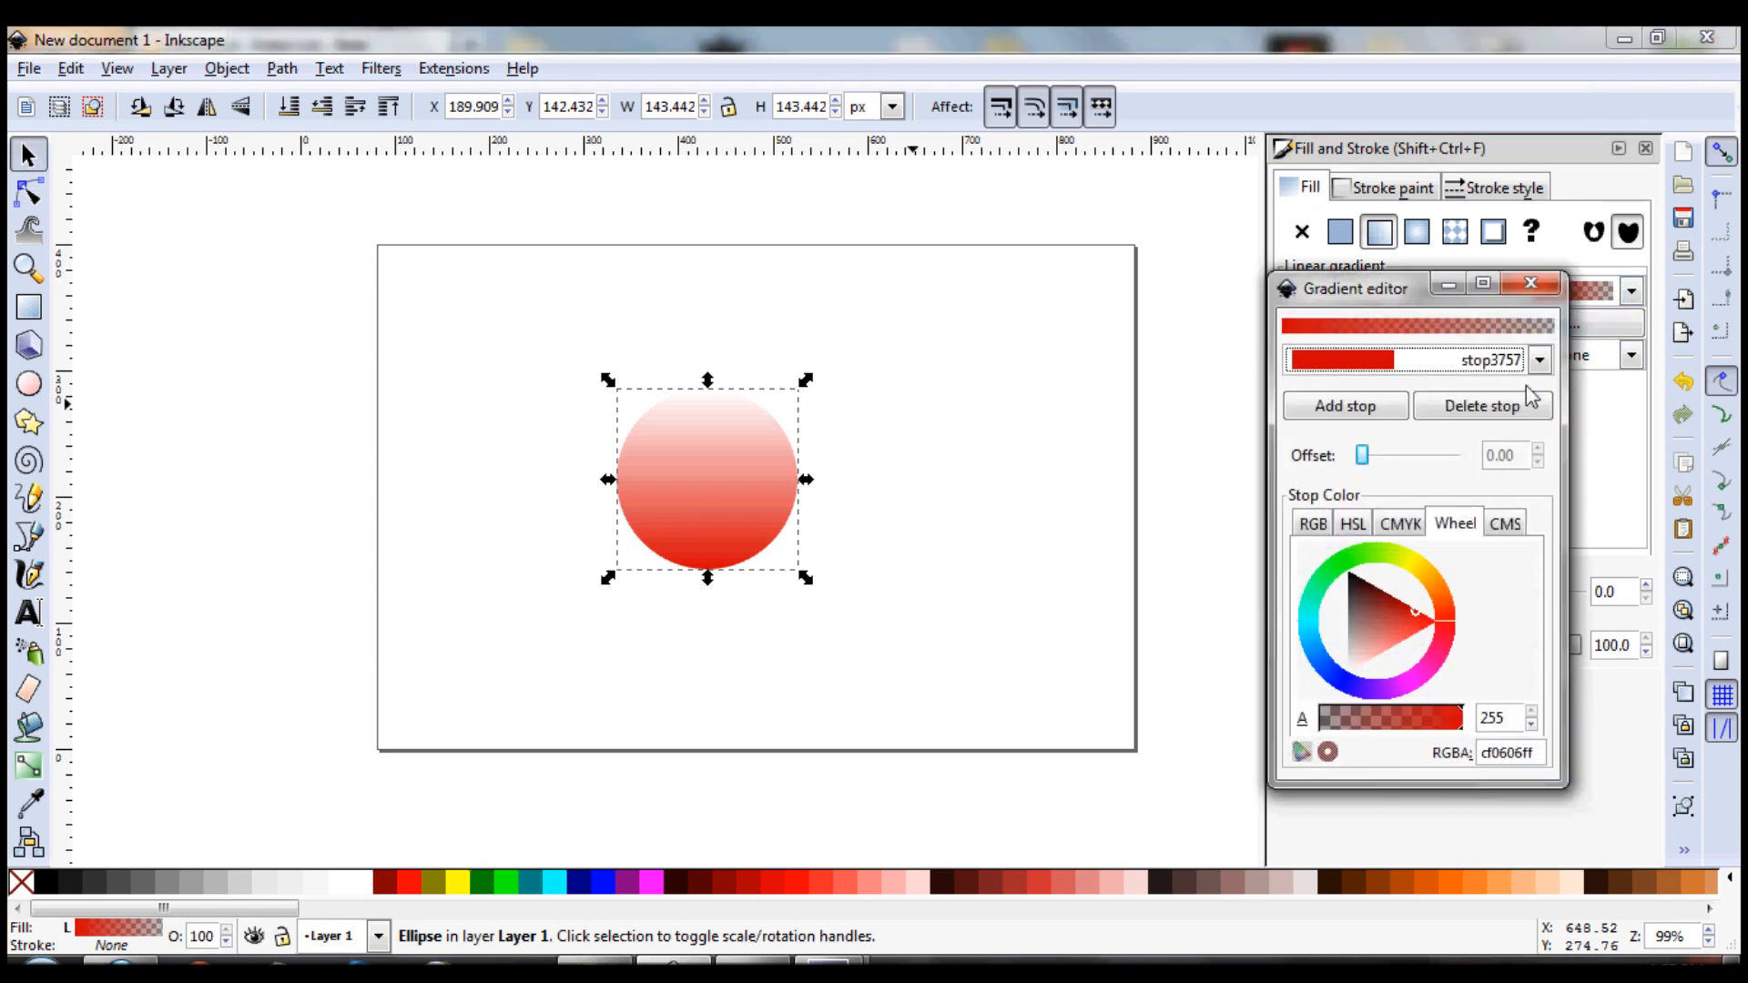
mouse_move(1413, 621)
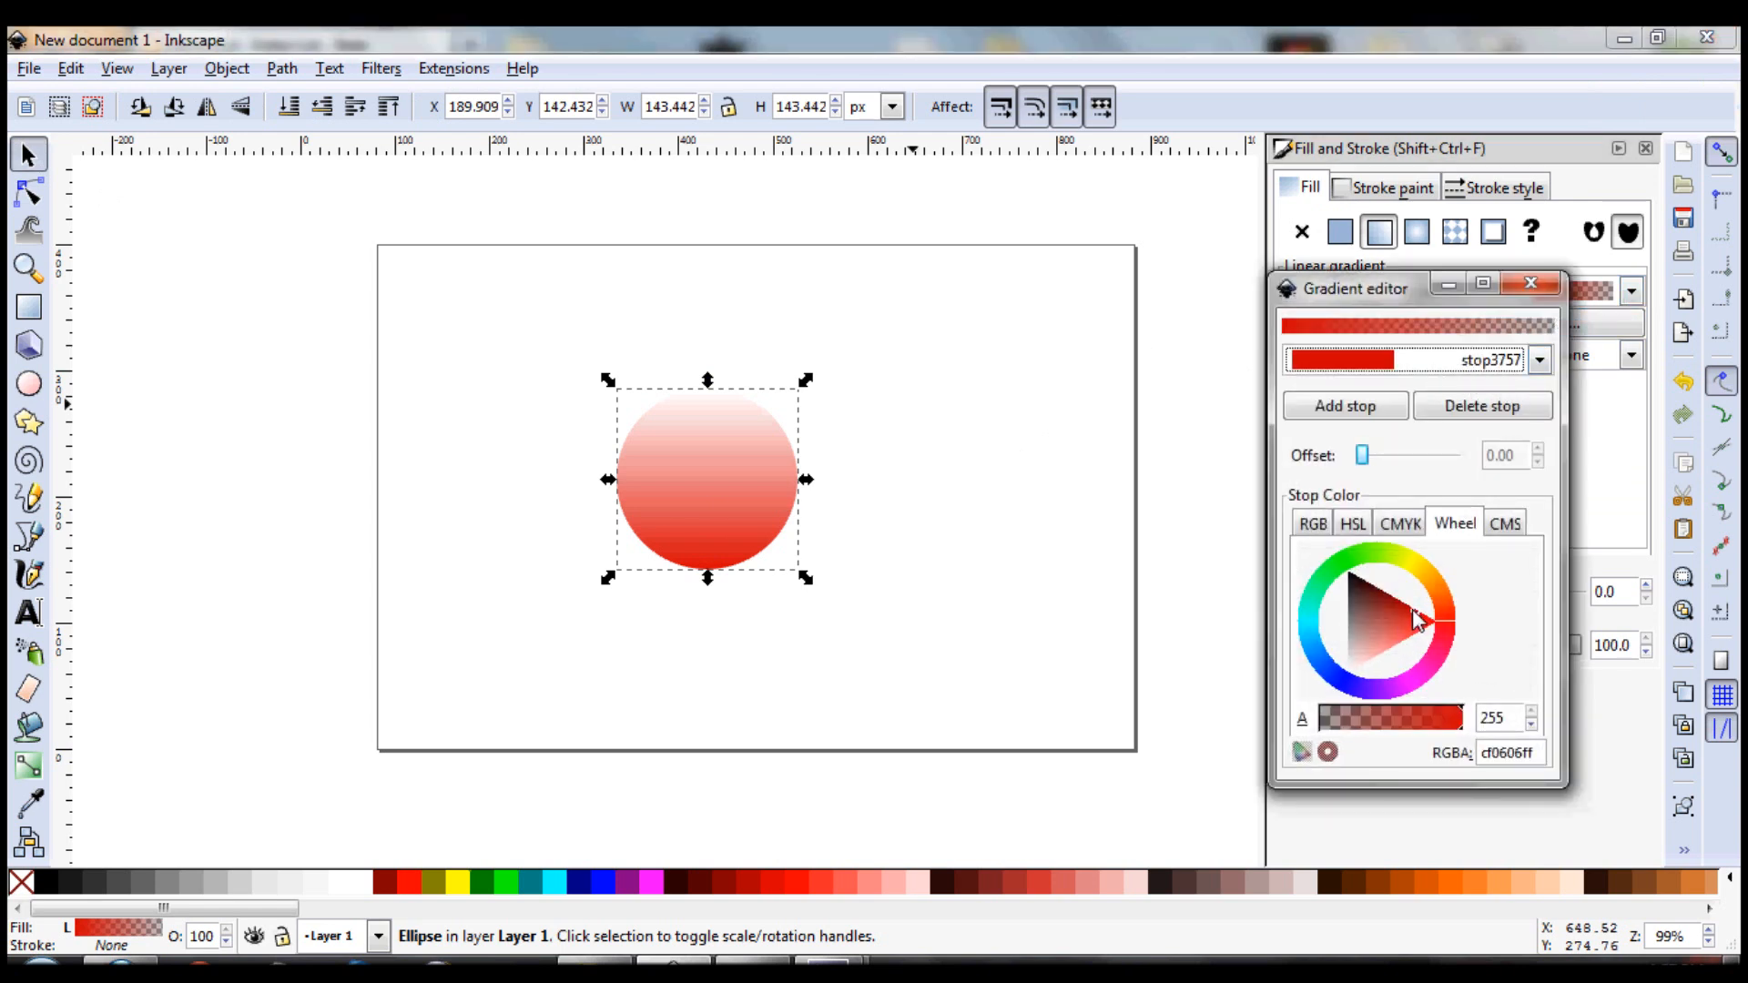
click(1402, 611)
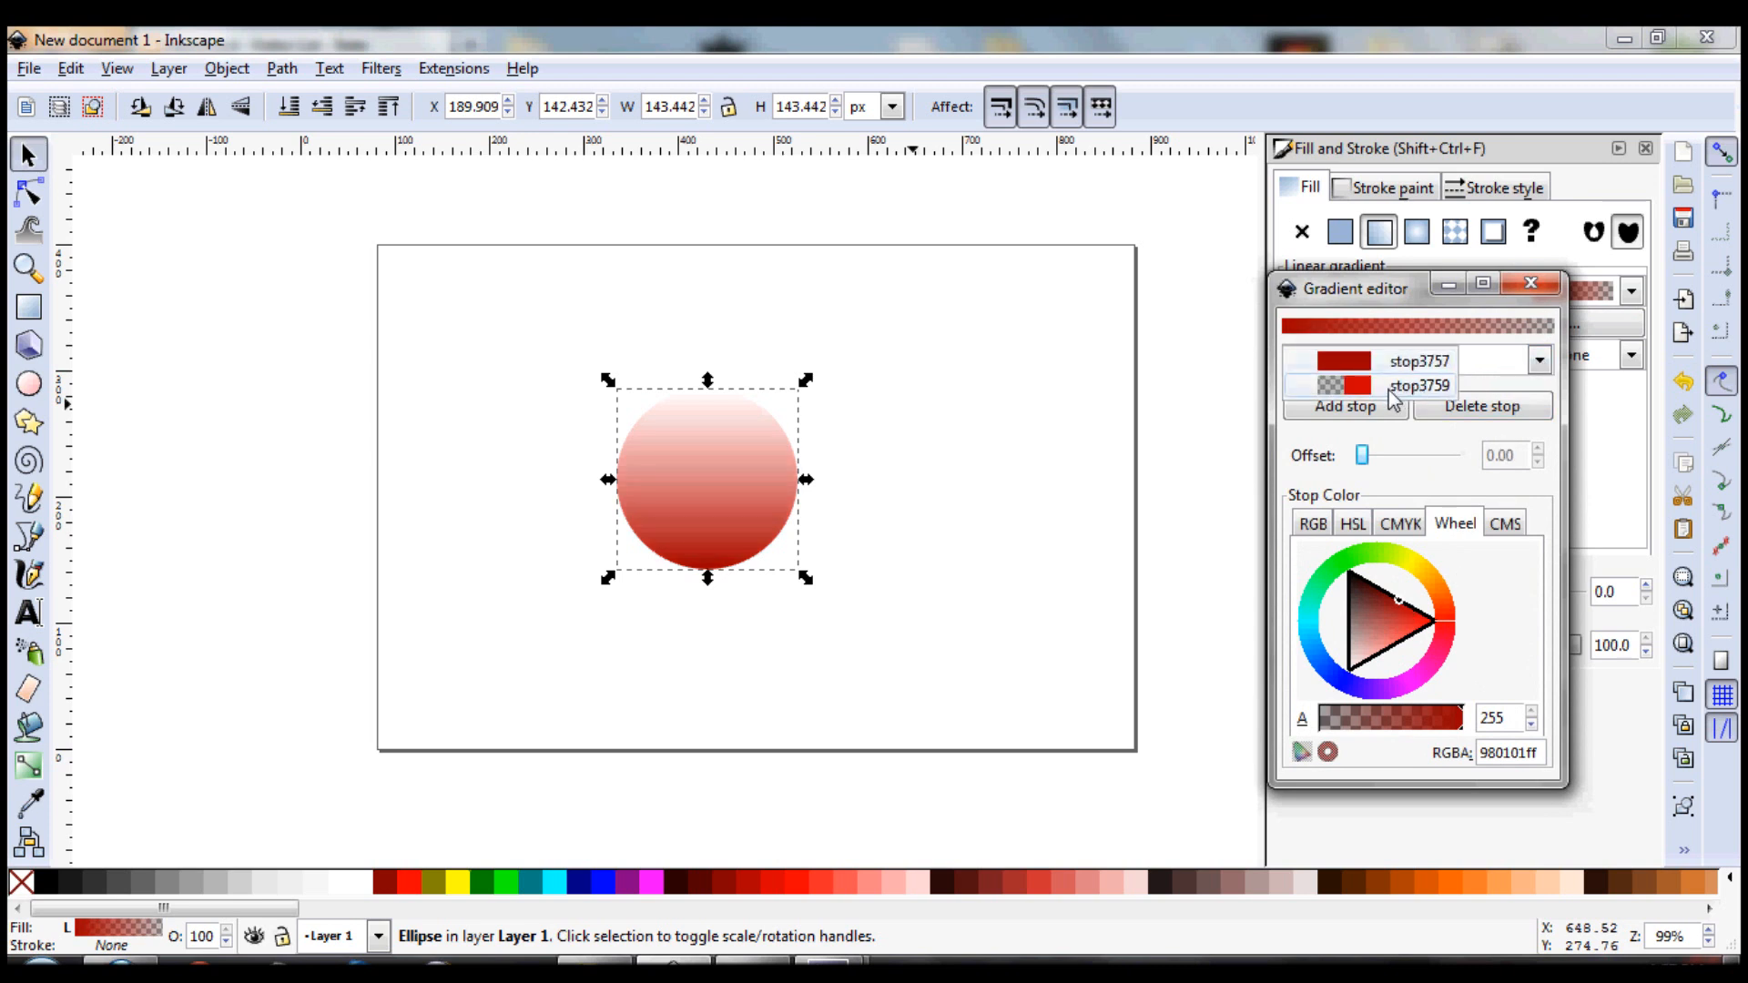
click(1418, 385)
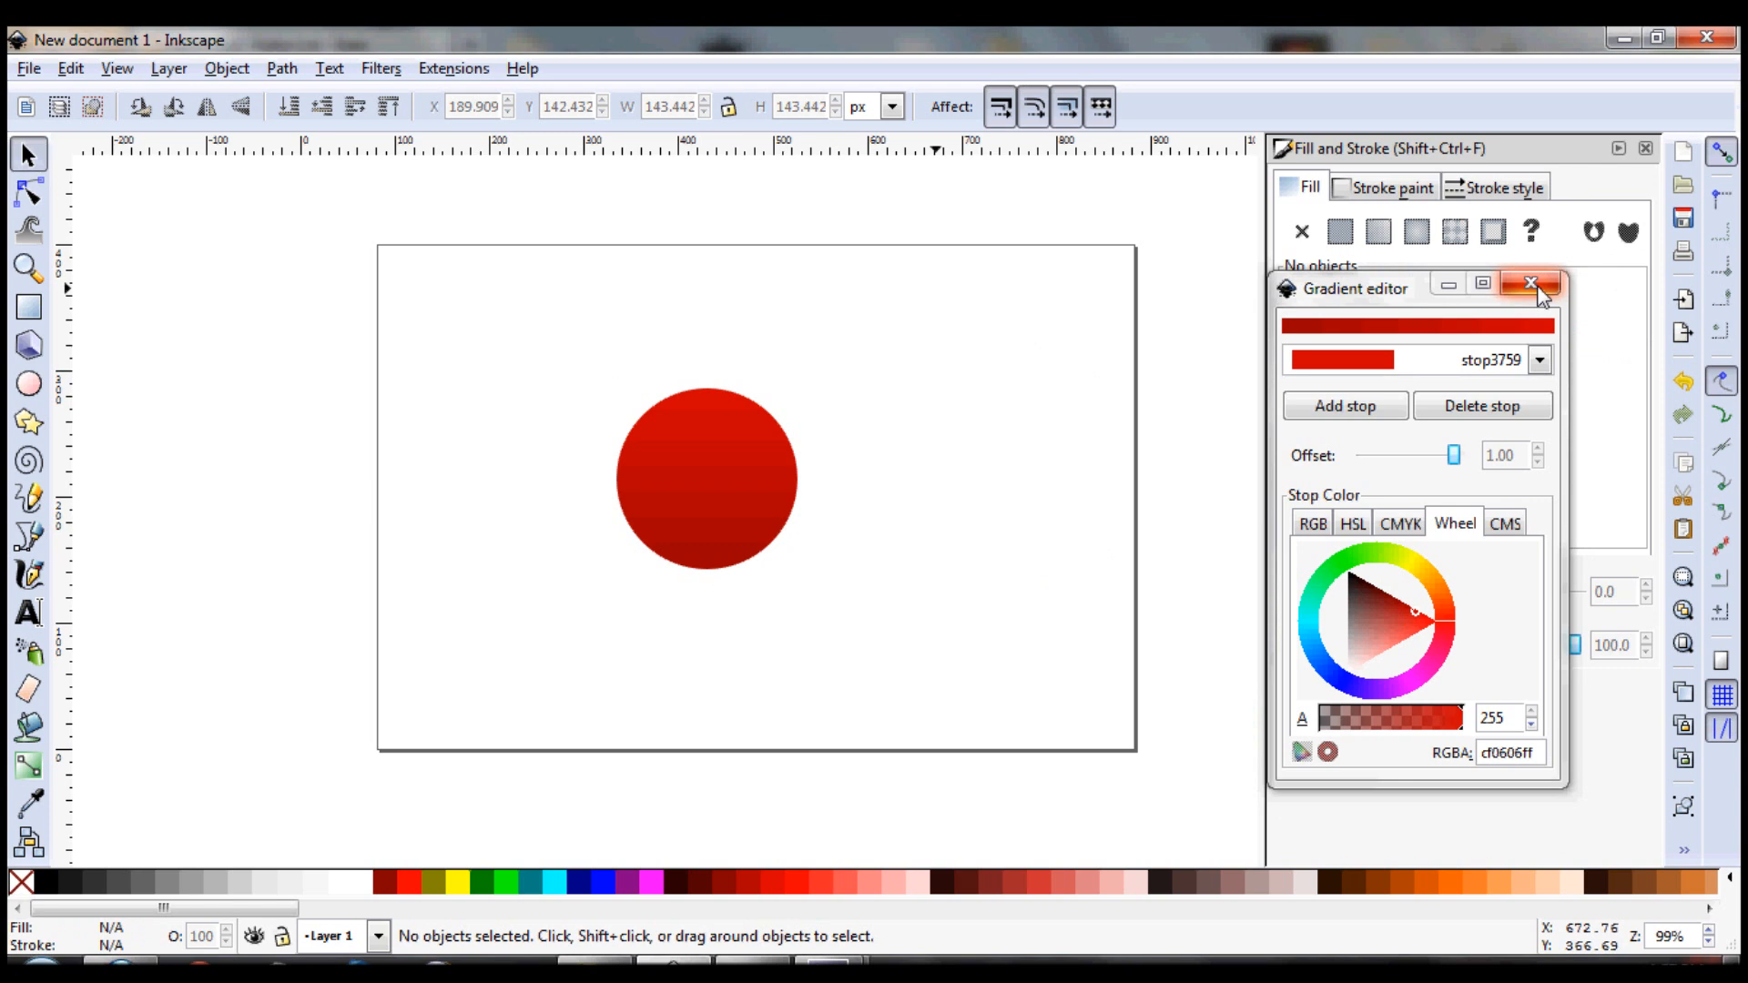
click(1535, 283)
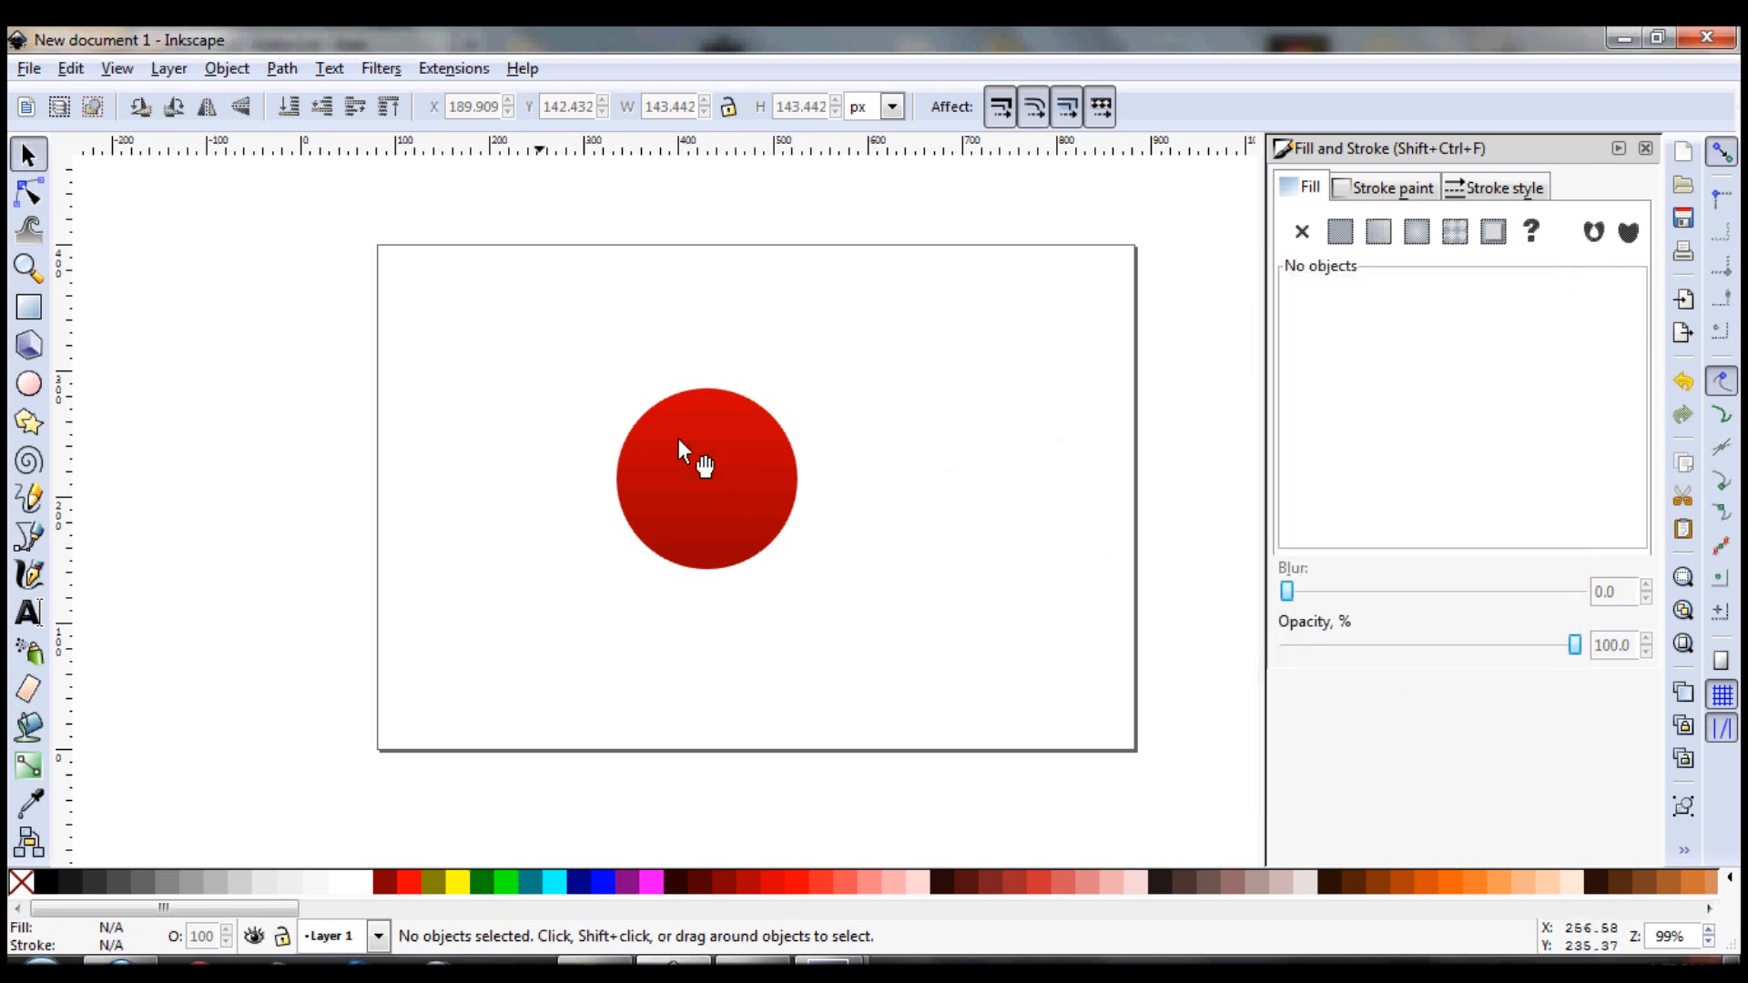
Draw a small white ellipse without stroke near the circle's top, then reselect it
click(29, 383)
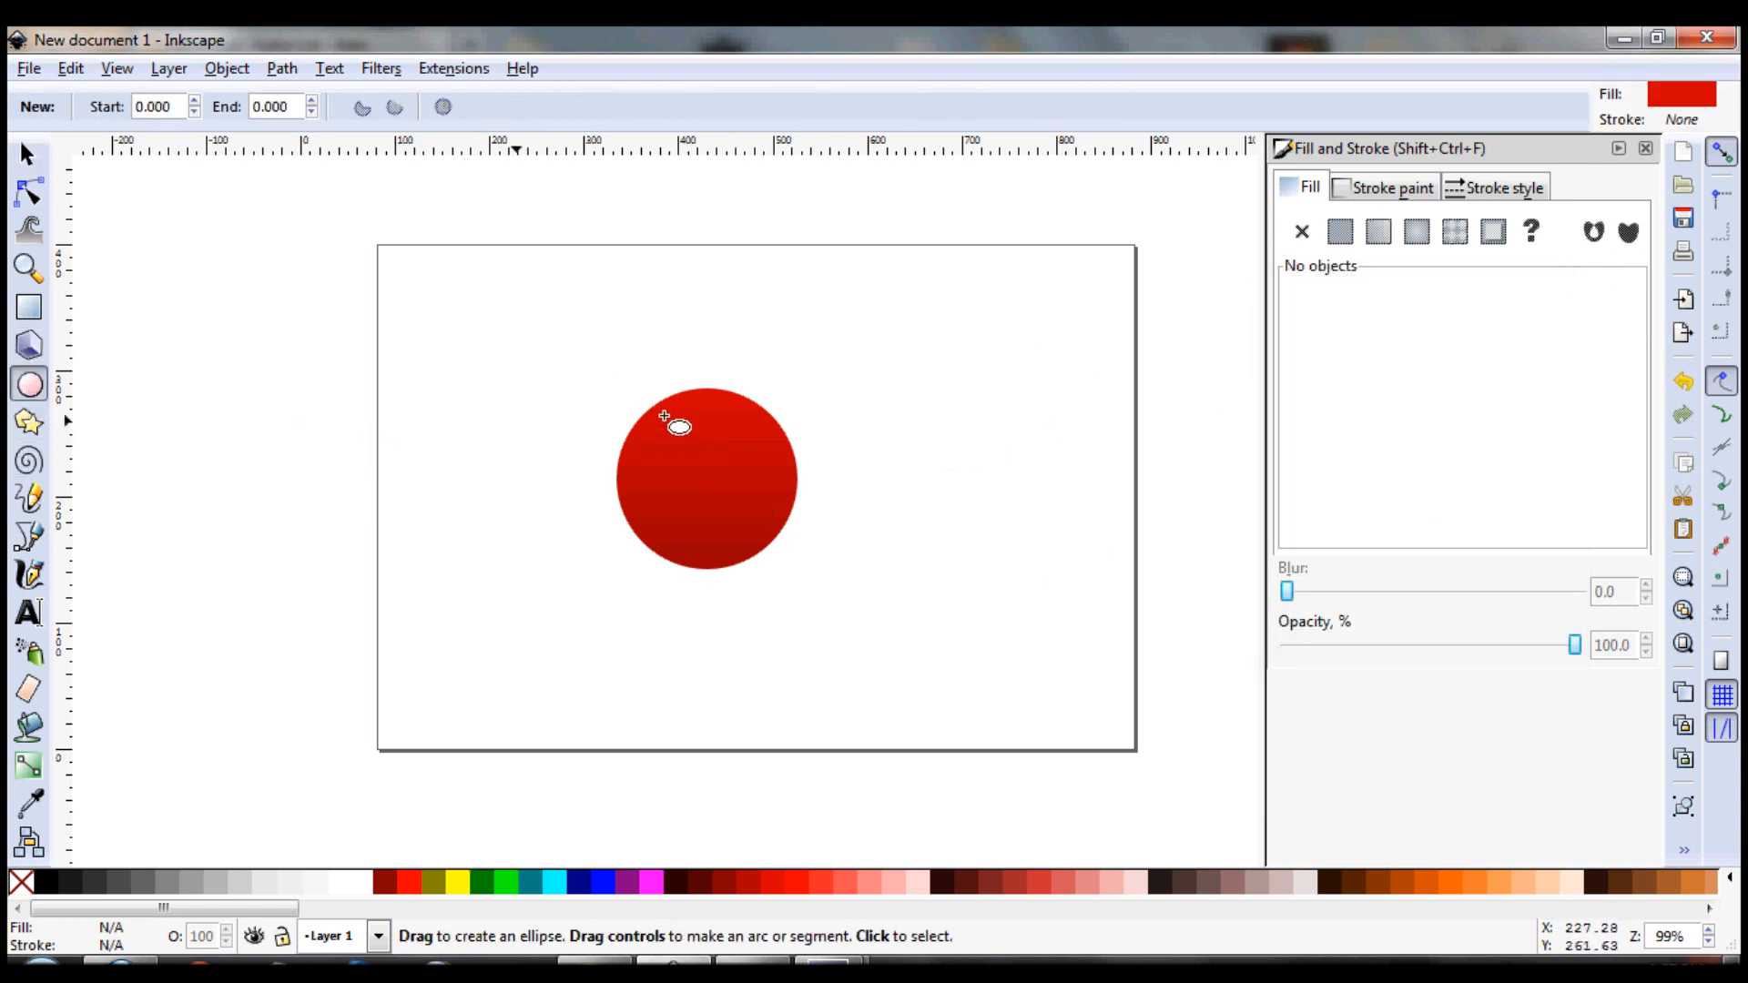
mouse_move(546, 794)
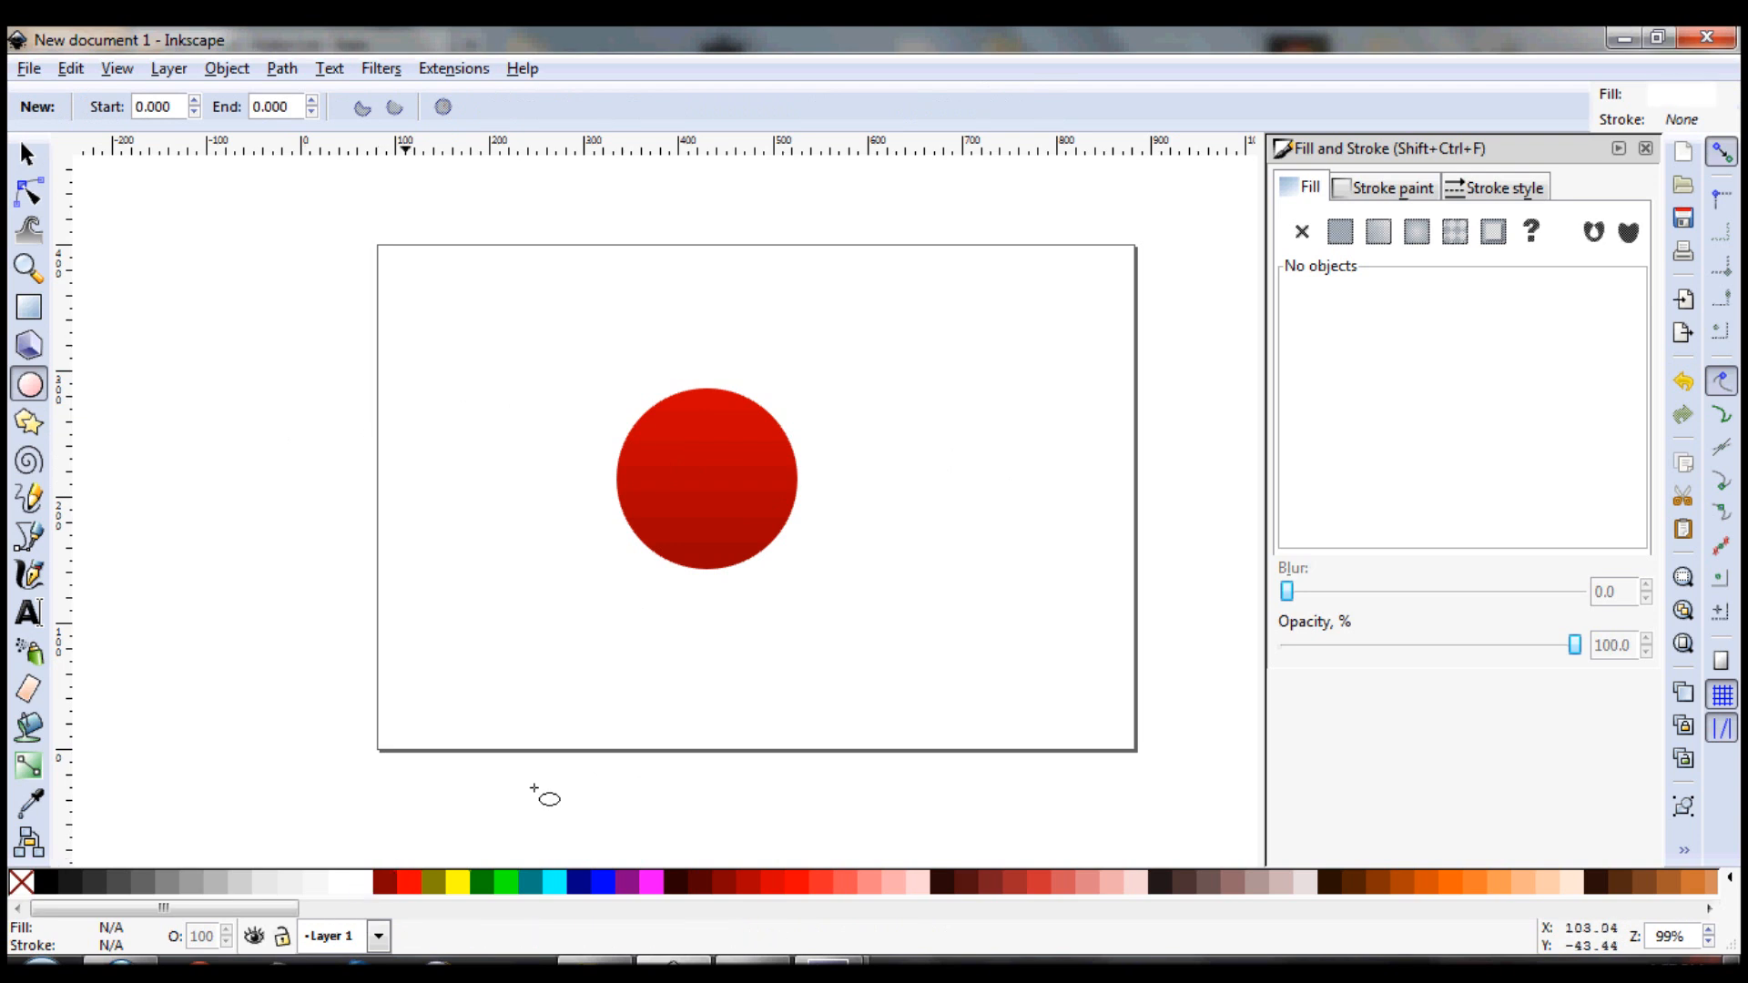
mouse_move(686, 429)
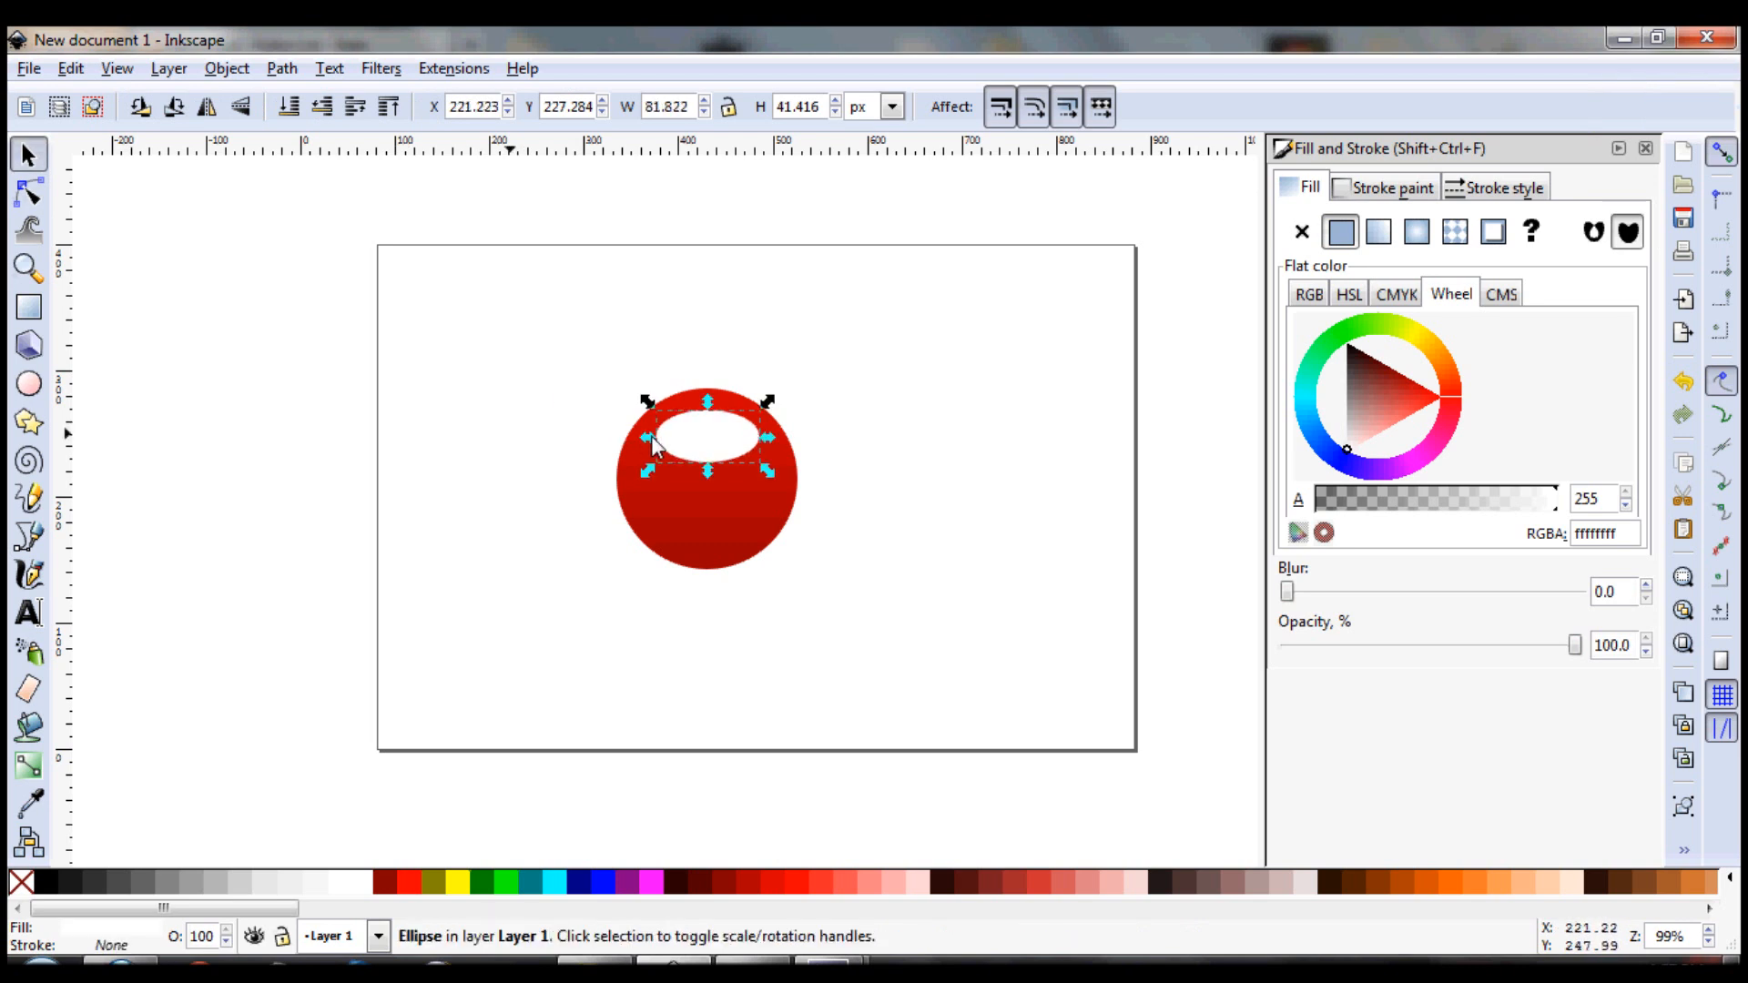
click(814, 491)
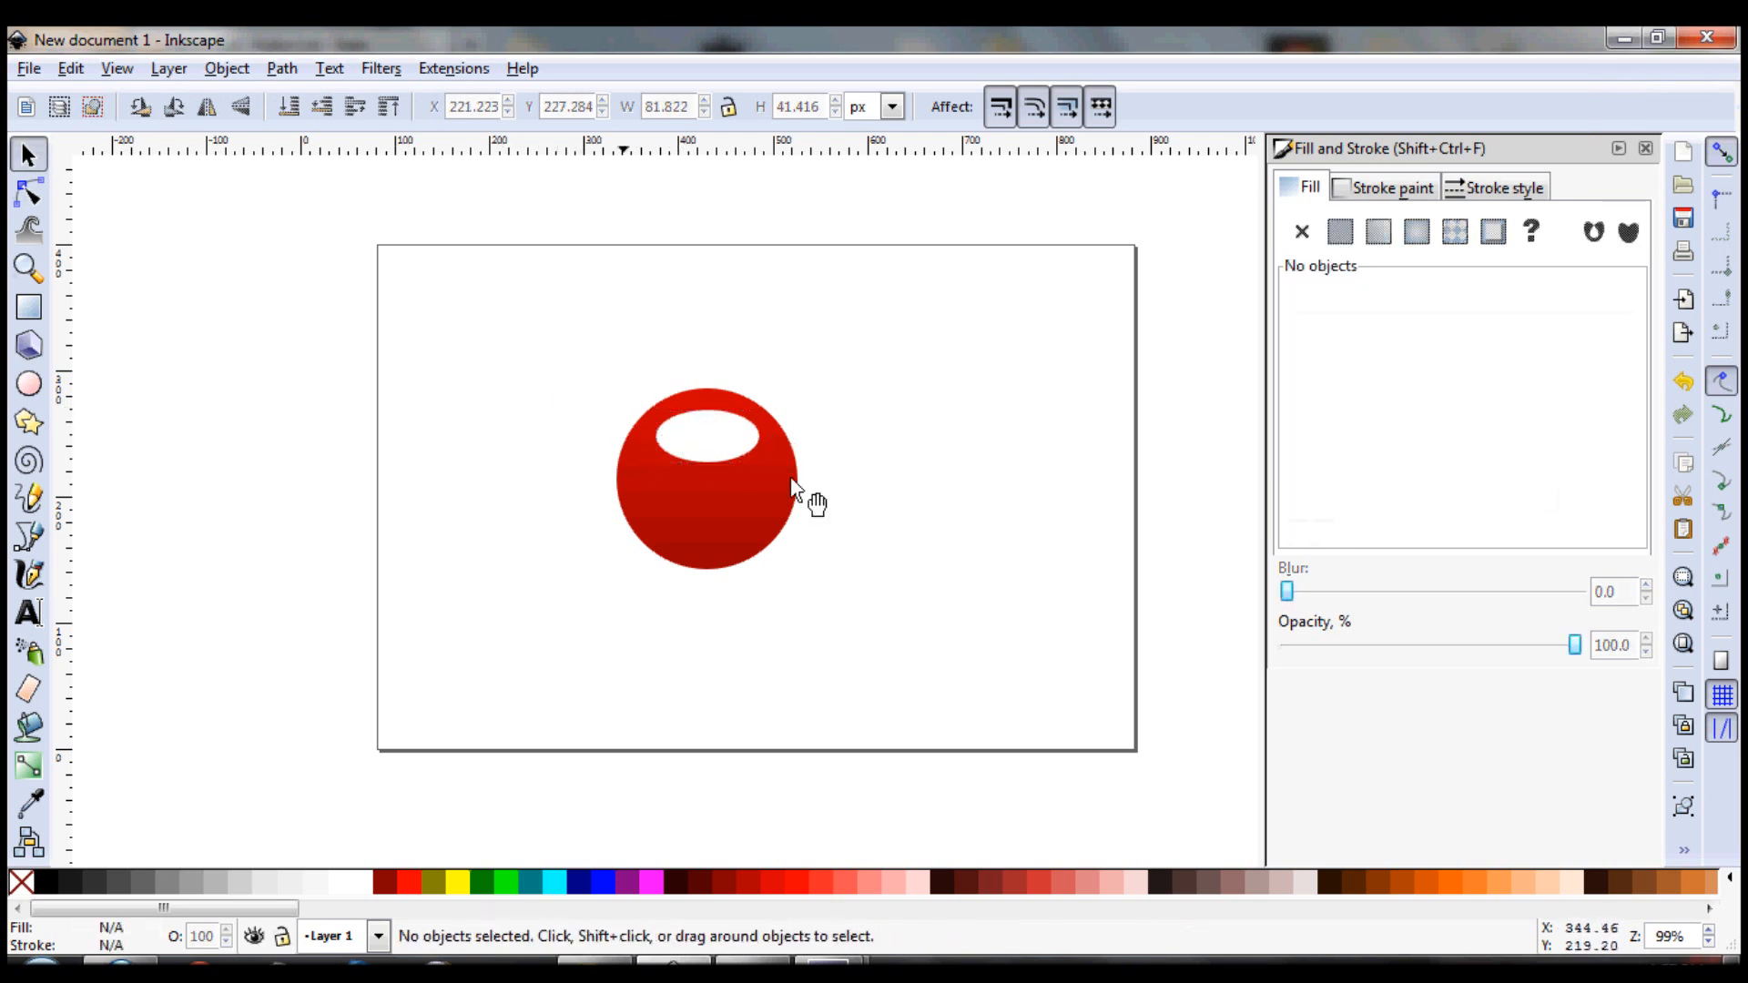
click(709, 435)
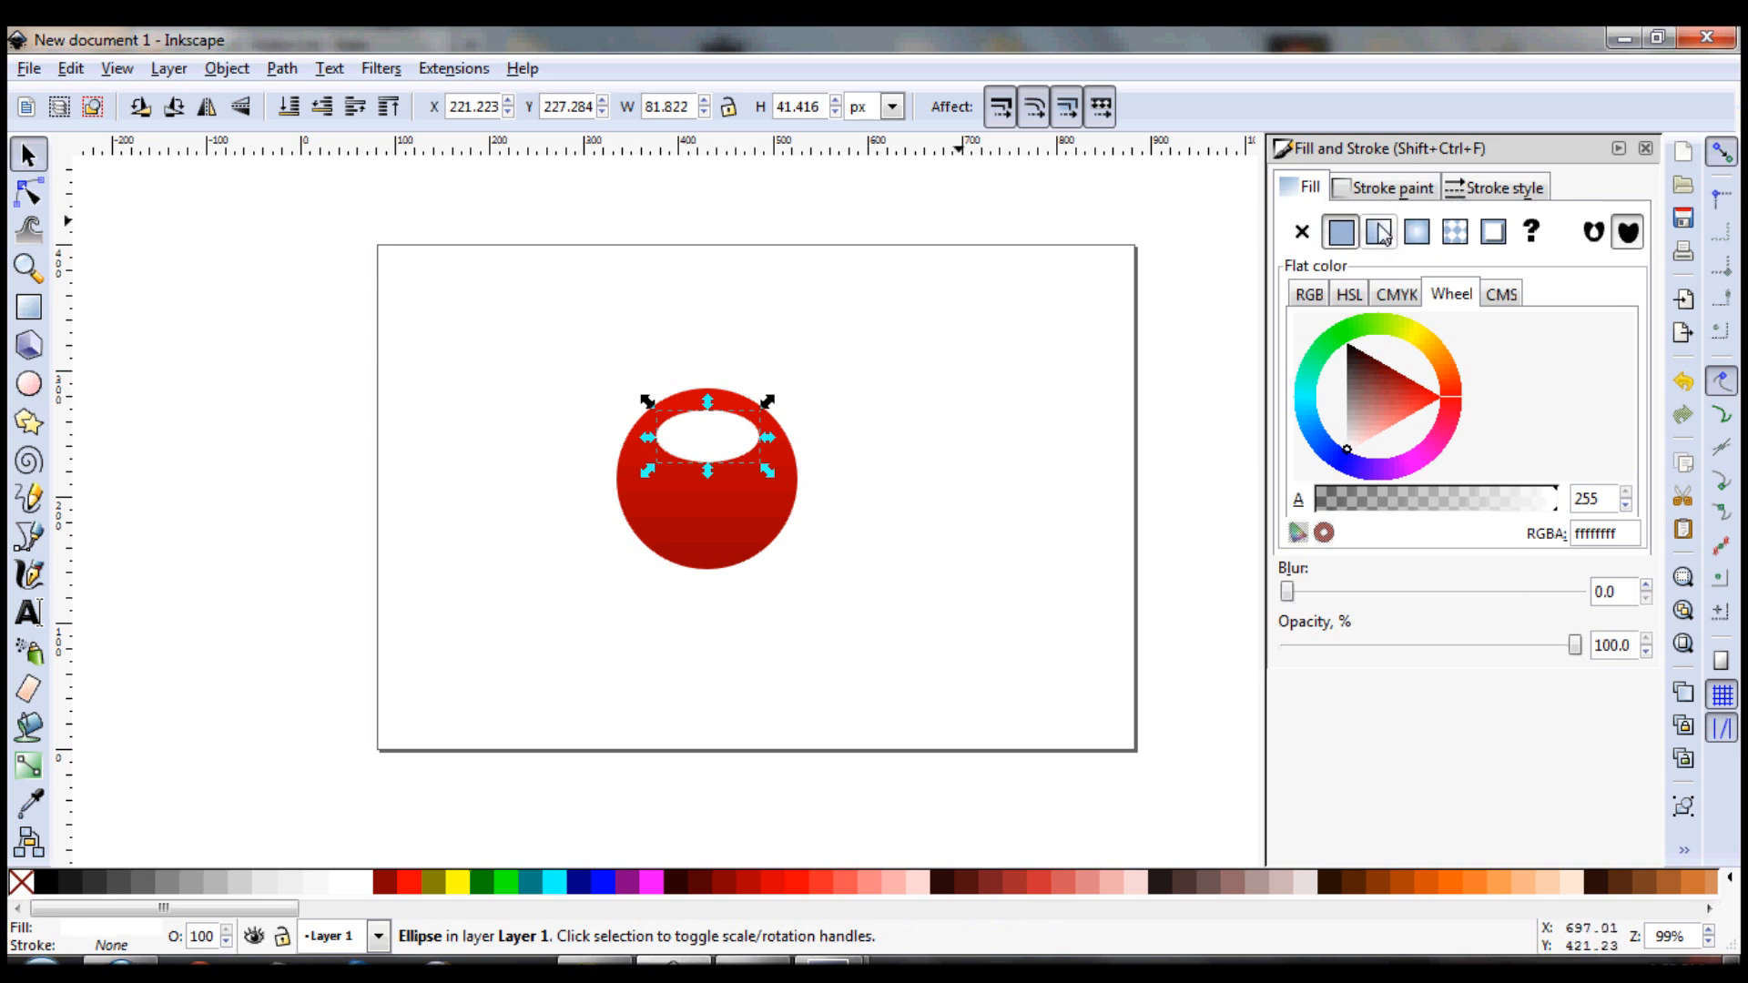
Give the highlight a linear gradient and drag its handles to run top to bottom
click(1378, 232)
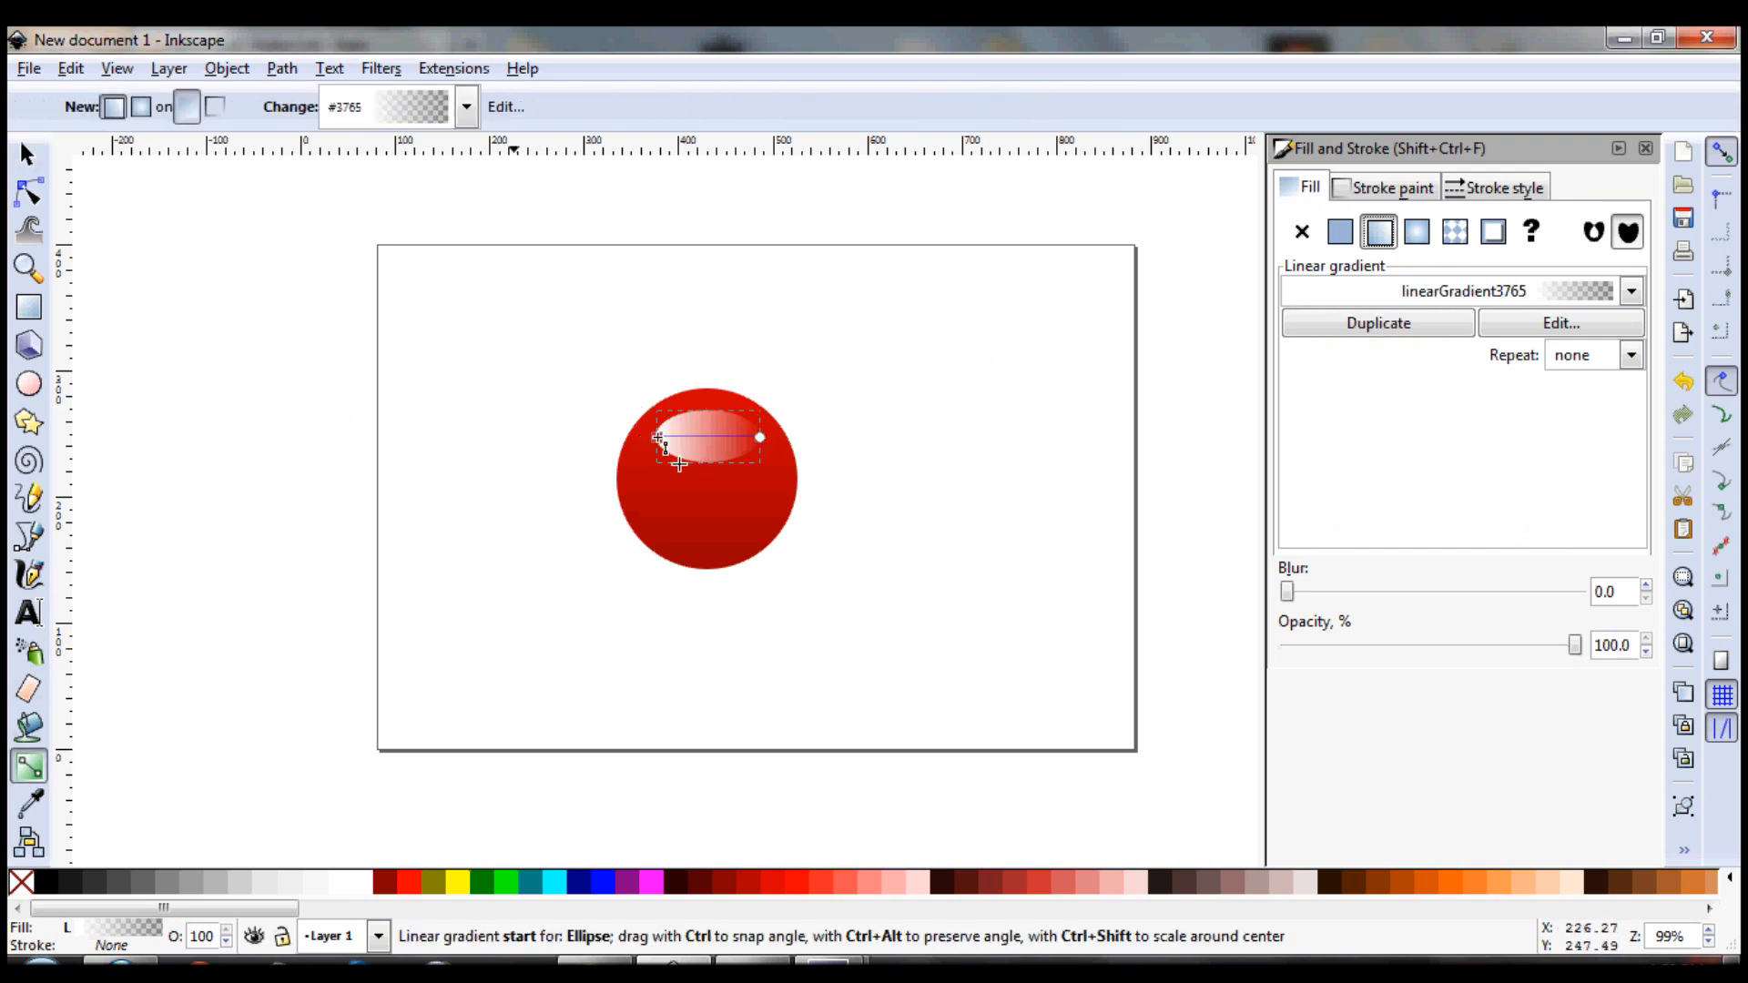
click(1339, 232)
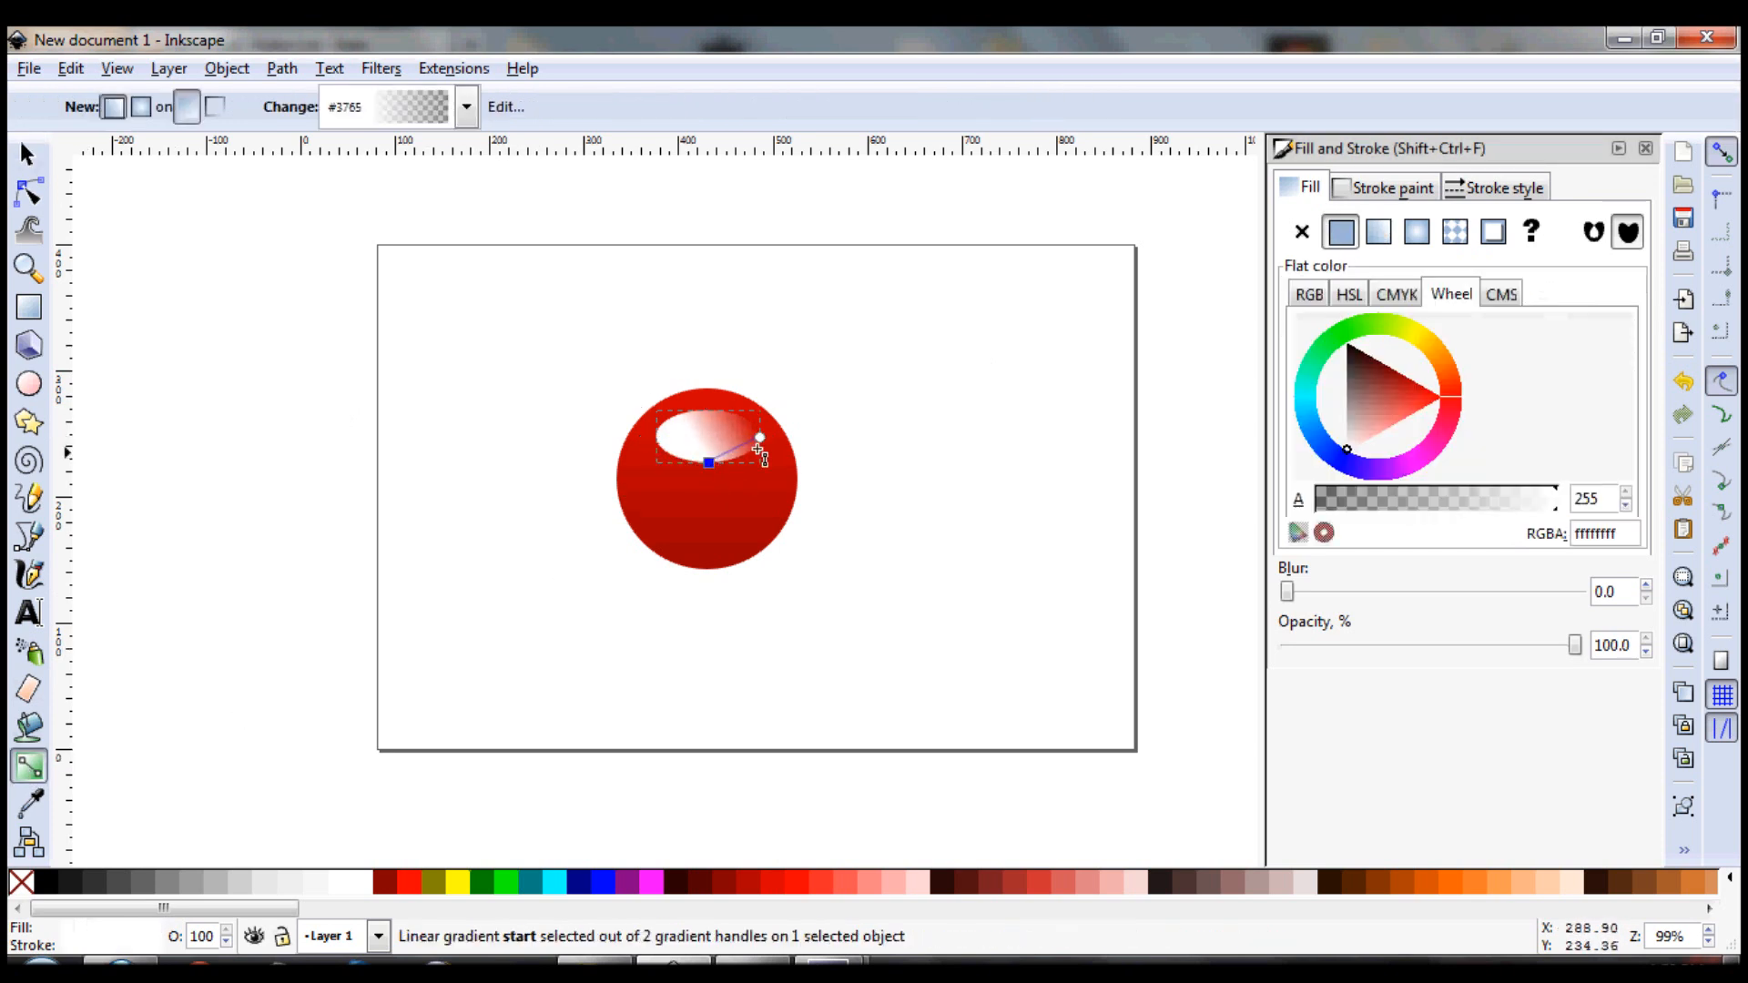
drag(758, 438, 714, 418)
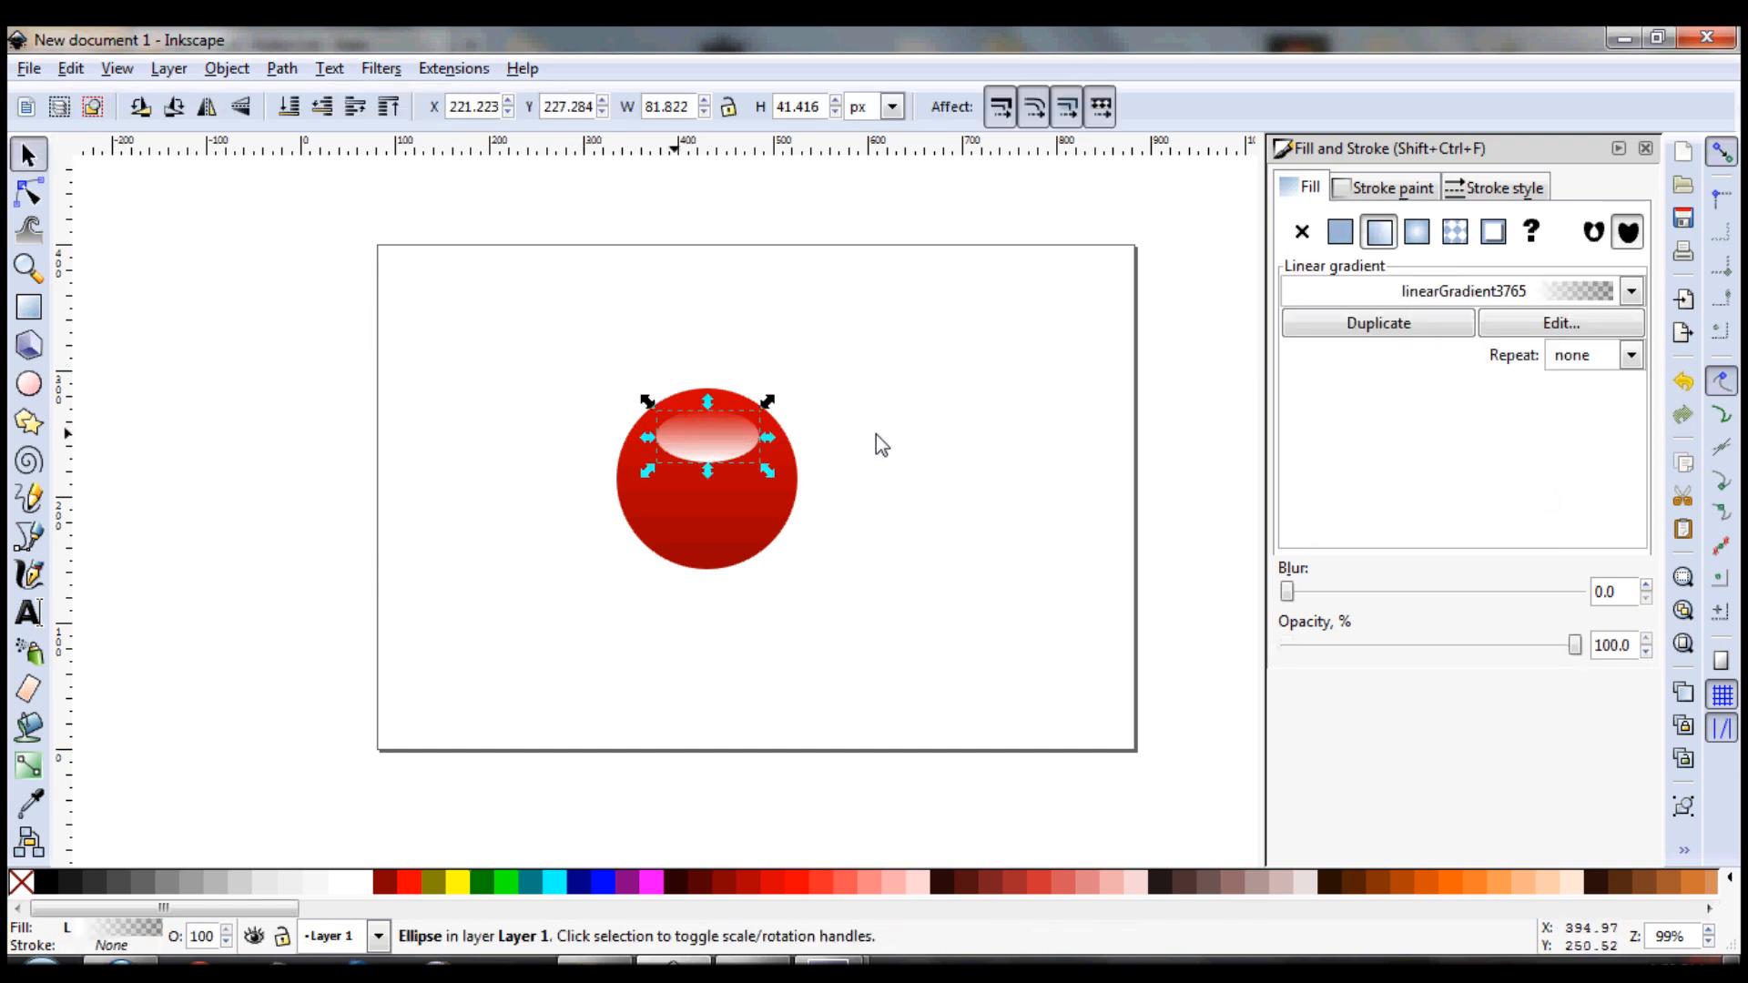
mouse_move(1423, 487)
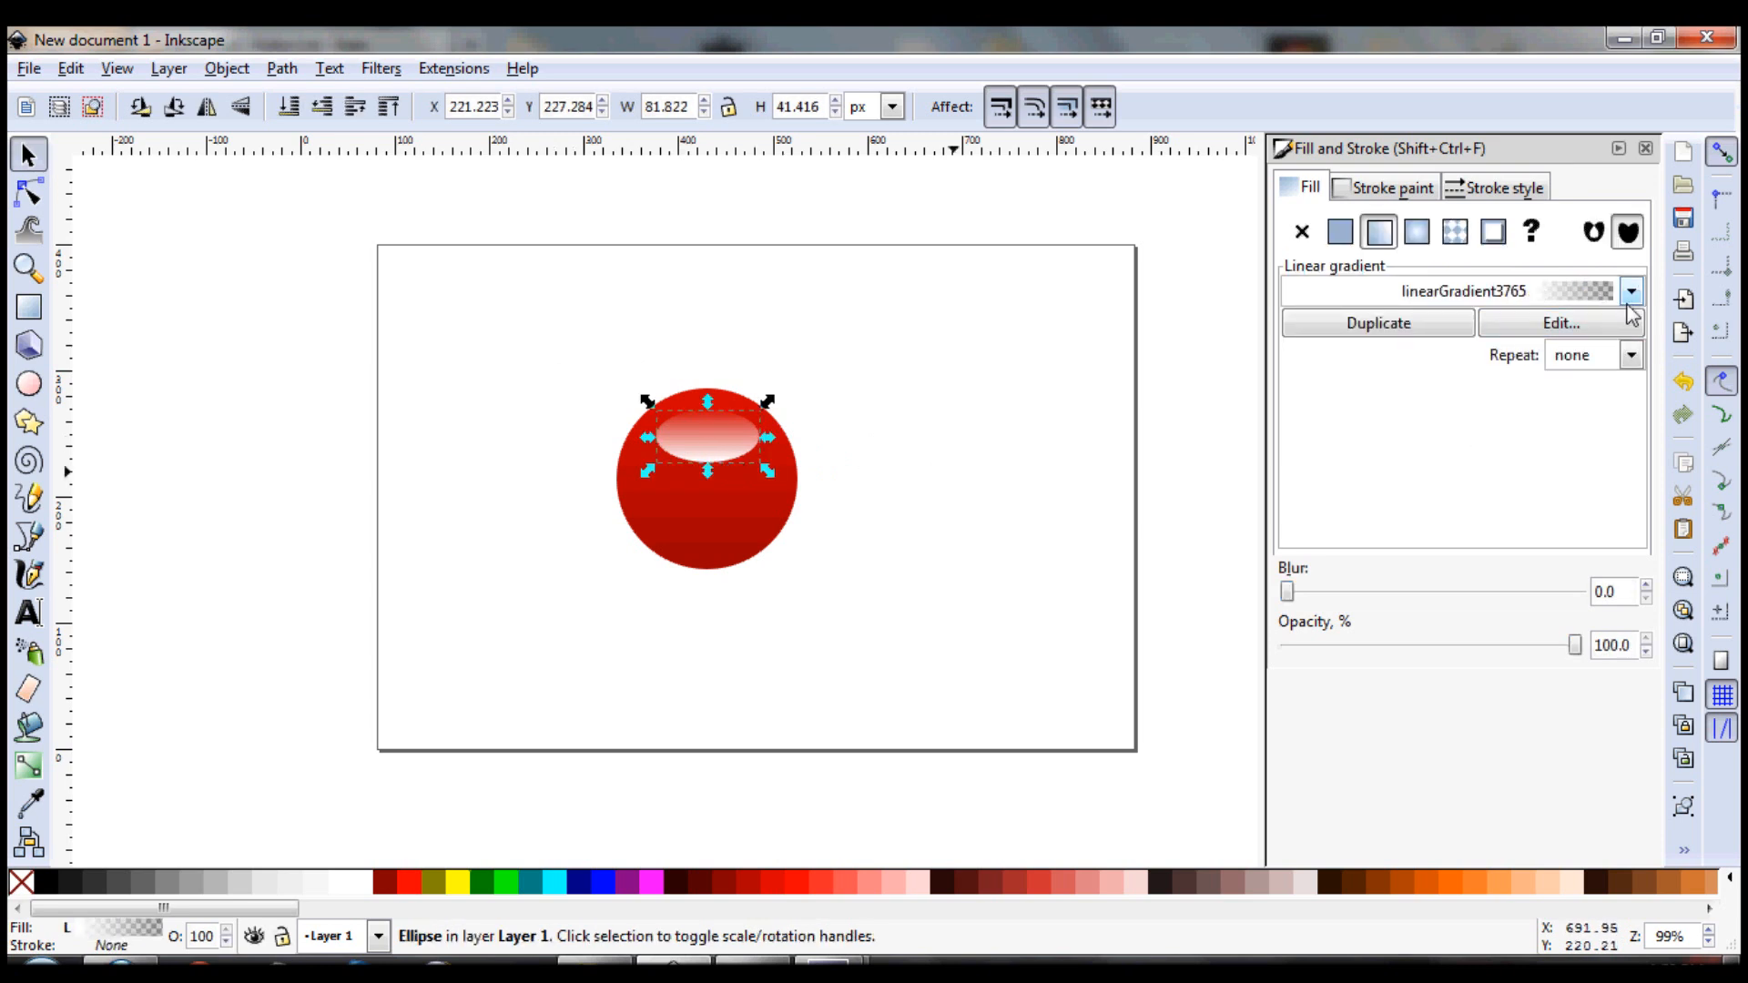
Lower the highlight's white stop alpha and set its overall opacity to about 80%
click(1559, 323)
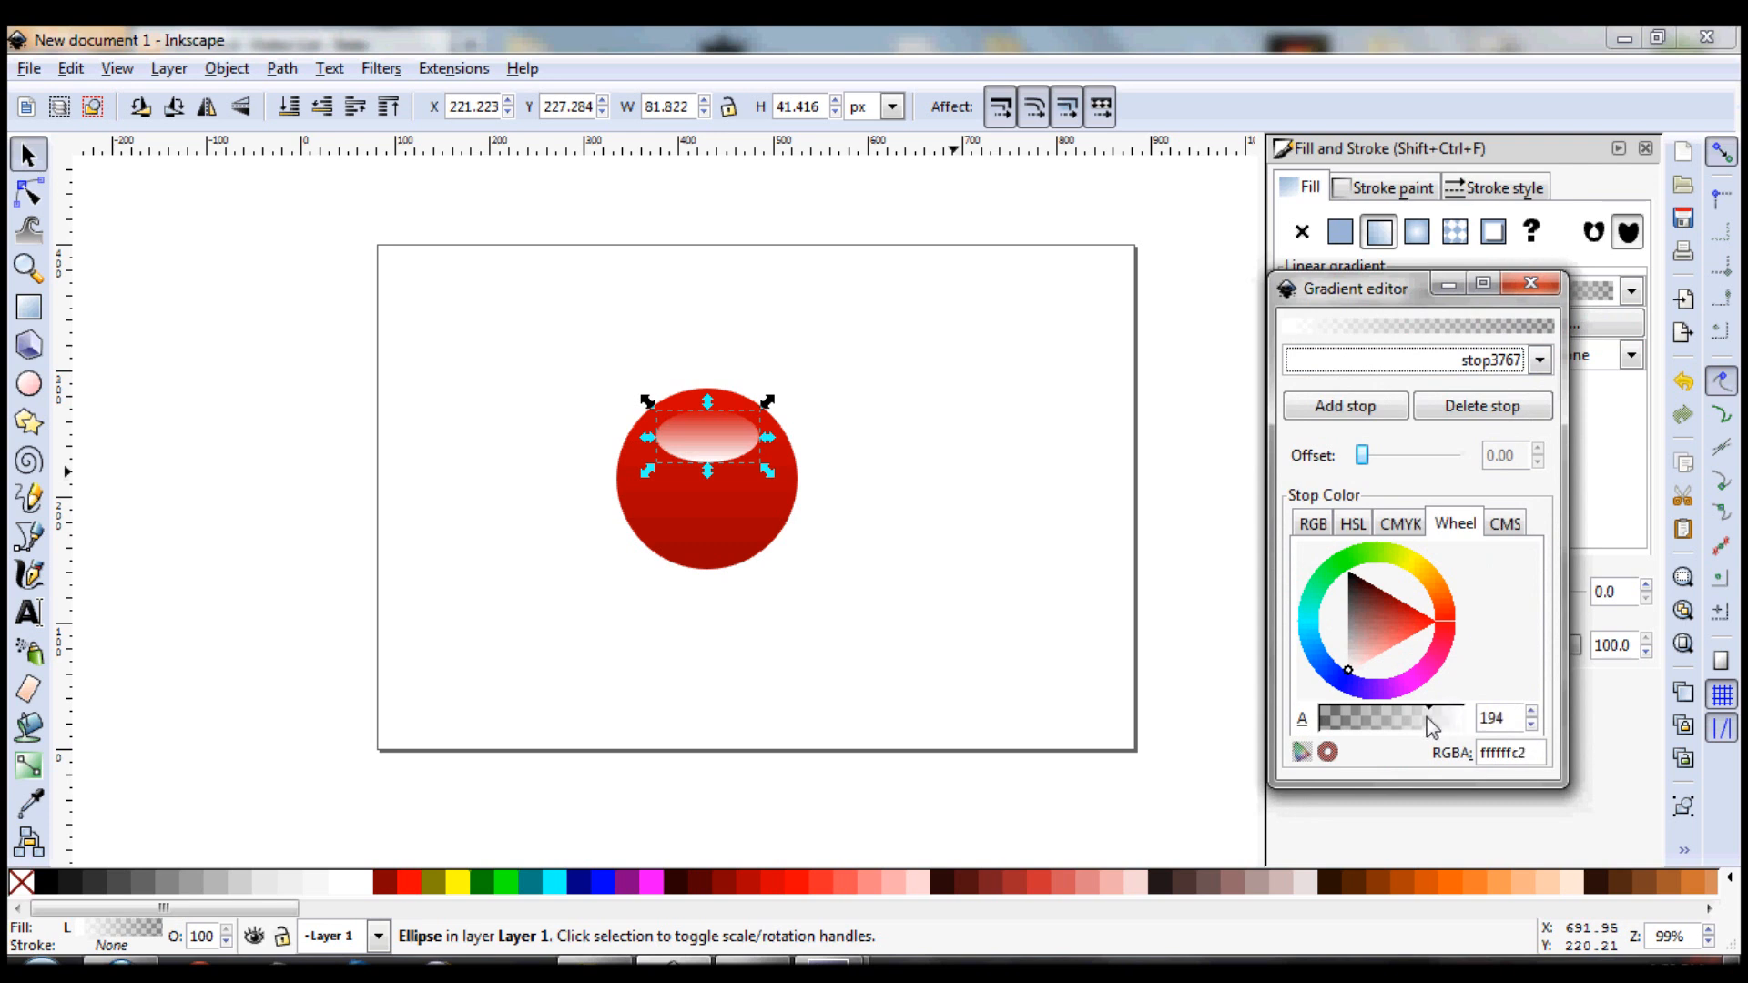
drag(1435, 716, 1381, 716)
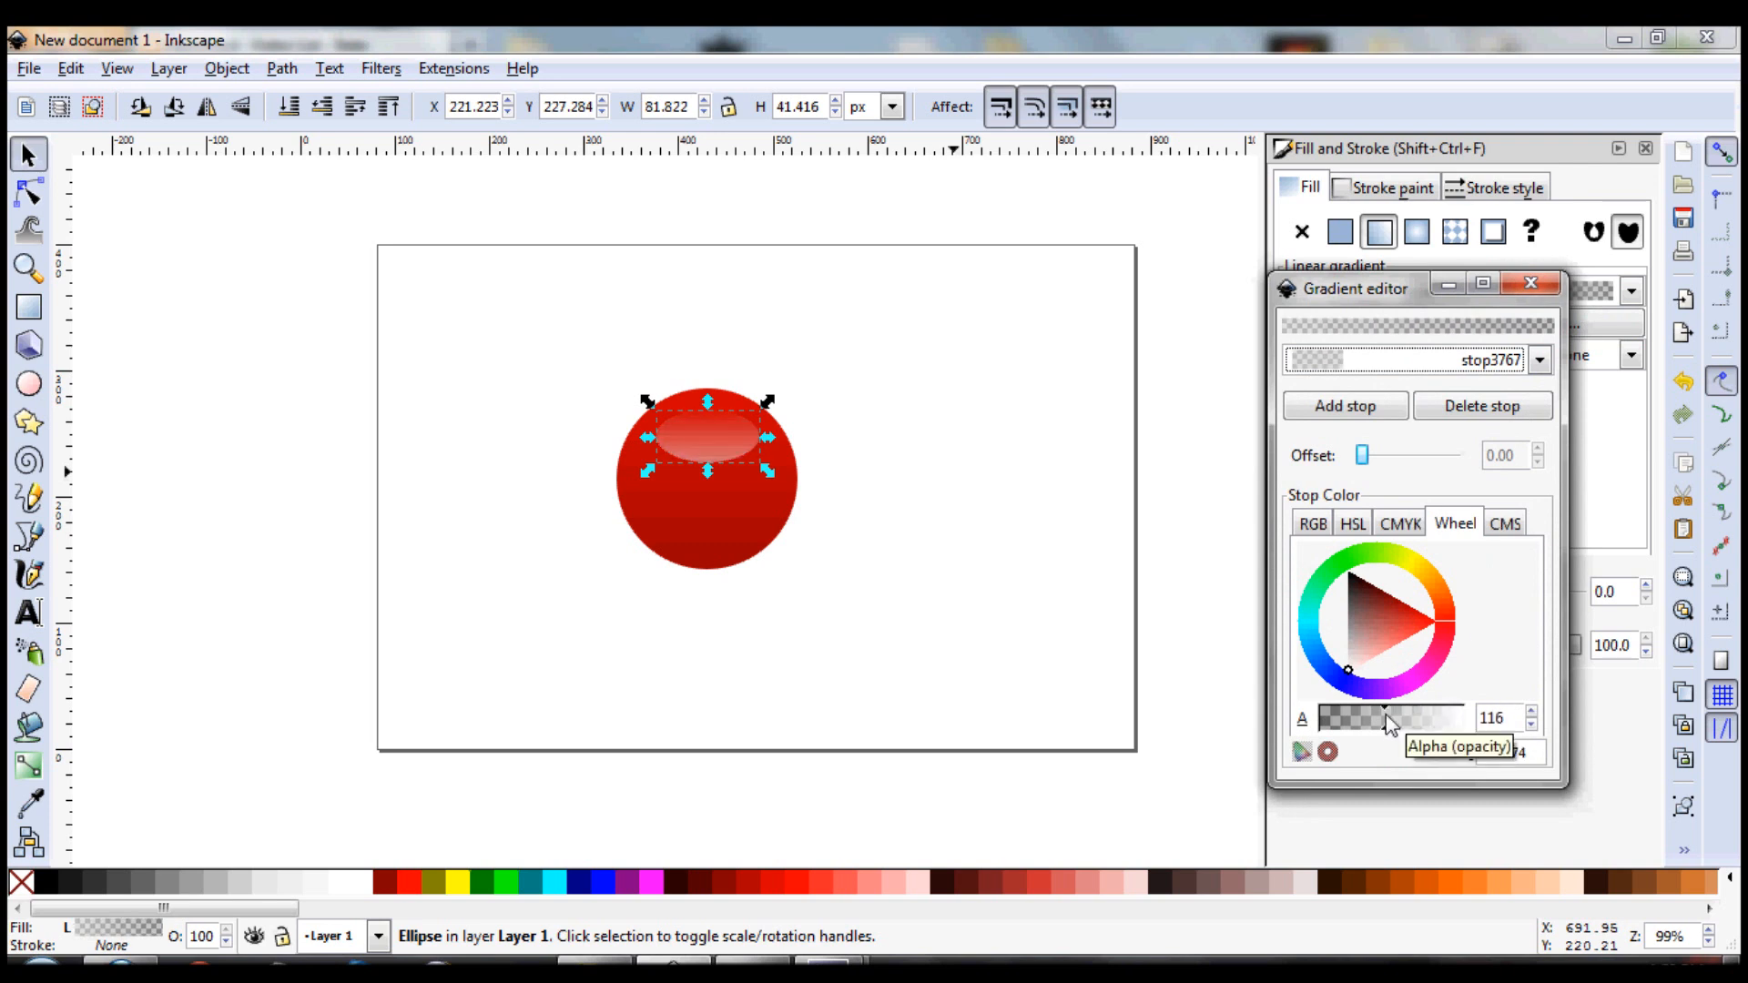
click(845, 487)
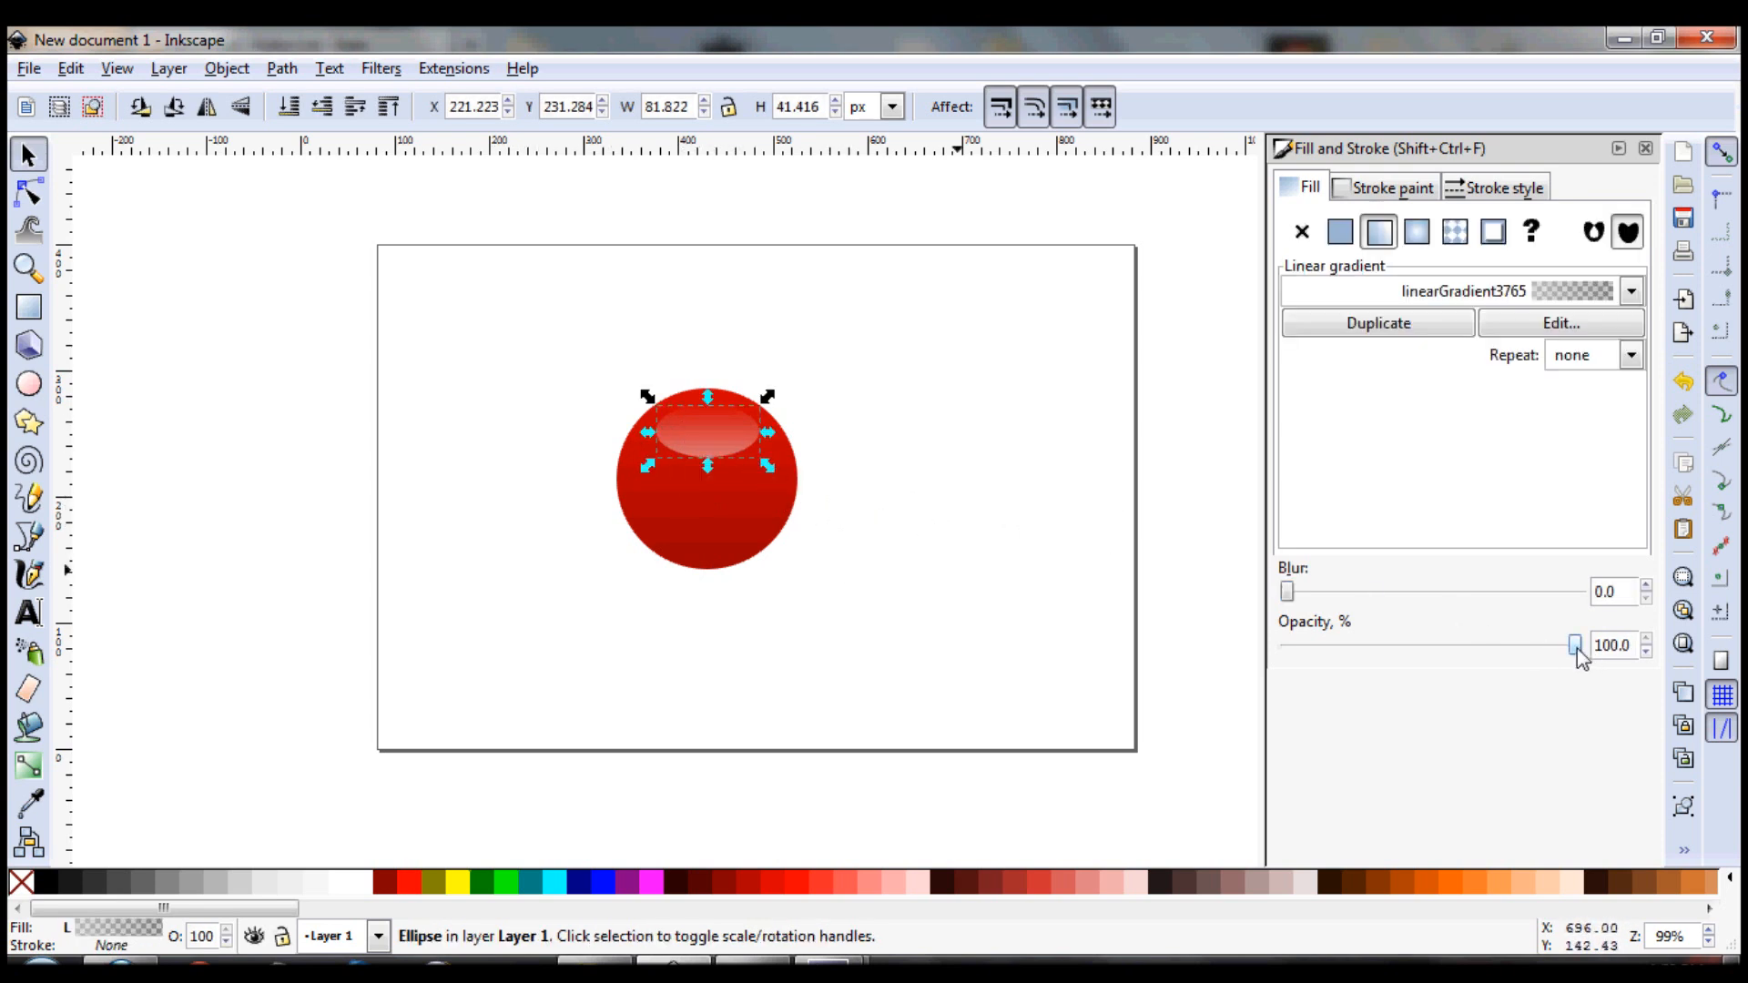
drag(1574, 645, 1513, 646)
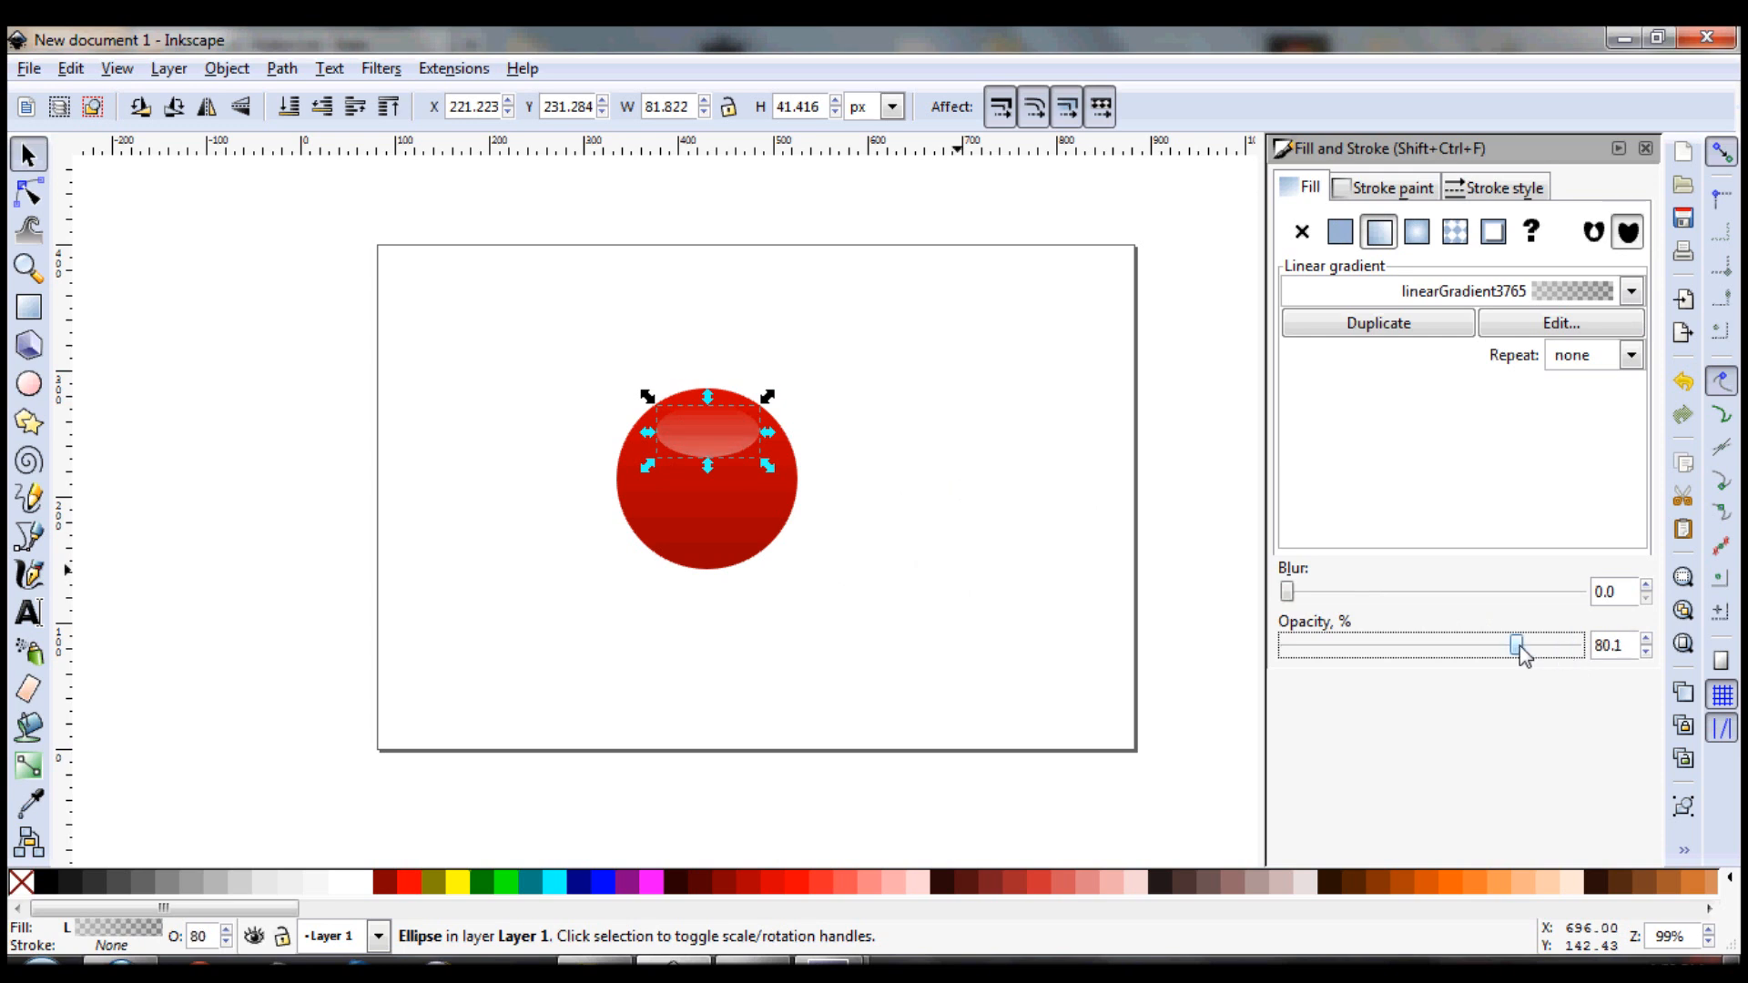
Deselect everything on the canvas and switch to the Ellipse tool
click(803, 418)
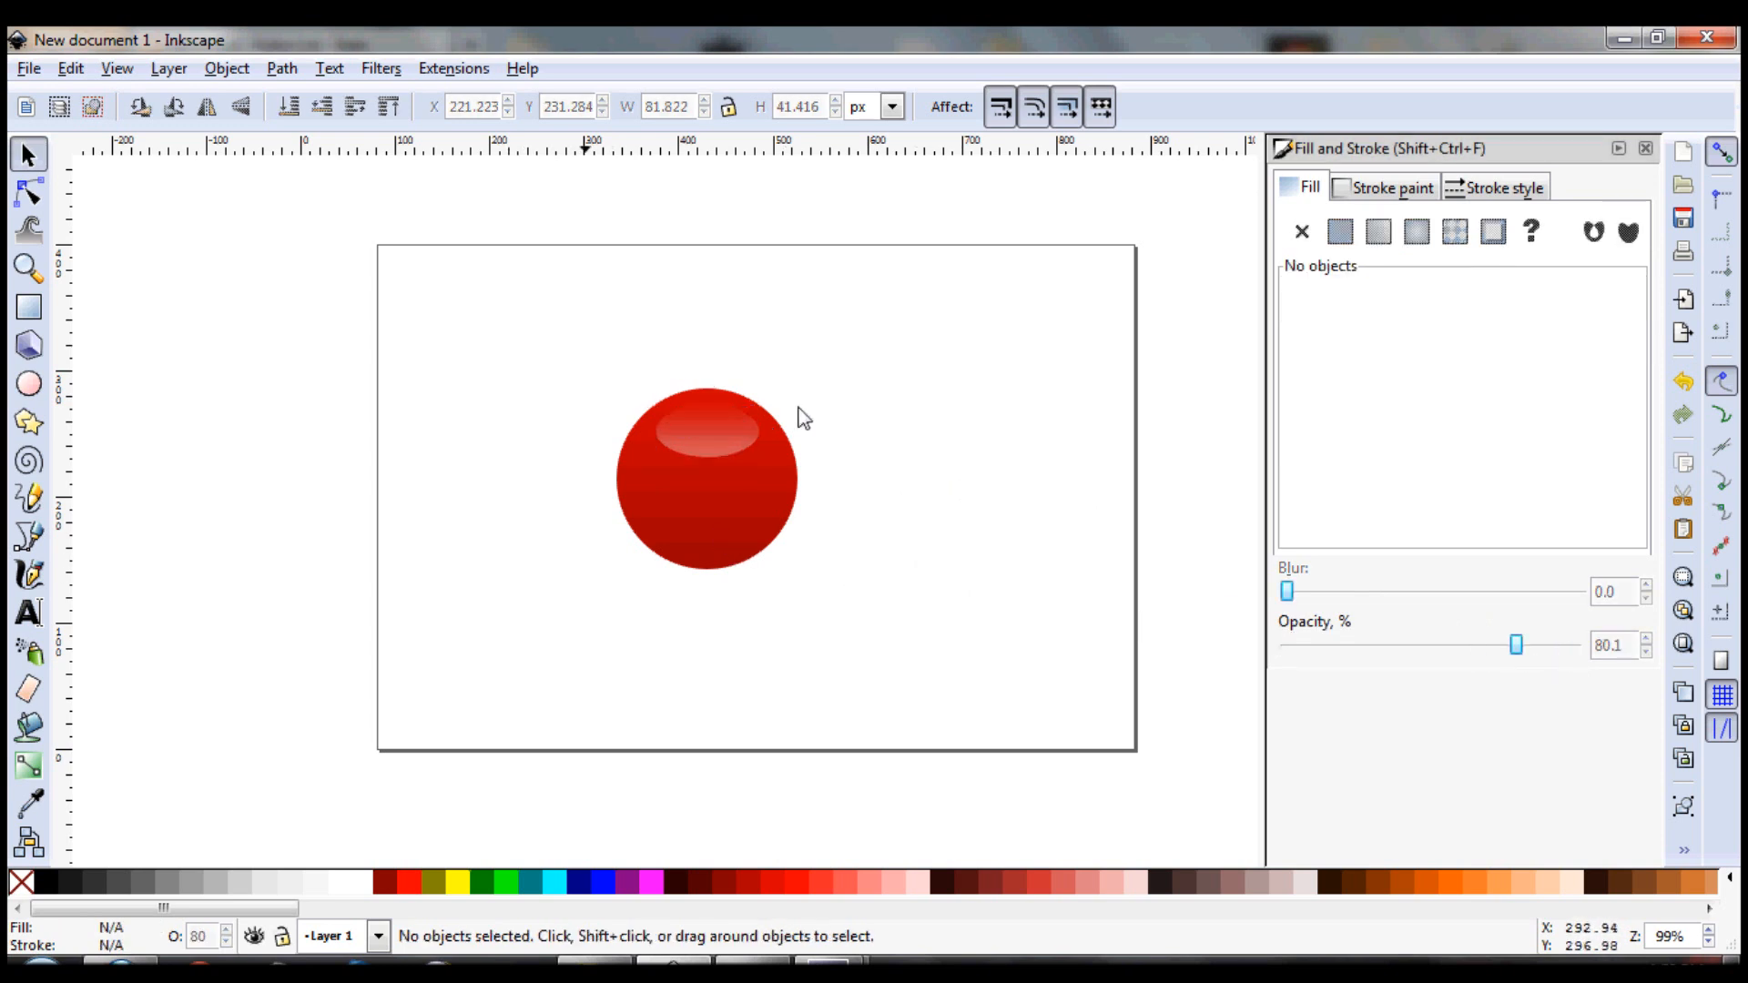
mouse_move(212, 535)
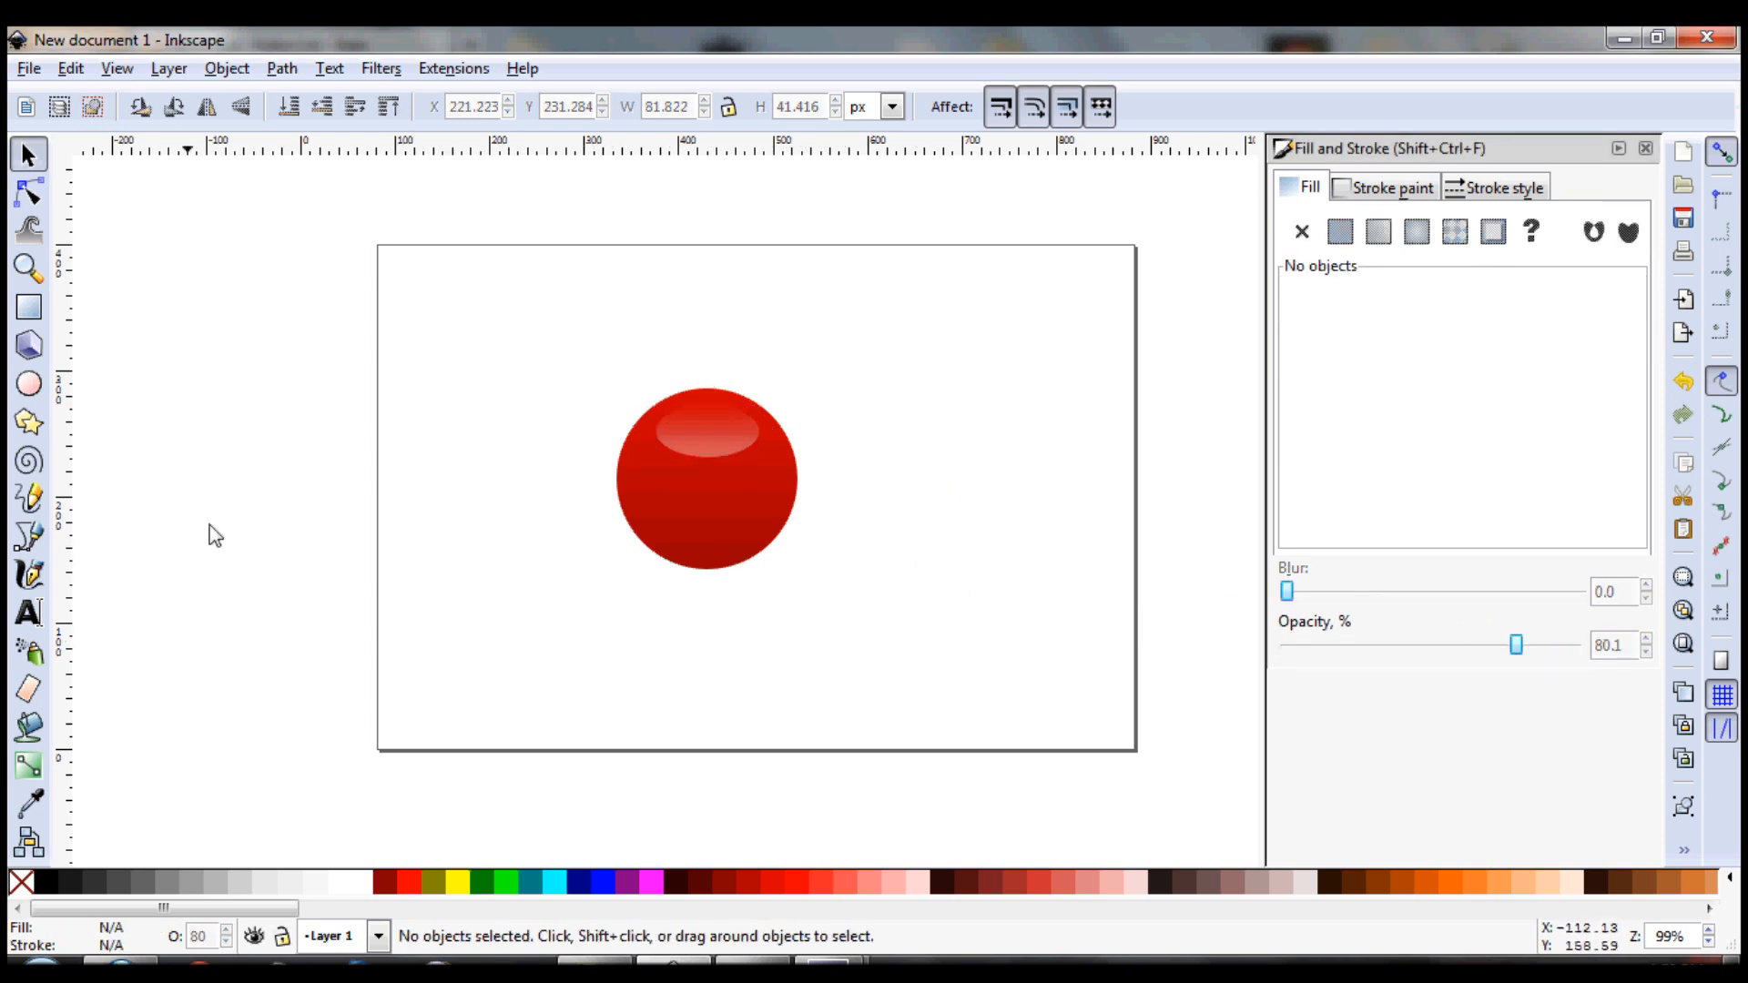
click(27, 383)
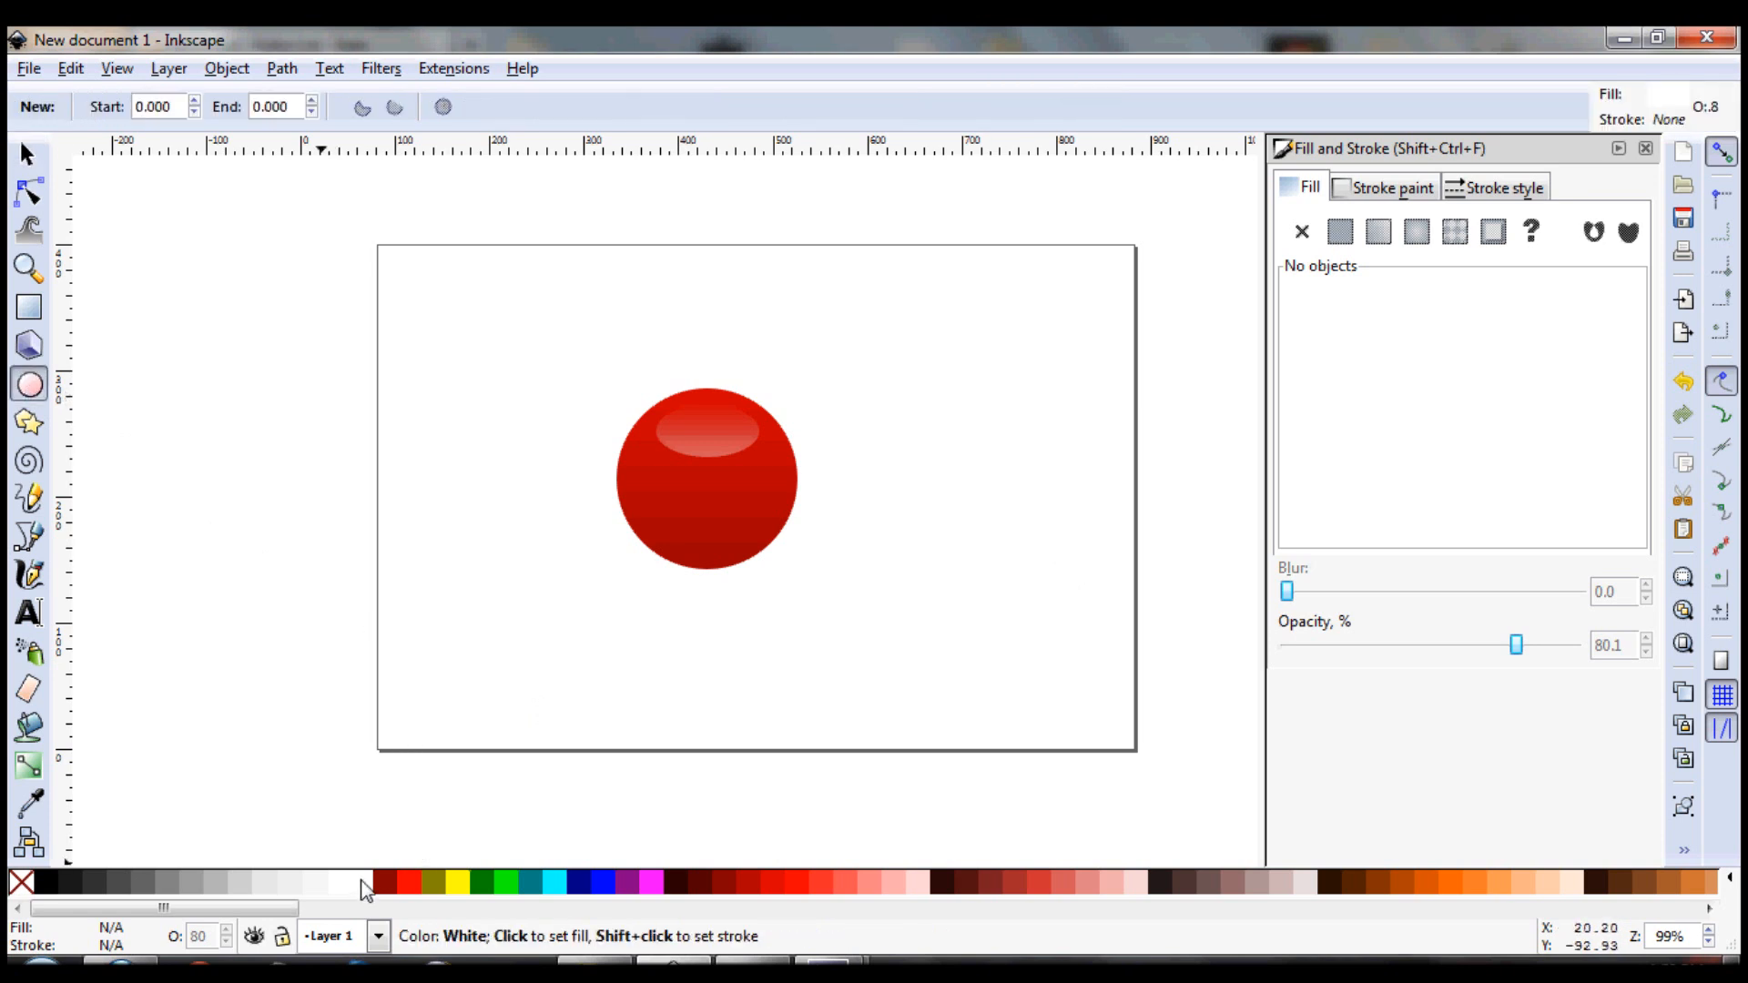
mouse_move(1566, 650)
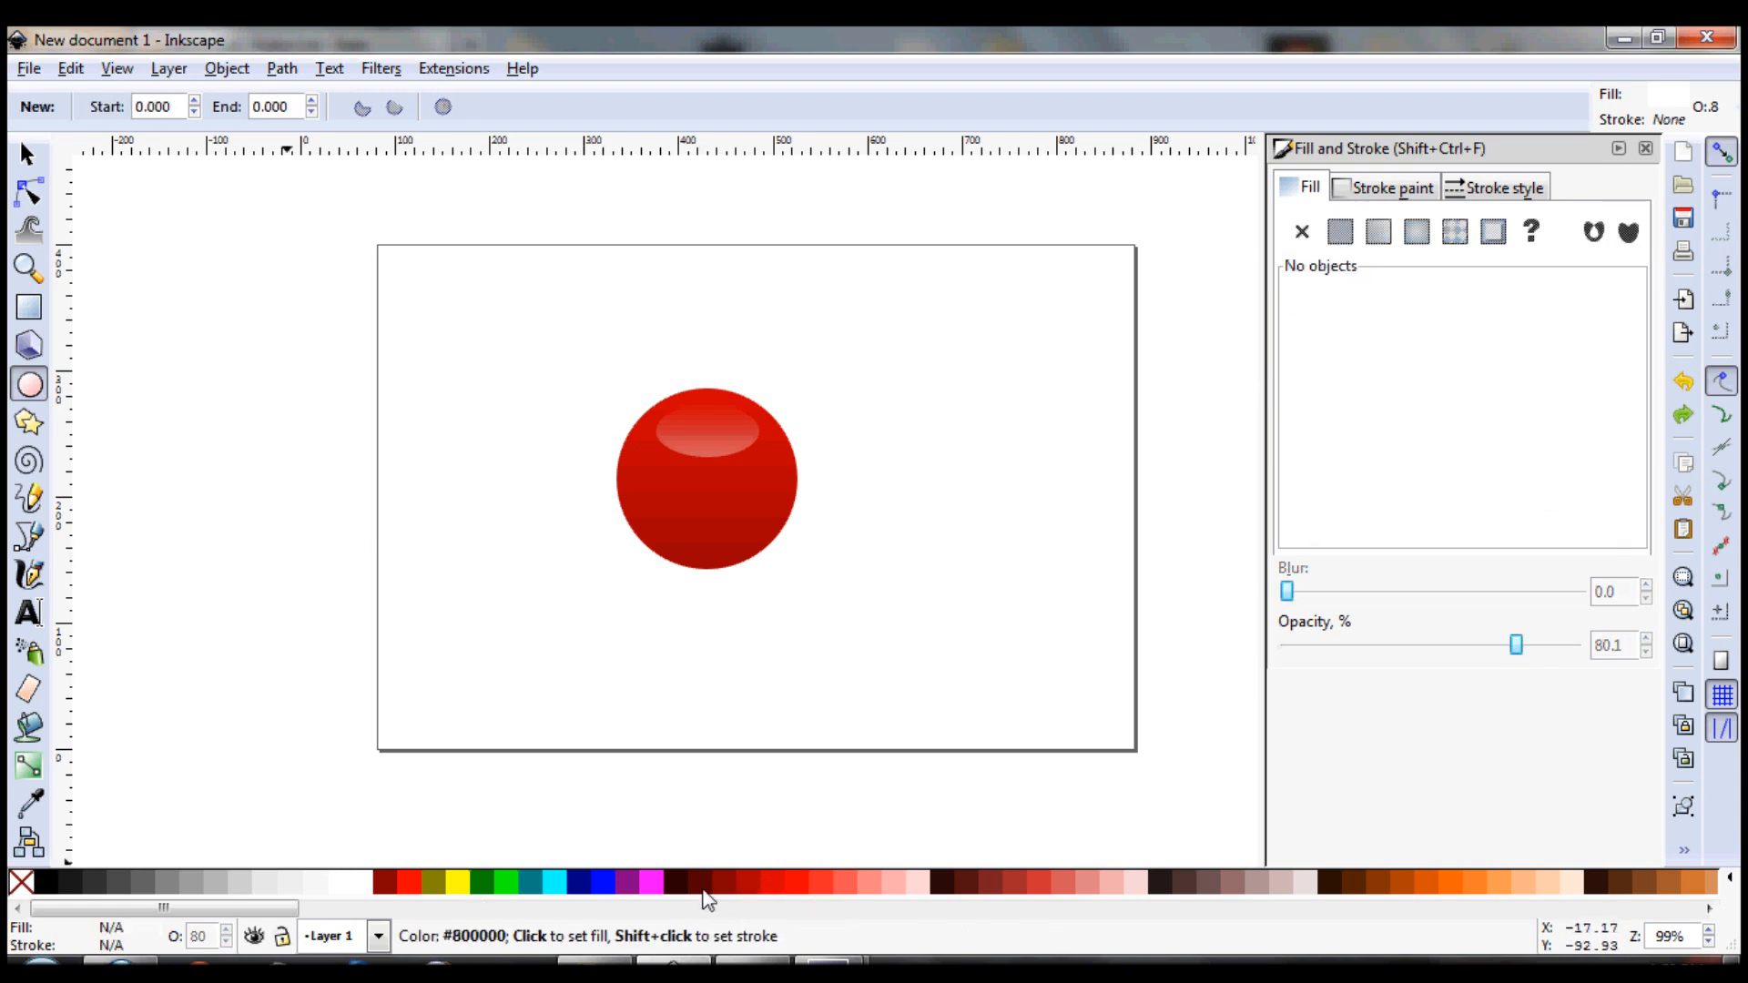
Draw a dark red circle at 100% opacity and move it to the bubble's right
drag(480, 591, 532, 650)
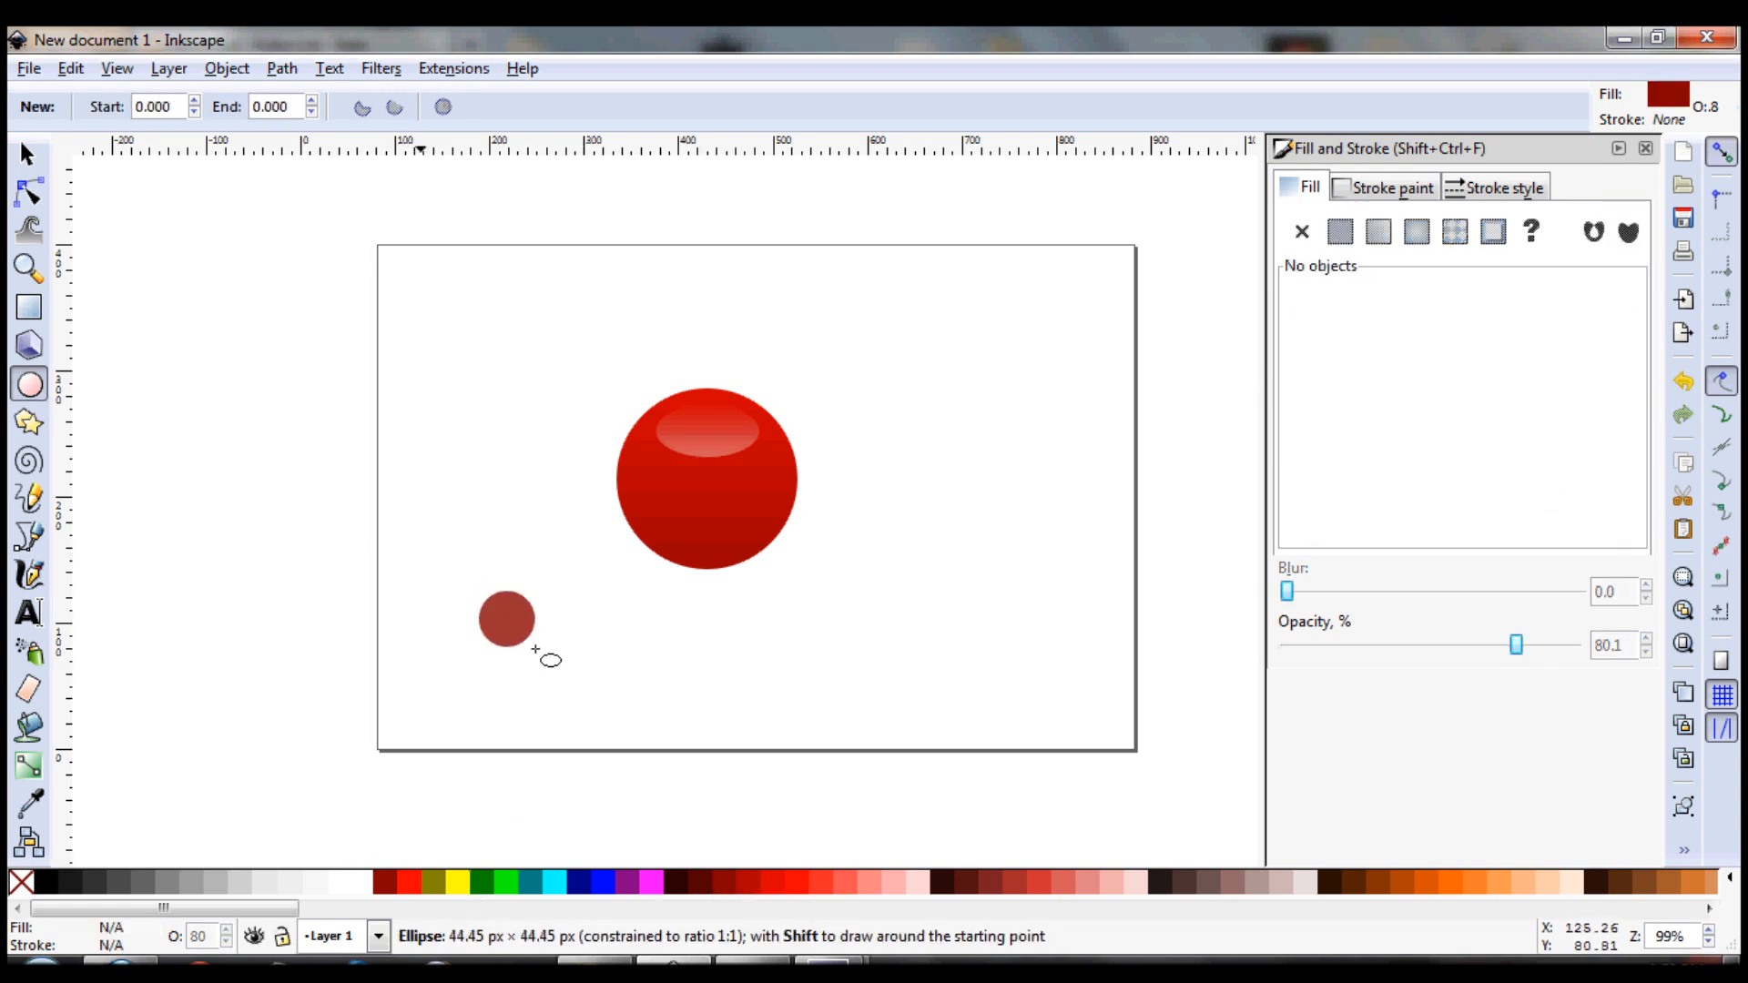
click(505, 616)
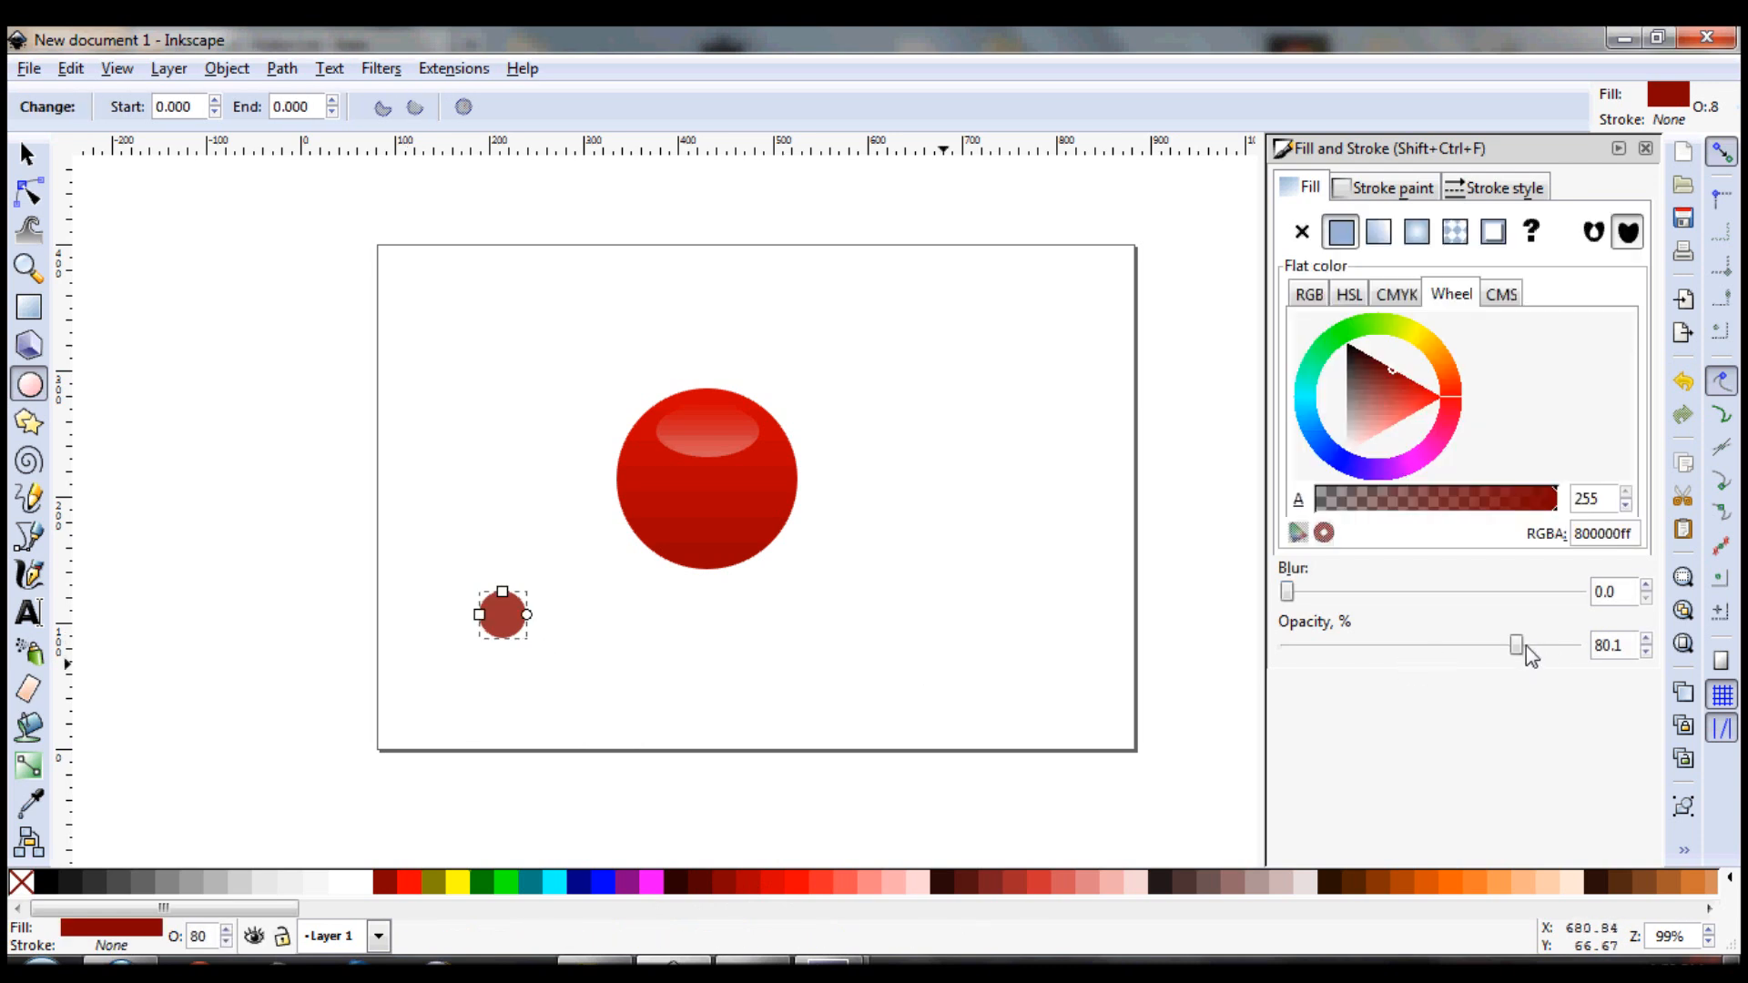
drag(1515, 644, 1572, 645)
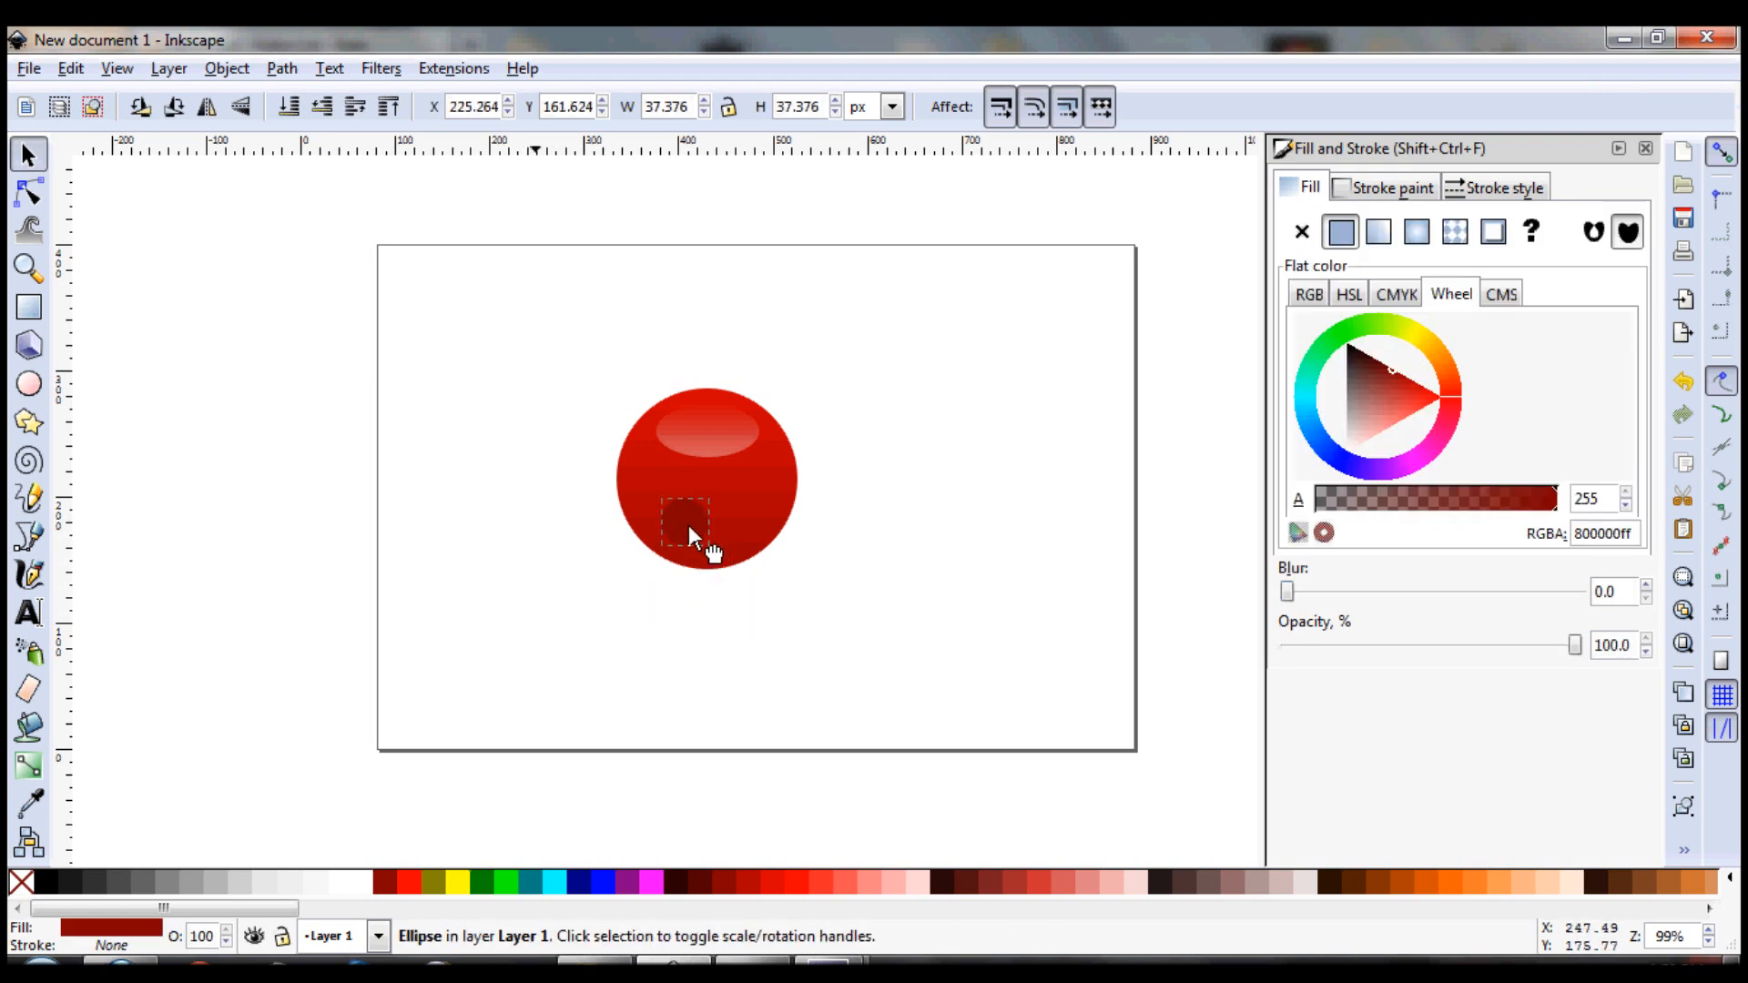
drag(688, 525, 830, 541)
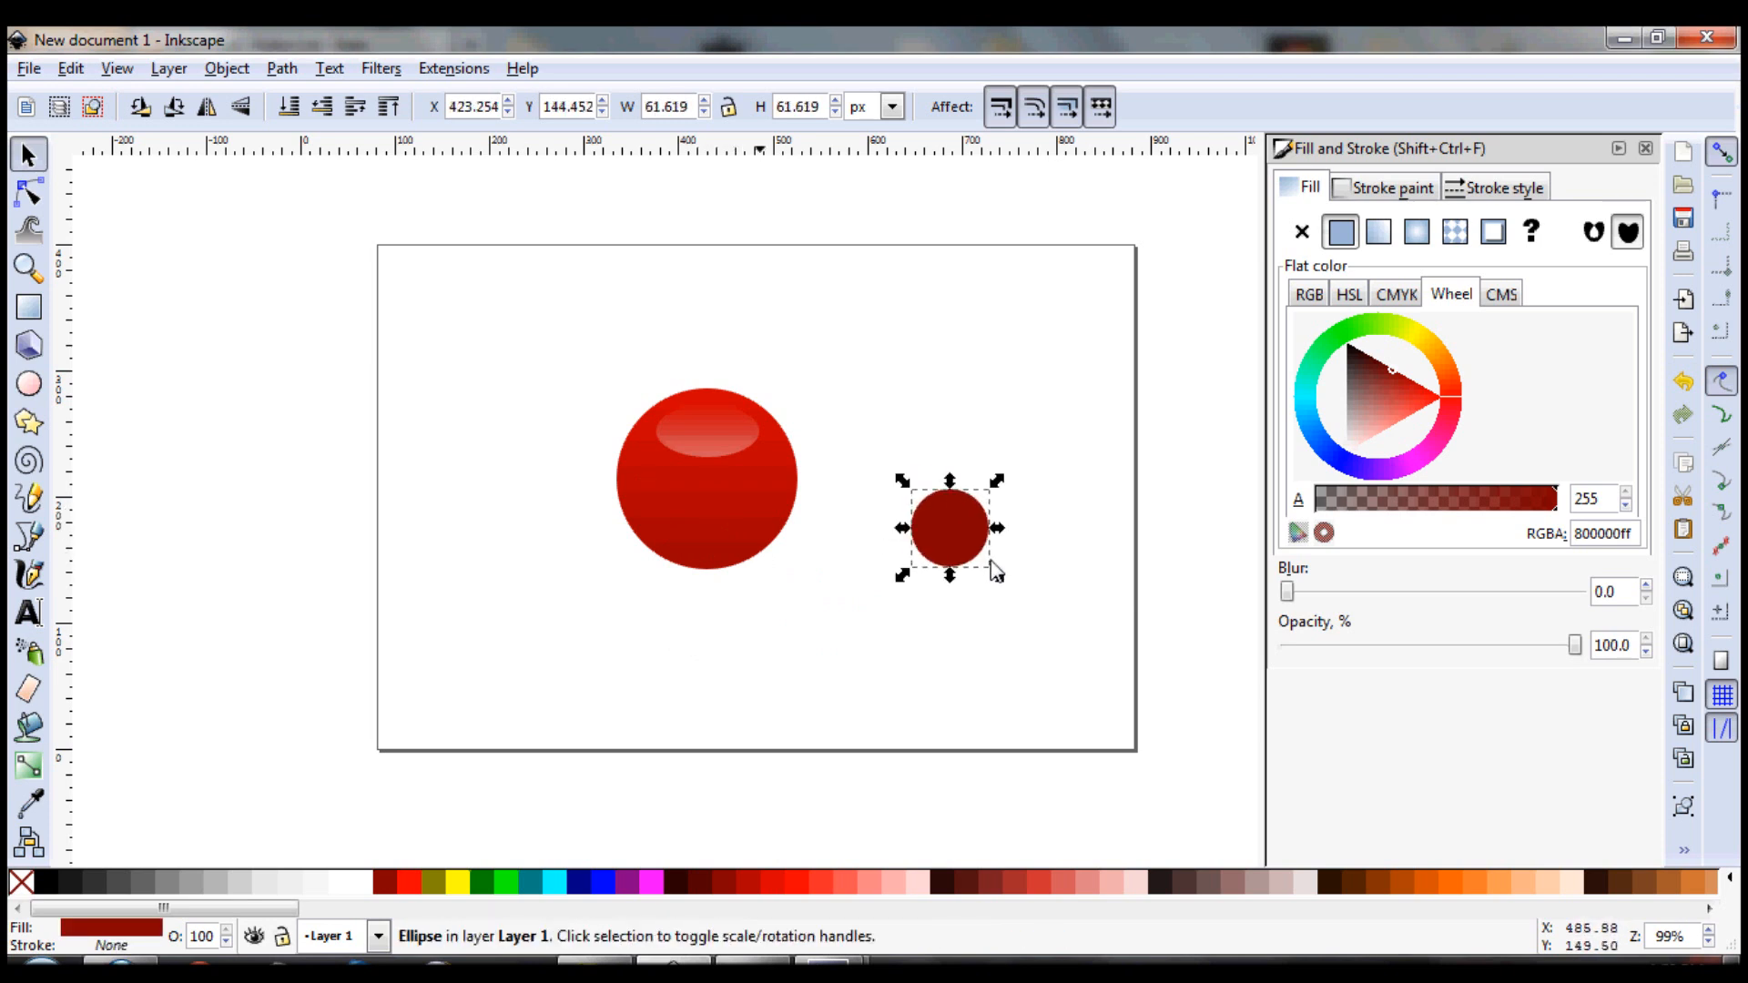
Create half-size and tiny scaled copies and arrange them around the larger dark circle
drag(947, 526, 923, 456)
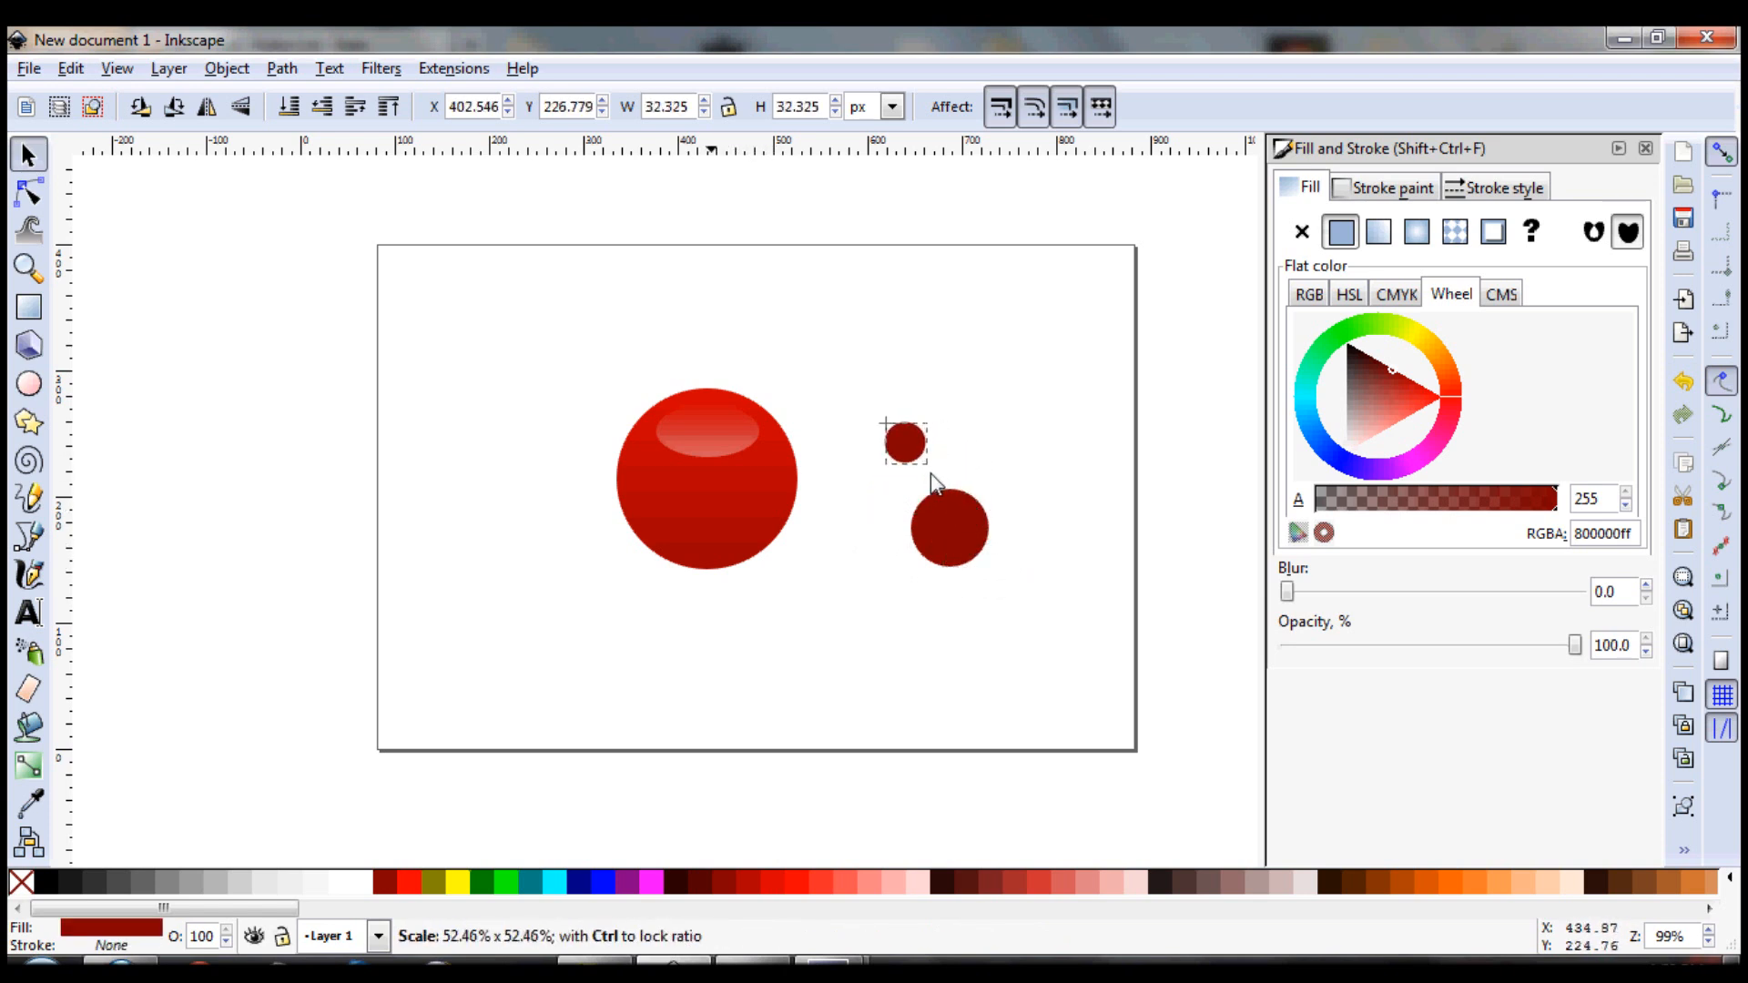
drag(903, 441, 923, 462)
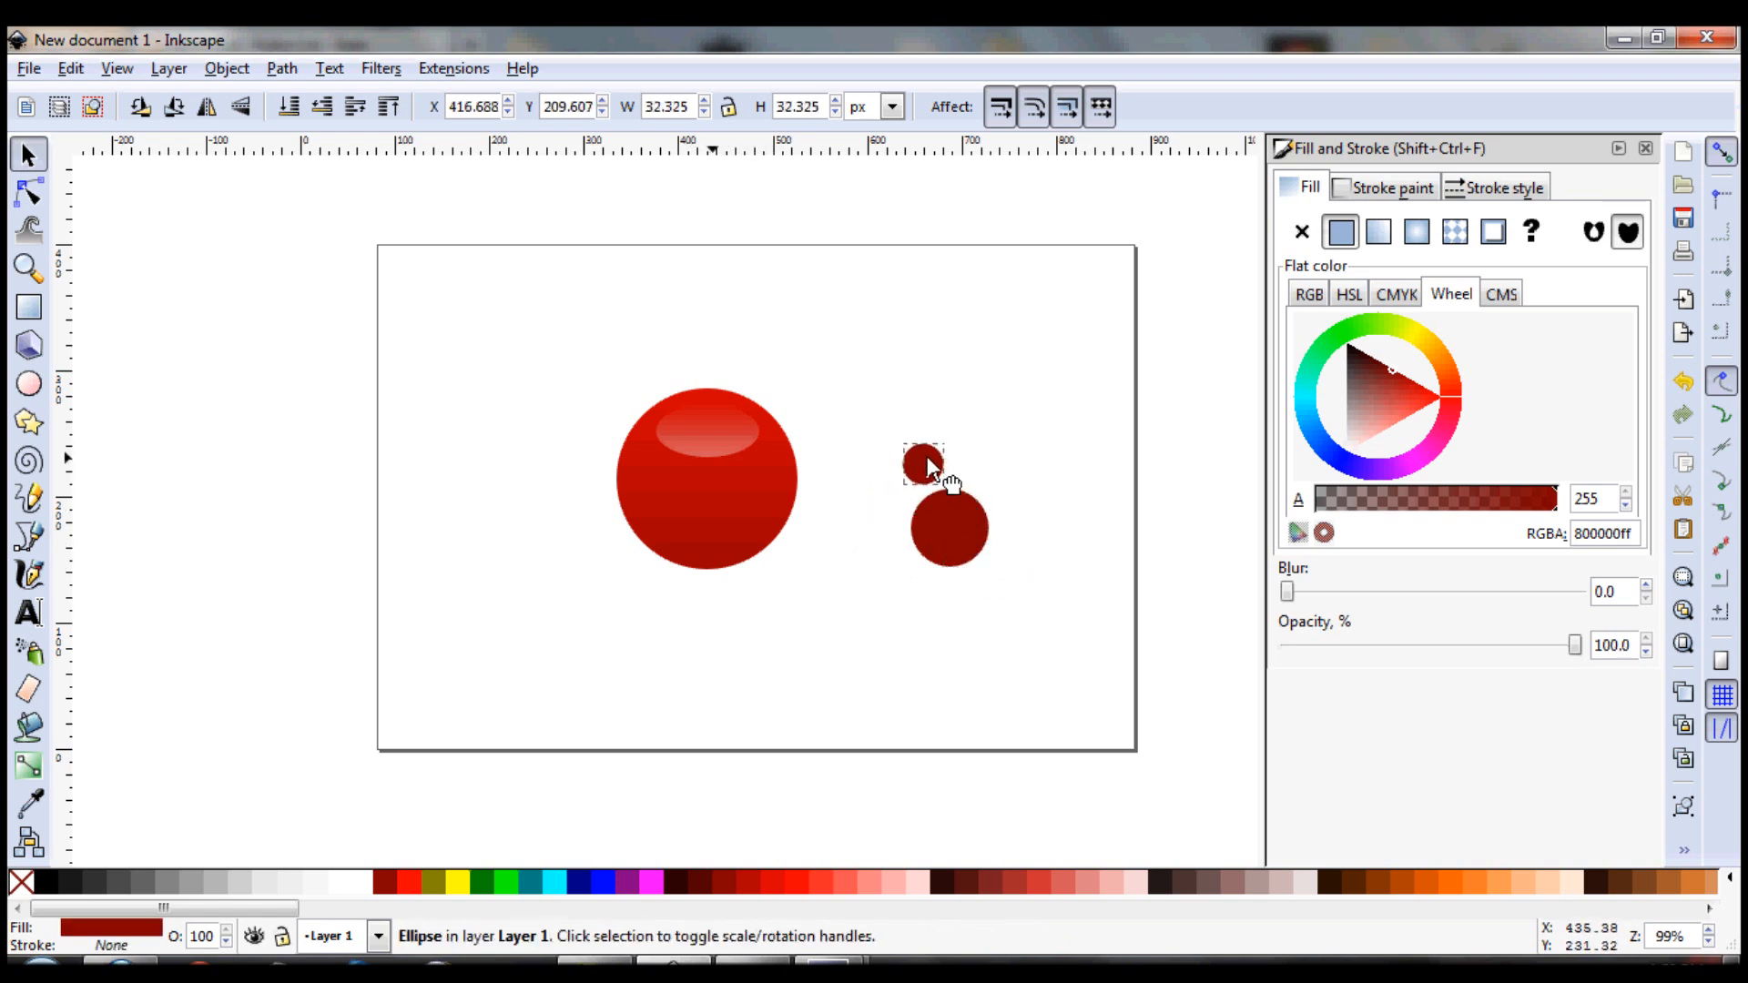
drag(923, 466, 984, 437)
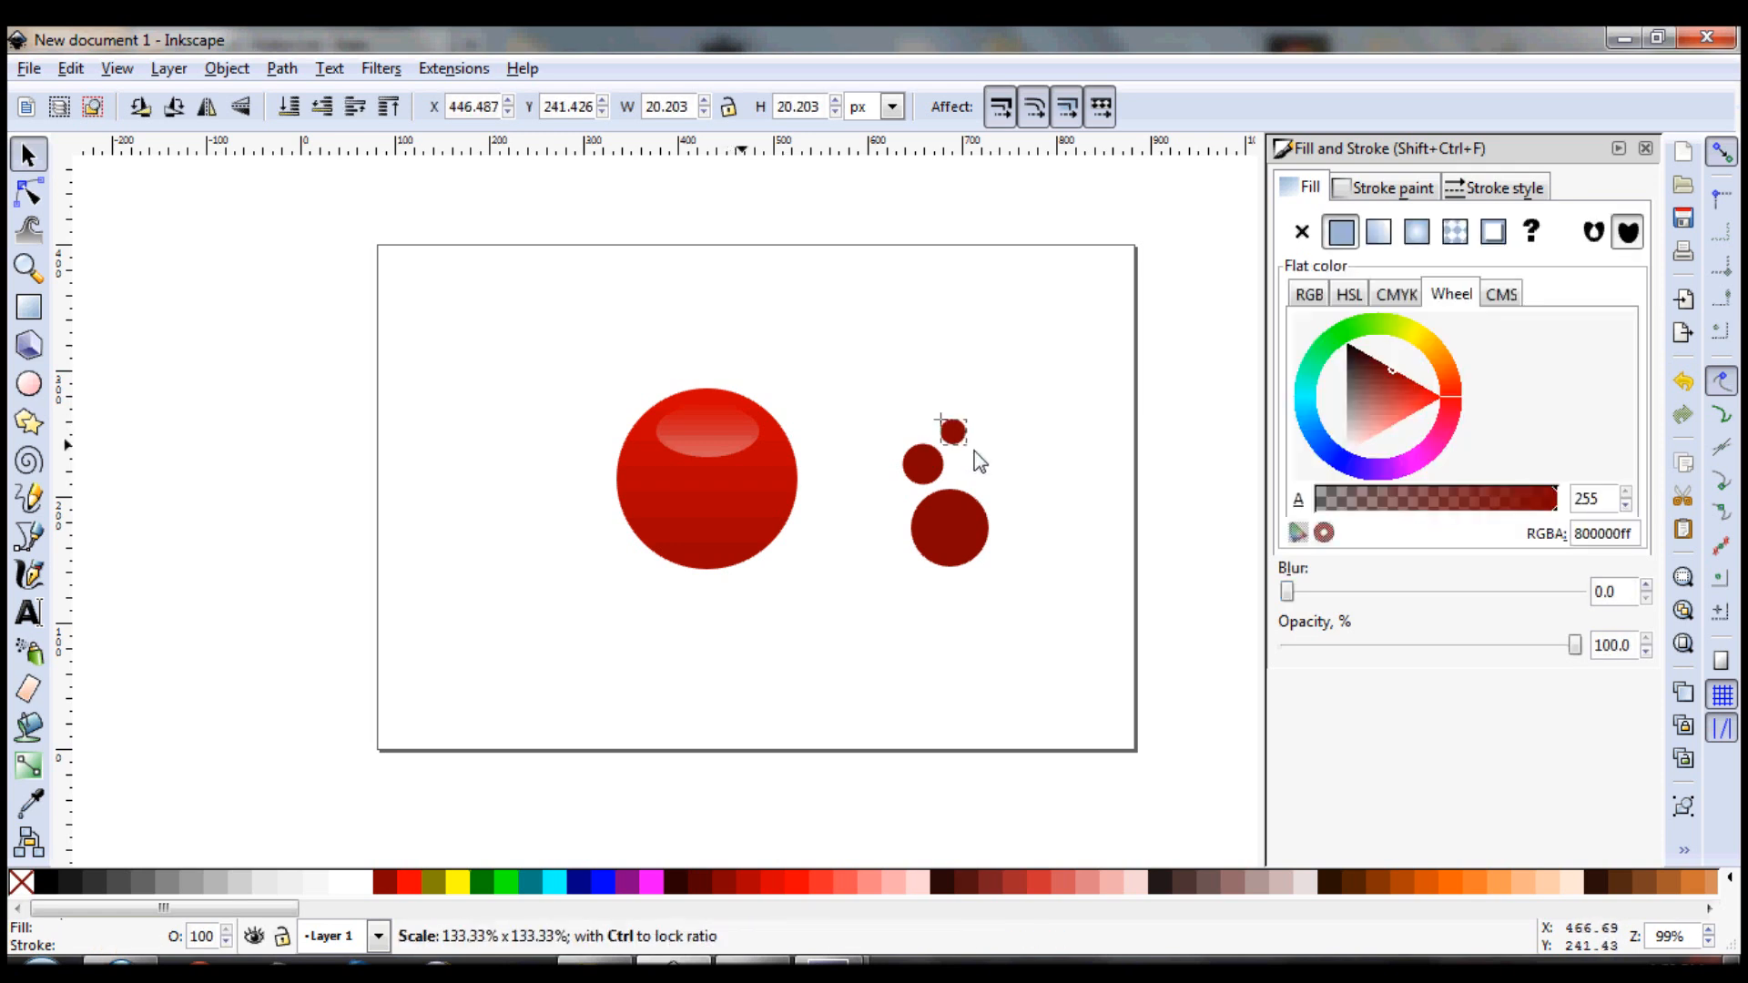
drag(949, 429, 953, 435)
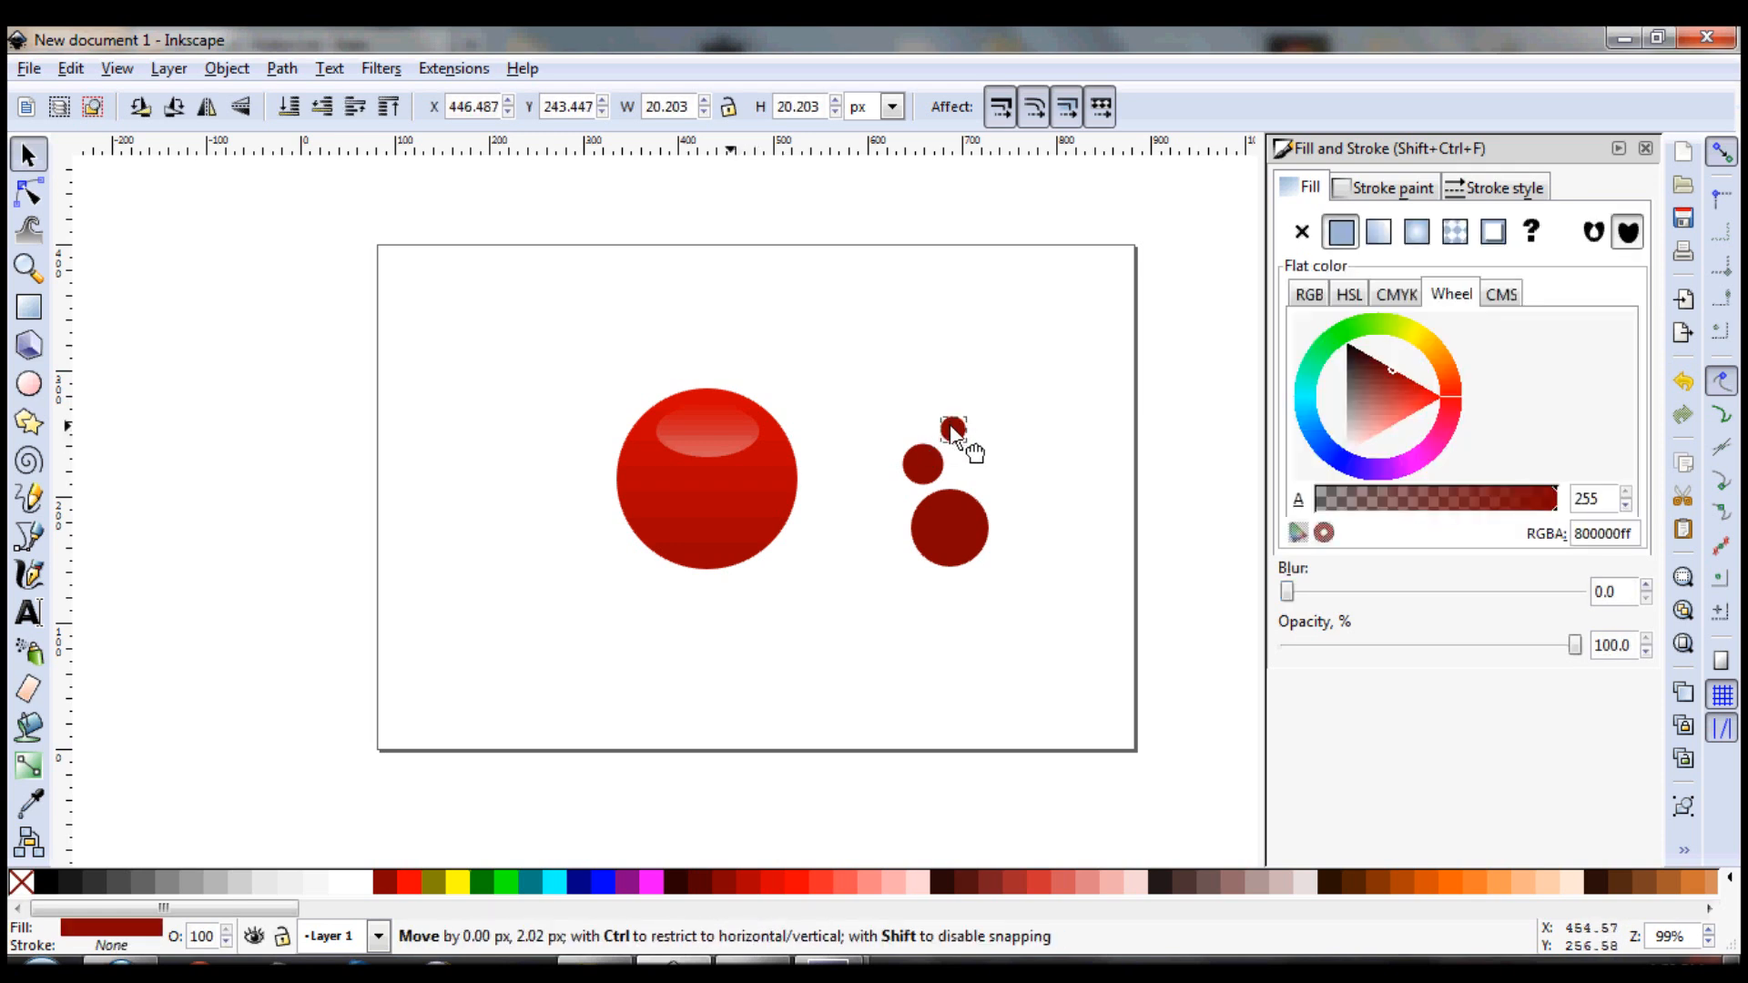
drag(953, 429, 1098, 490)
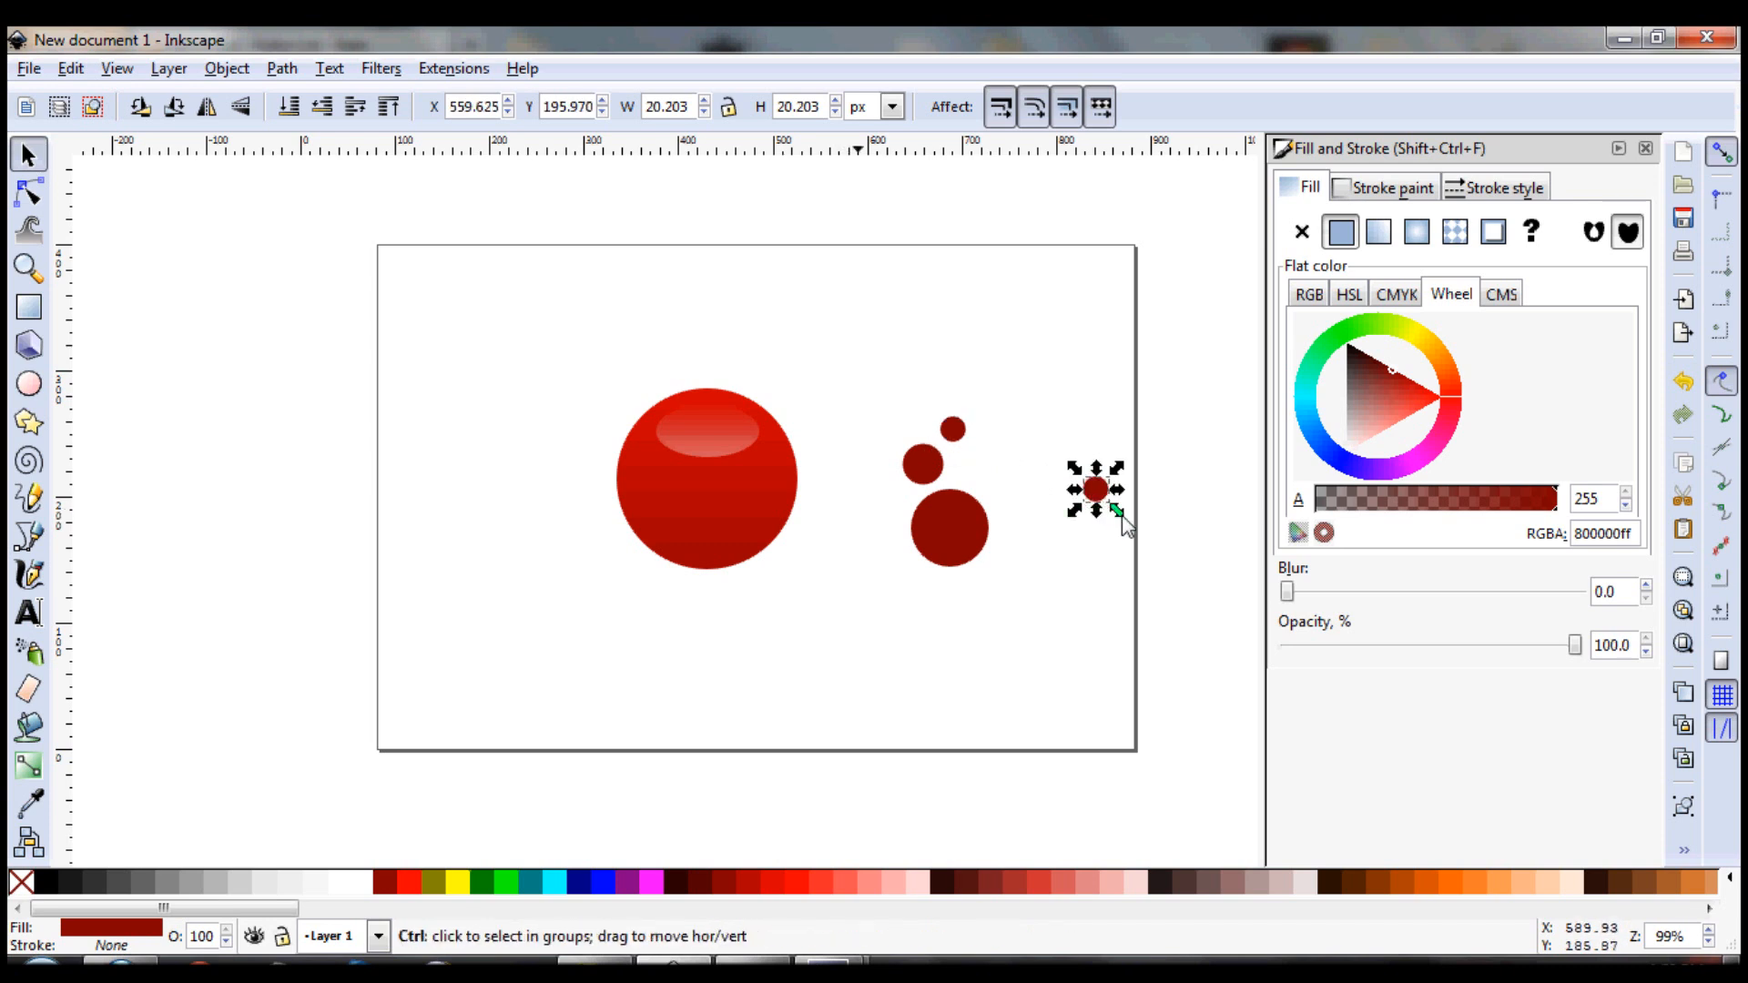
drag(1096, 488, 1087, 481)
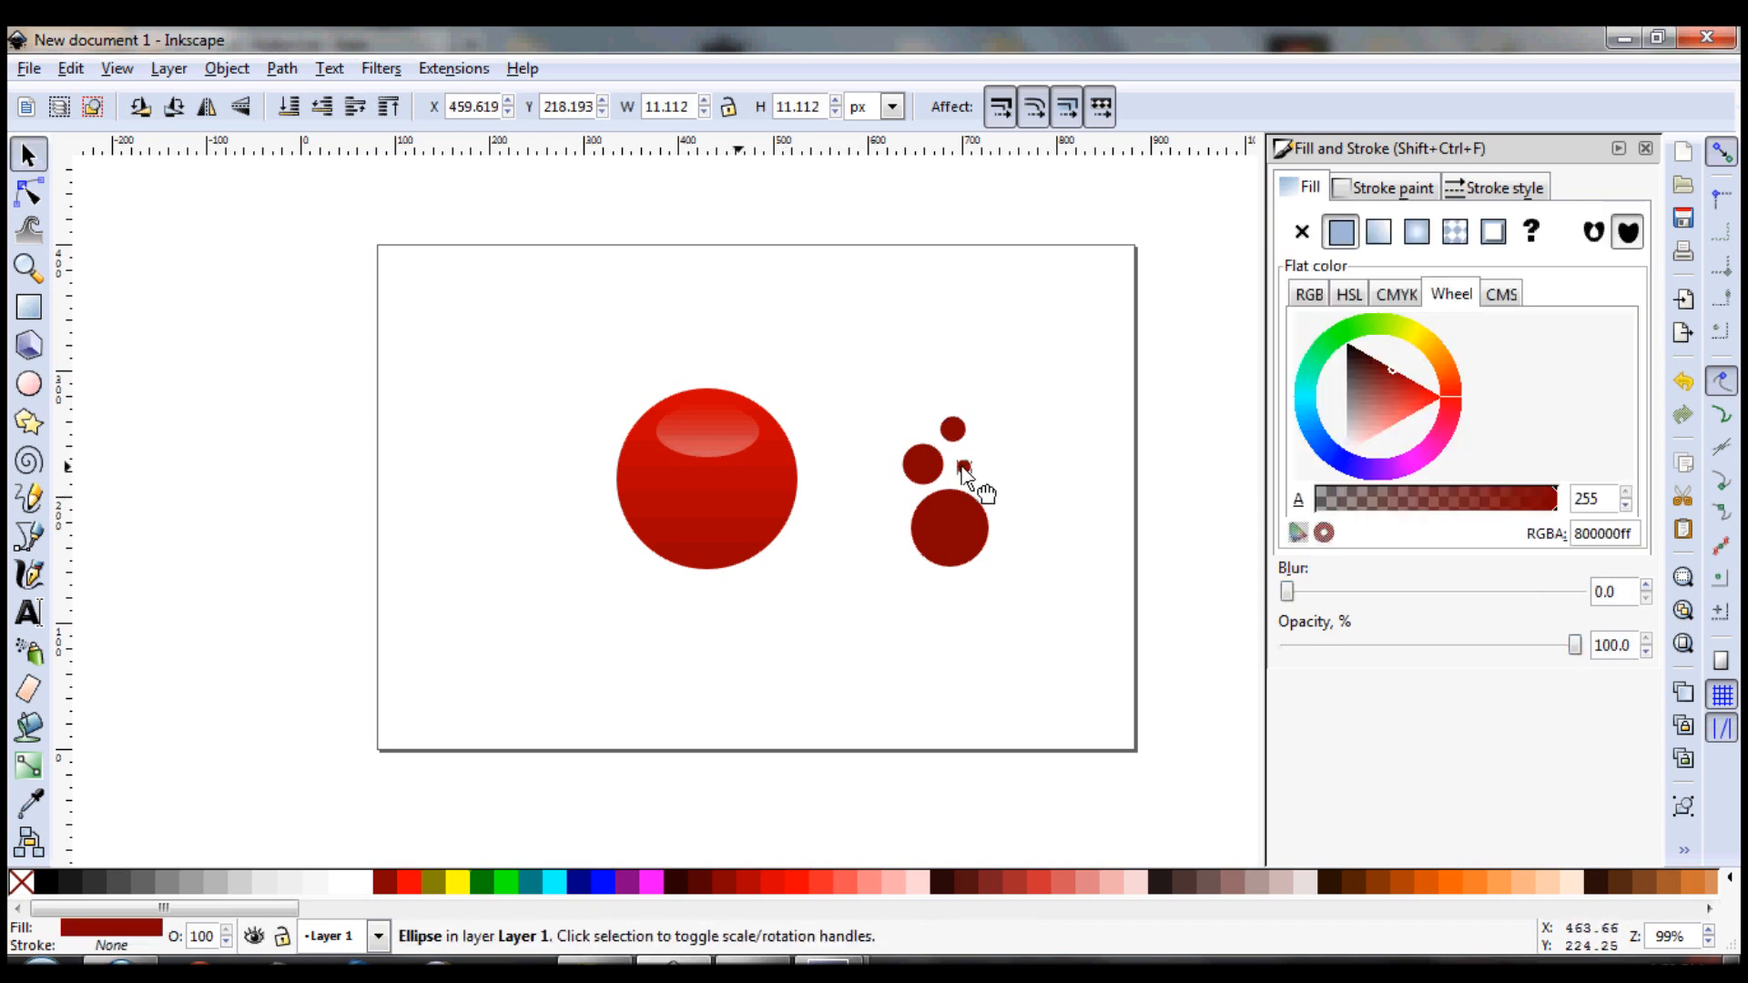
click(917, 459)
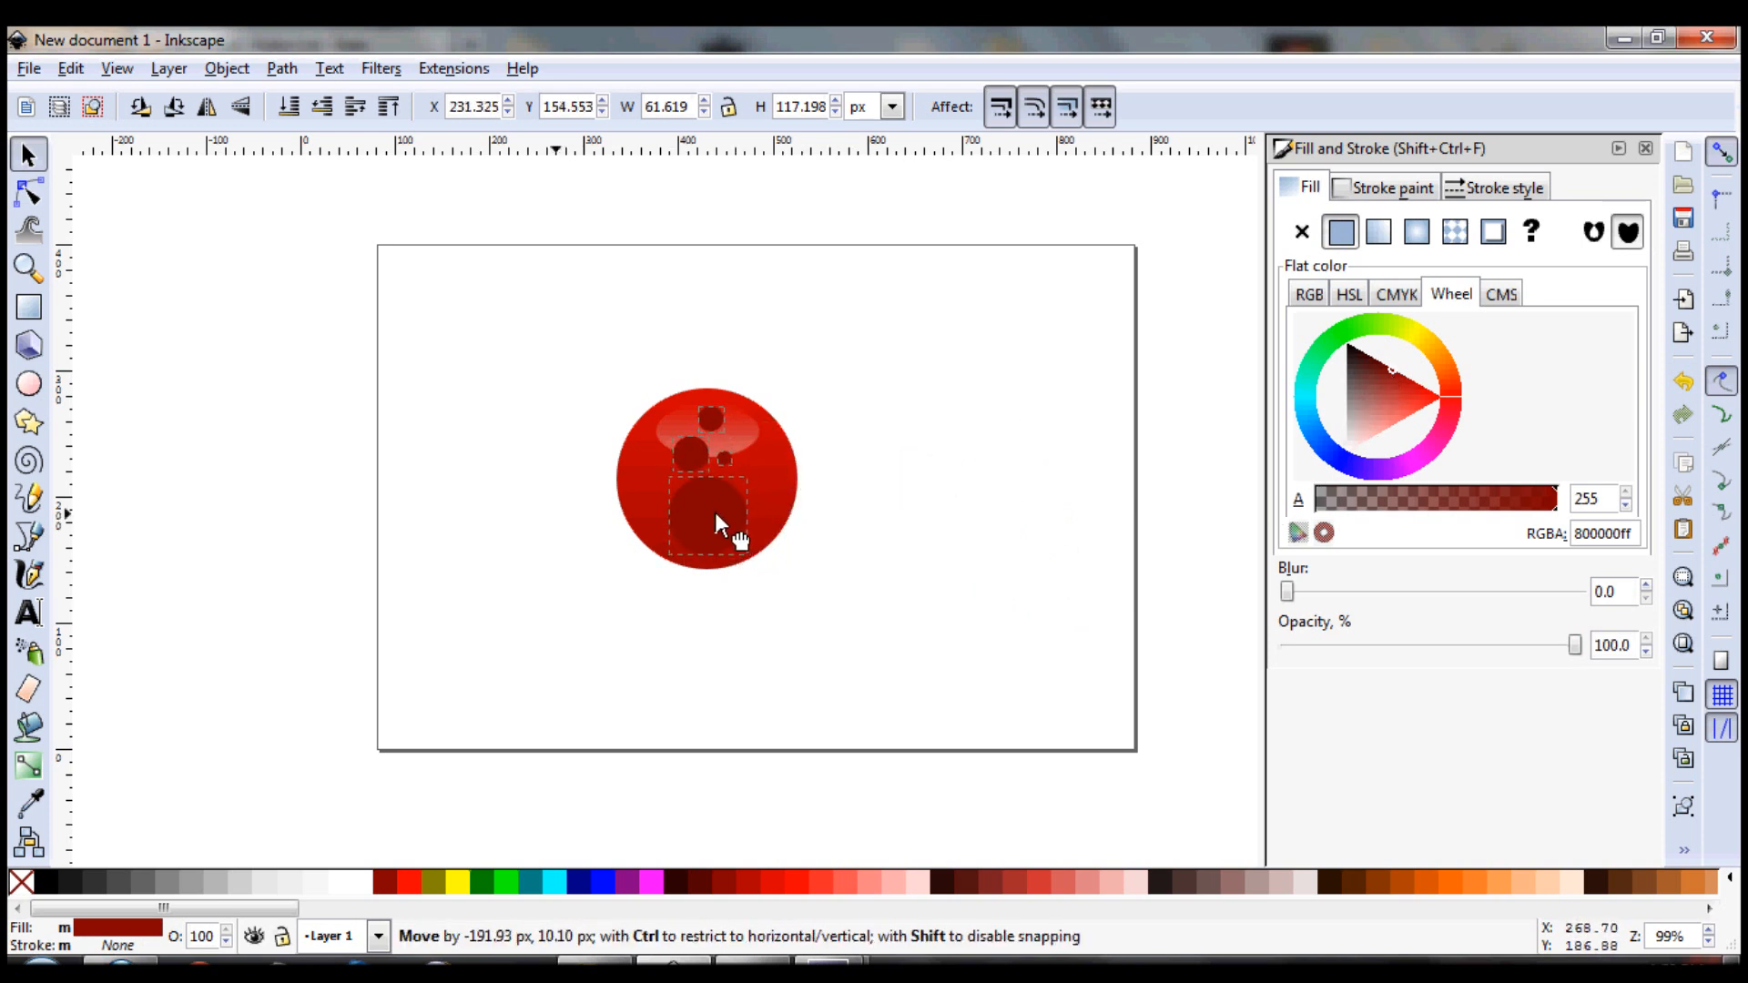
Select the highlight circle group, fill it flat white and set opacity to 90%
click(1349, 346)
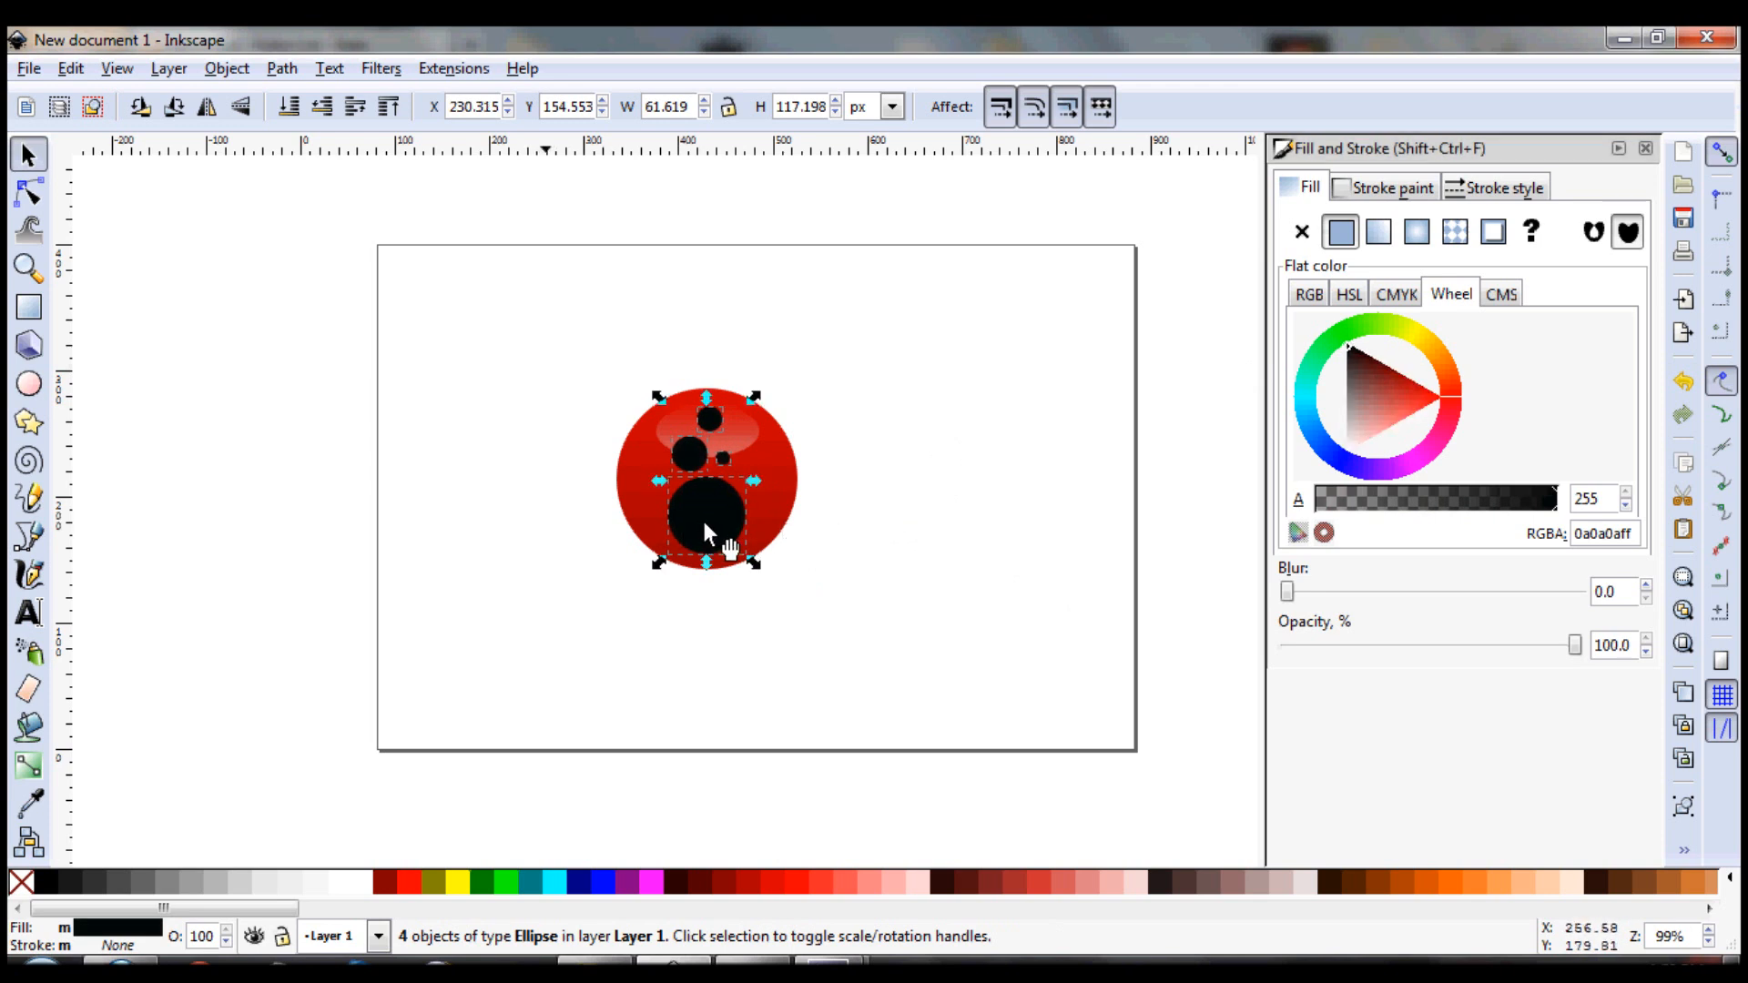
click(225, 68)
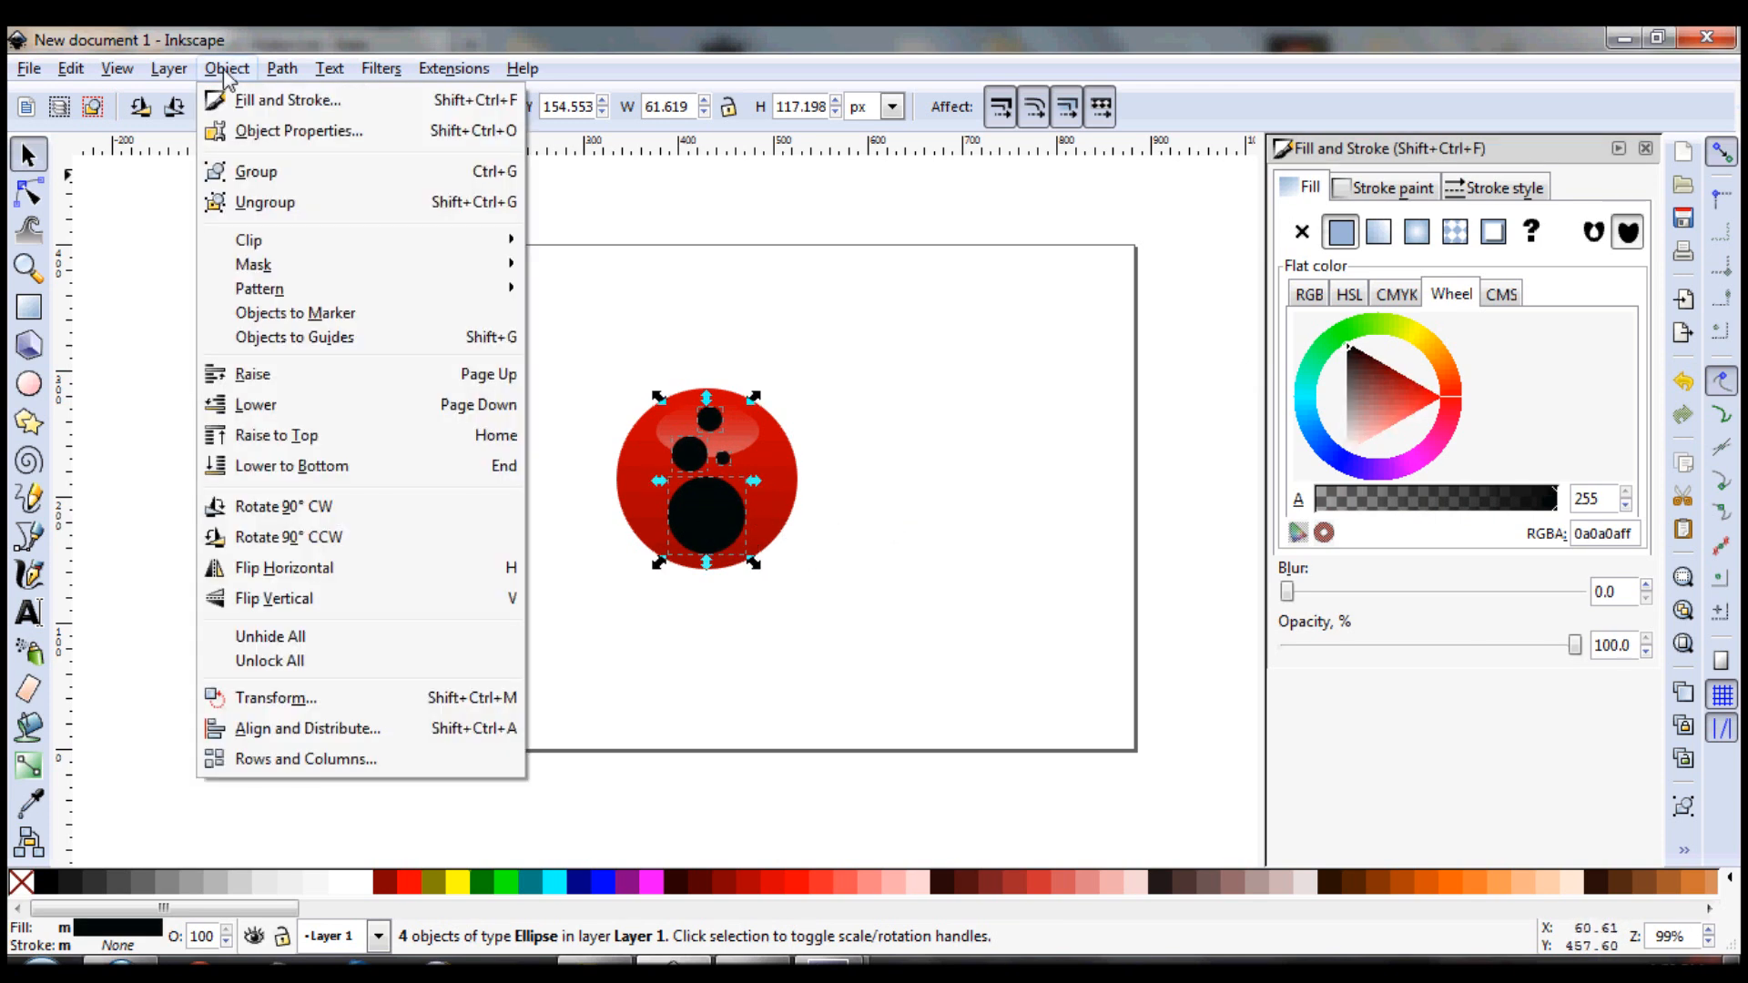
mouse_move(253, 264)
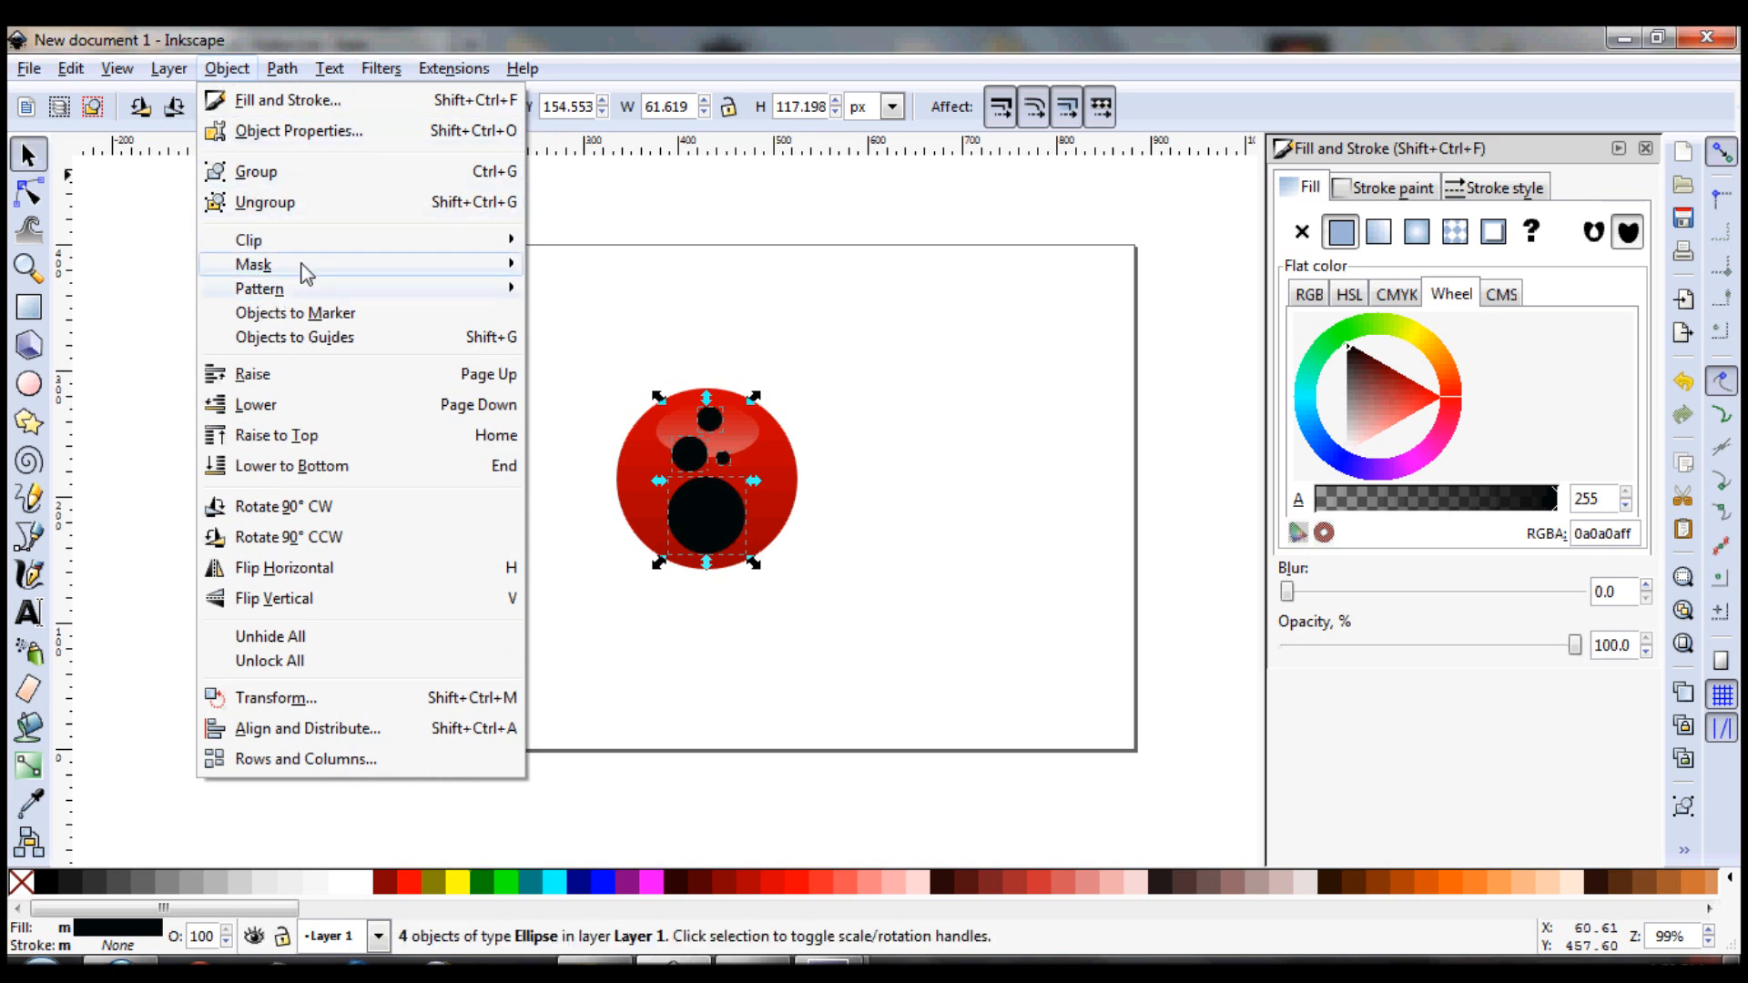
click(254, 170)
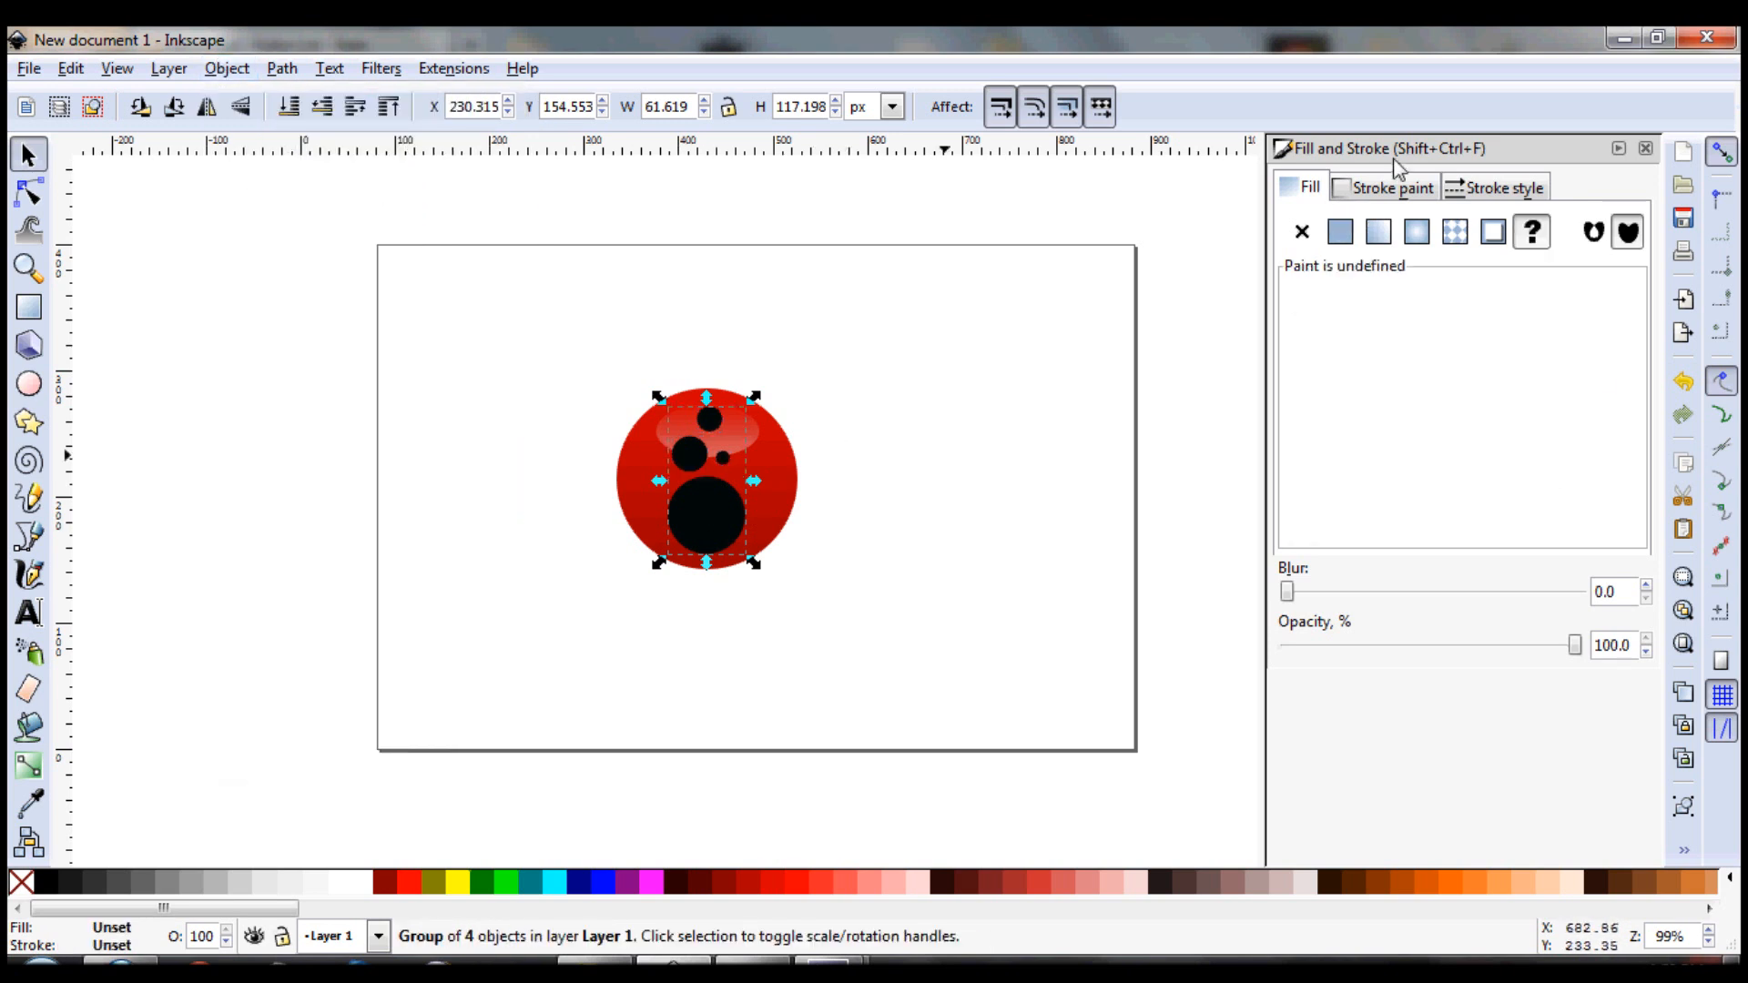
click(1339, 232)
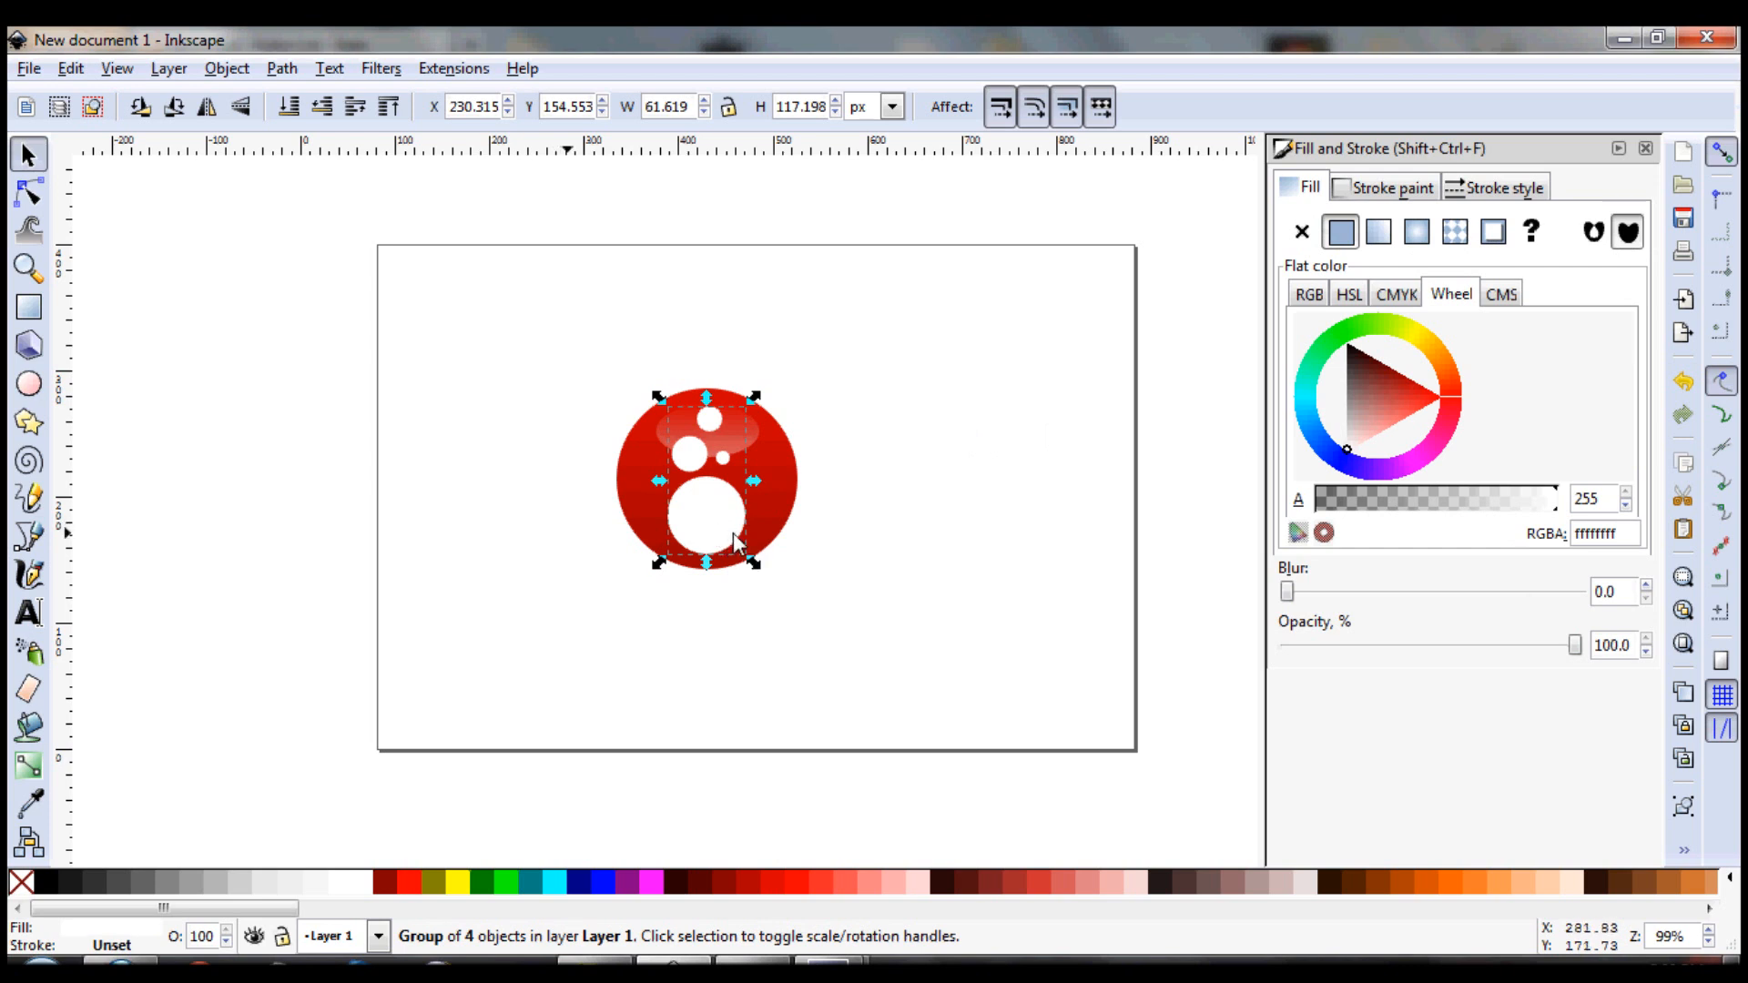
mouse_move(690, 378)
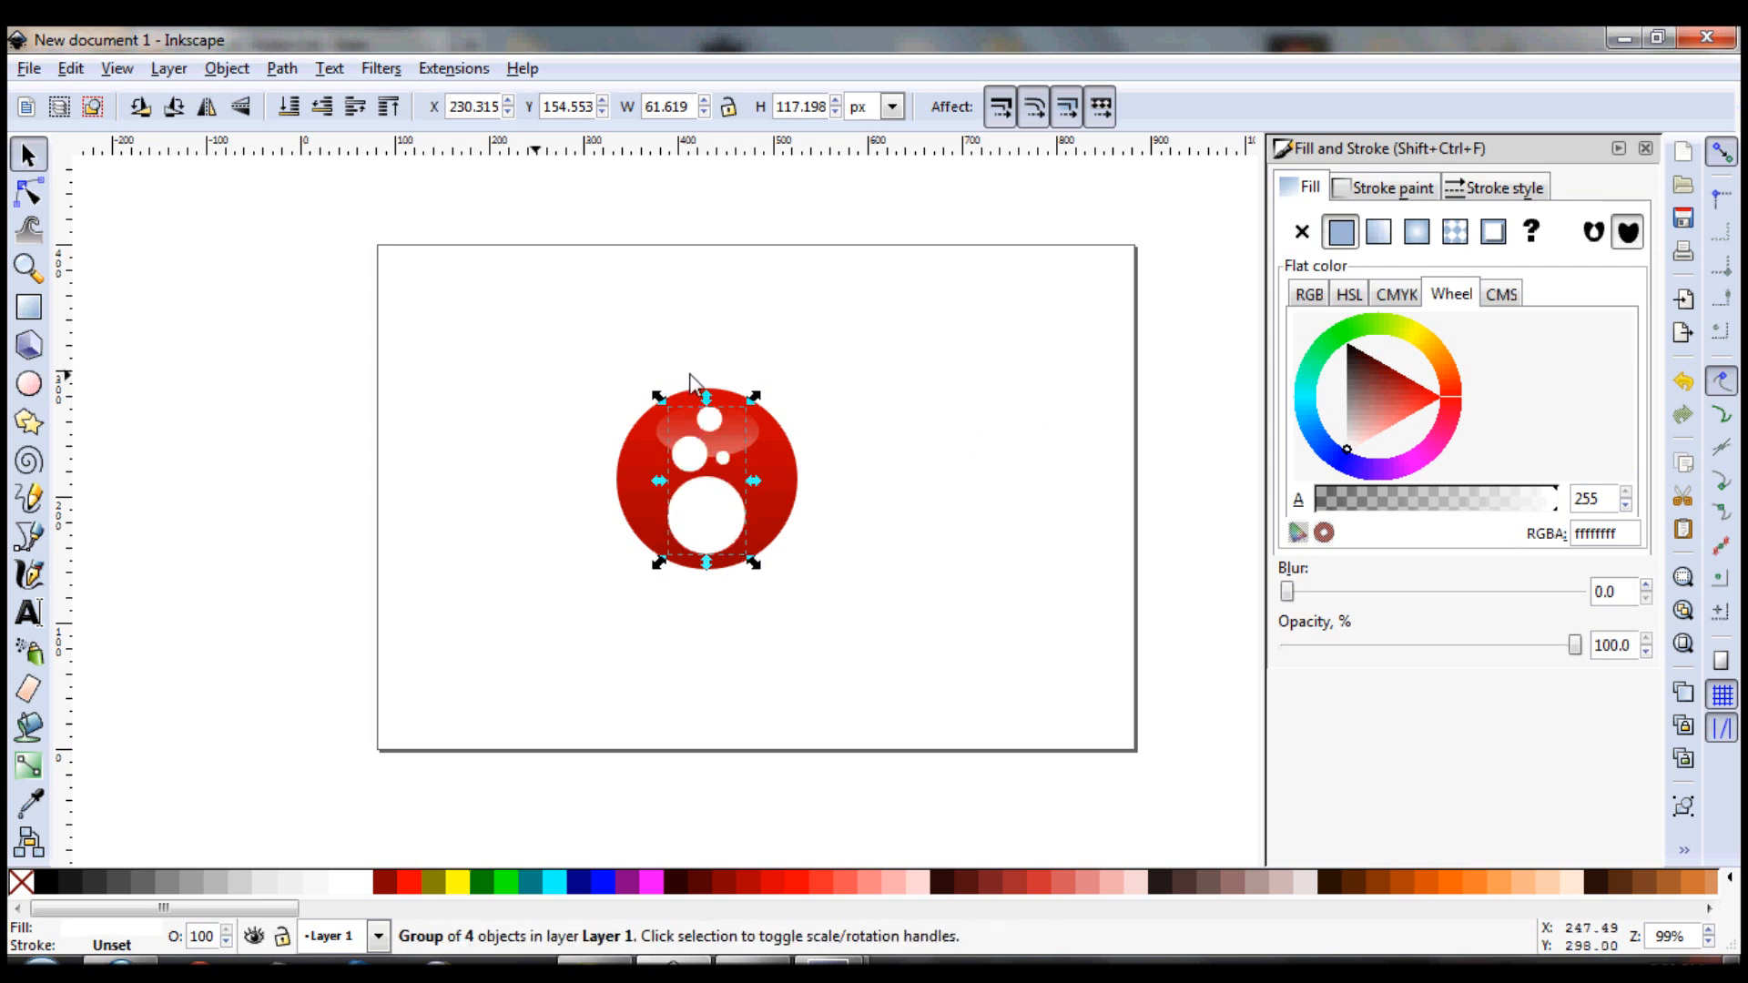
click(1612, 645)
text(90)
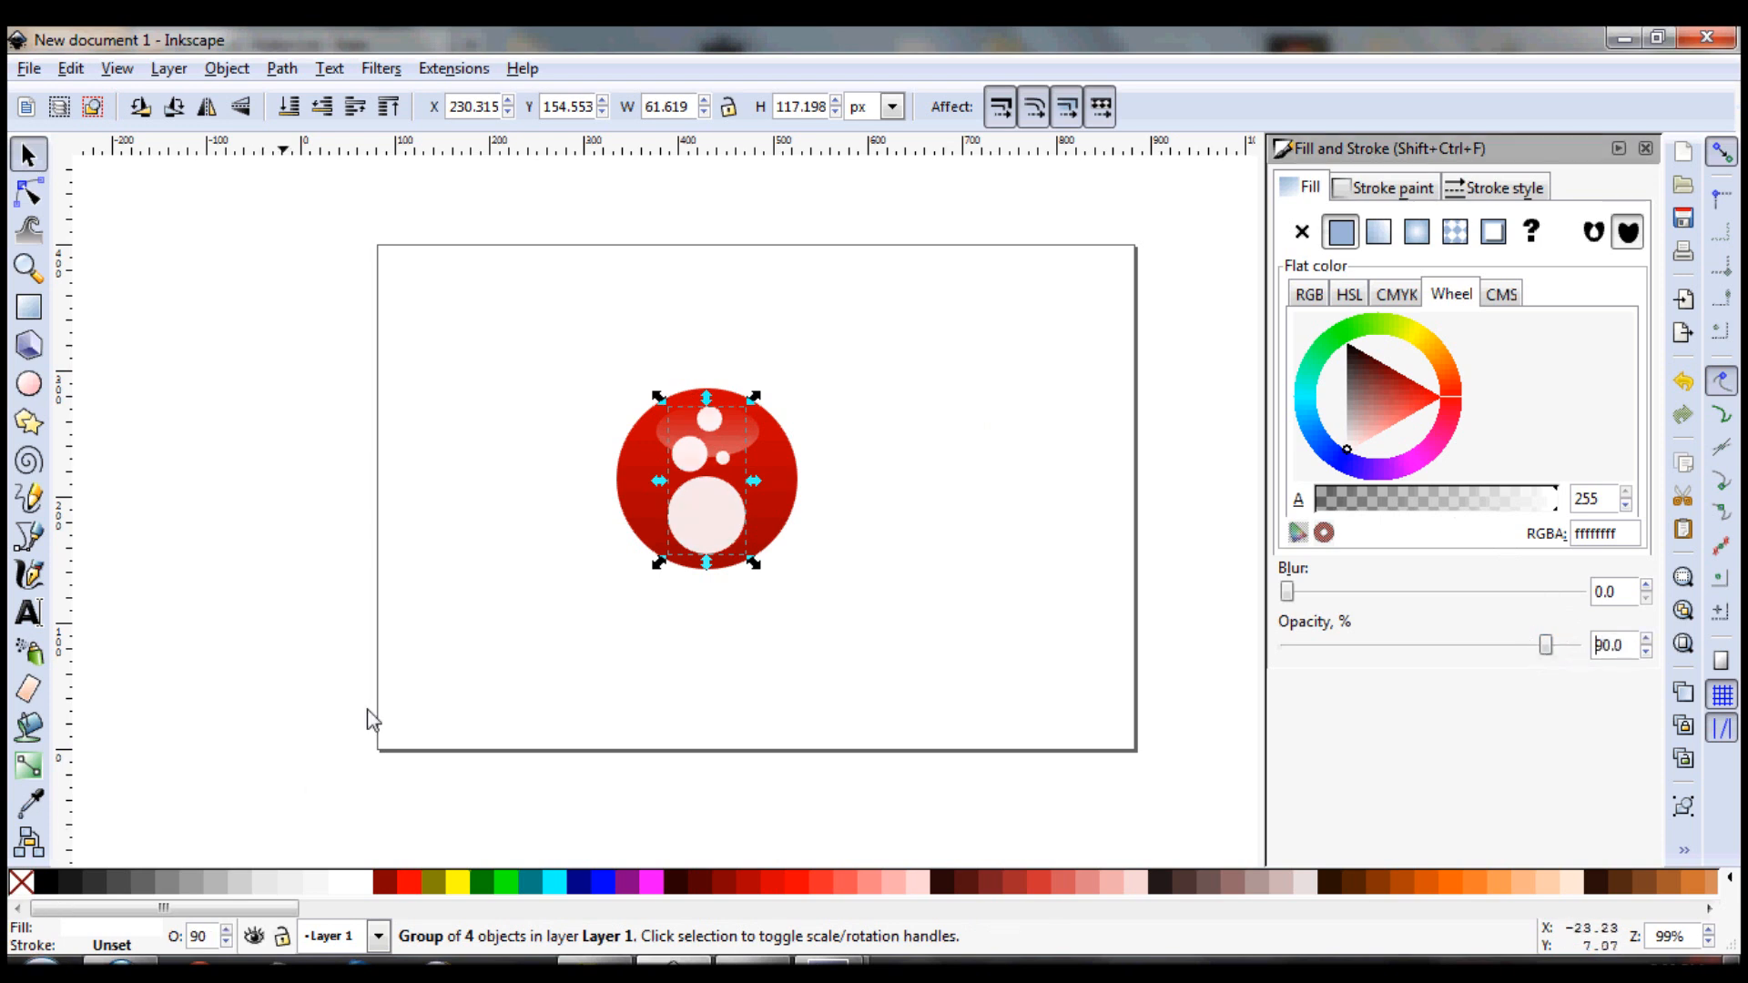
mouse_move(1046, 590)
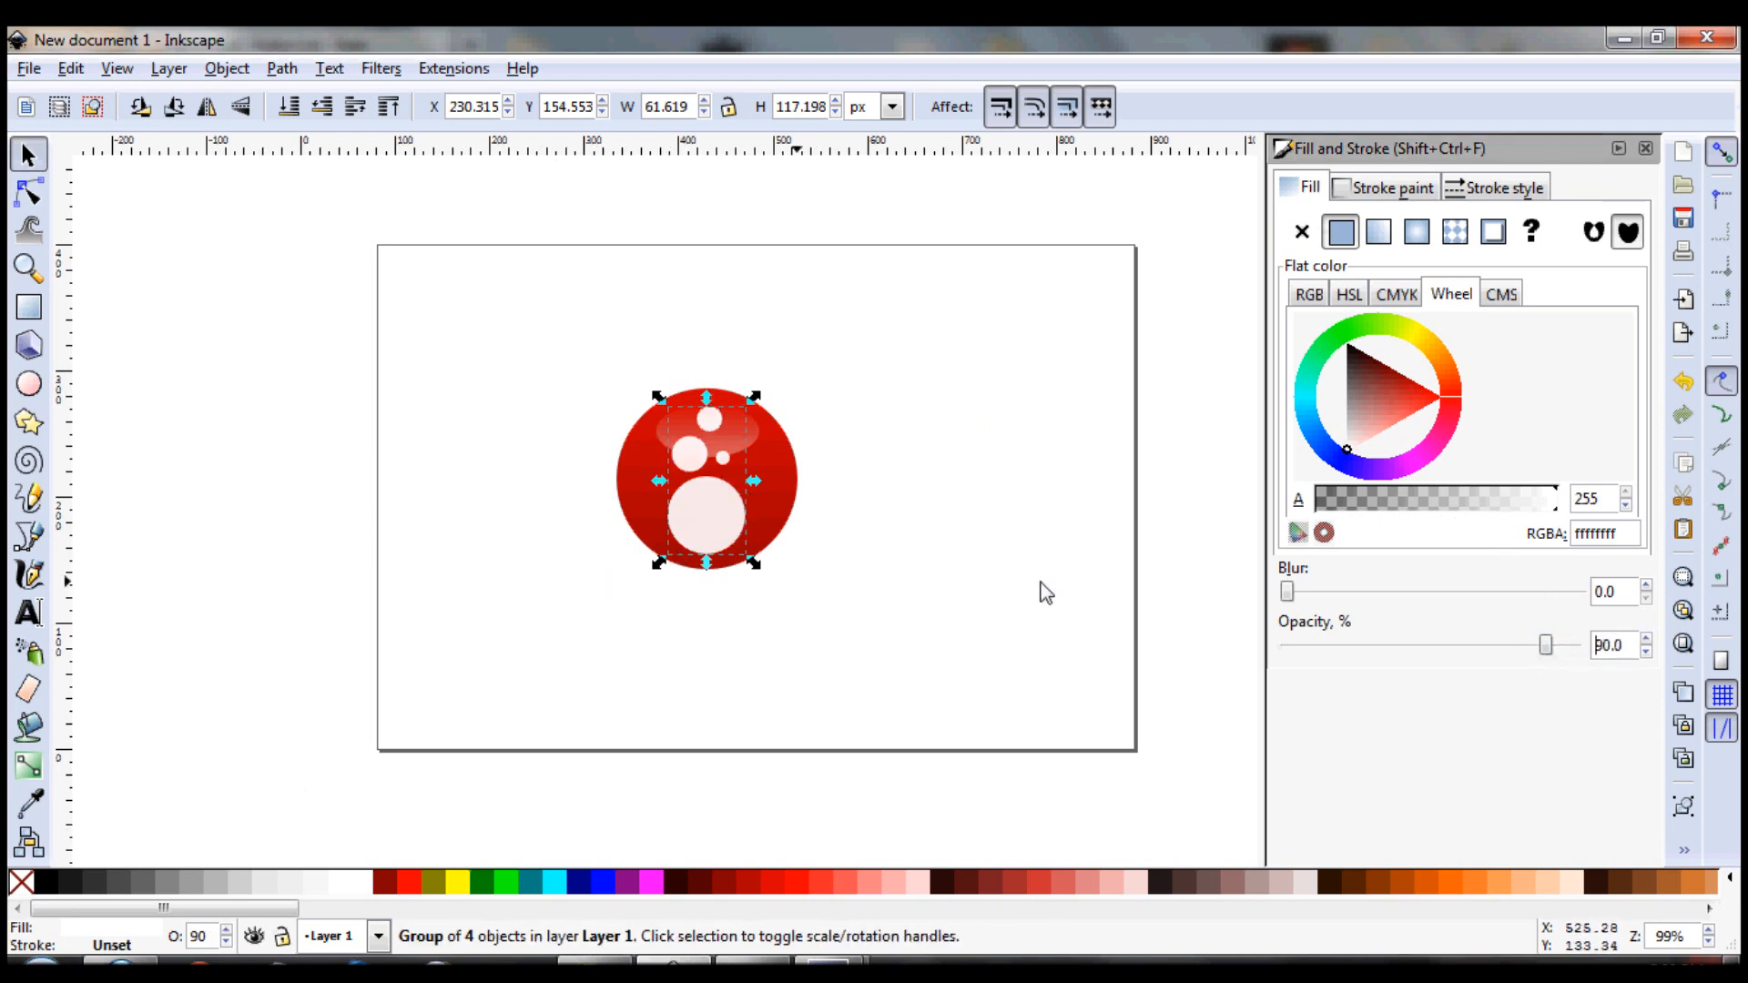
click(802, 649)
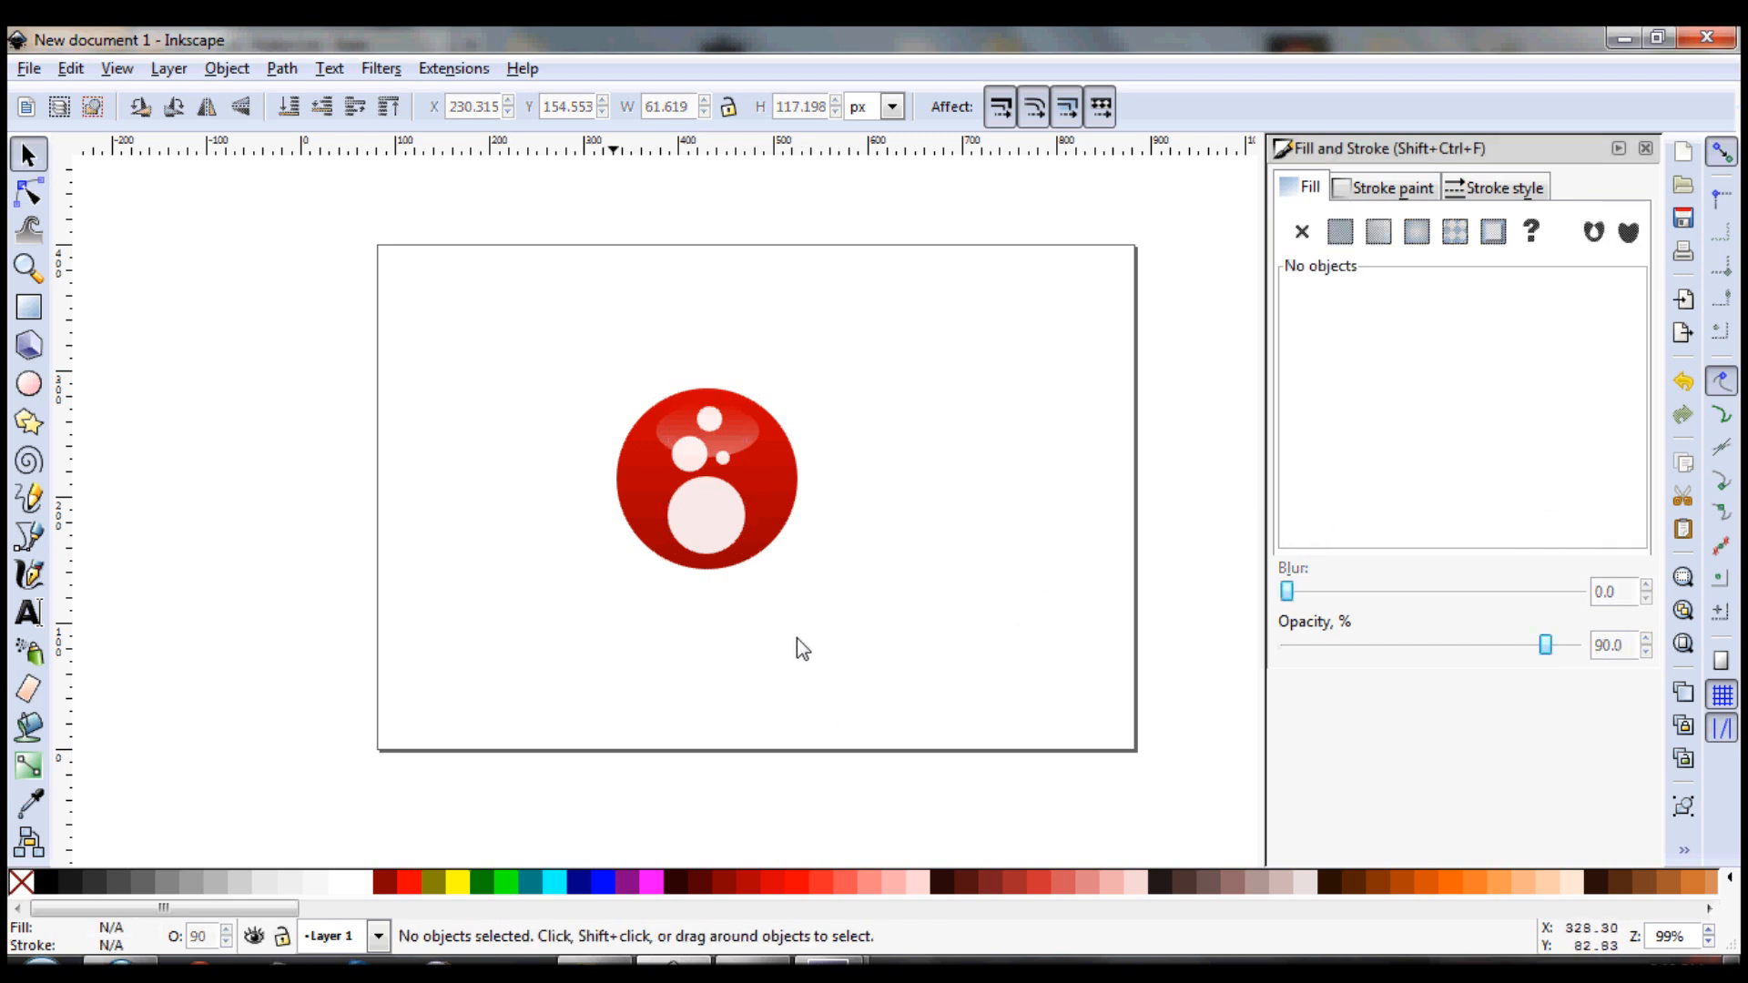
mouse_move(773, 555)
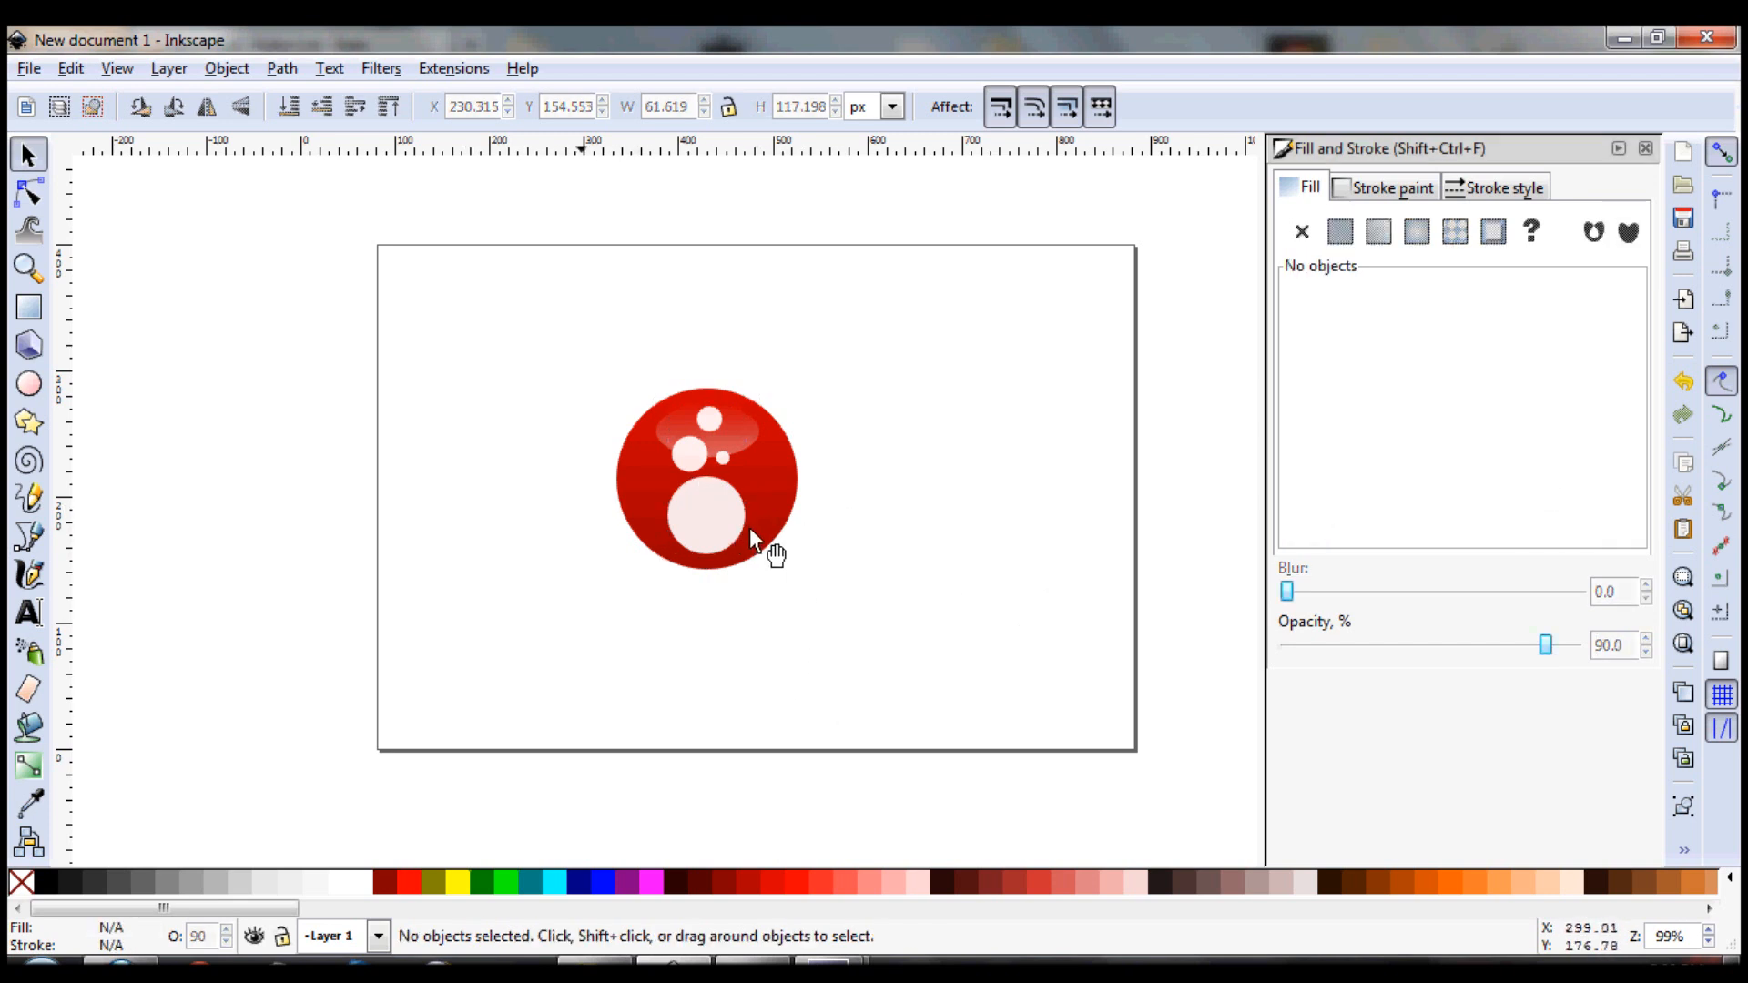
mouse_move(769, 502)
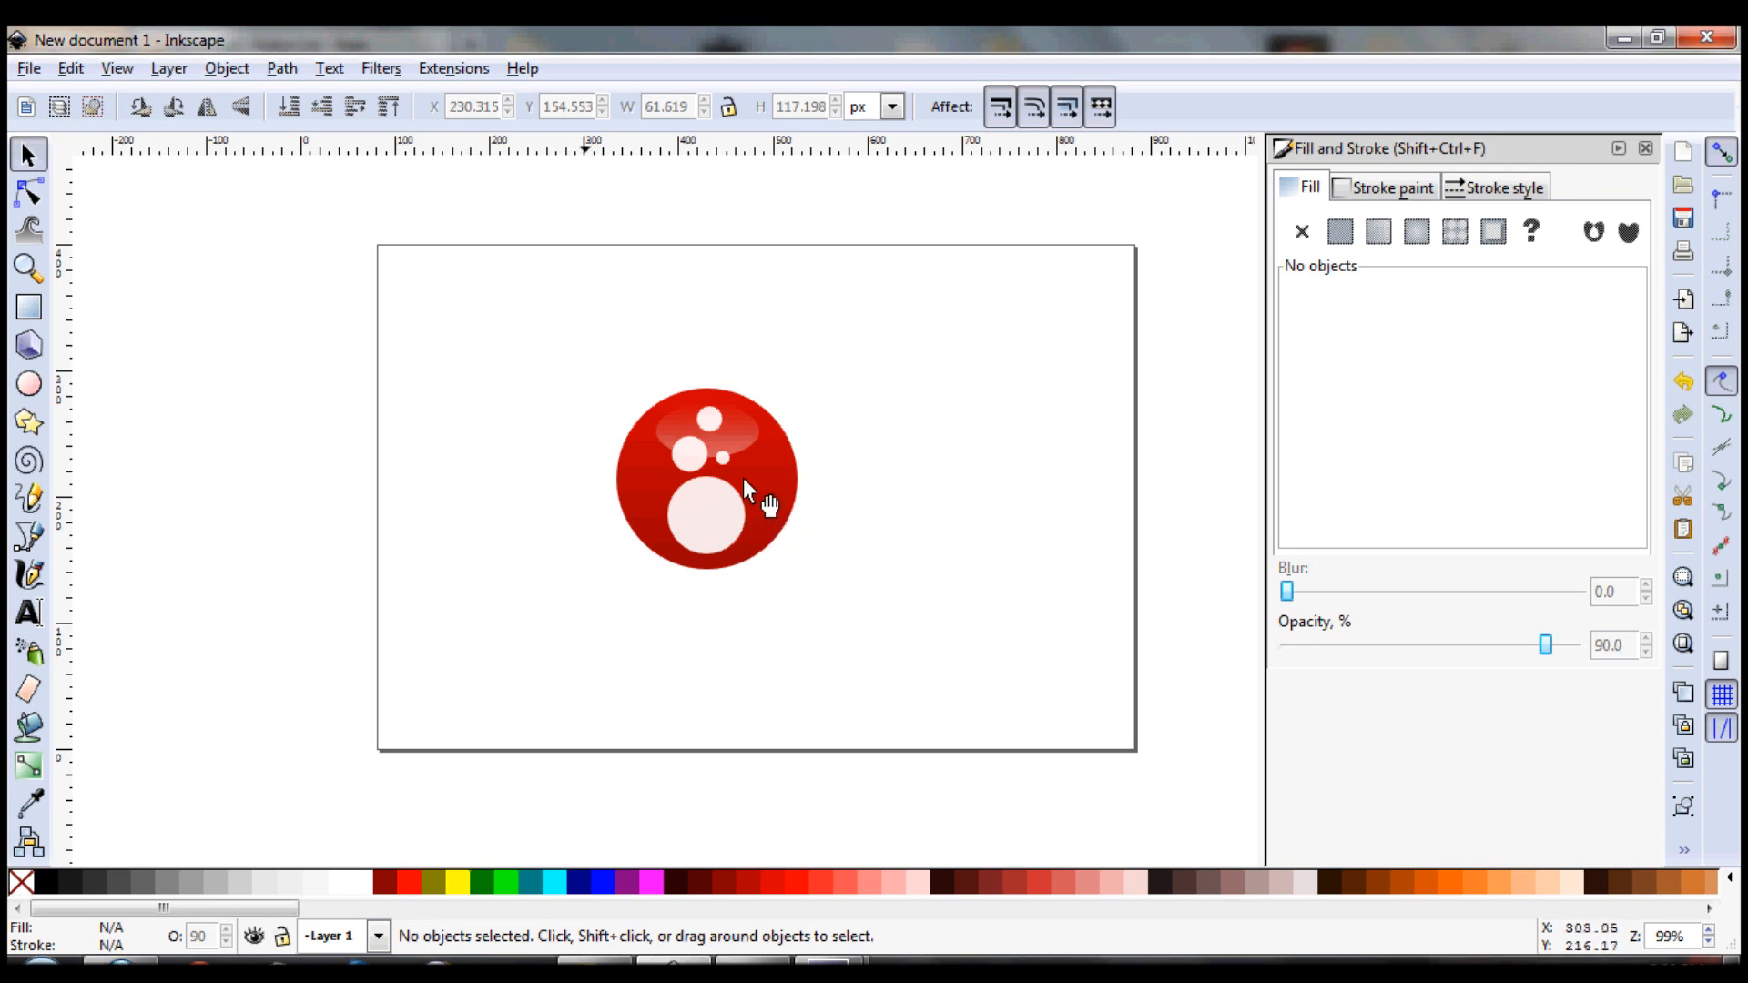
mouse_move(769, 490)
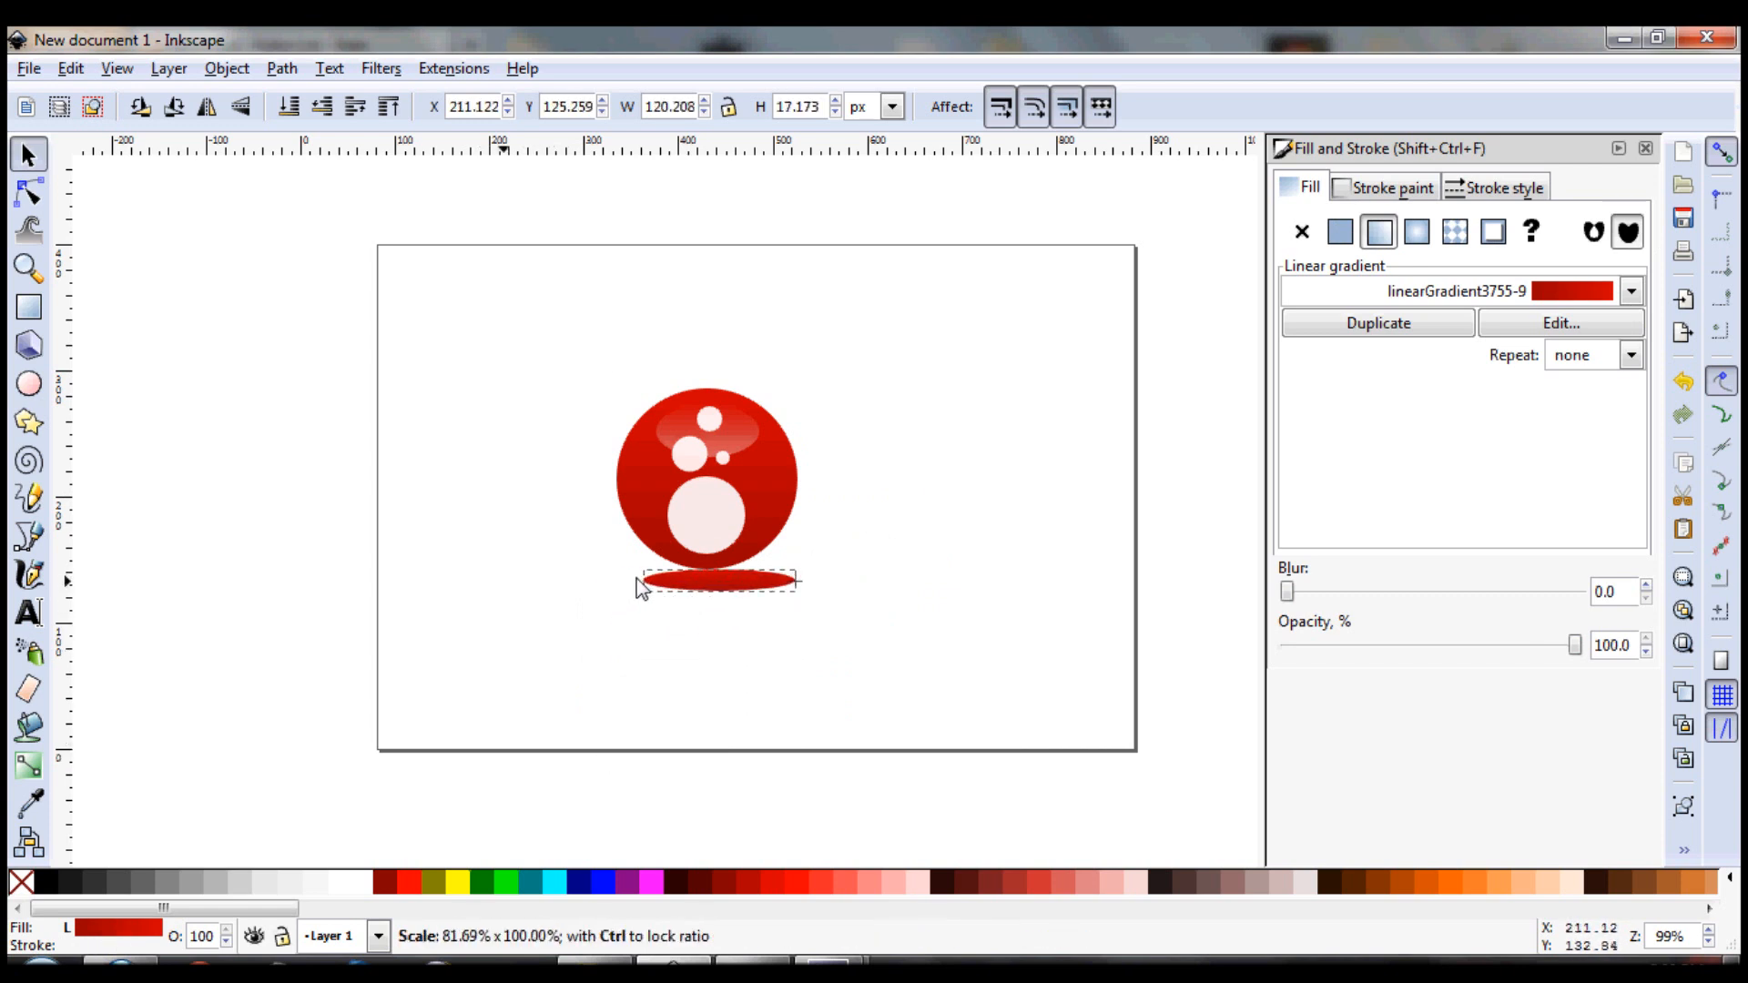
Make the scaled ellipse a flat black shadow with blur about 16 and 68% opacity
click(709, 581)
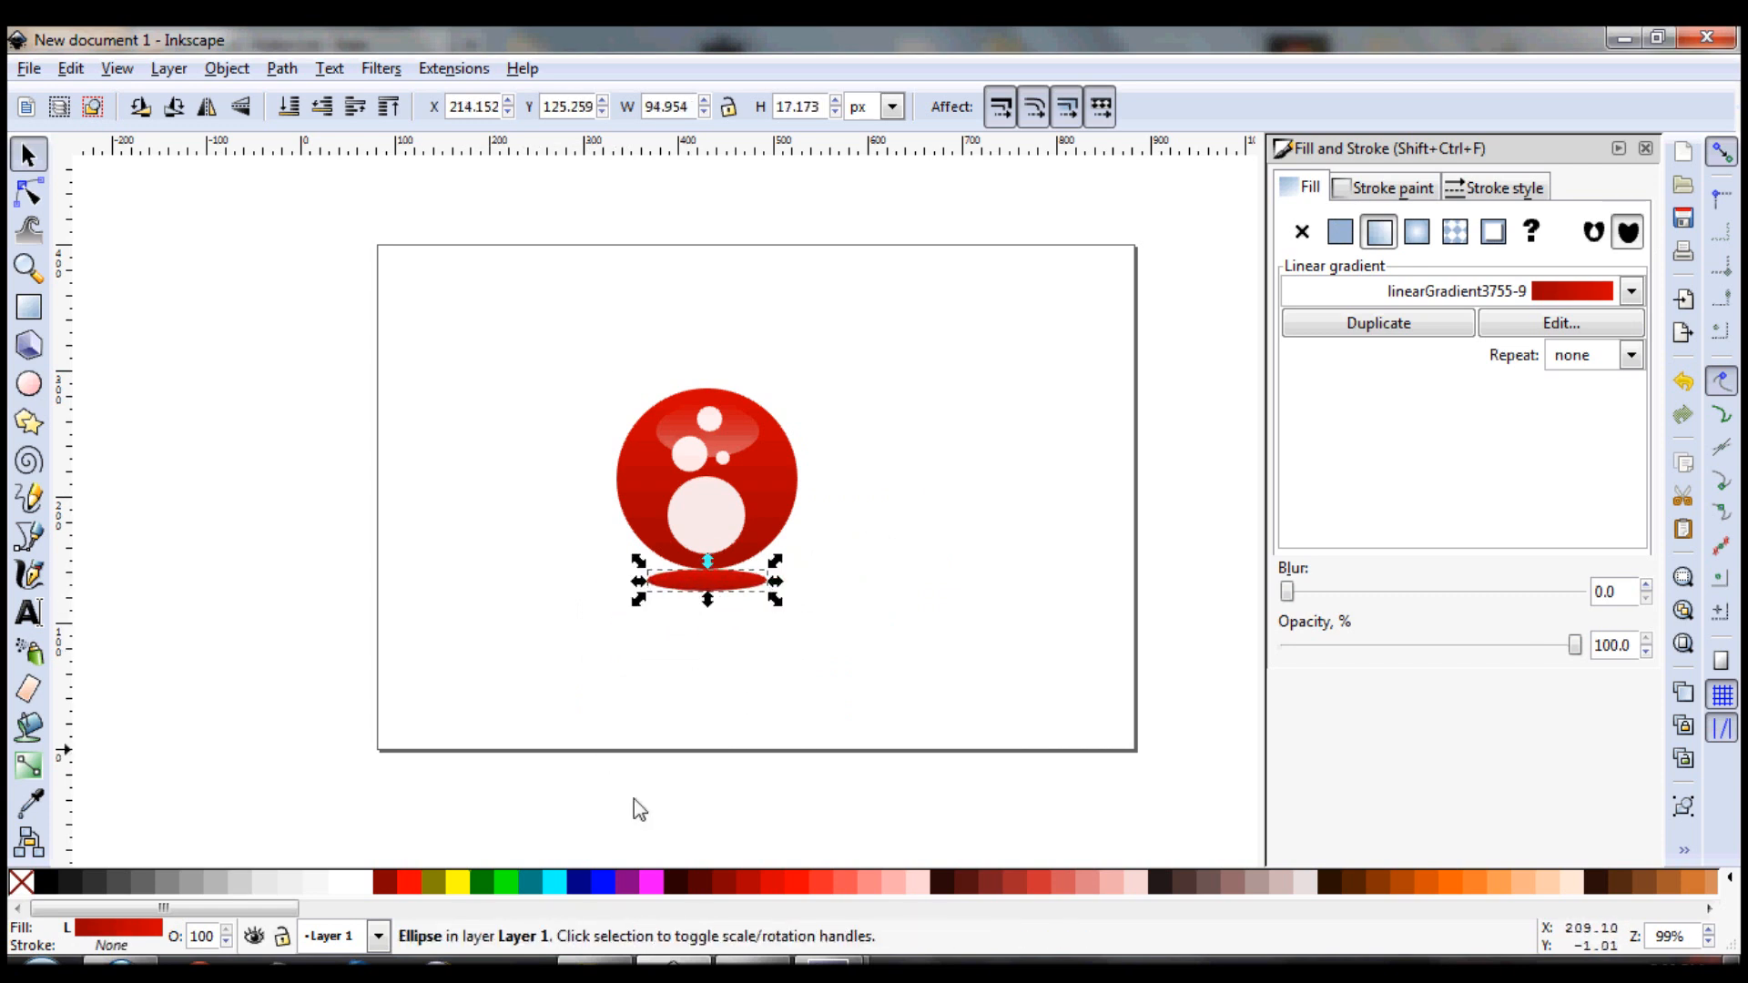
click(1340, 230)
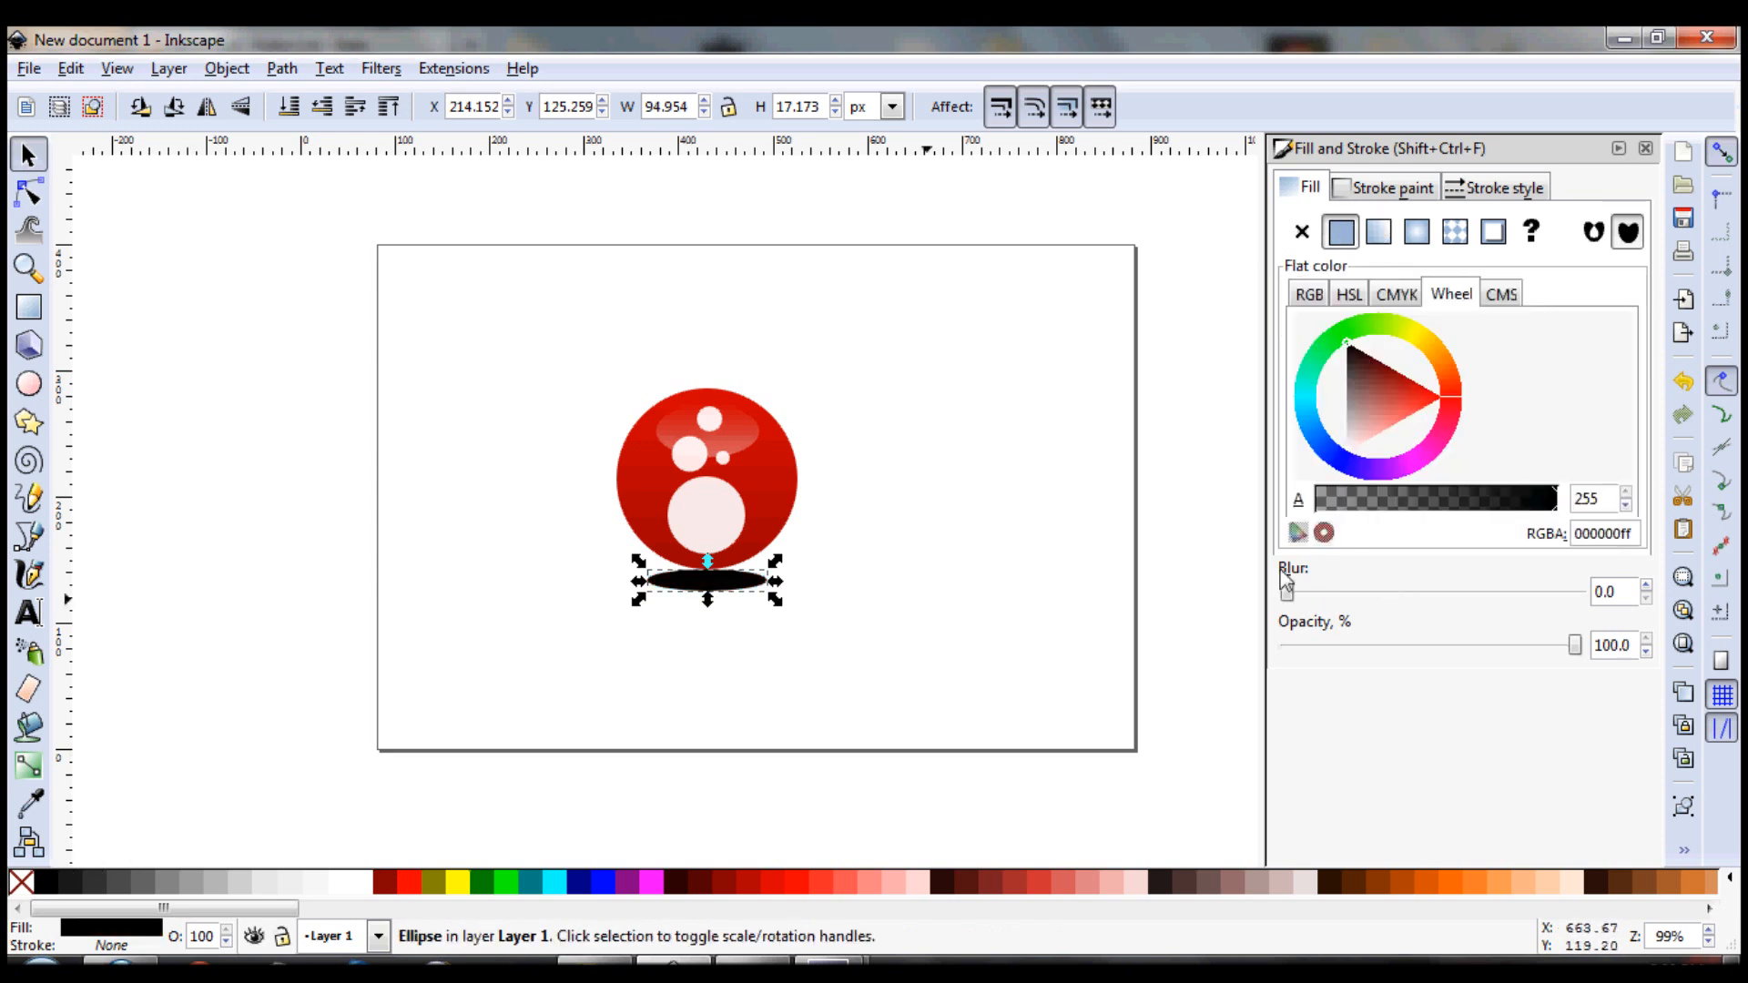
drag(1287, 589, 1335, 589)
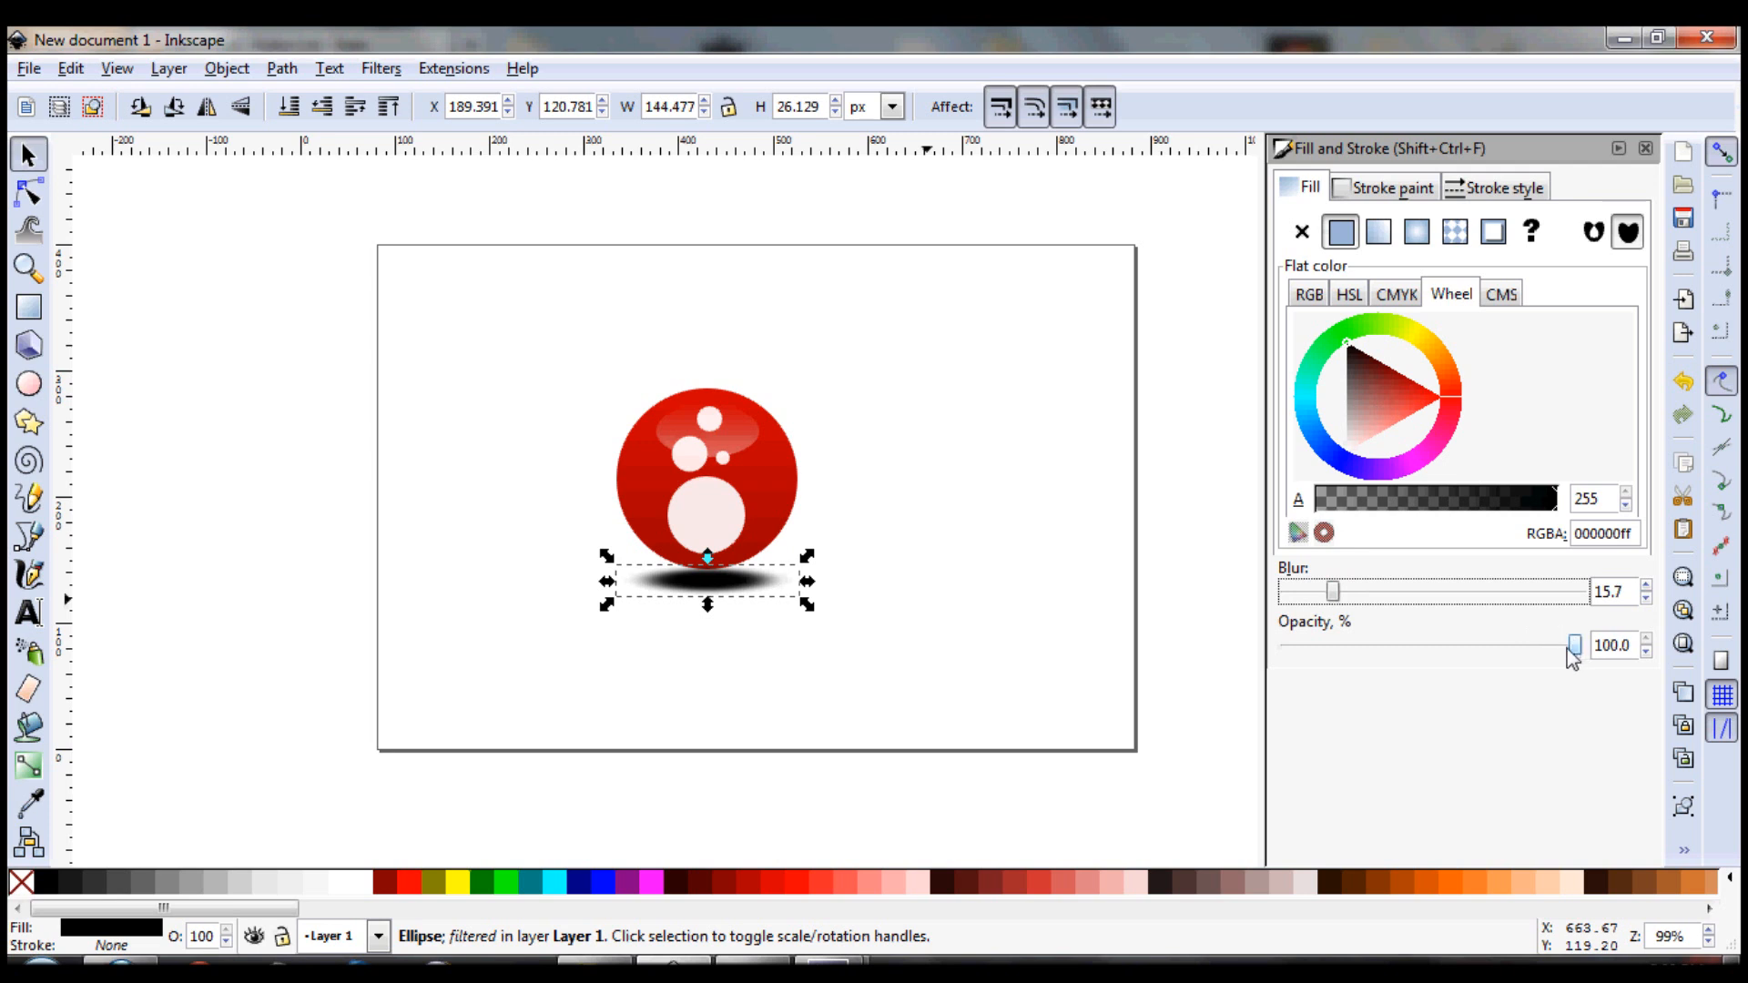
drag(1572, 645, 1480, 645)
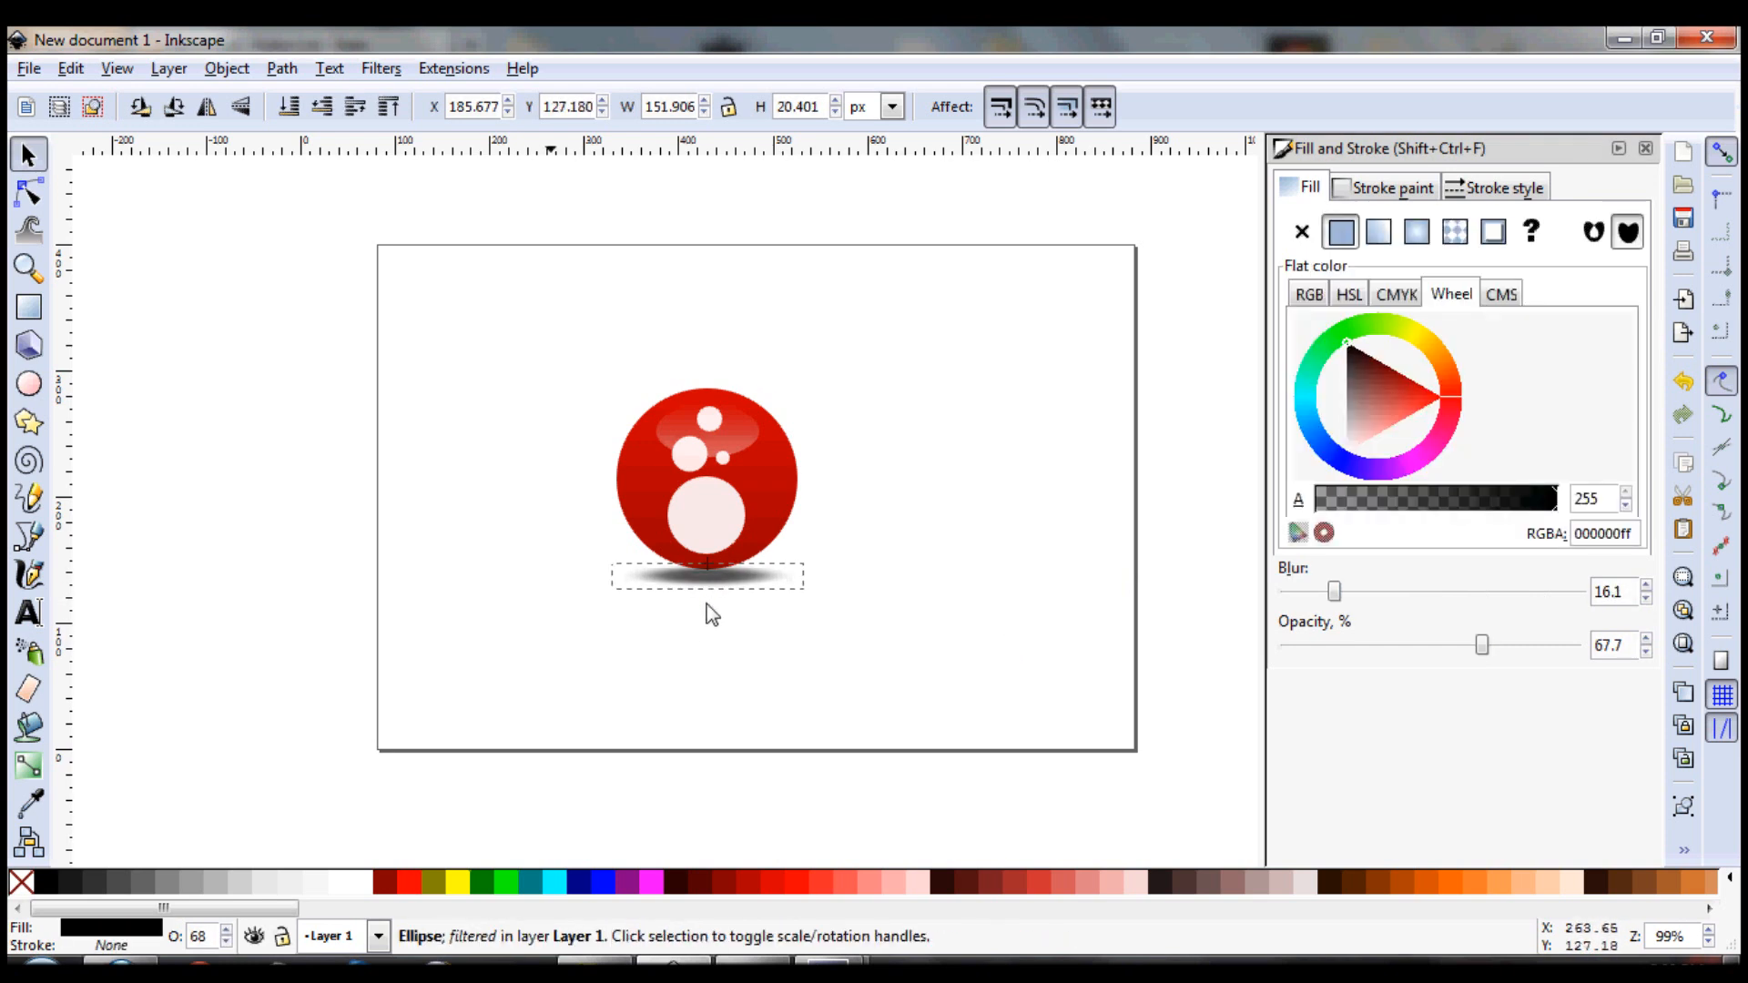
click(774, 664)
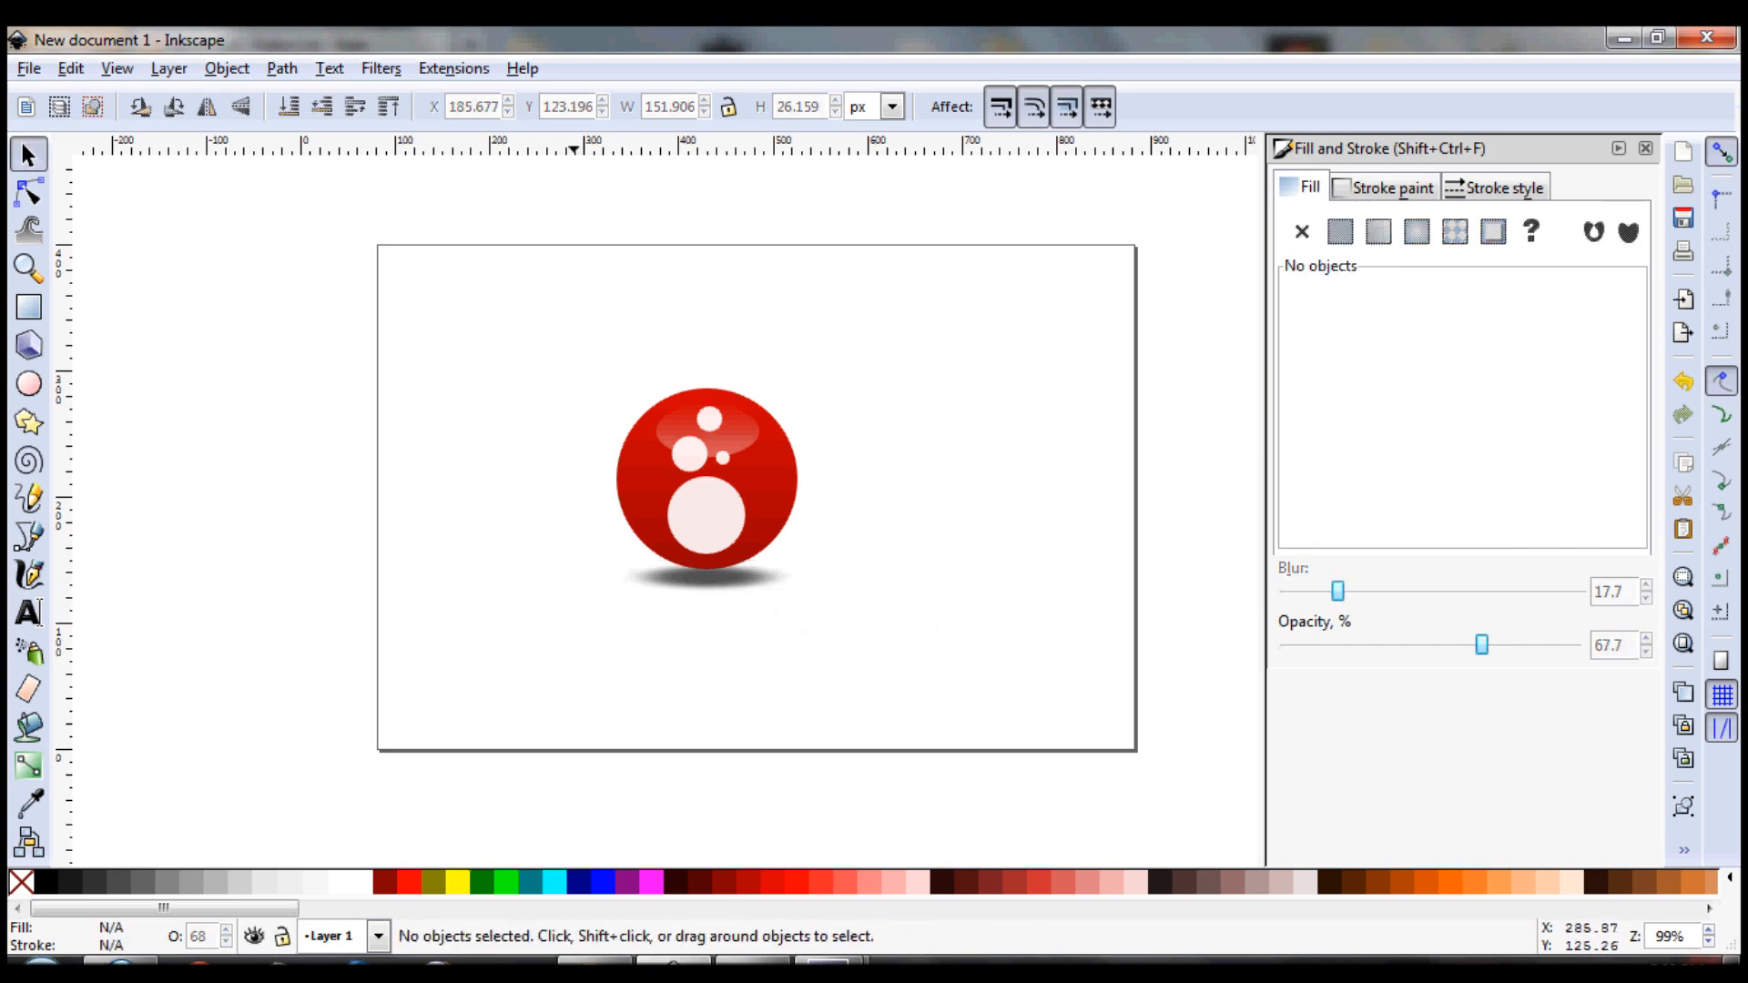
mouse_move(524, 328)
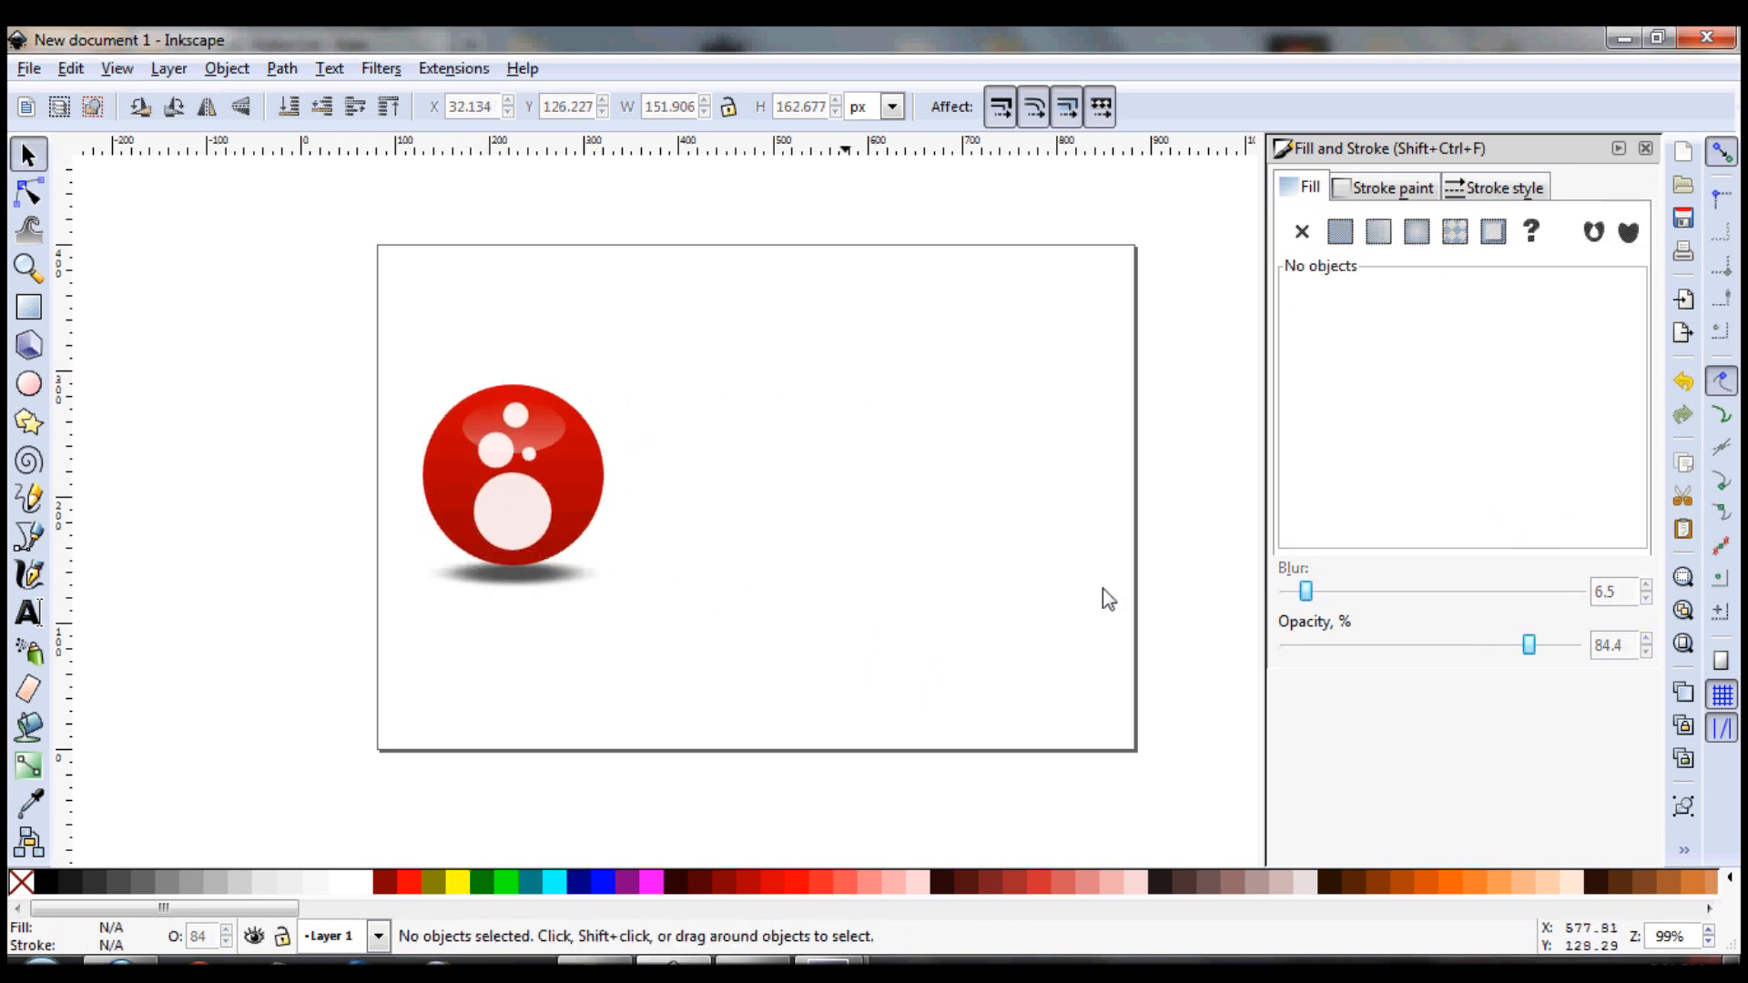
mouse_move(51, 624)
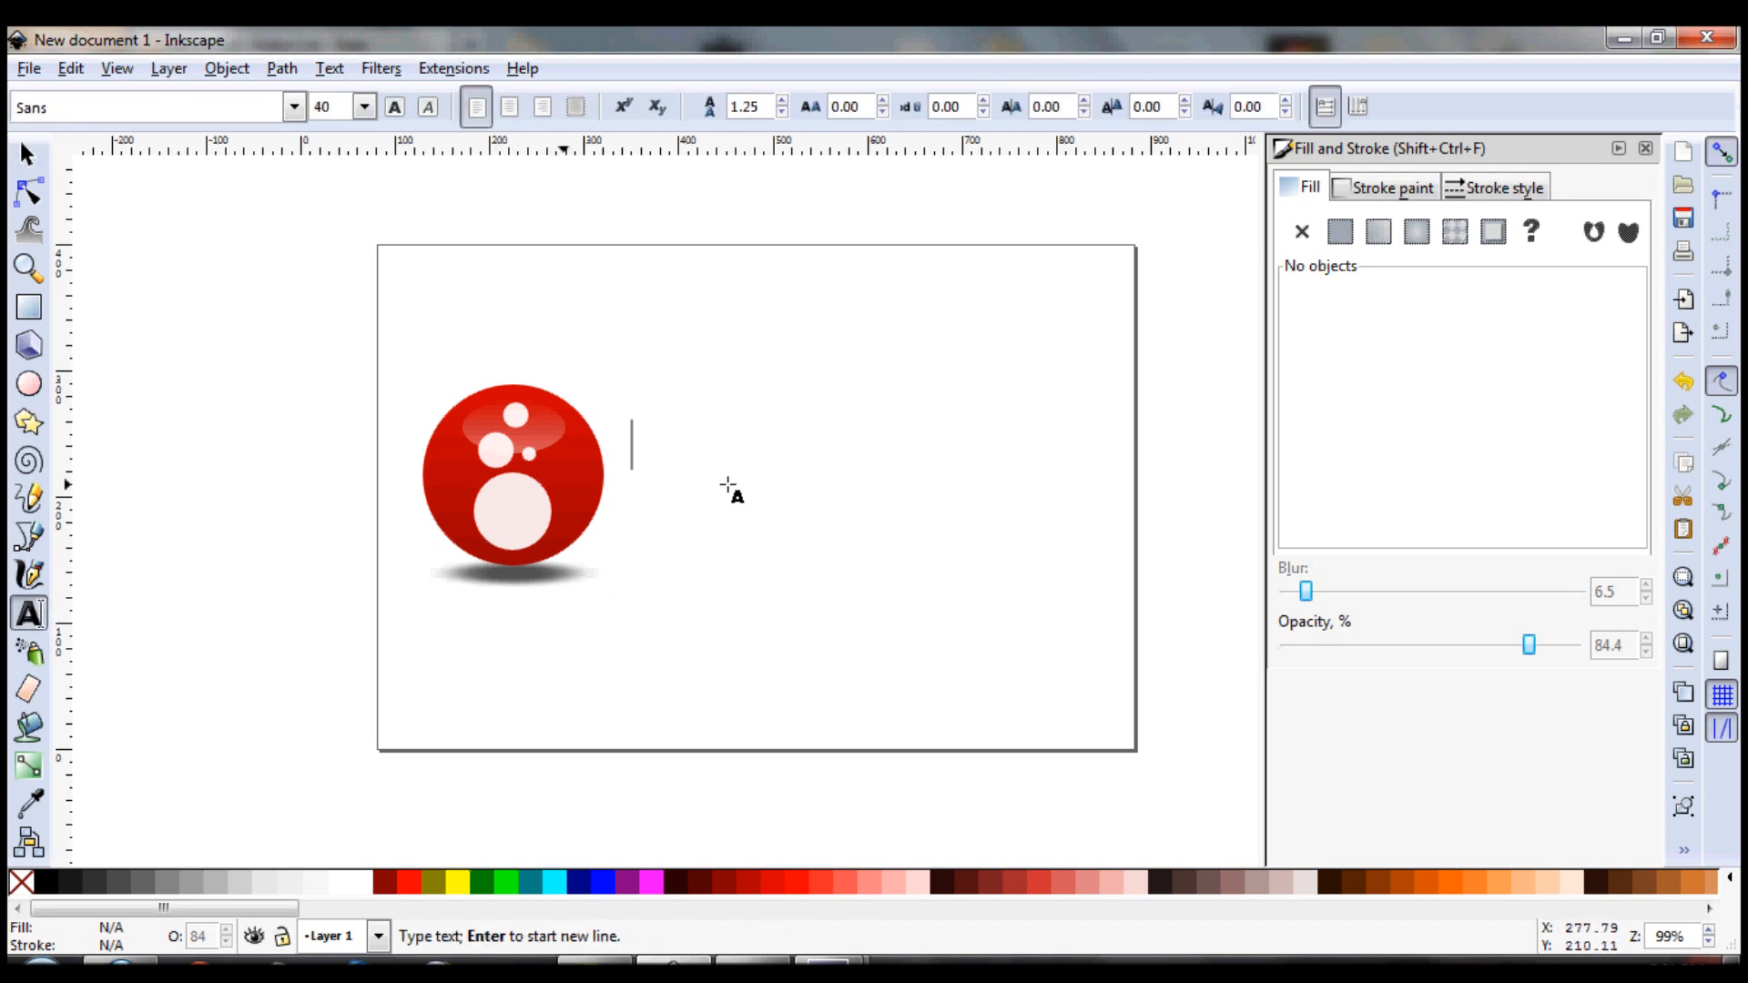
Add the text 'SUDDS' beside the bubble and enlarge it to about 58 px
text(SUDDS)
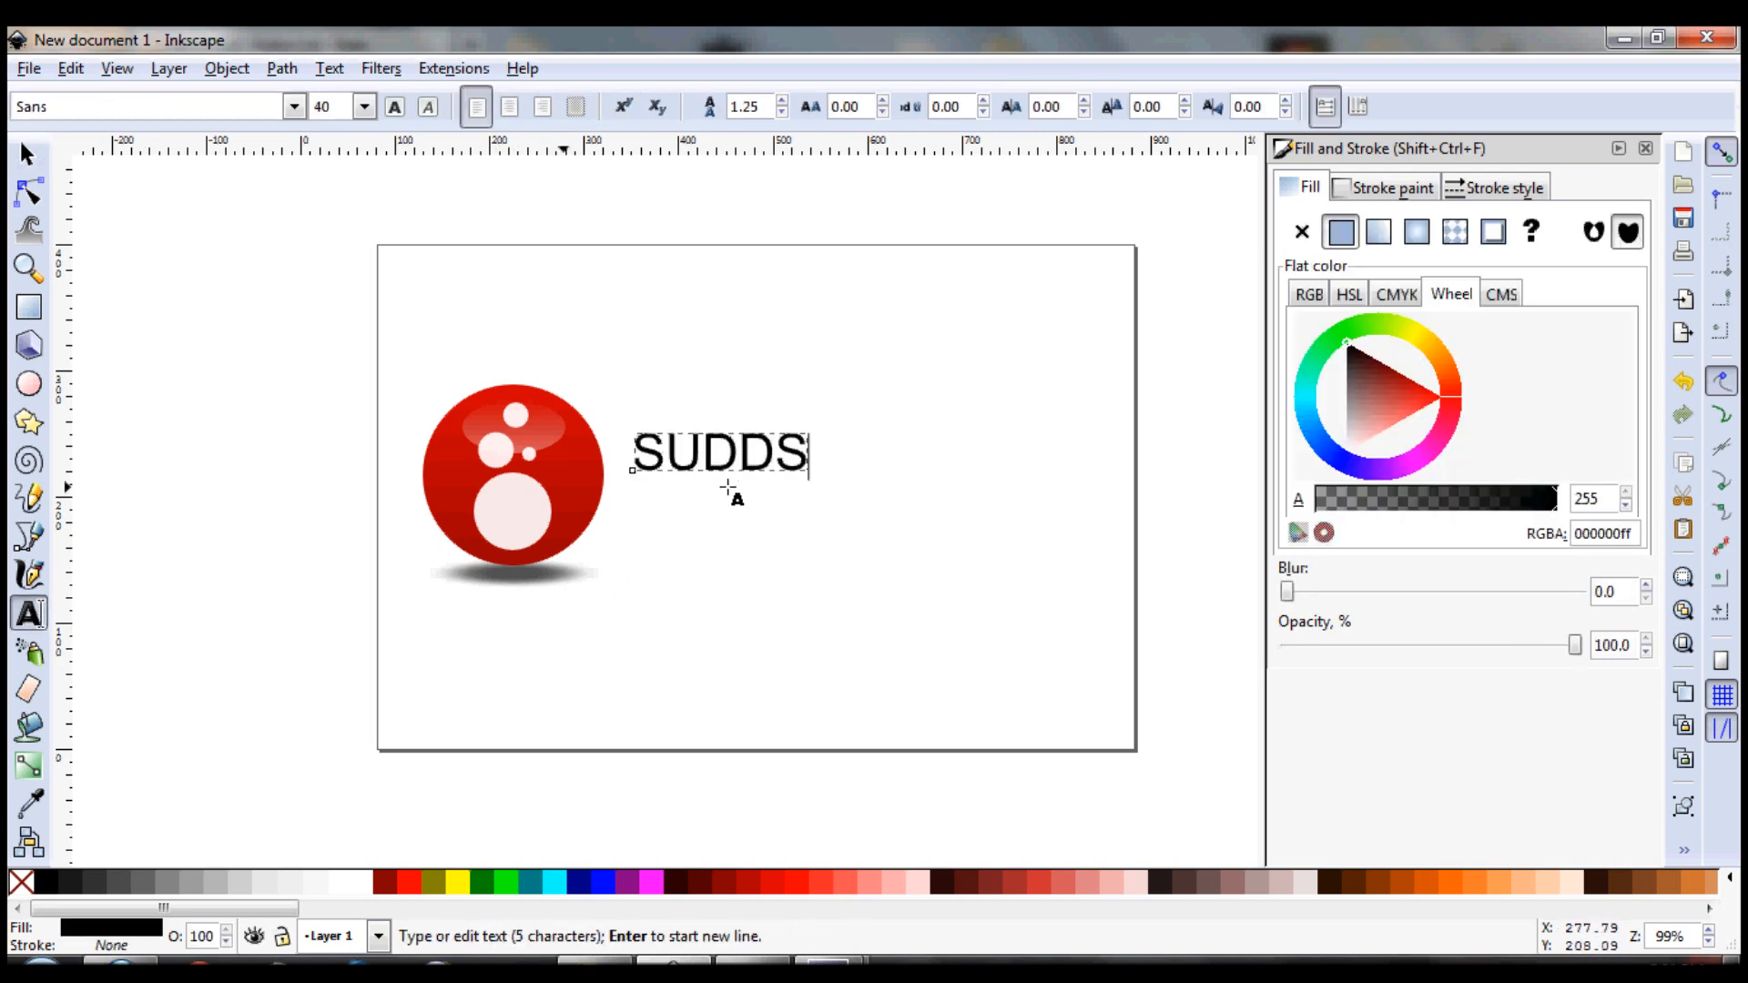
click(28, 154)
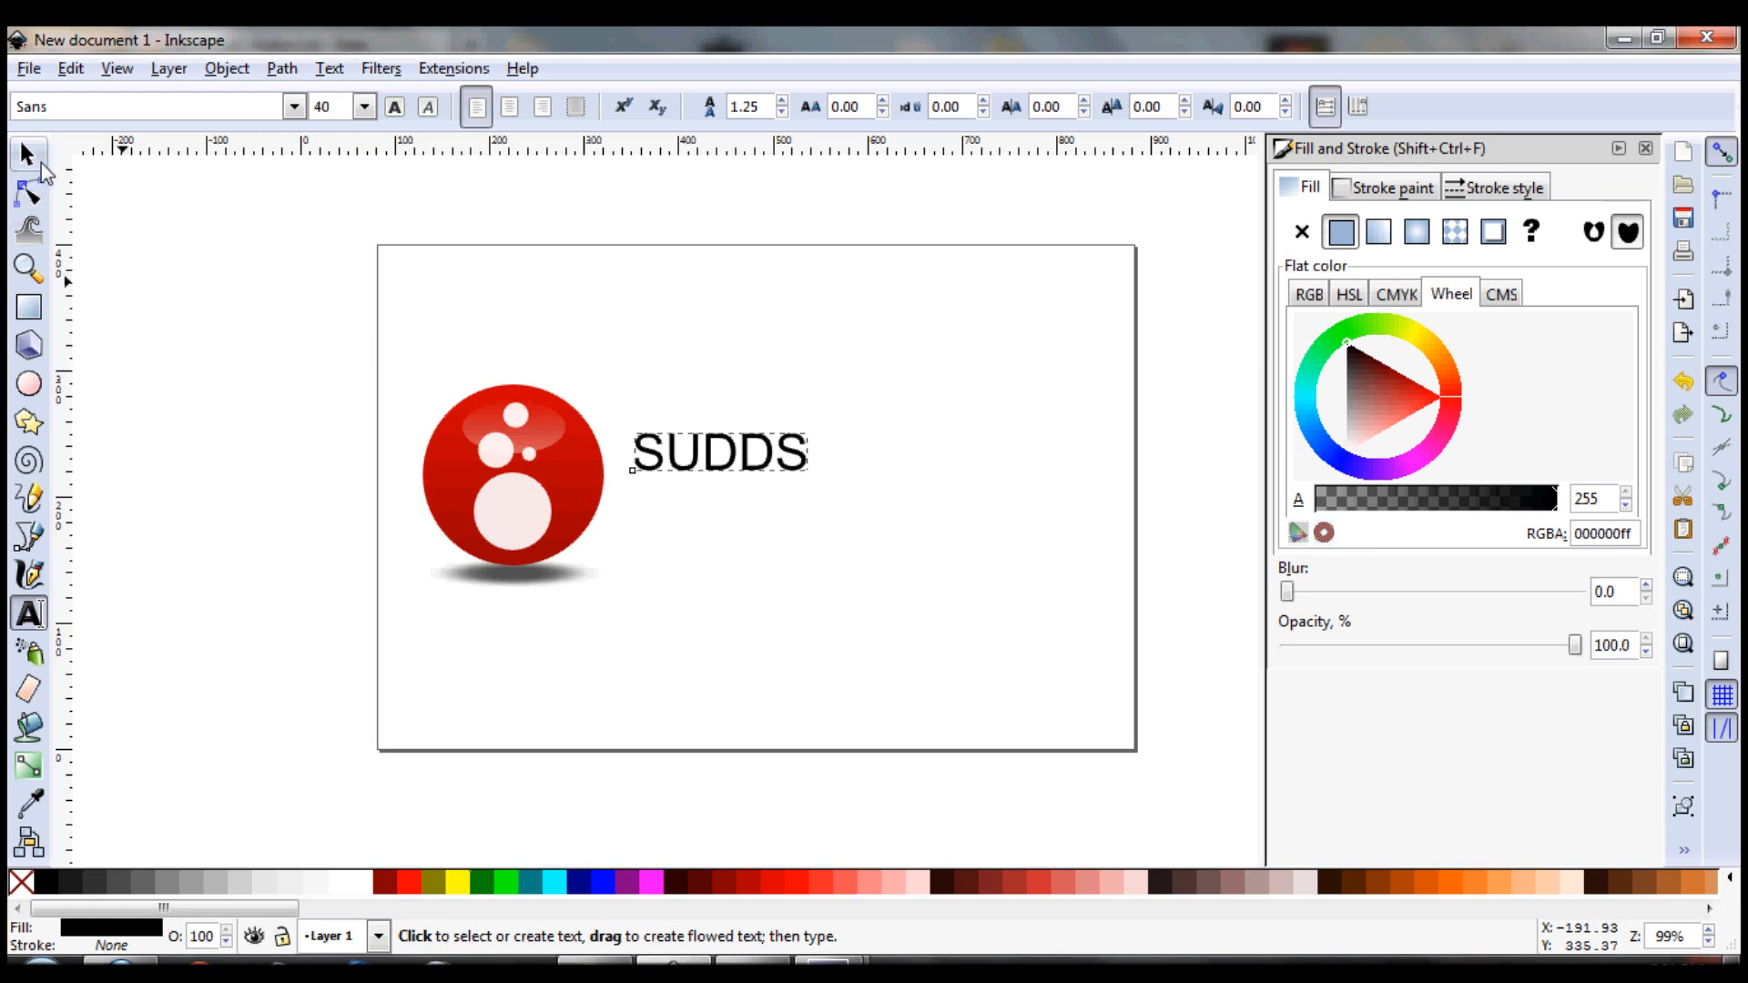
click(28, 155)
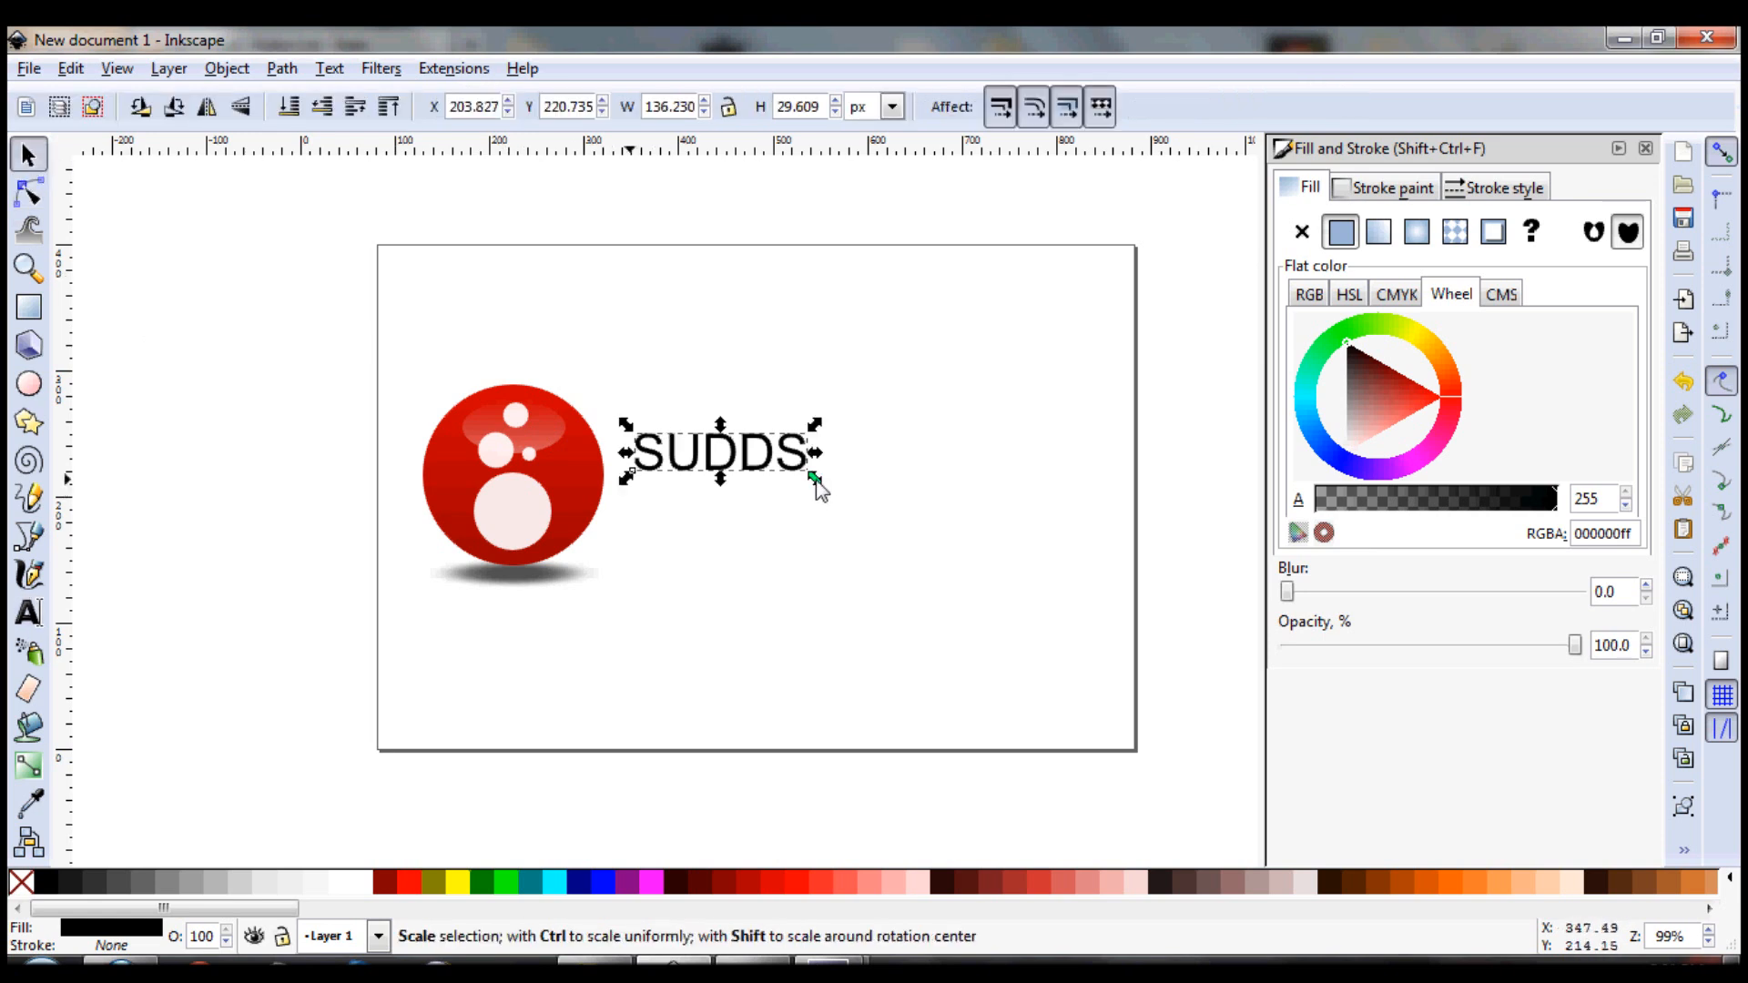
drag(816, 473, 898, 513)
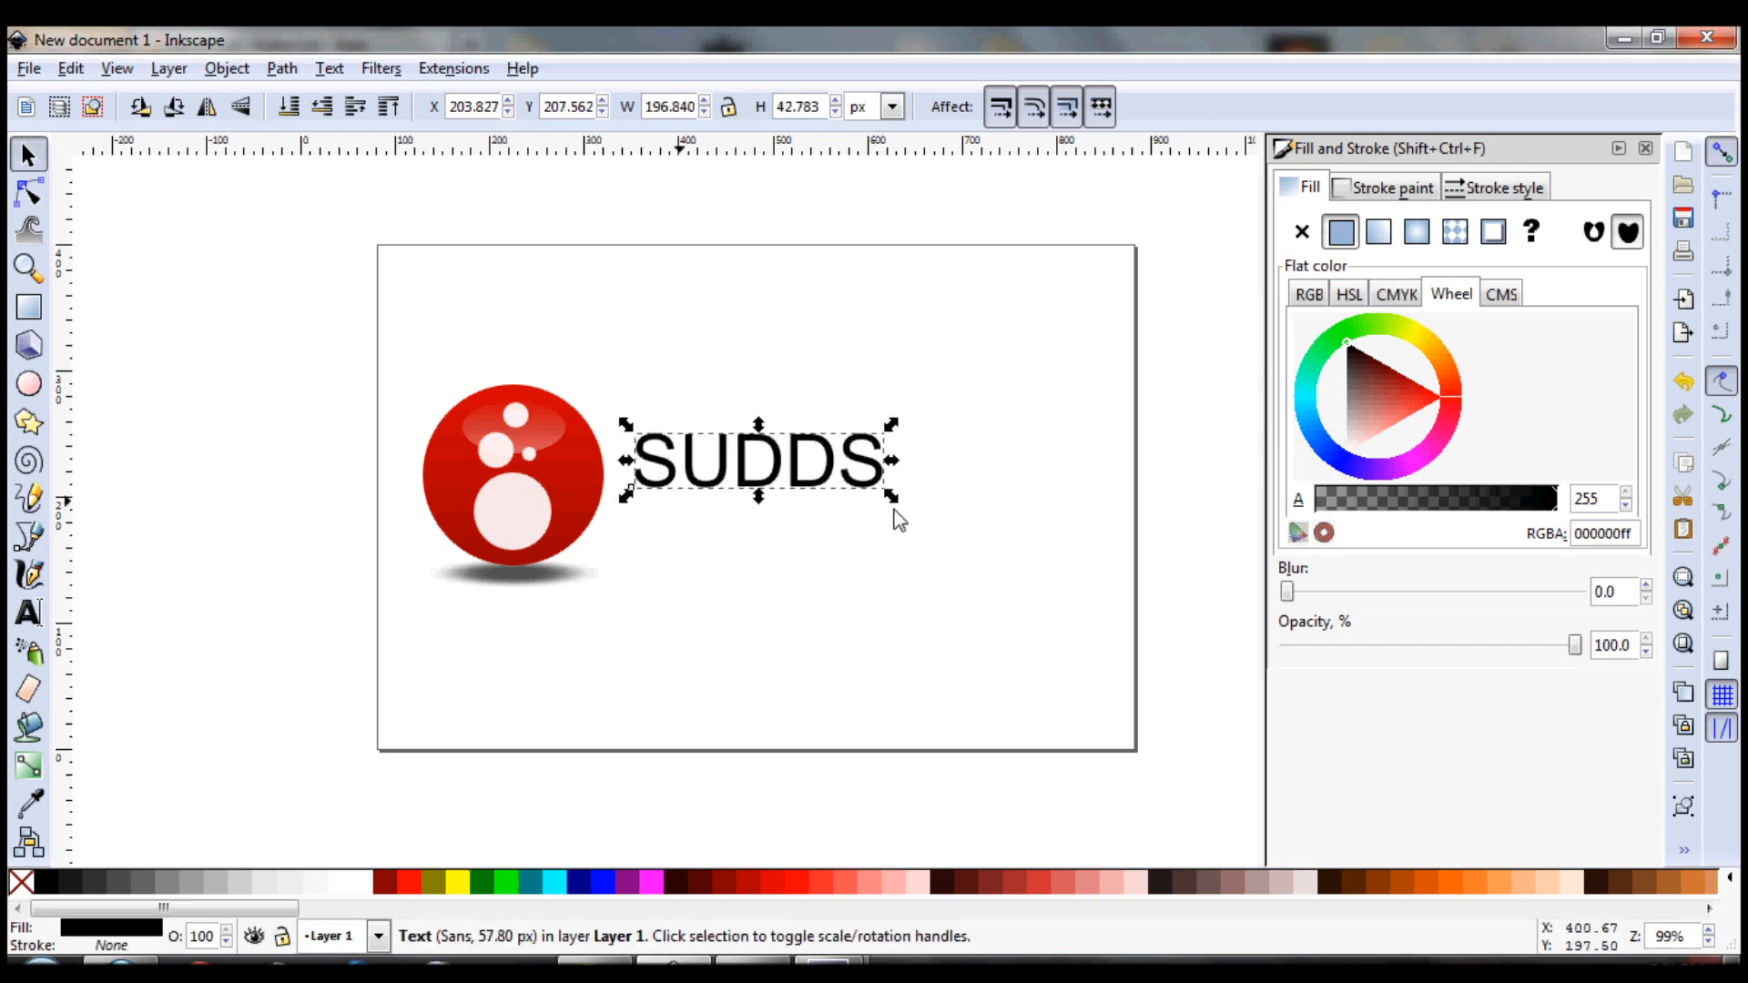
Apply the Segoe Print font in Bold to the SUDDS text via Text and Font
click(327, 68)
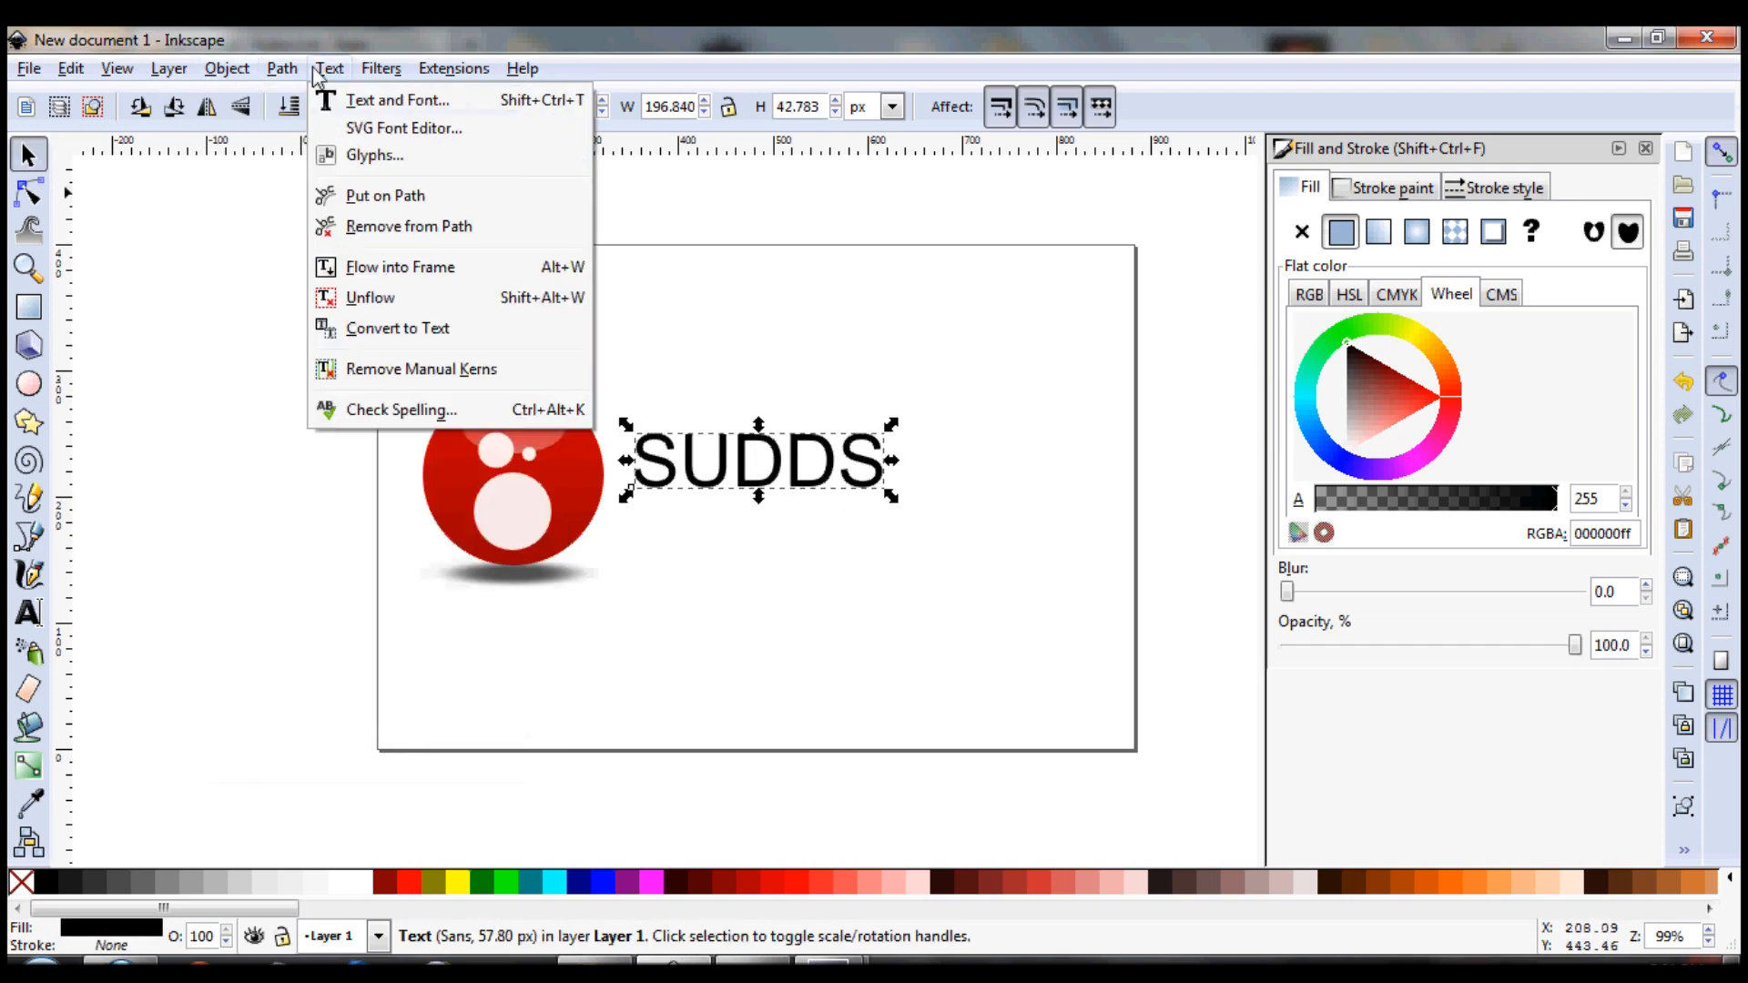
click(397, 100)
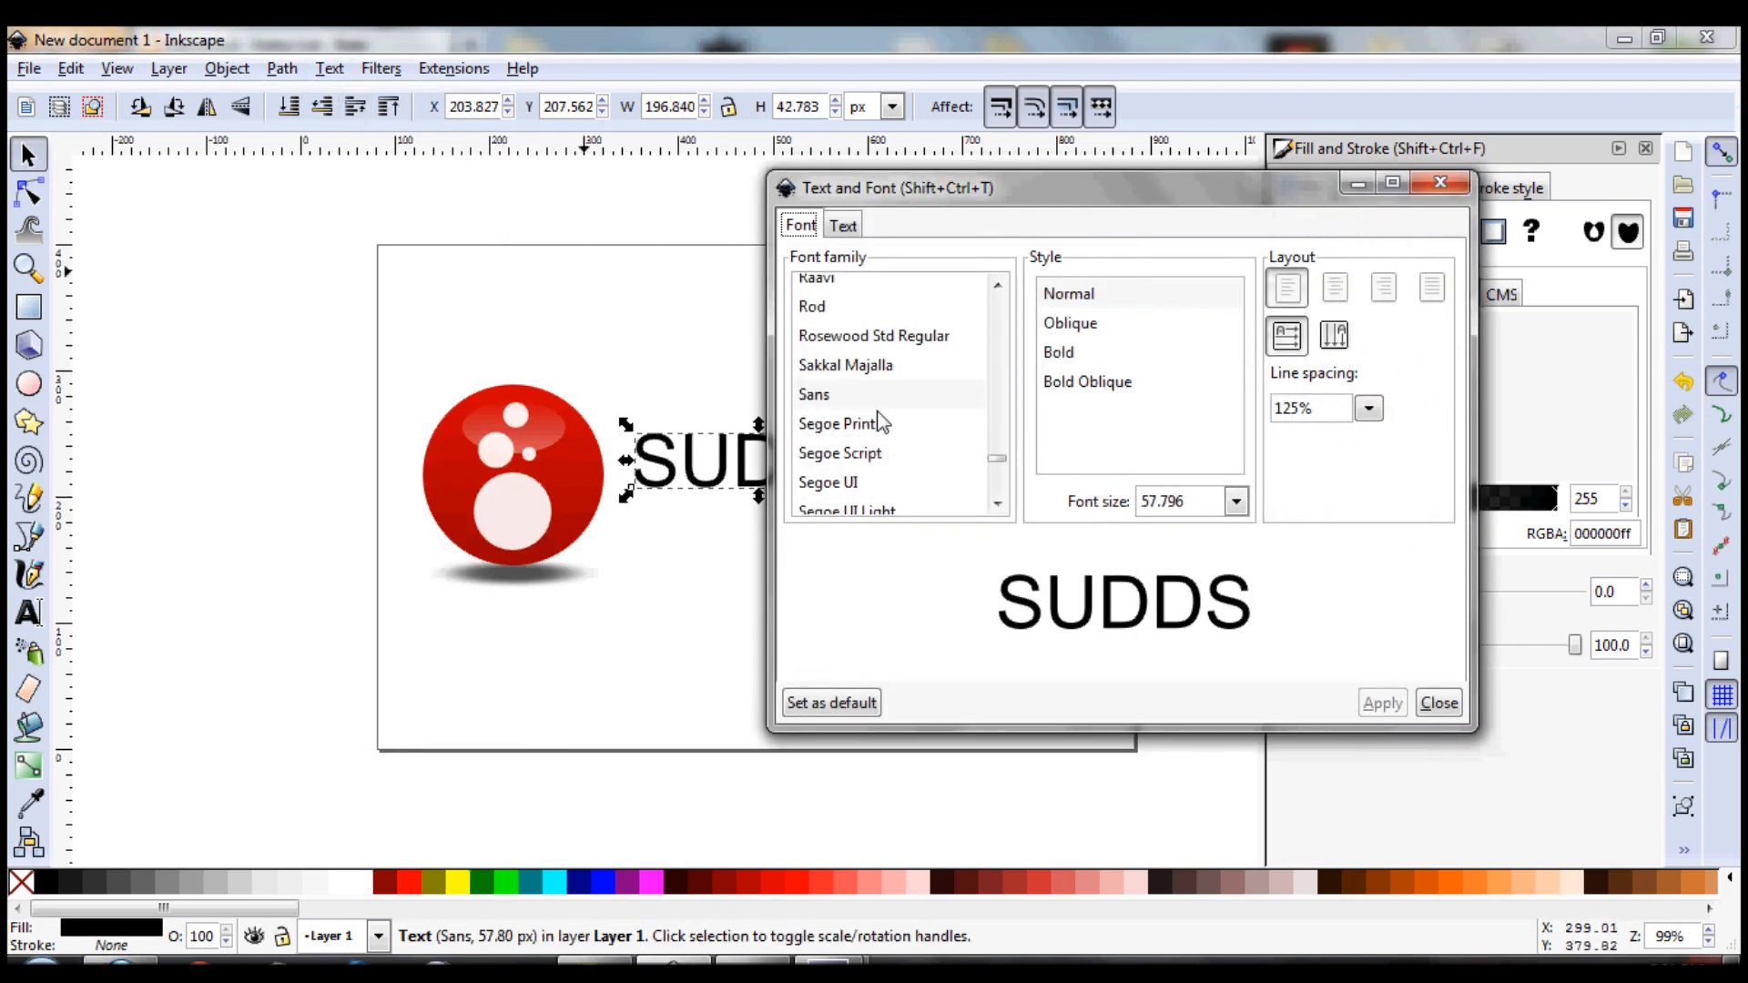
click(839, 452)
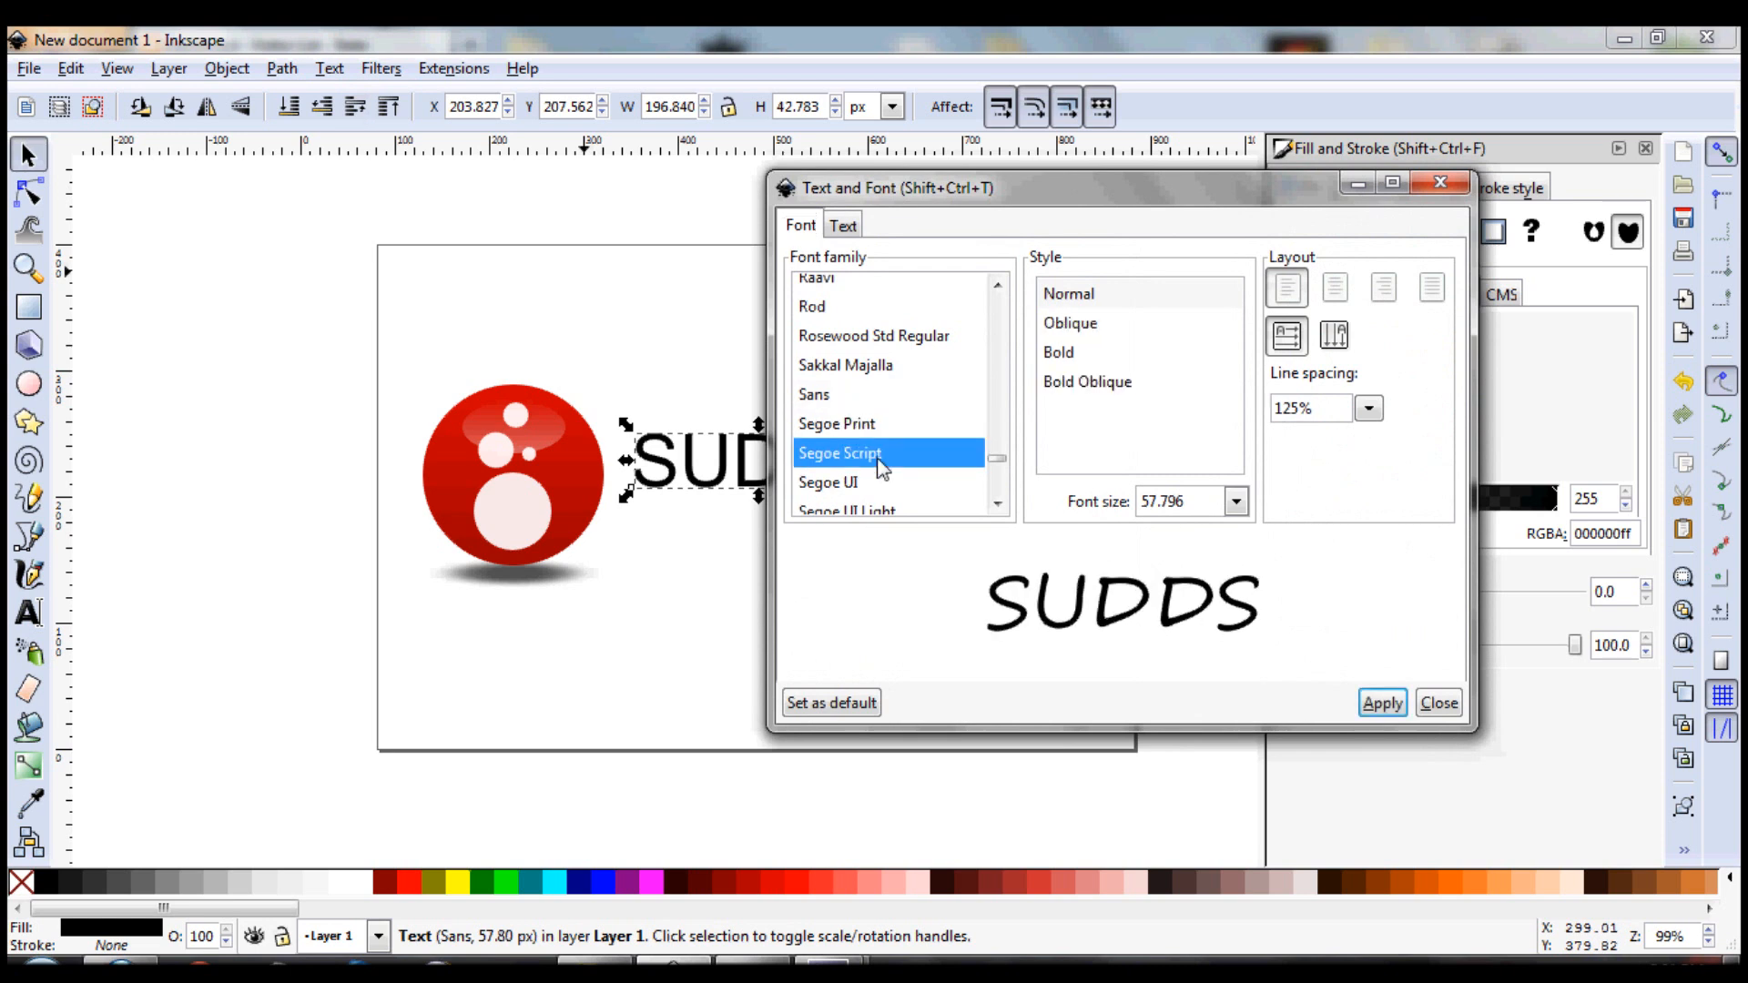
click(837, 424)
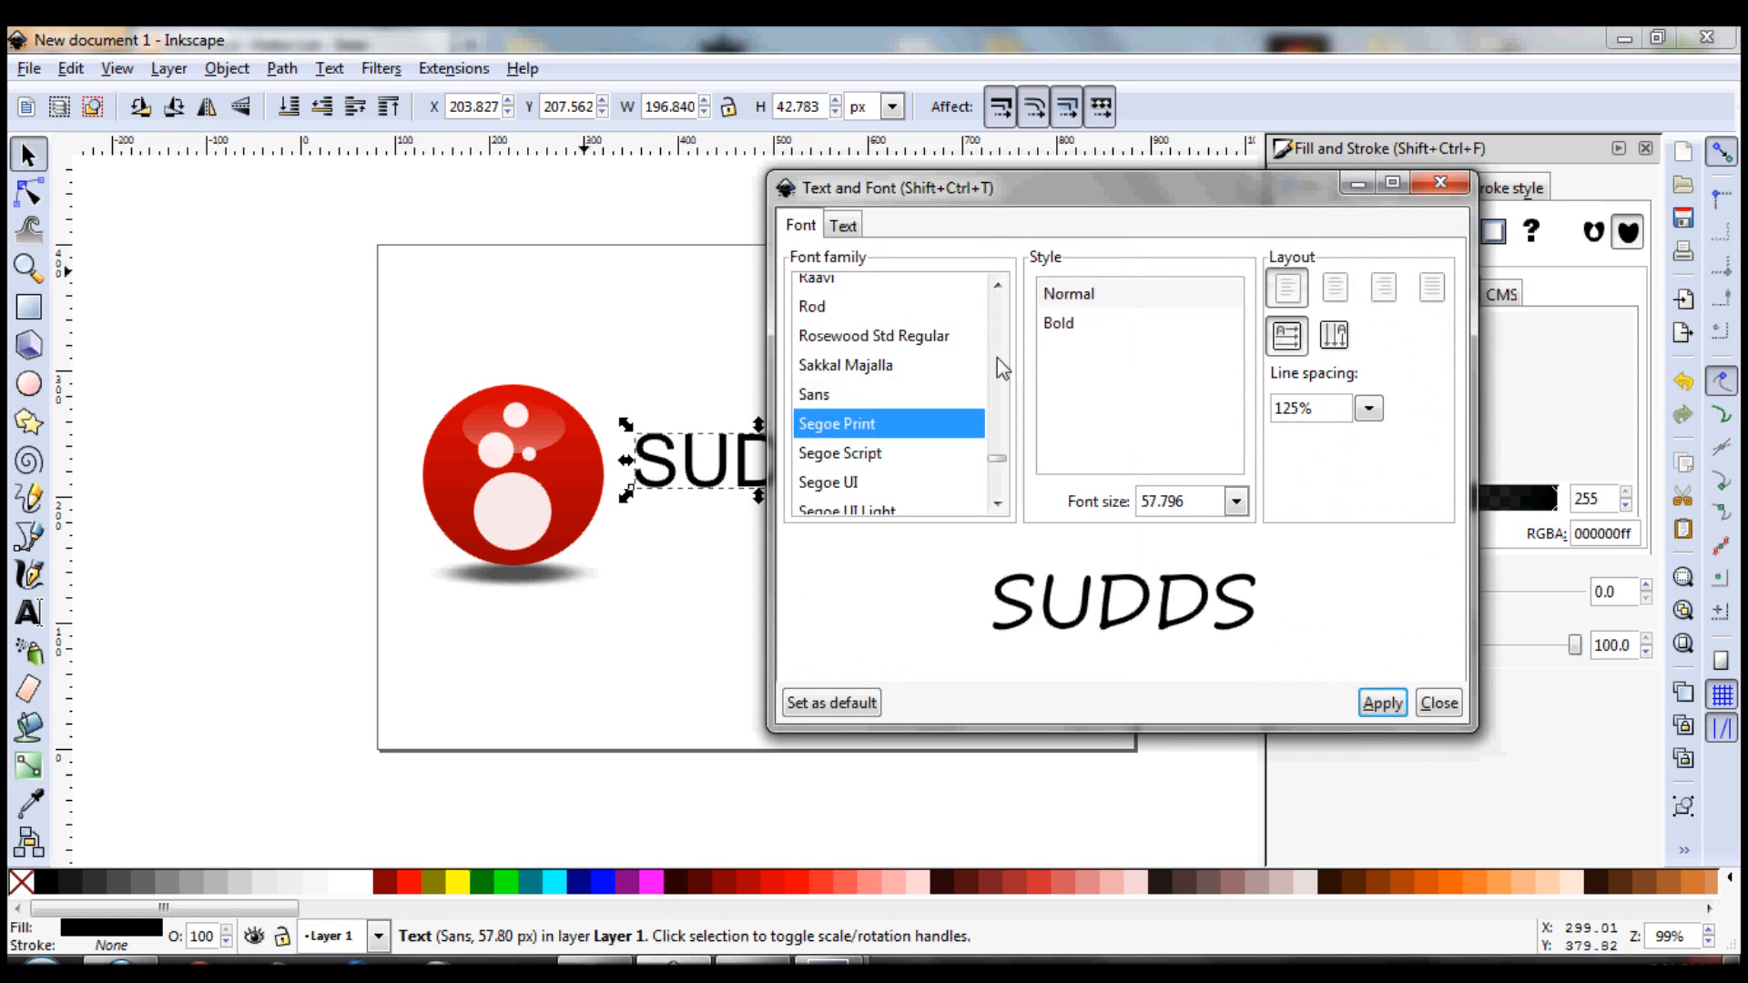
click(1379, 701)
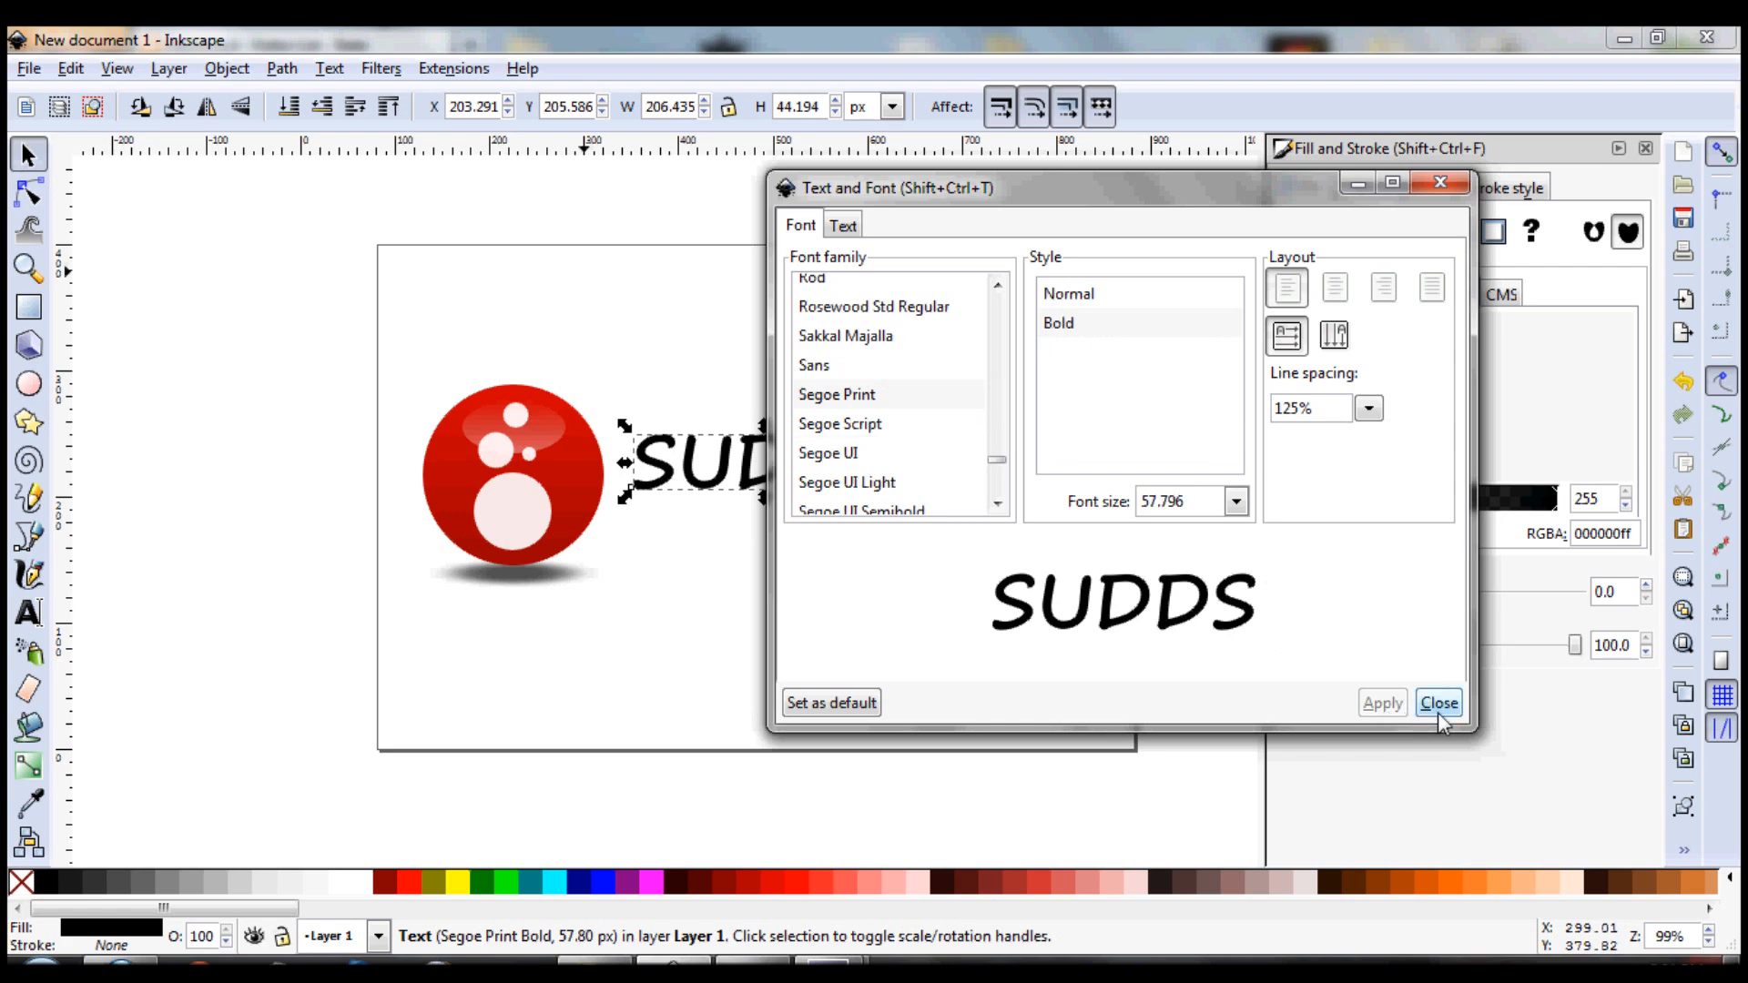
click(1439, 702)
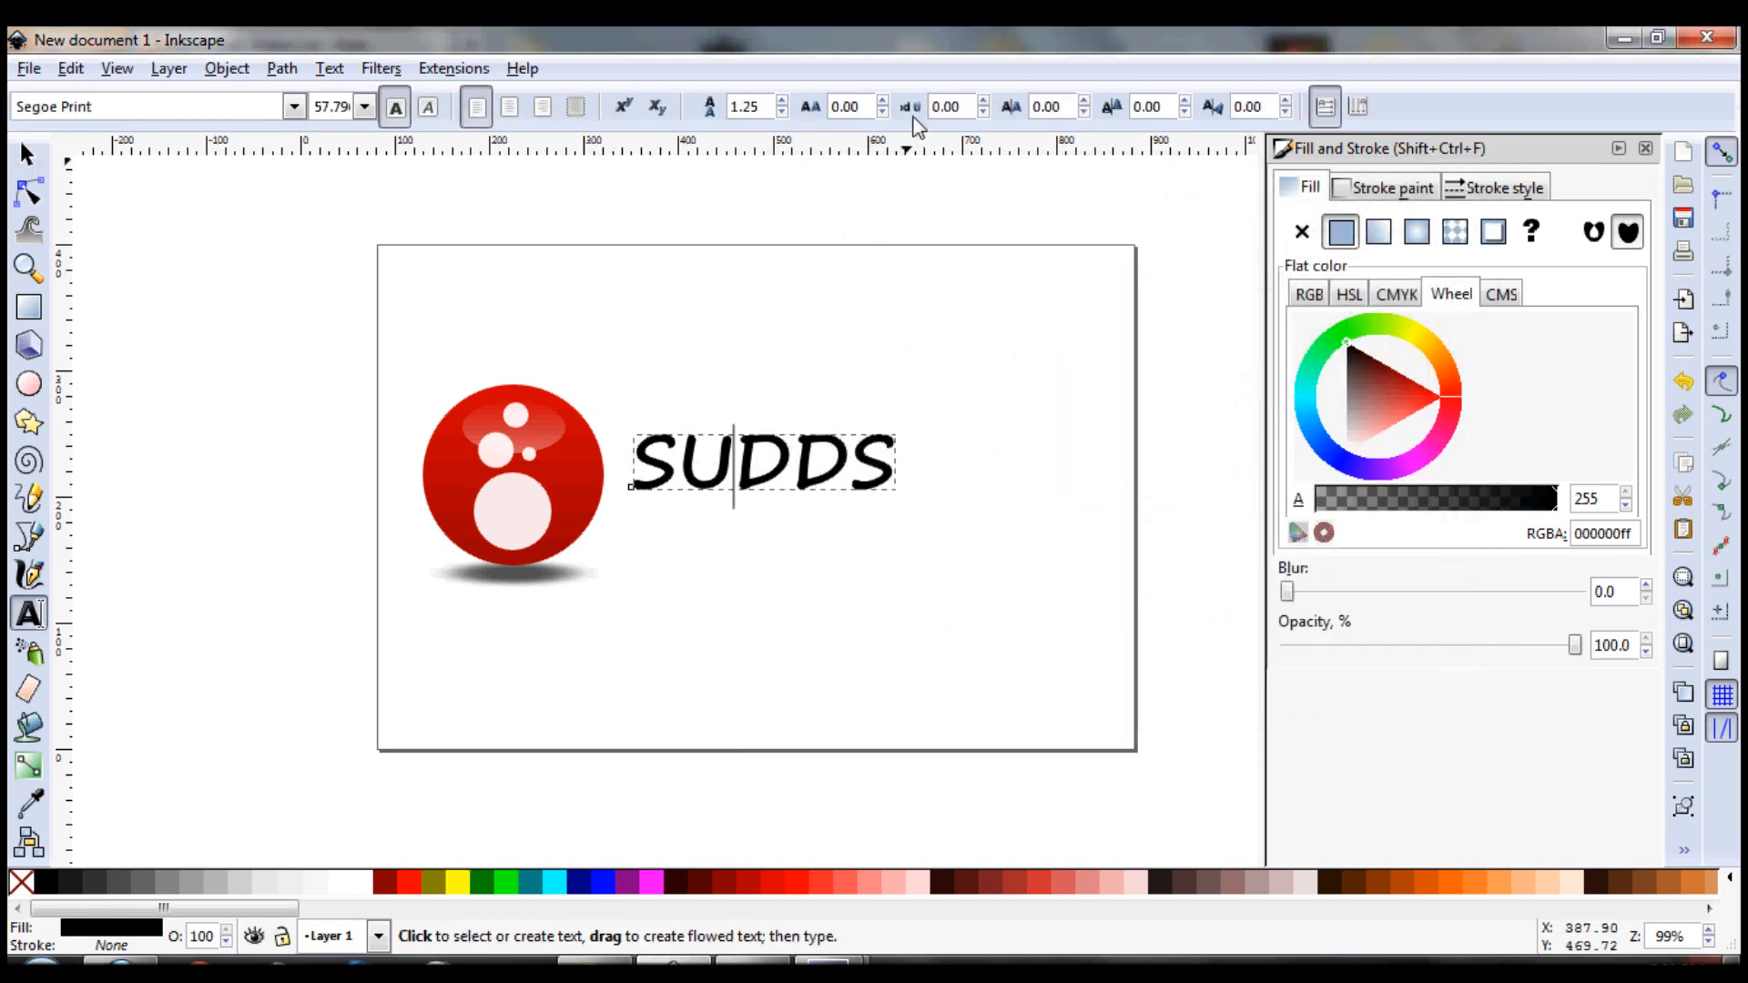
Reduce the letter spacing of SUDDS twice using the text toolbar spinner
click(880, 114)
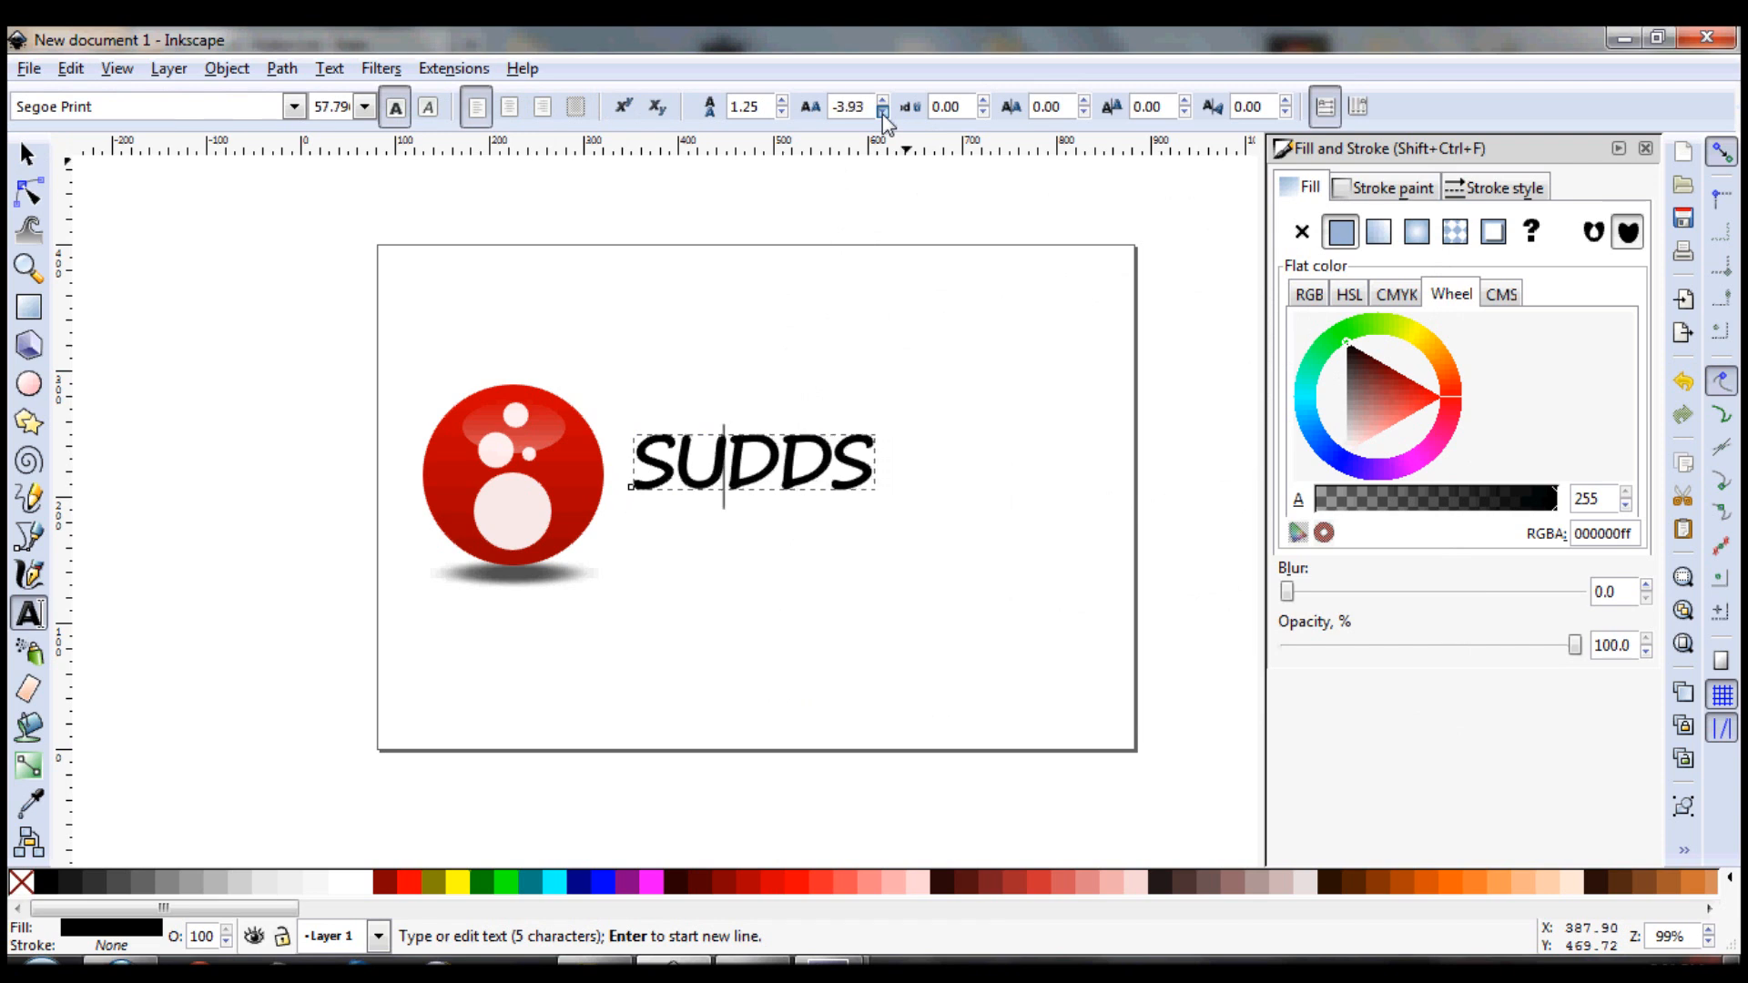
click(880, 114)
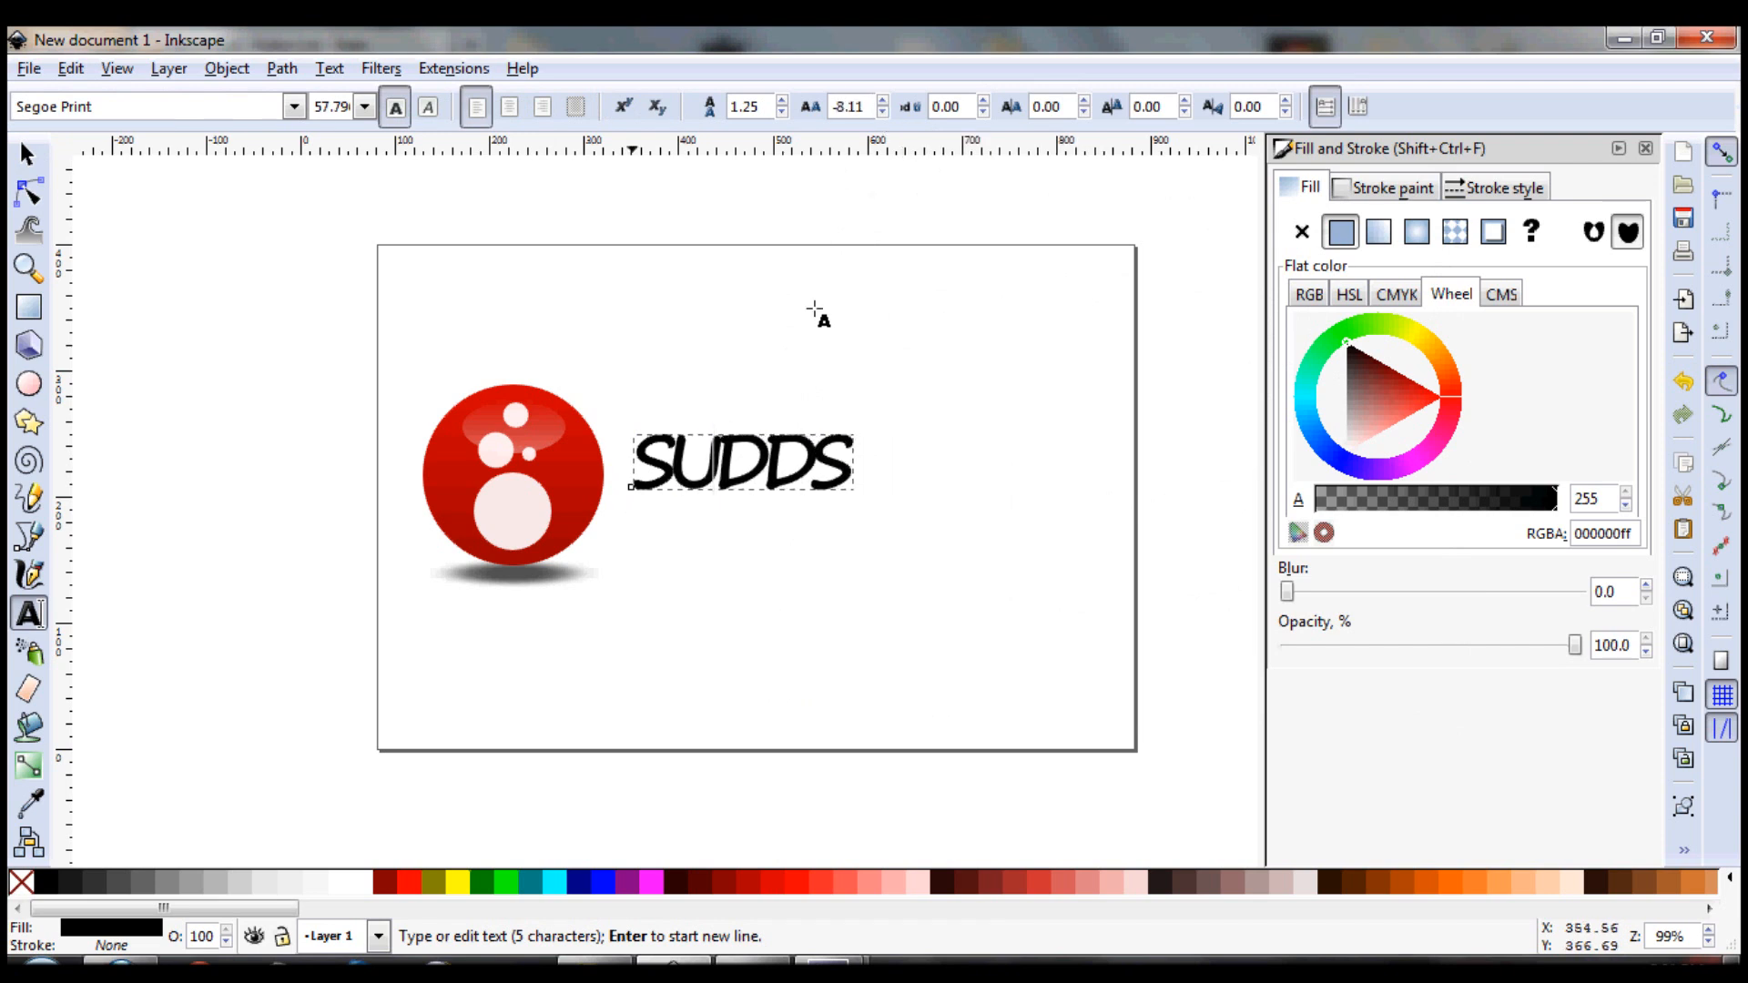
click(27, 155)
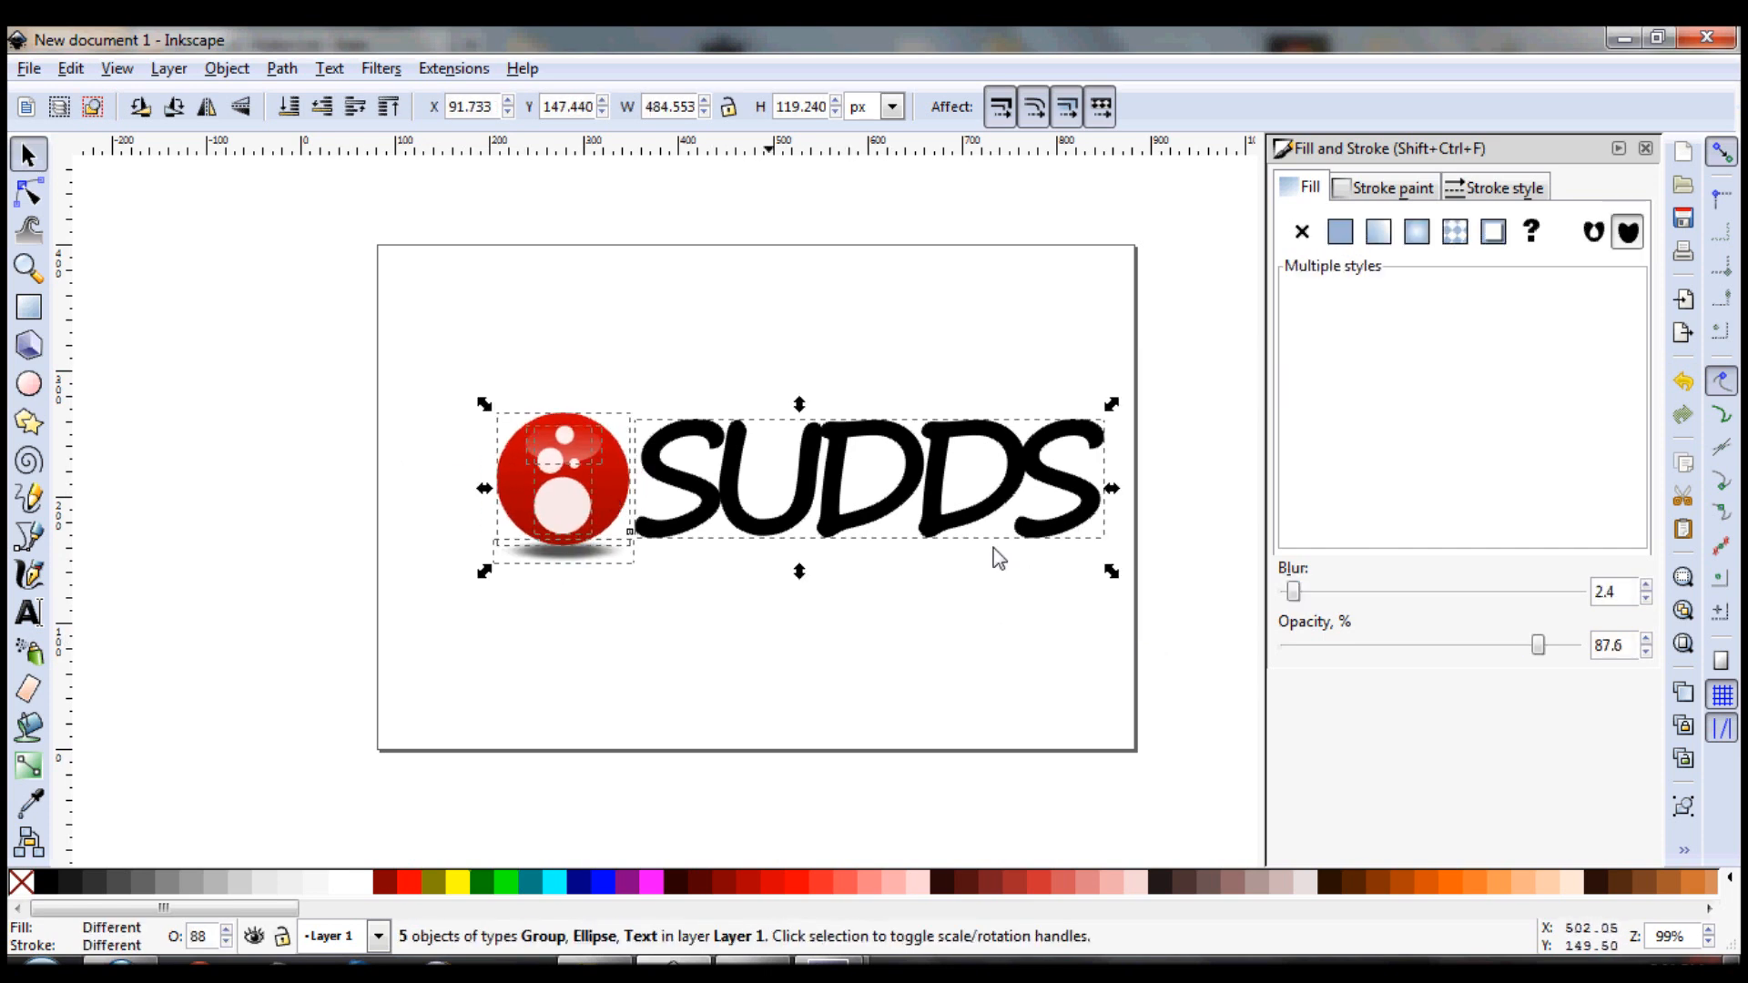
Fill the SUDDS copy with linearGradient3755-9 and drag the gradient handles across the lettering
click(948, 601)
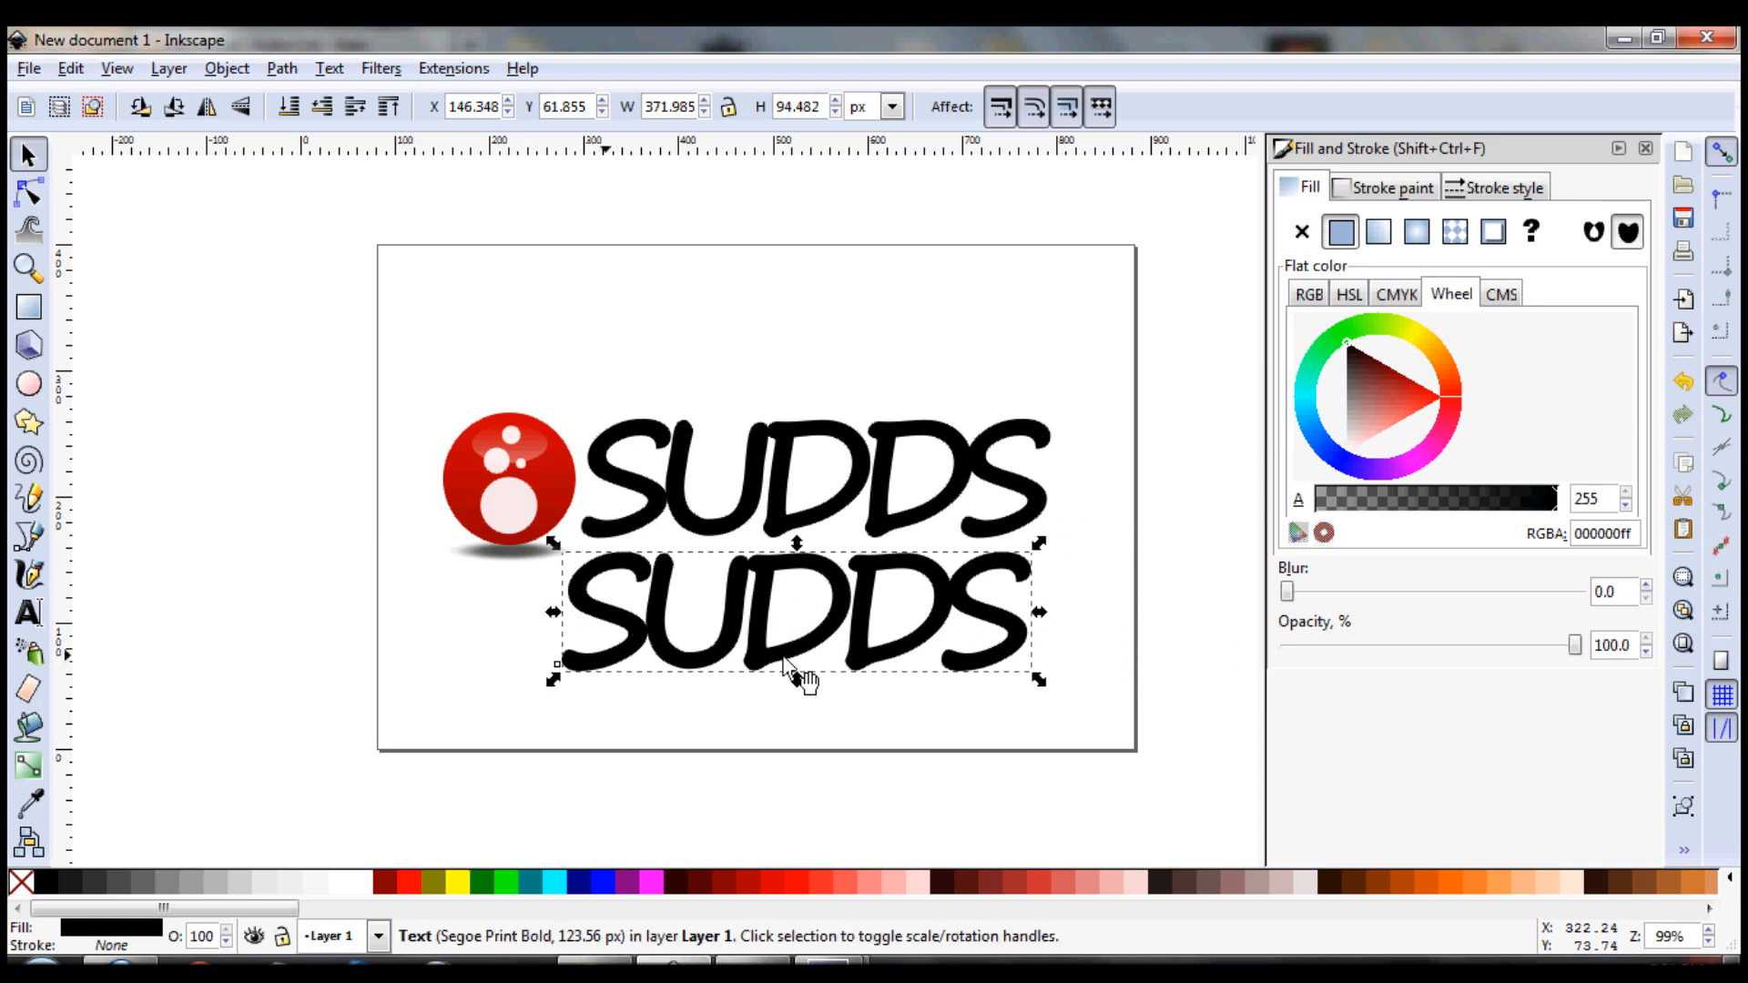
click(1378, 232)
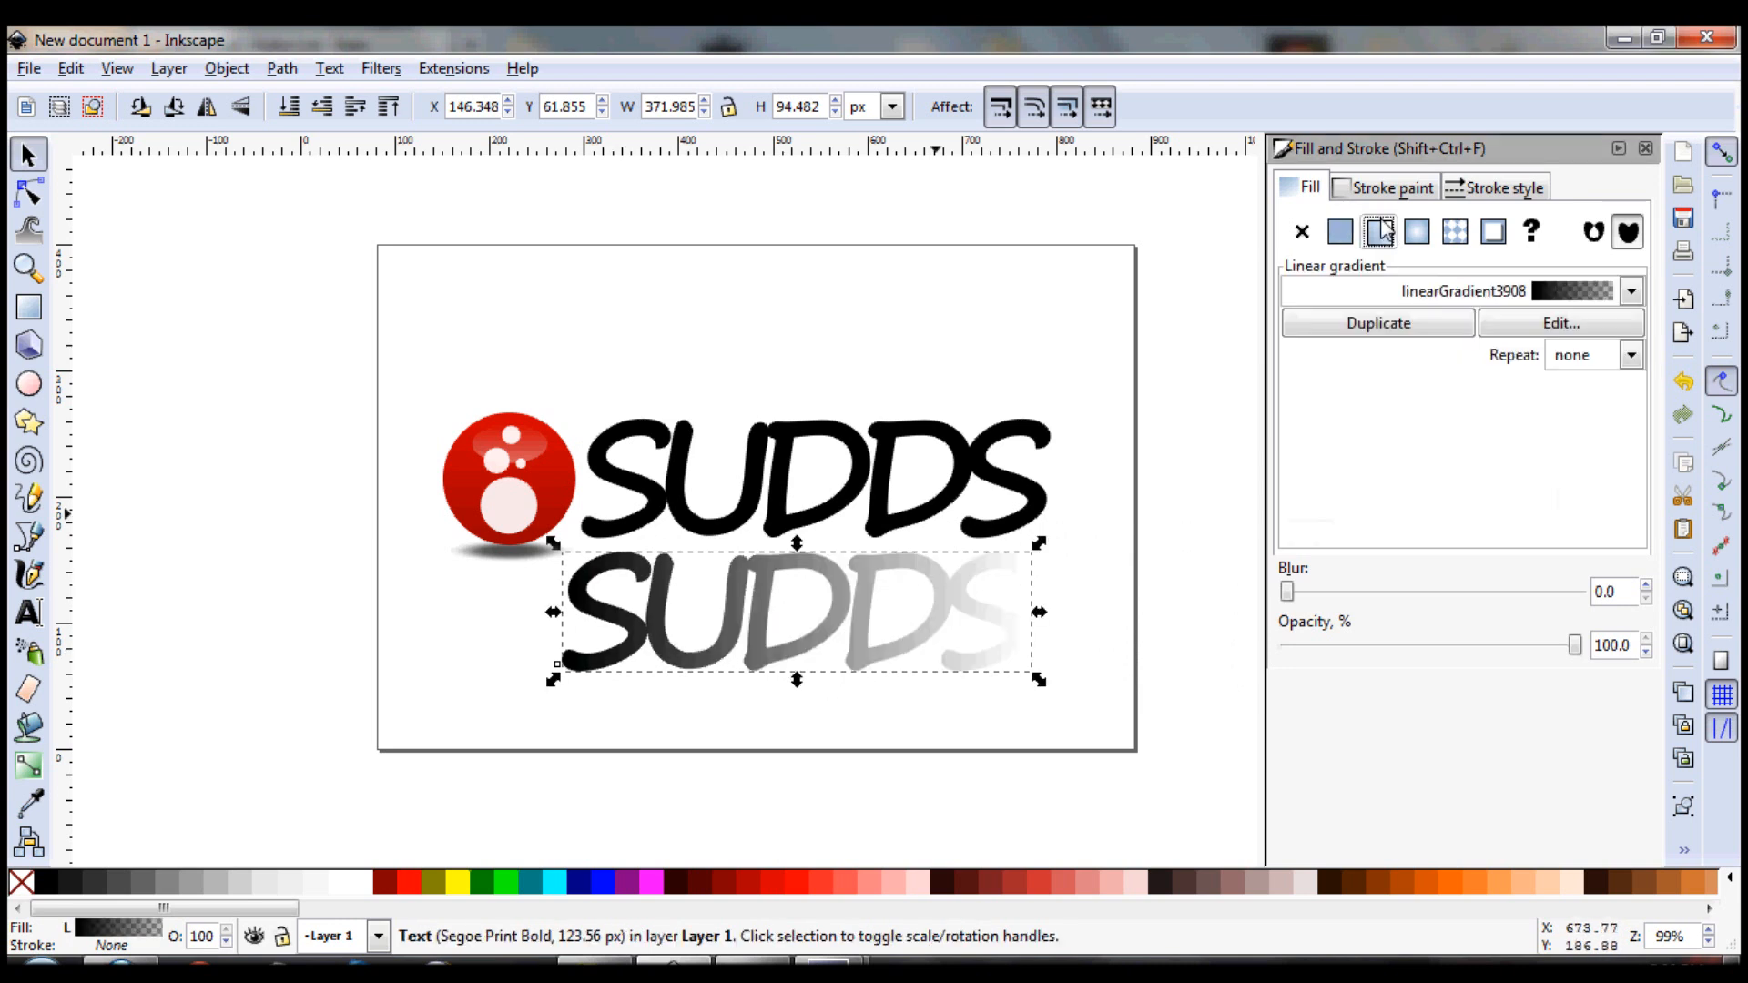
click(1630, 291)
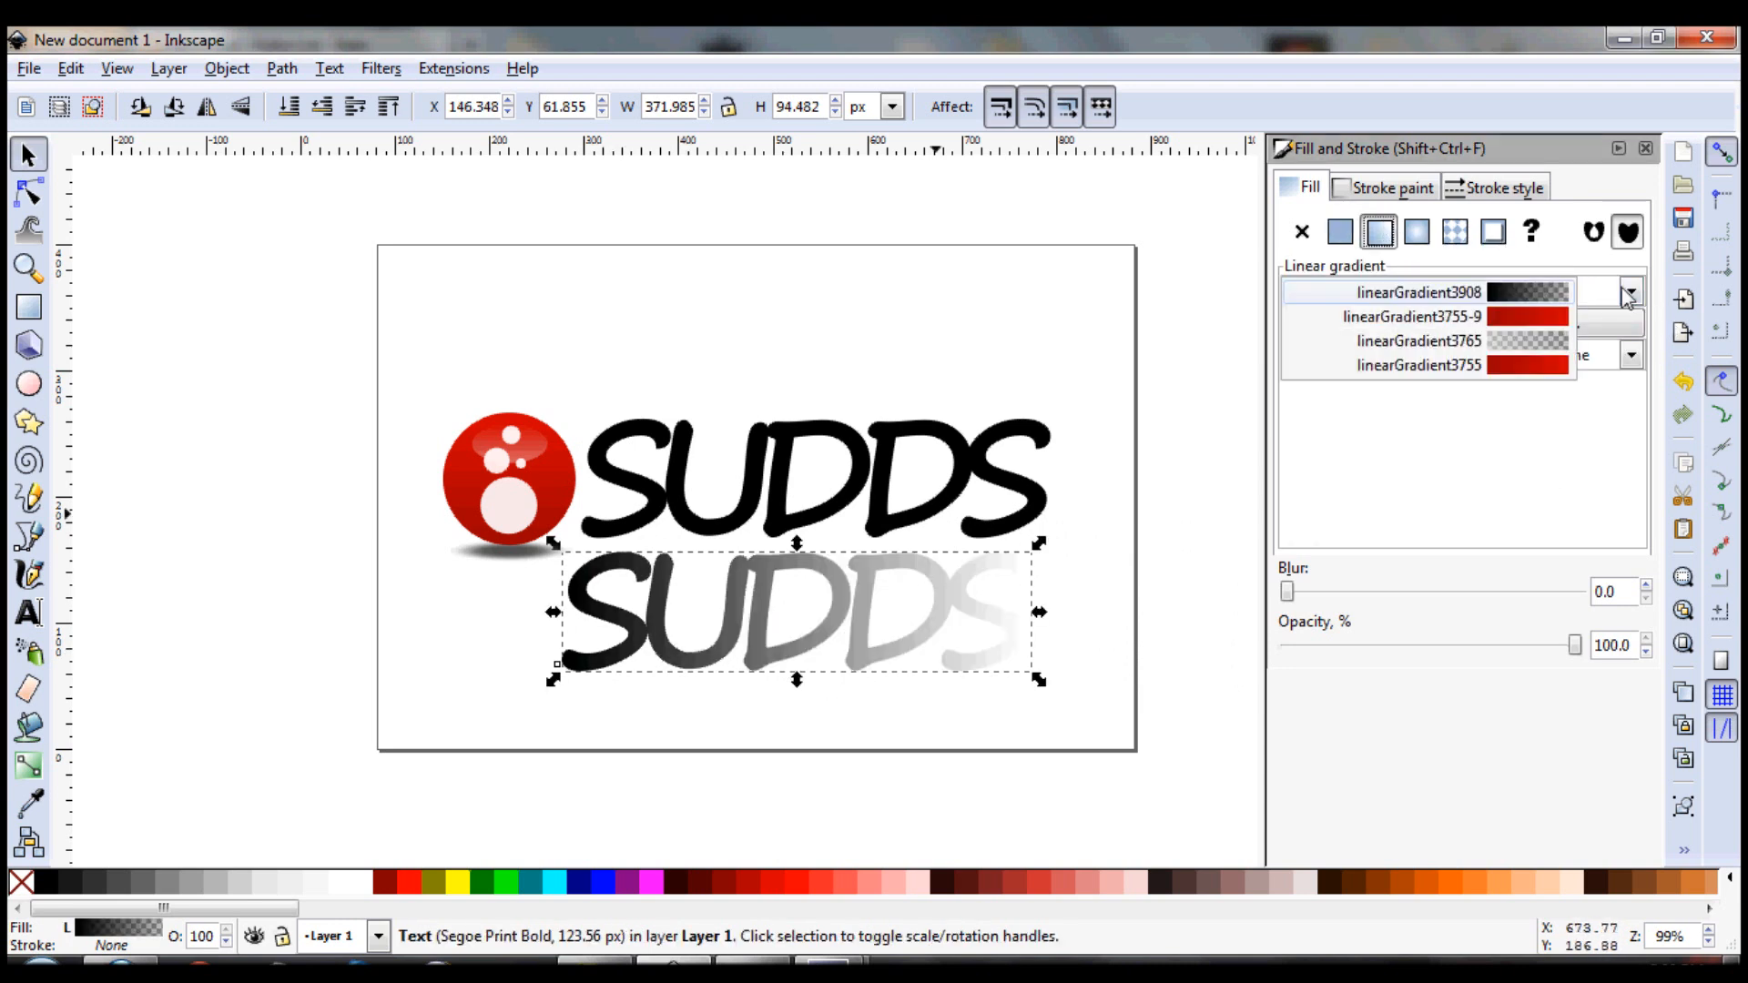
click(1419, 316)
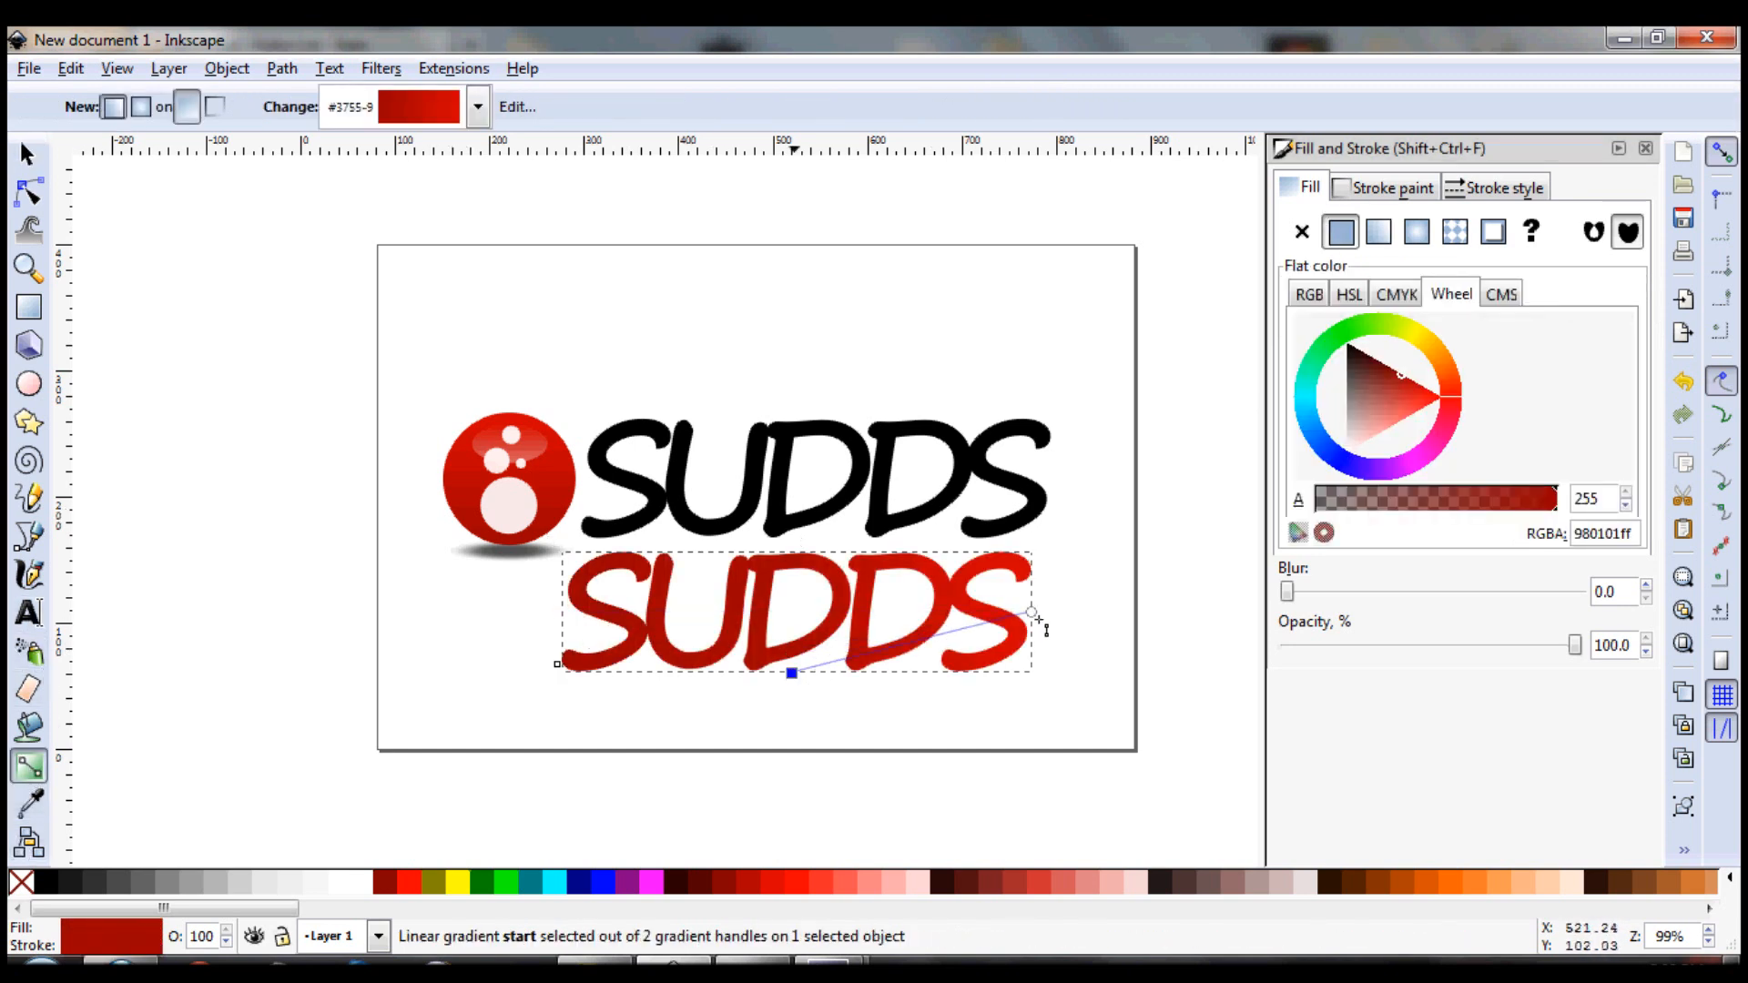
drag(1031, 614, 791, 551)
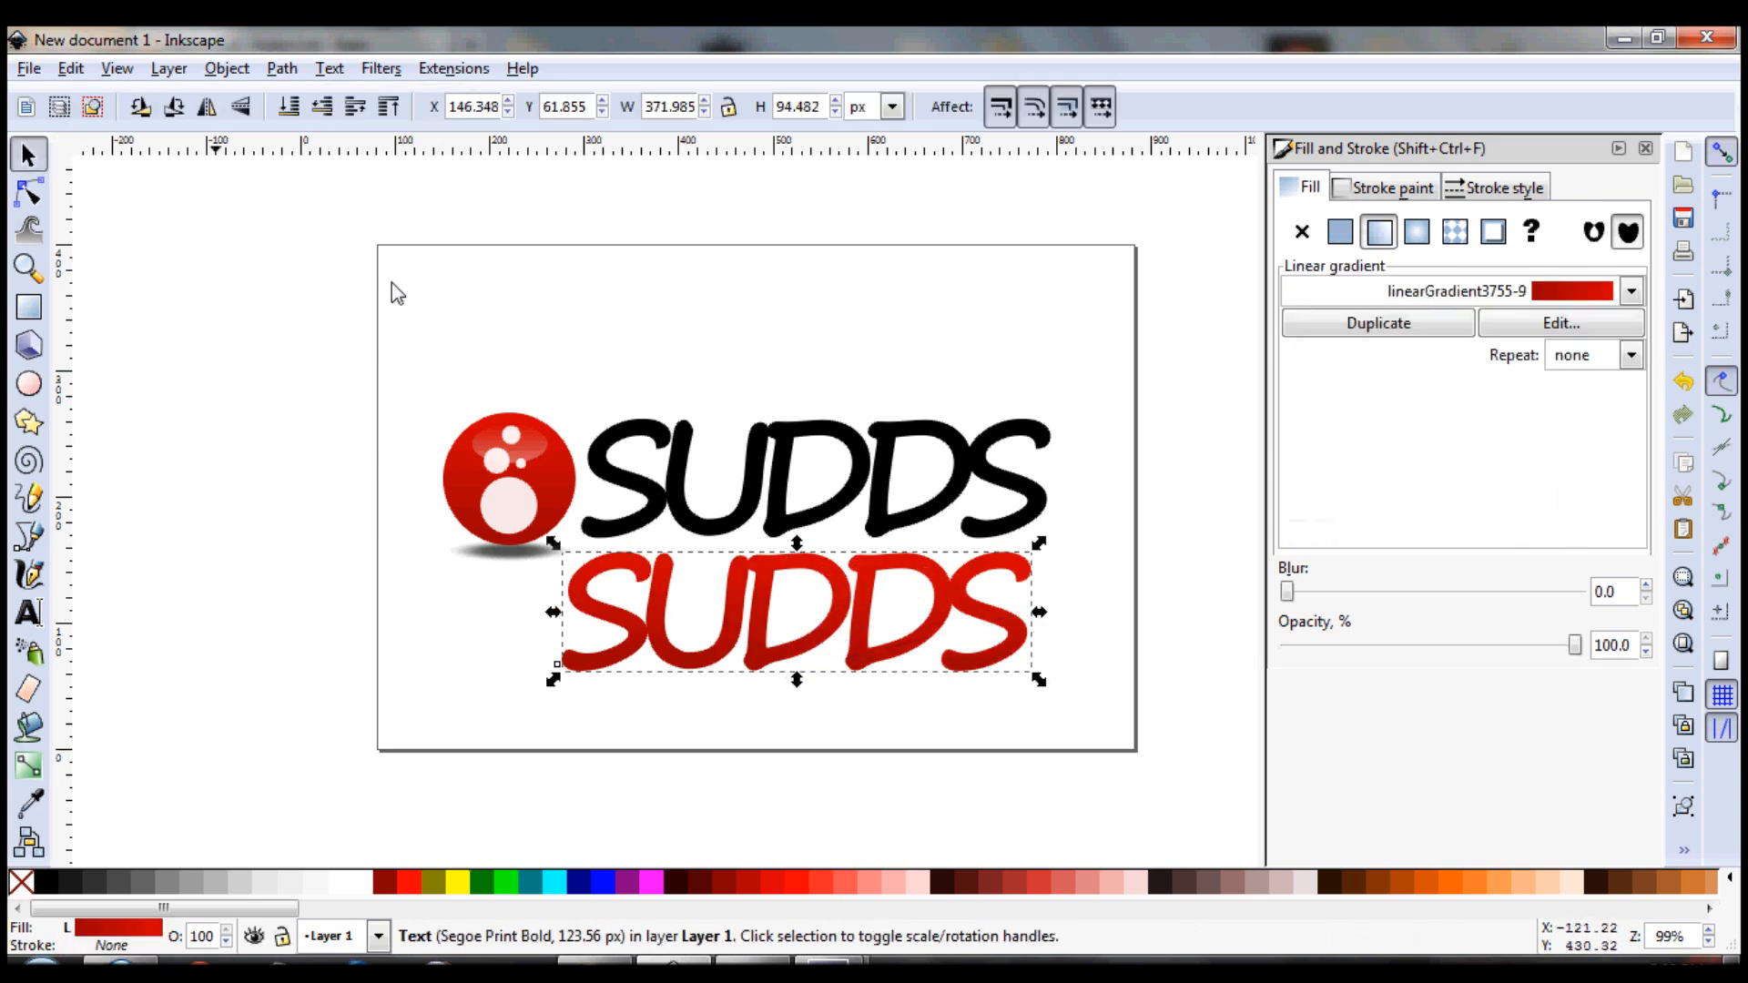
Give the SUDDS copy a linearGradient3755-9 gradient stroke 20 px wide, then reselect it
click(1391, 185)
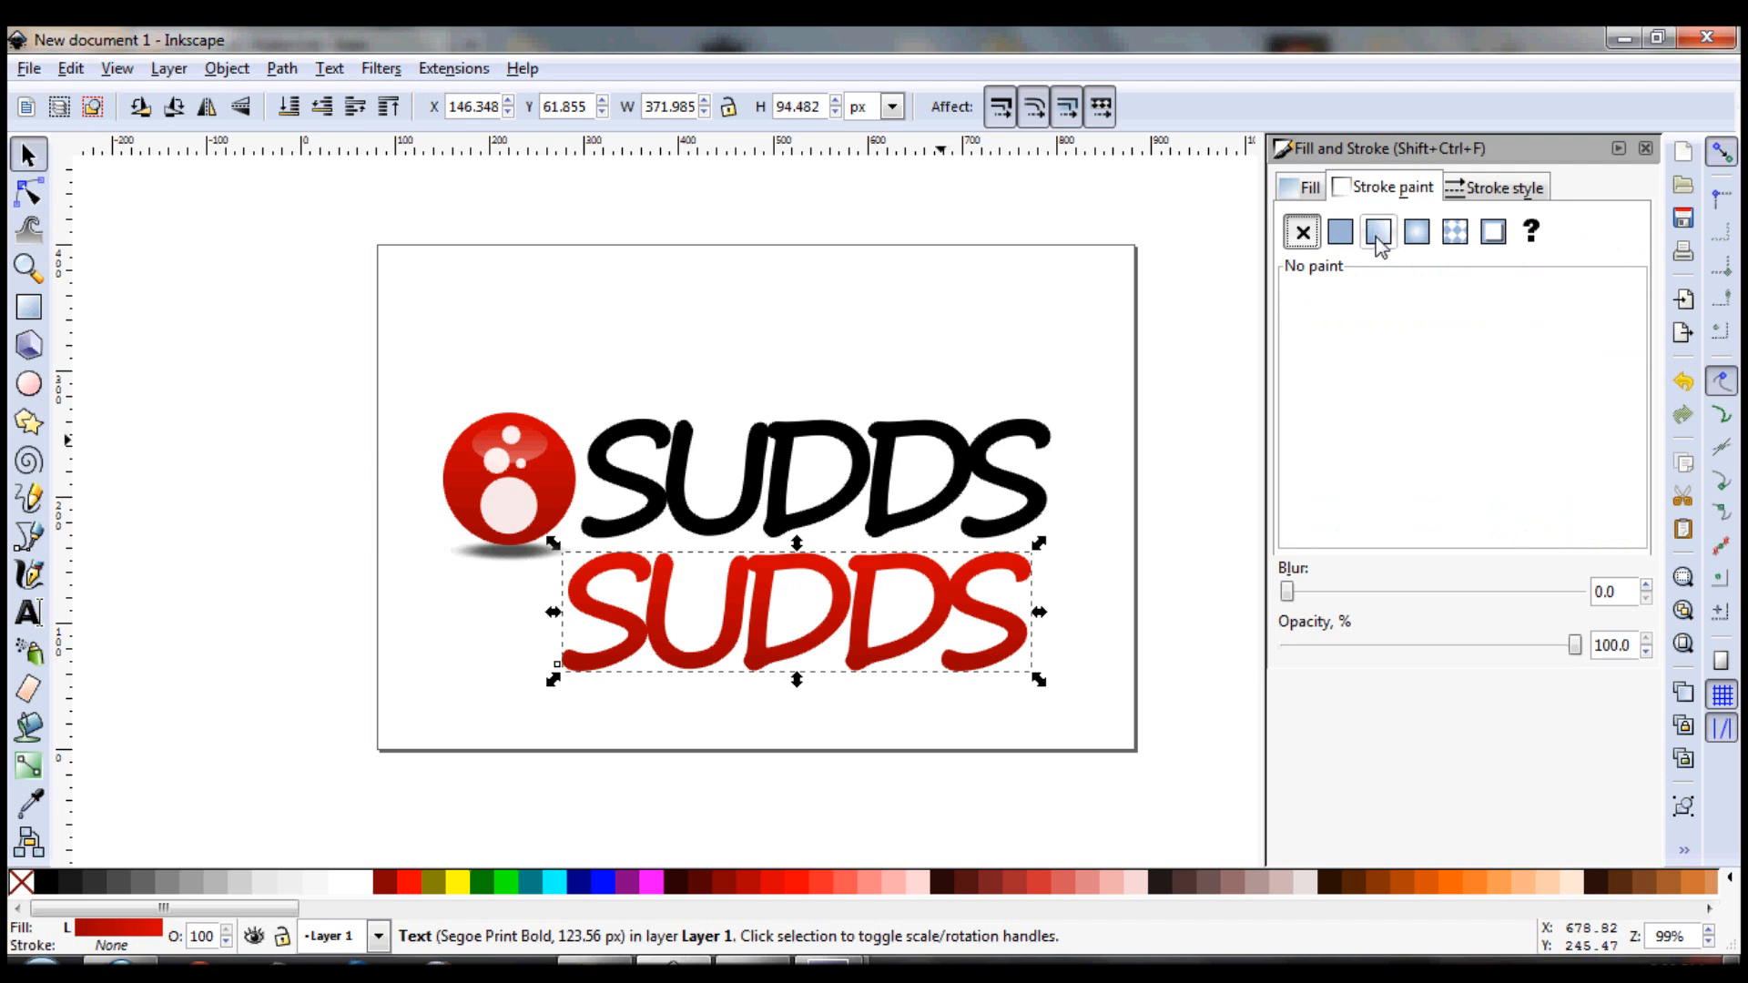
click(1377, 232)
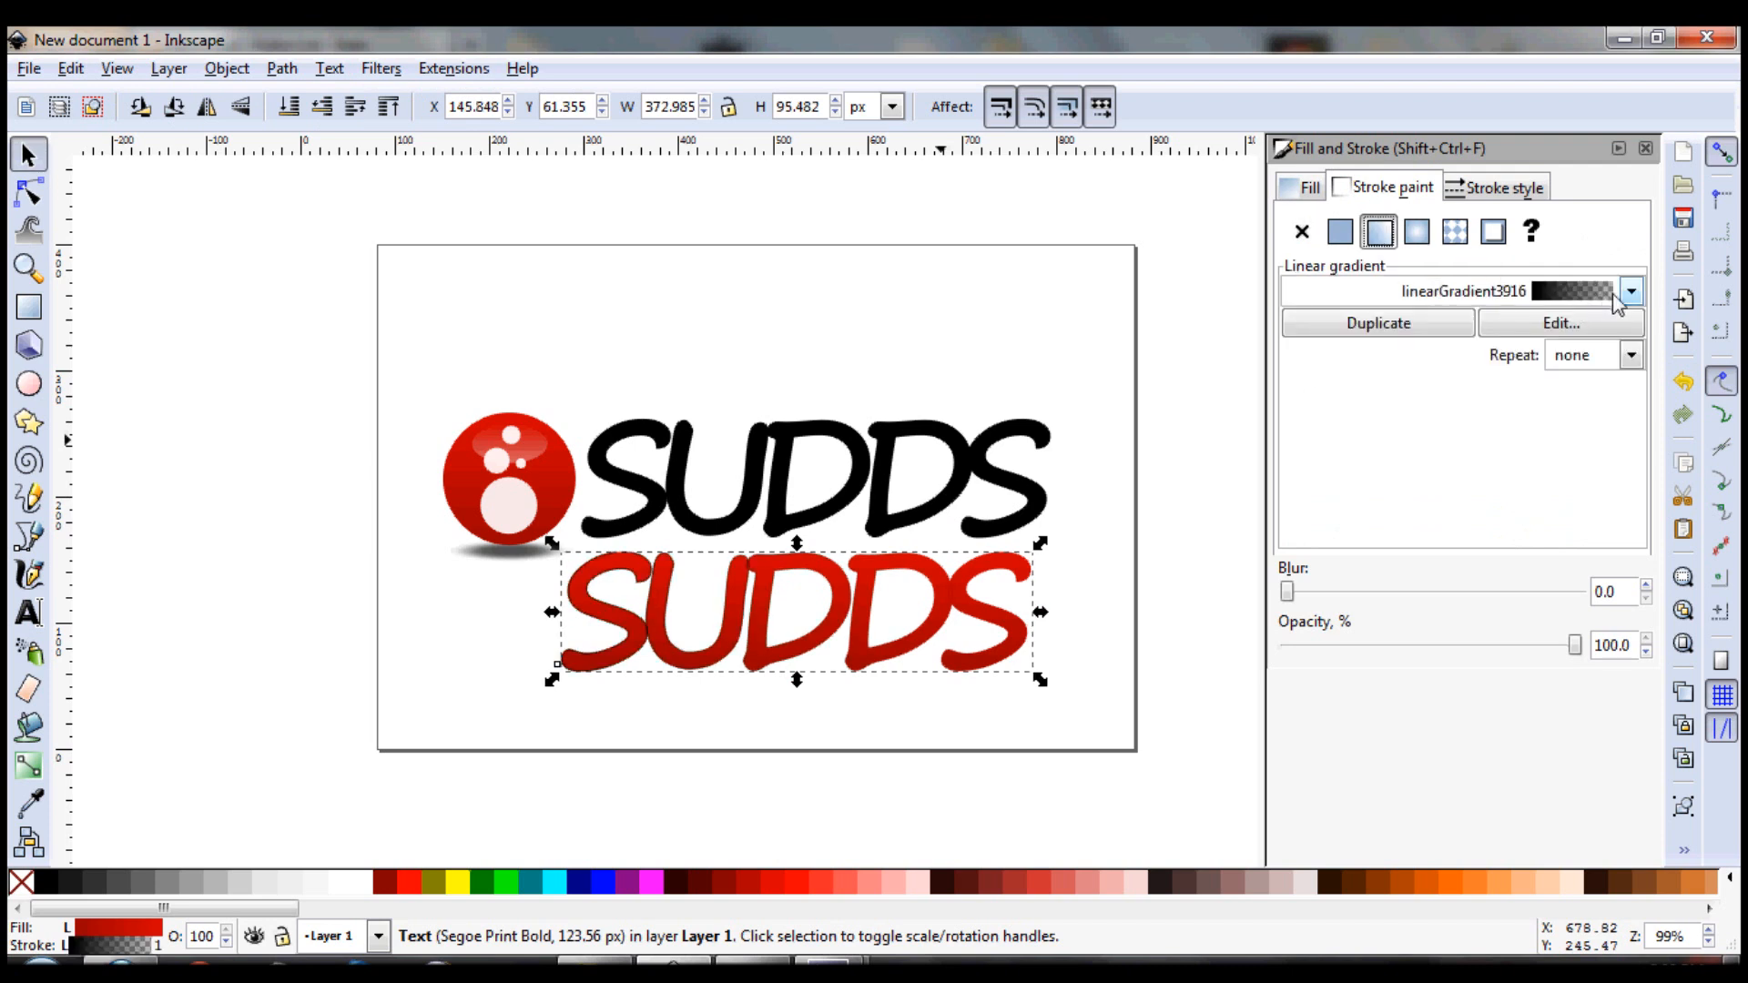
click(1629, 291)
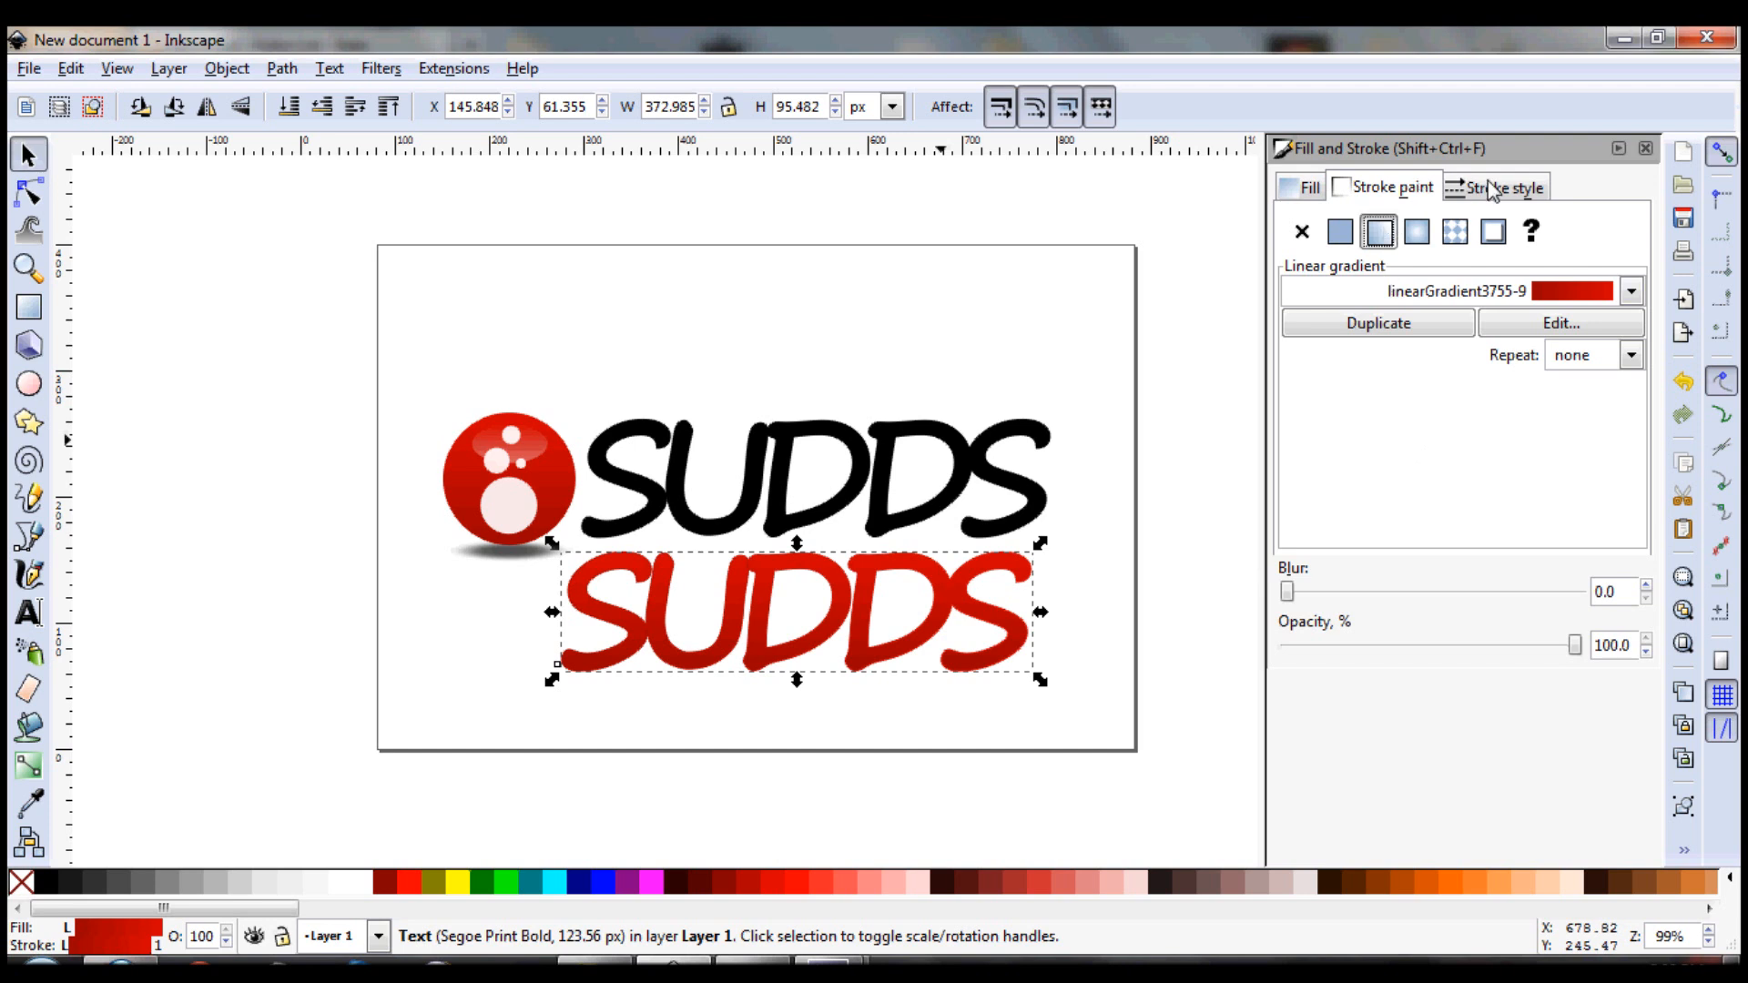
click(1503, 186)
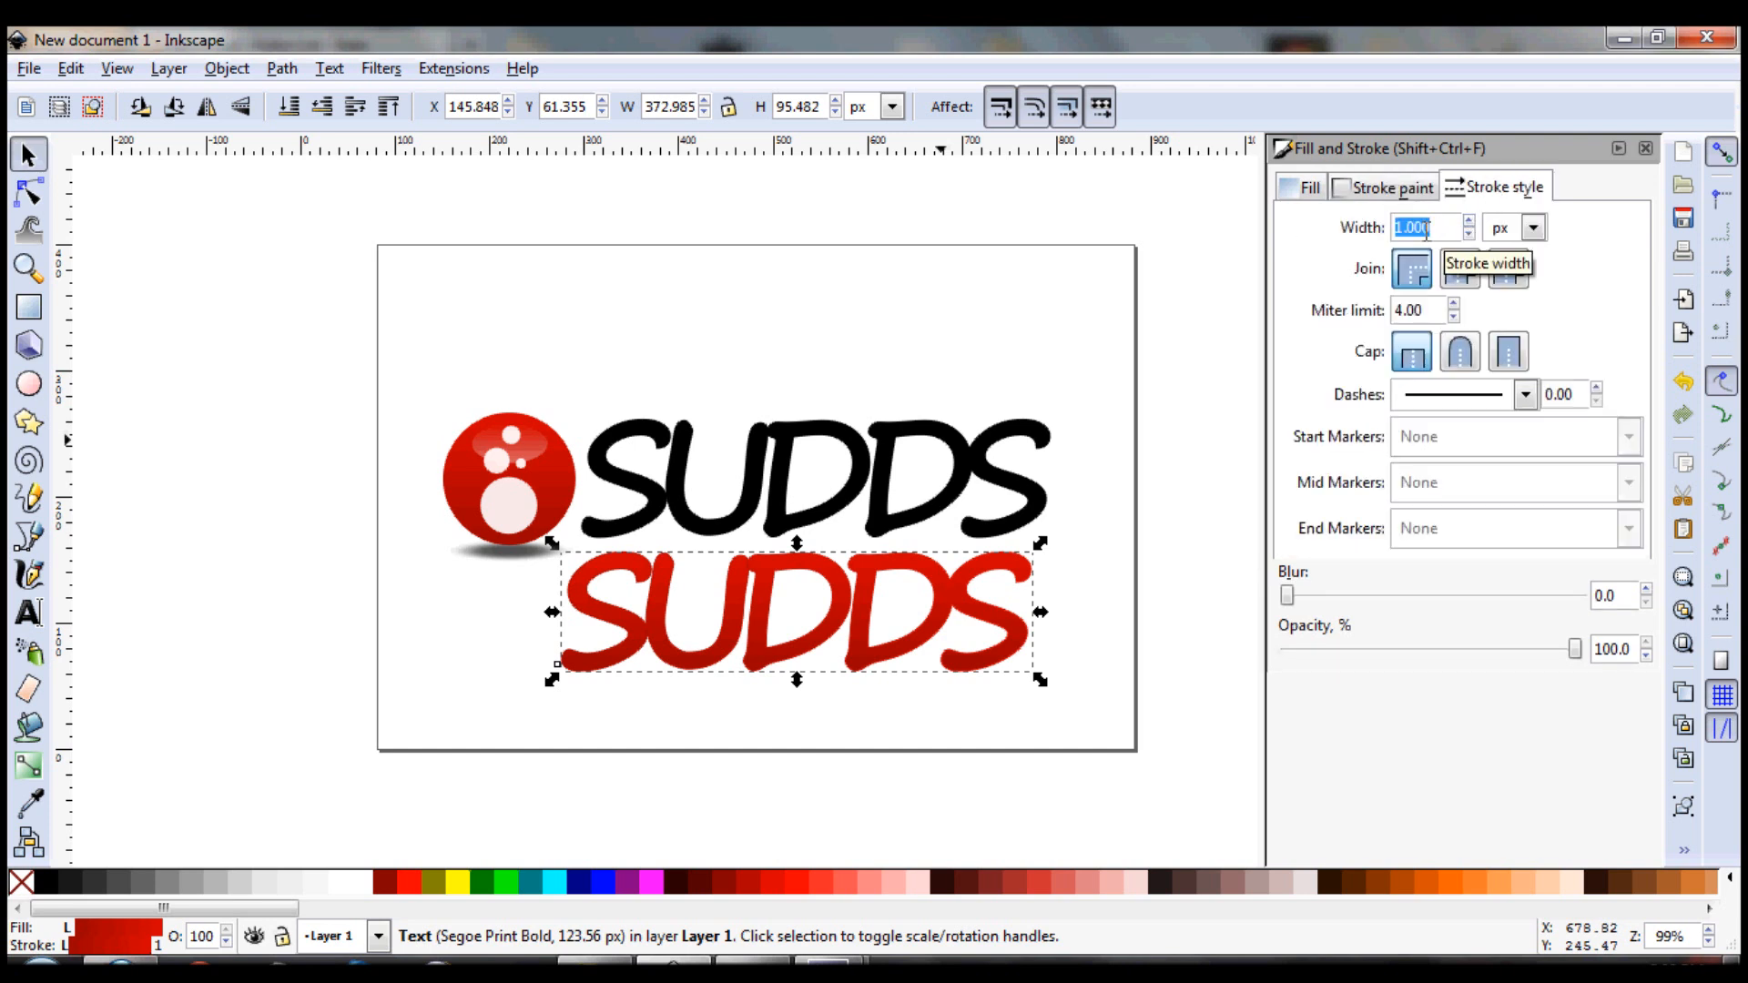
text(20.000)
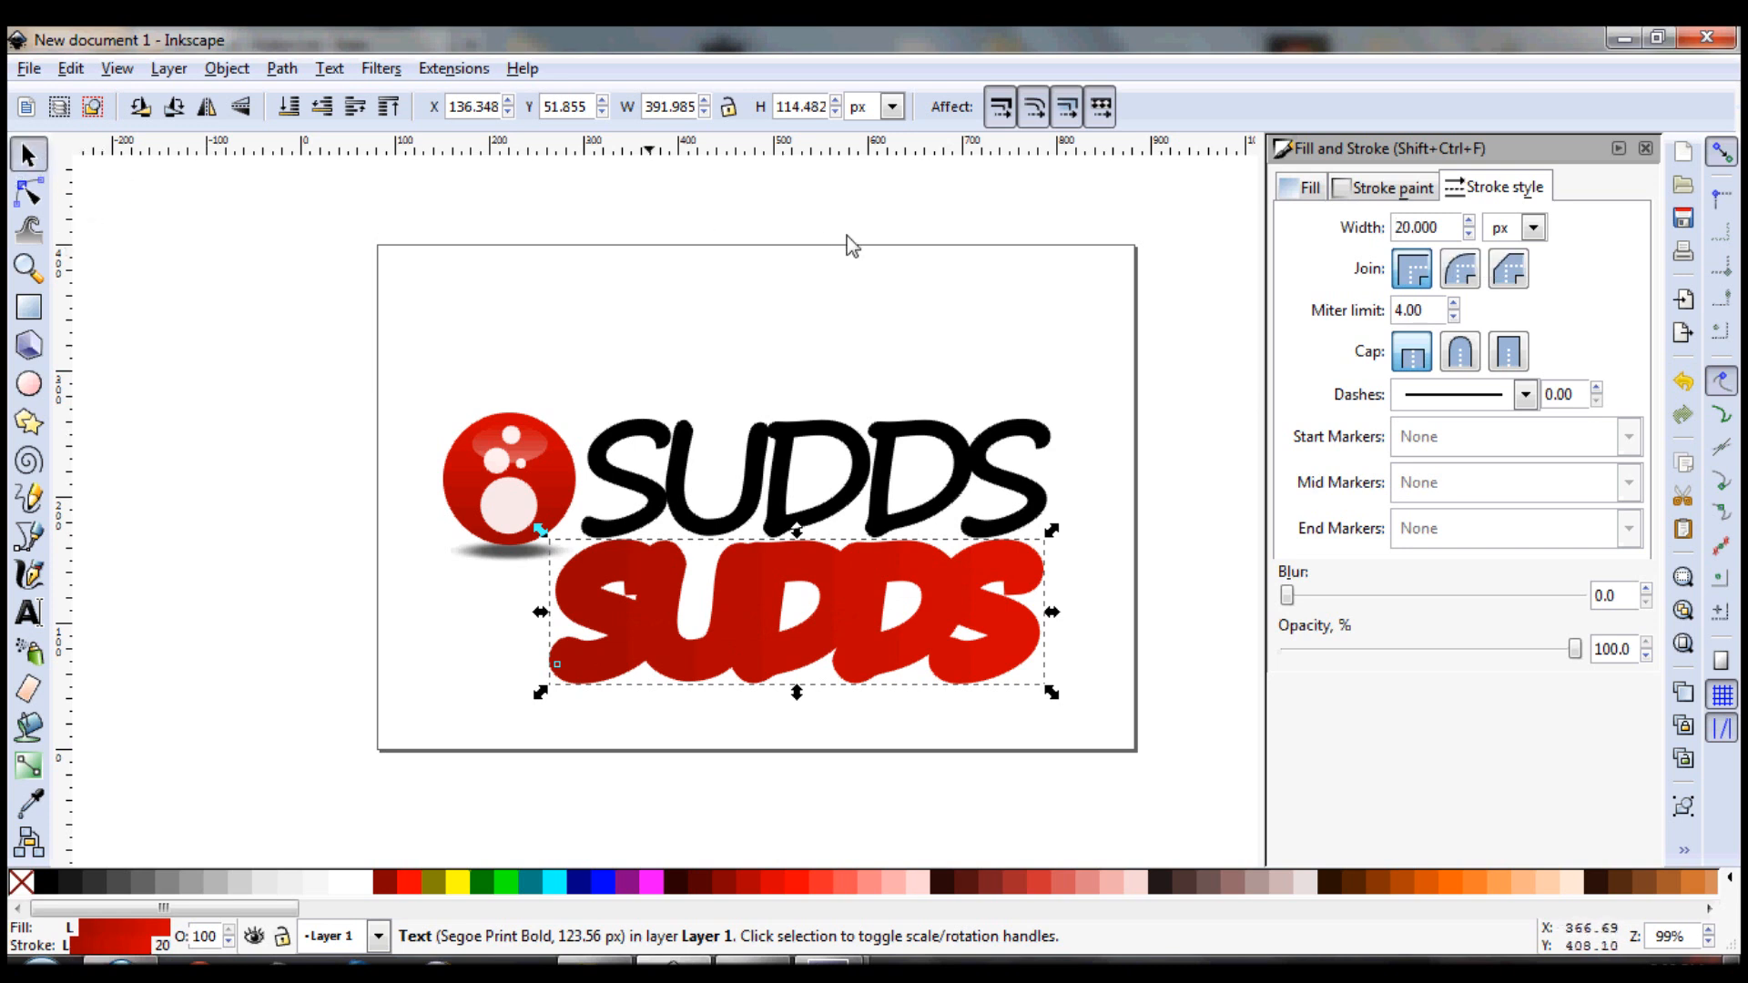
click(1025, 651)
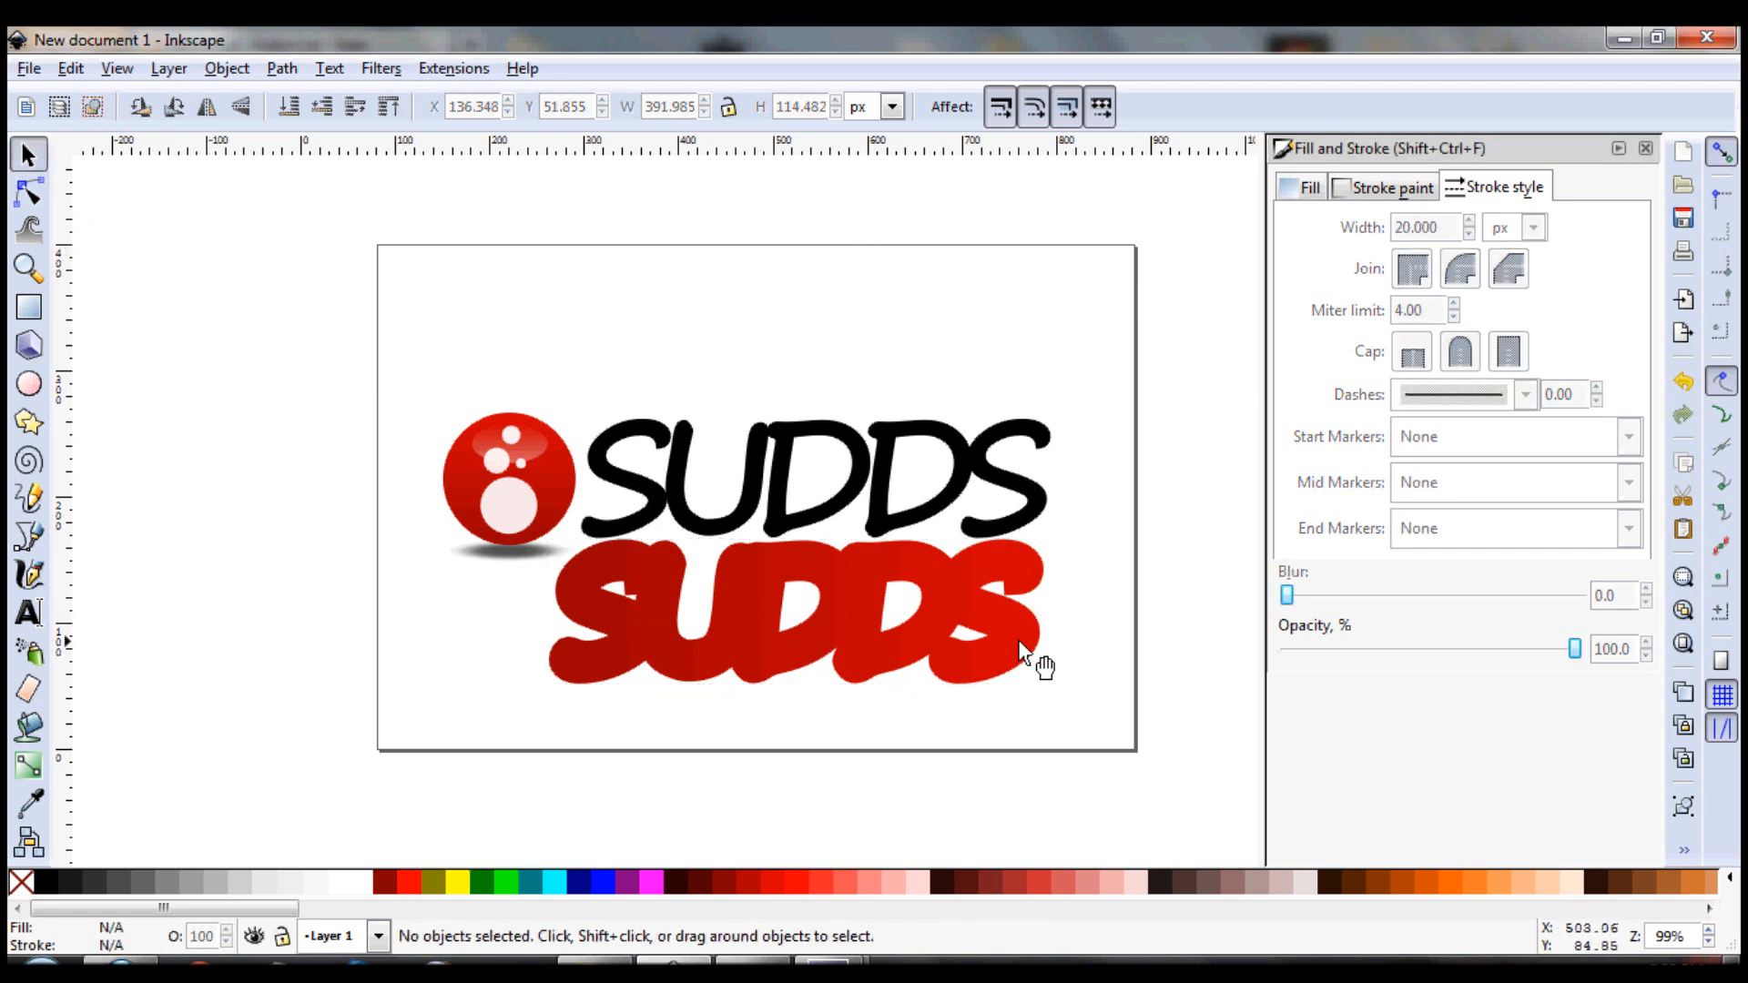
click(796, 613)
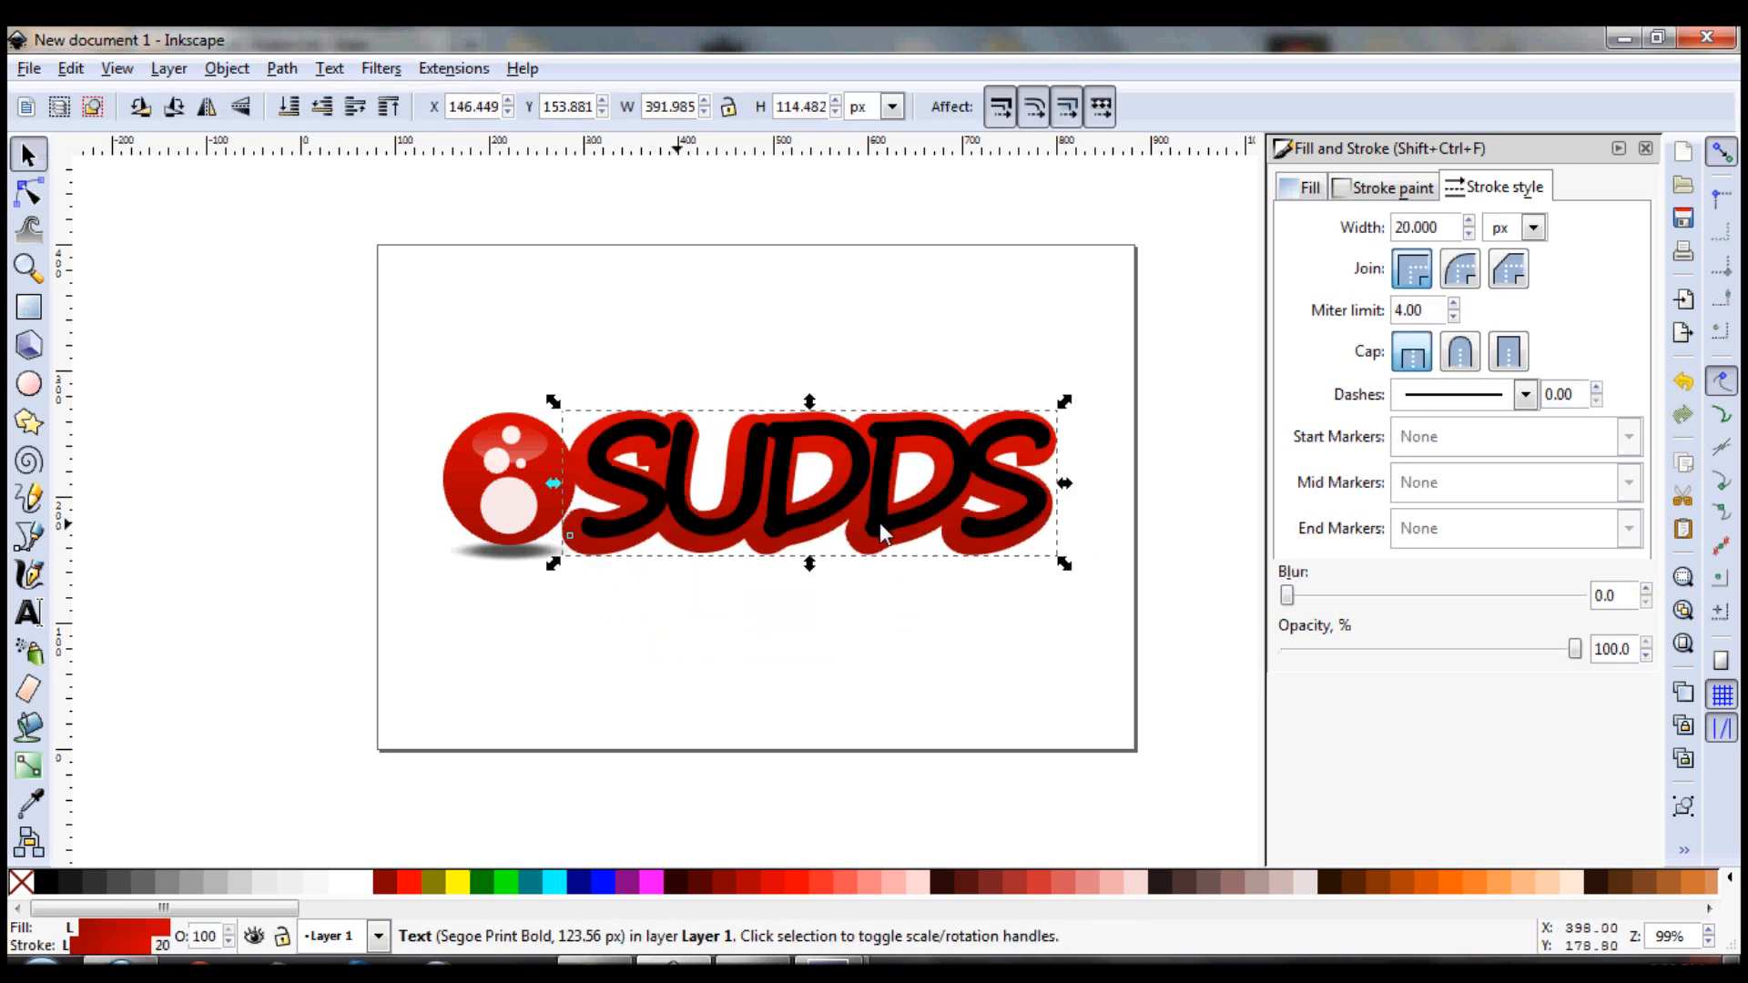
mouse_move(1126, 580)
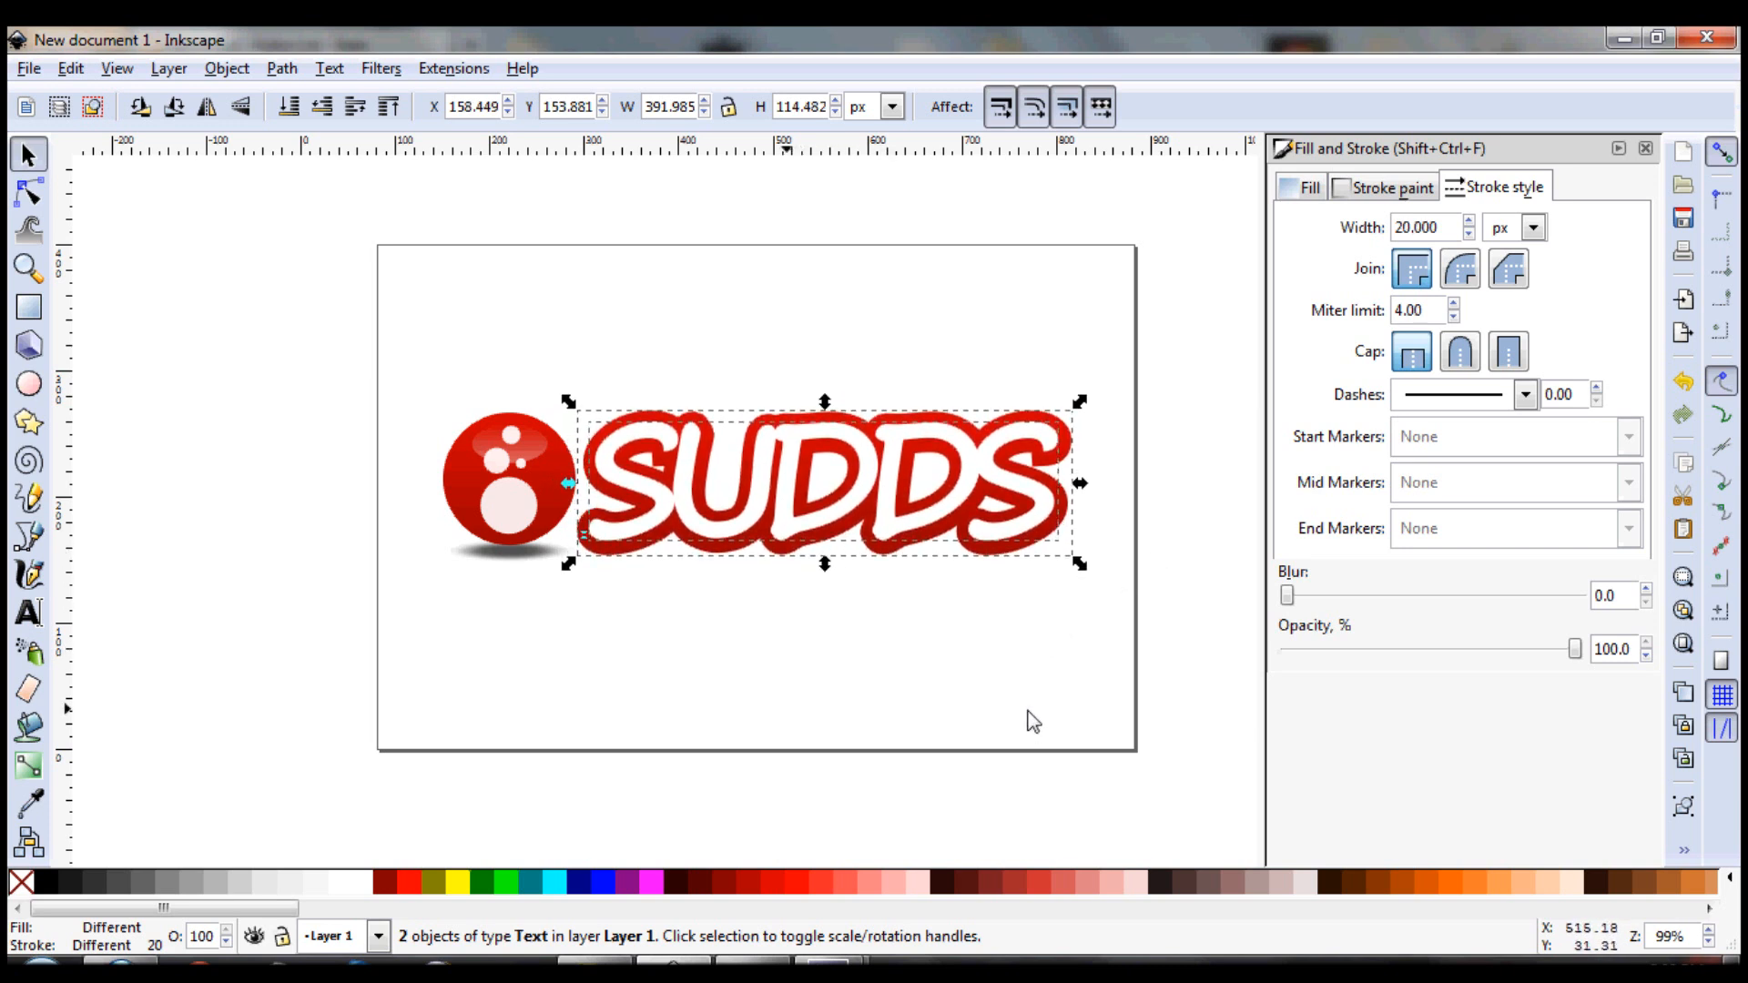
Deselect to view the white SUDDS lettering framed by the red outline
click(1131, 657)
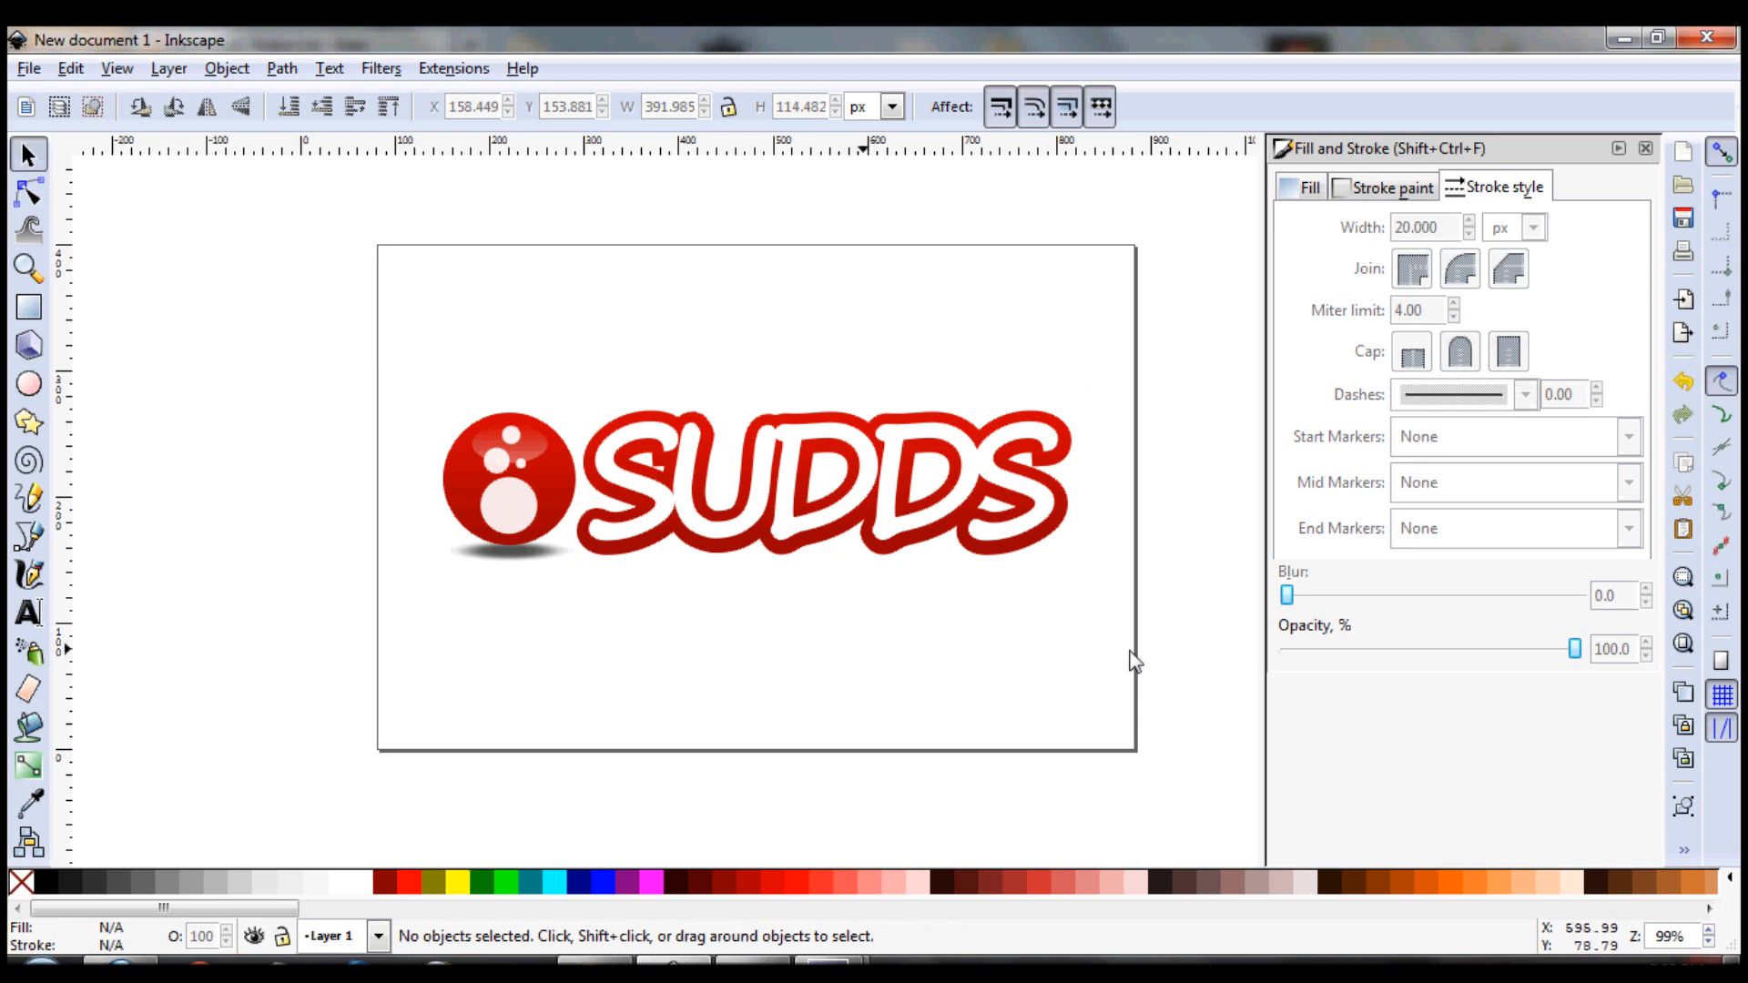
mouse_move(323, 312)
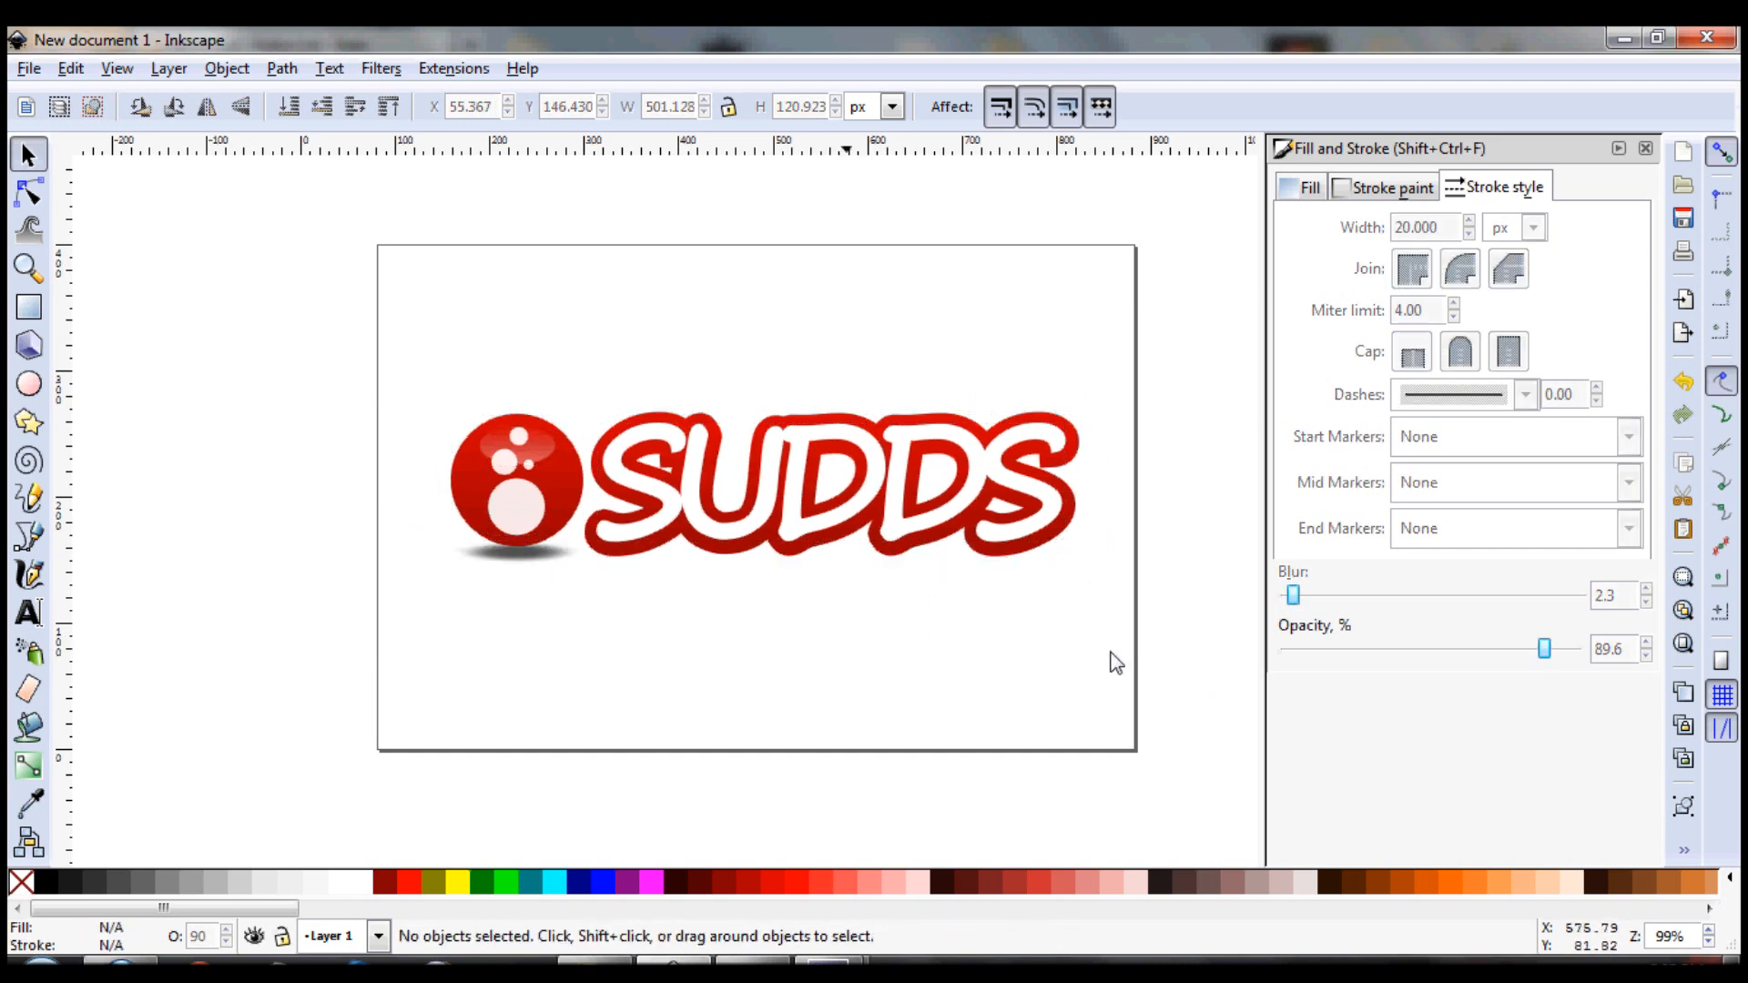
mouse_move(1242, 600)
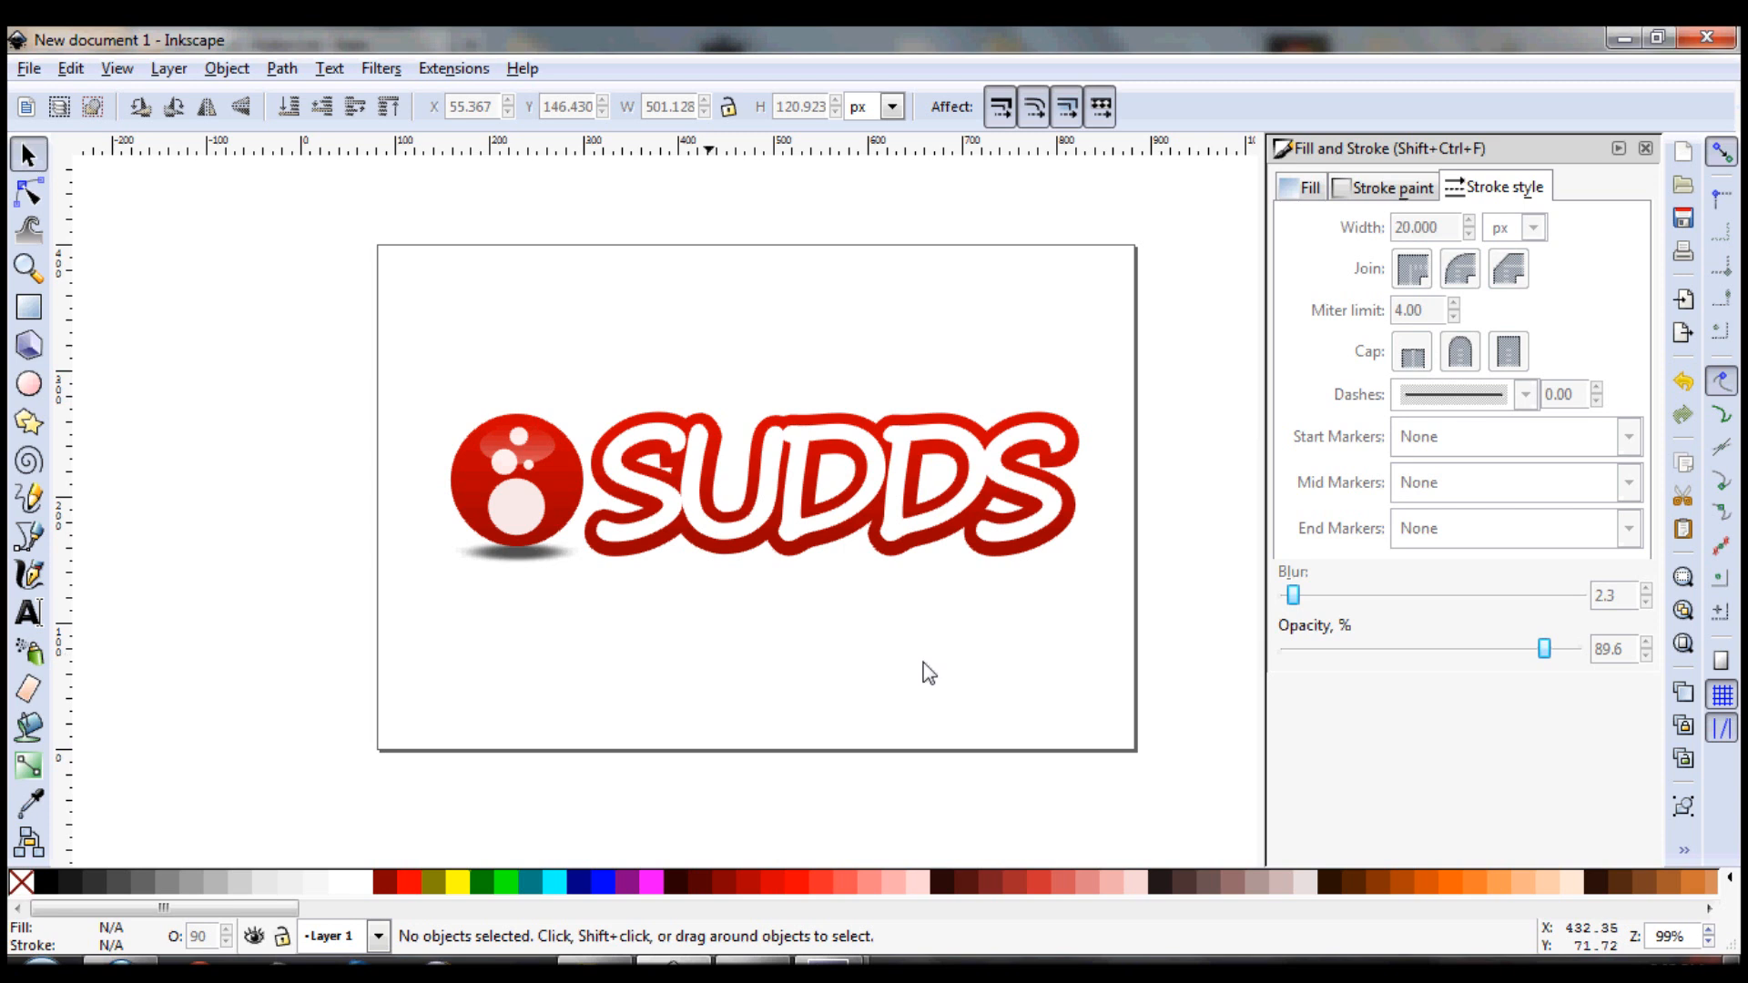
mouse_move(1142, 688)
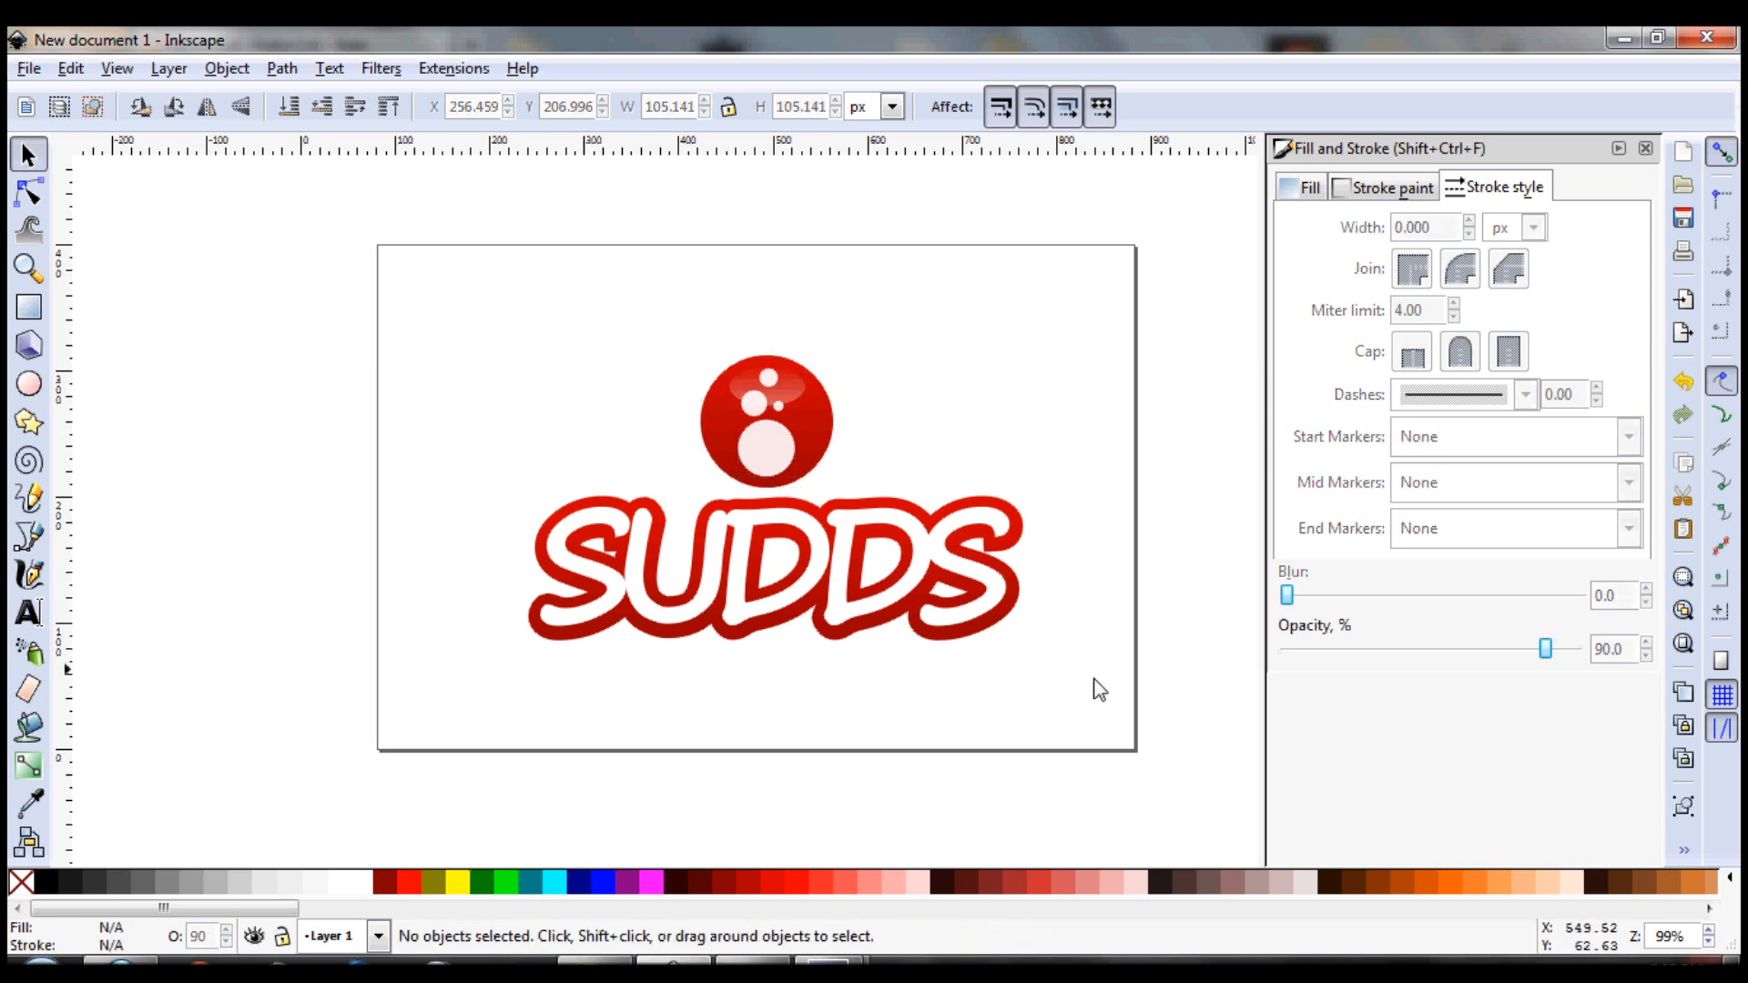
mouse_move(771, 271)
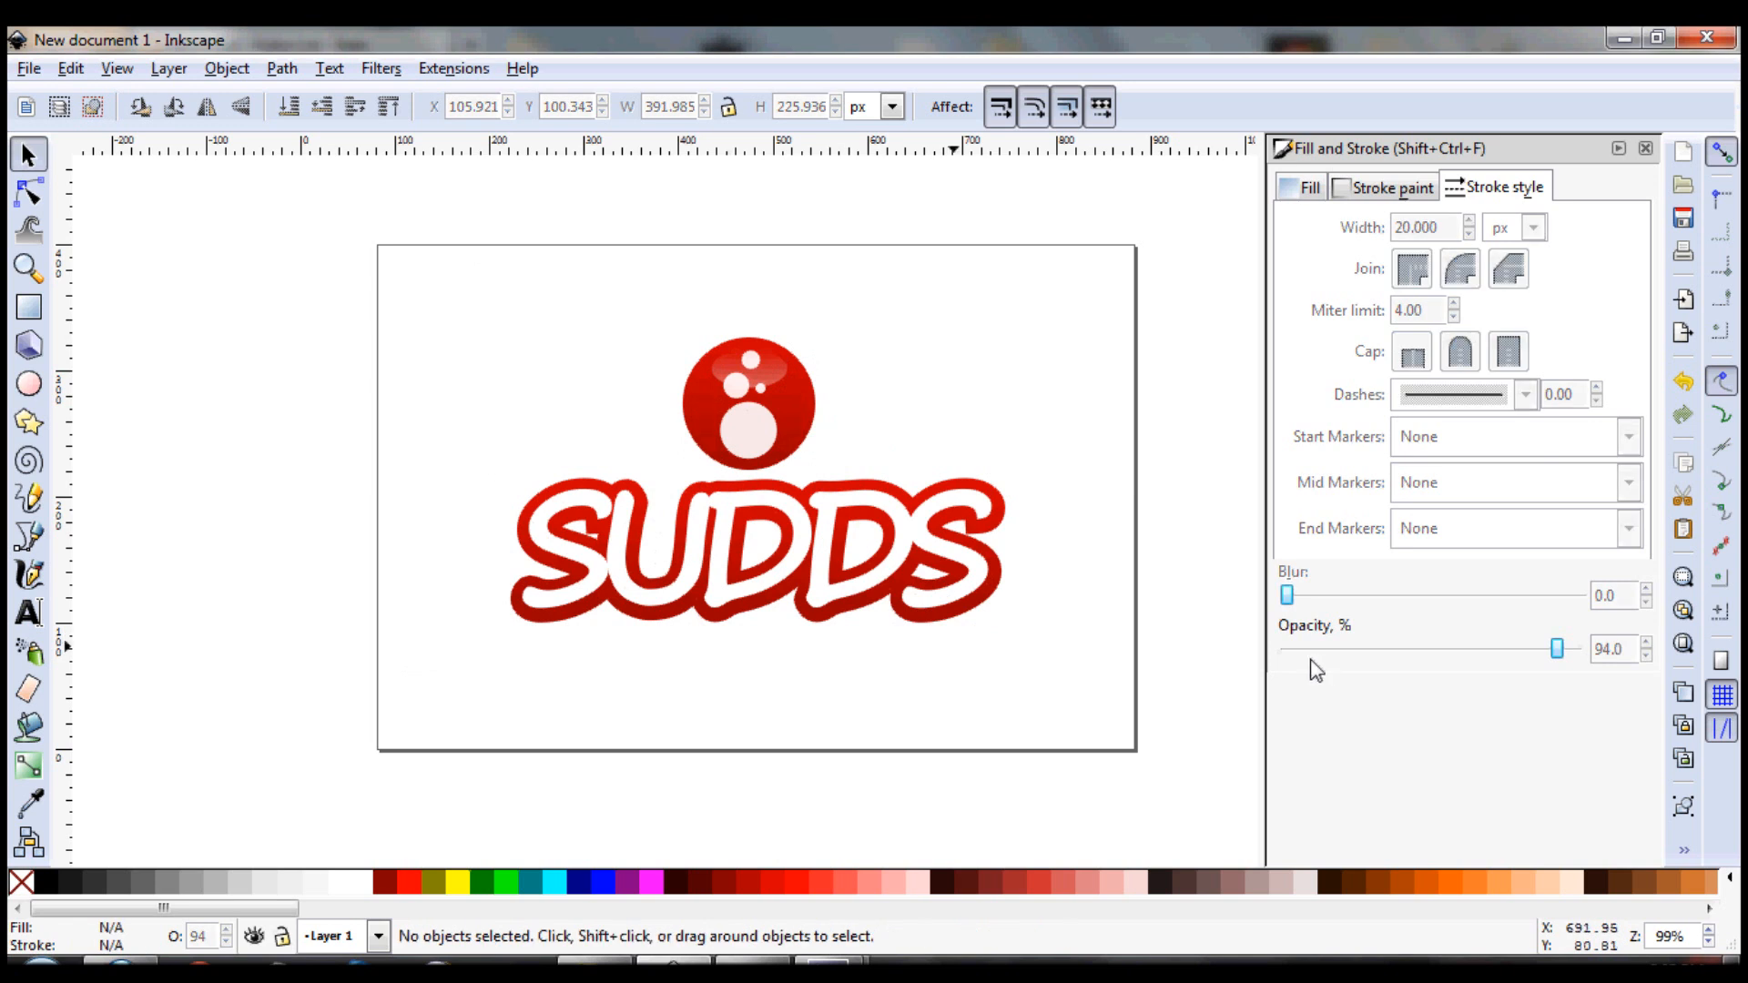
mouse_move(445, 621)
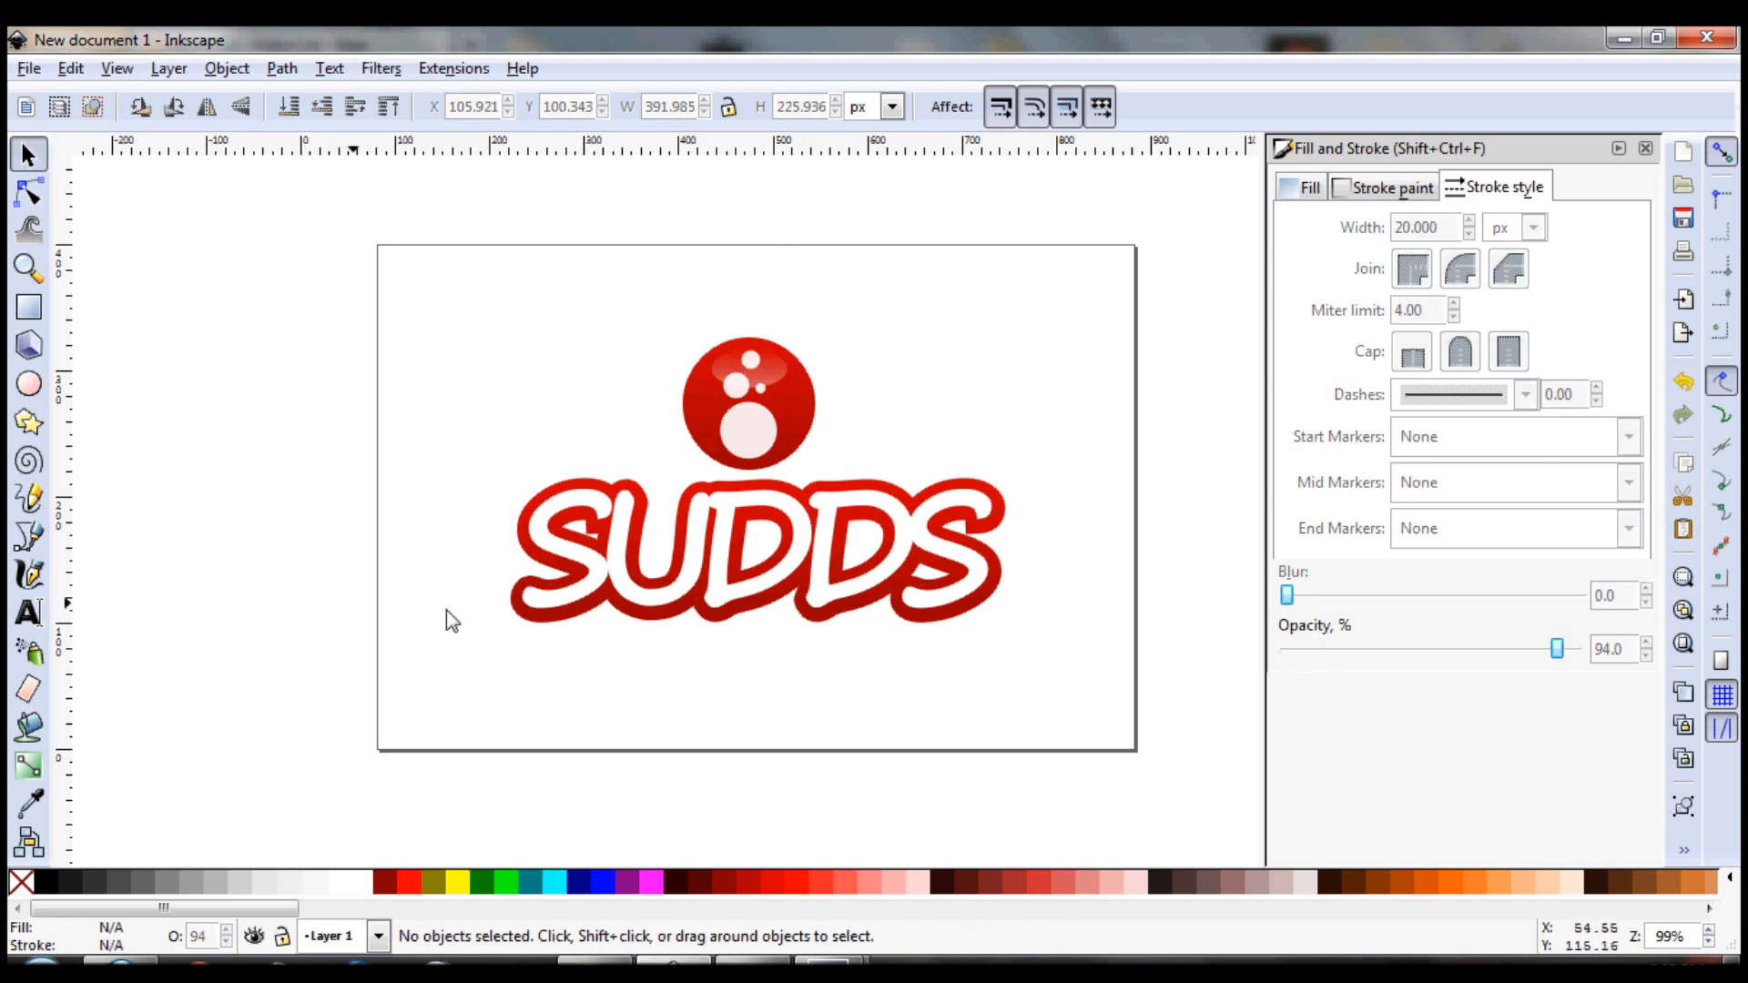
Click on the canvas to start the bubble-only icon variation
click(758, 546)
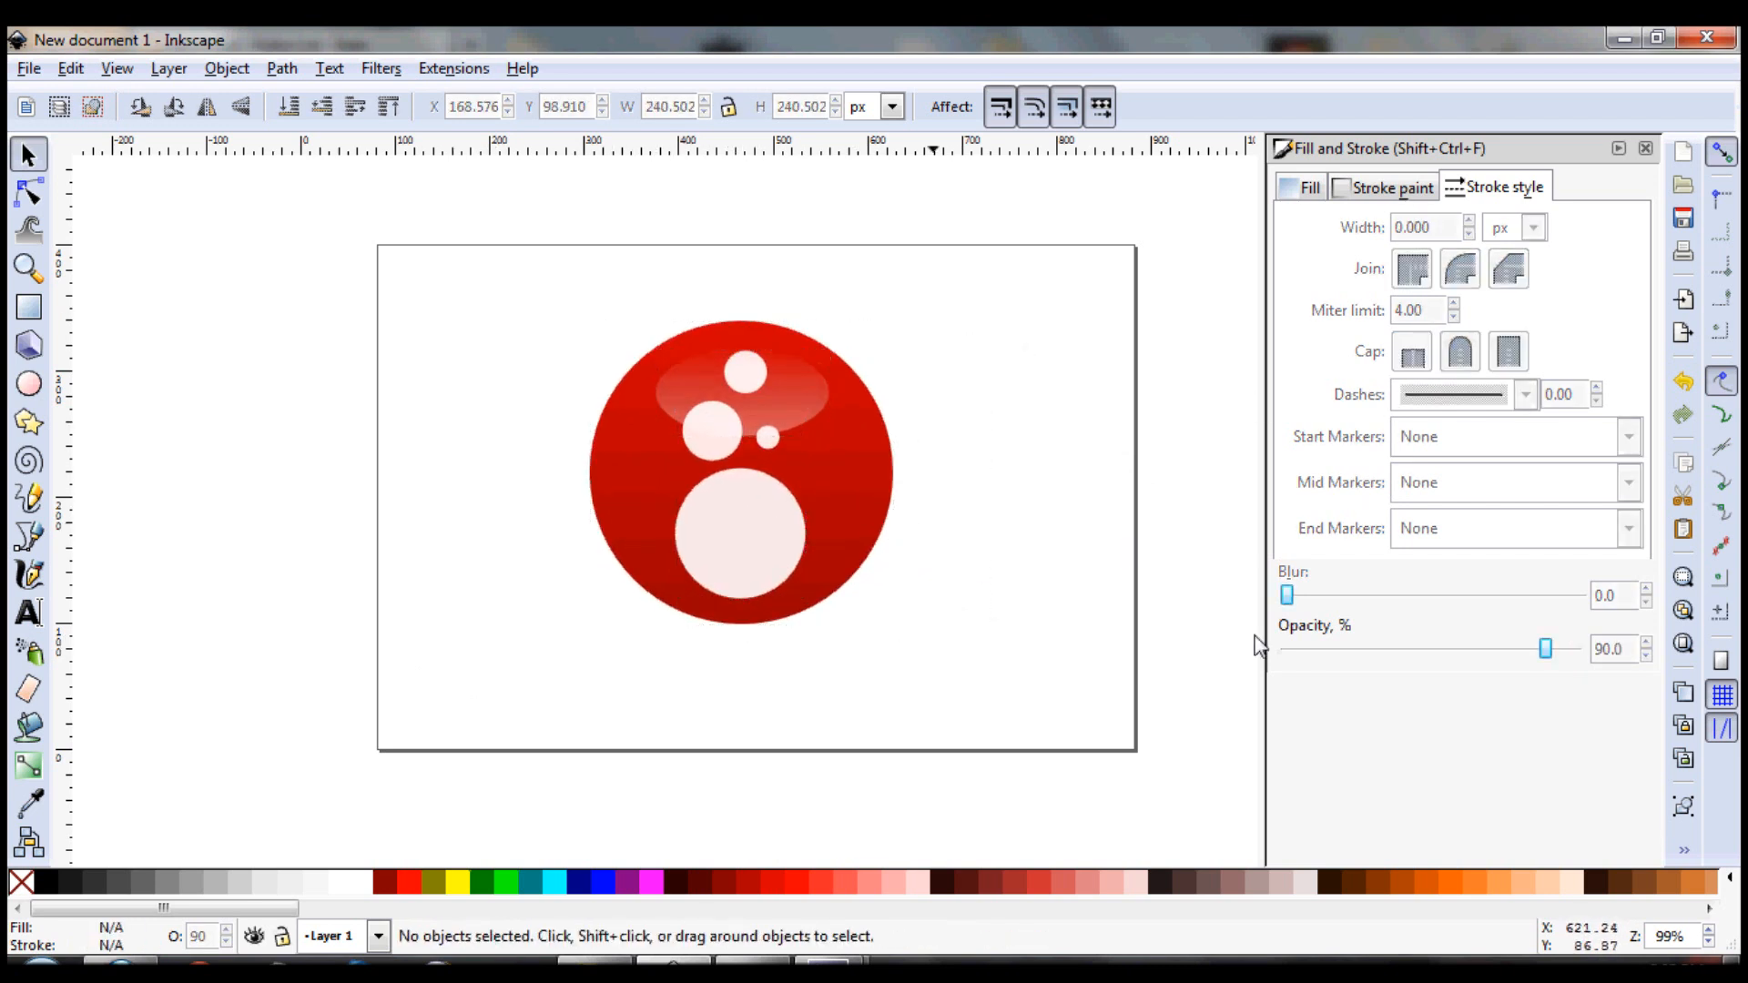
mouse_move(1057, 630)
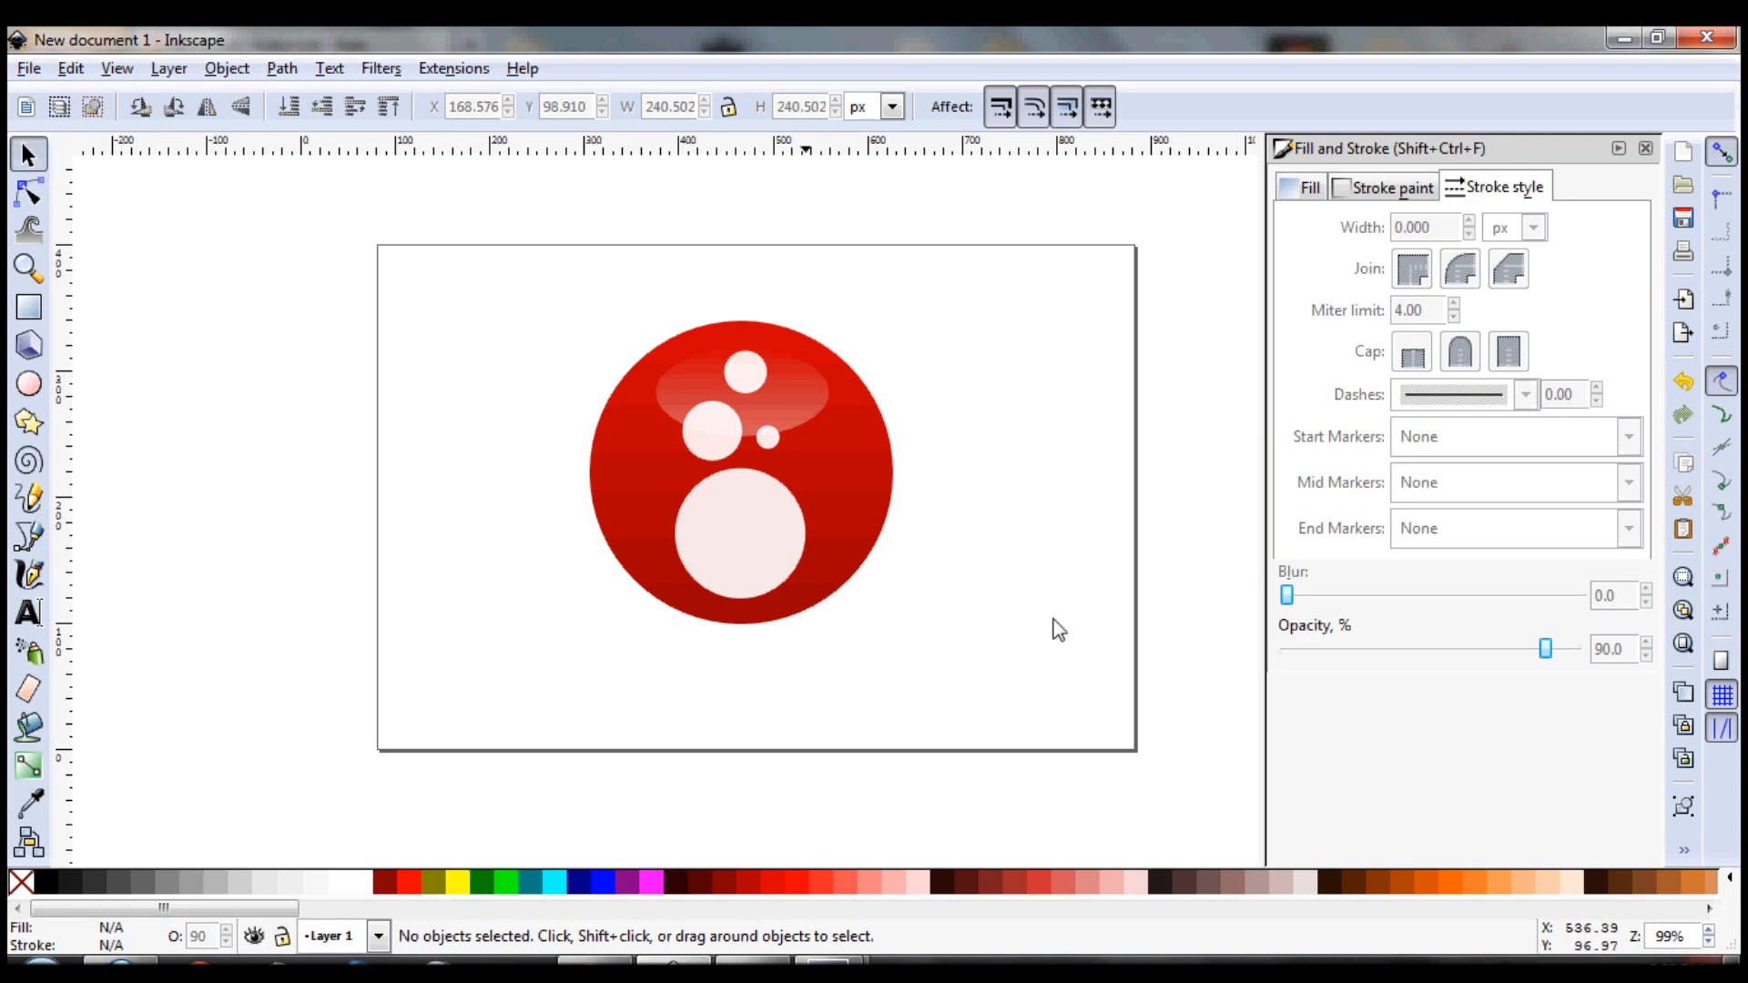